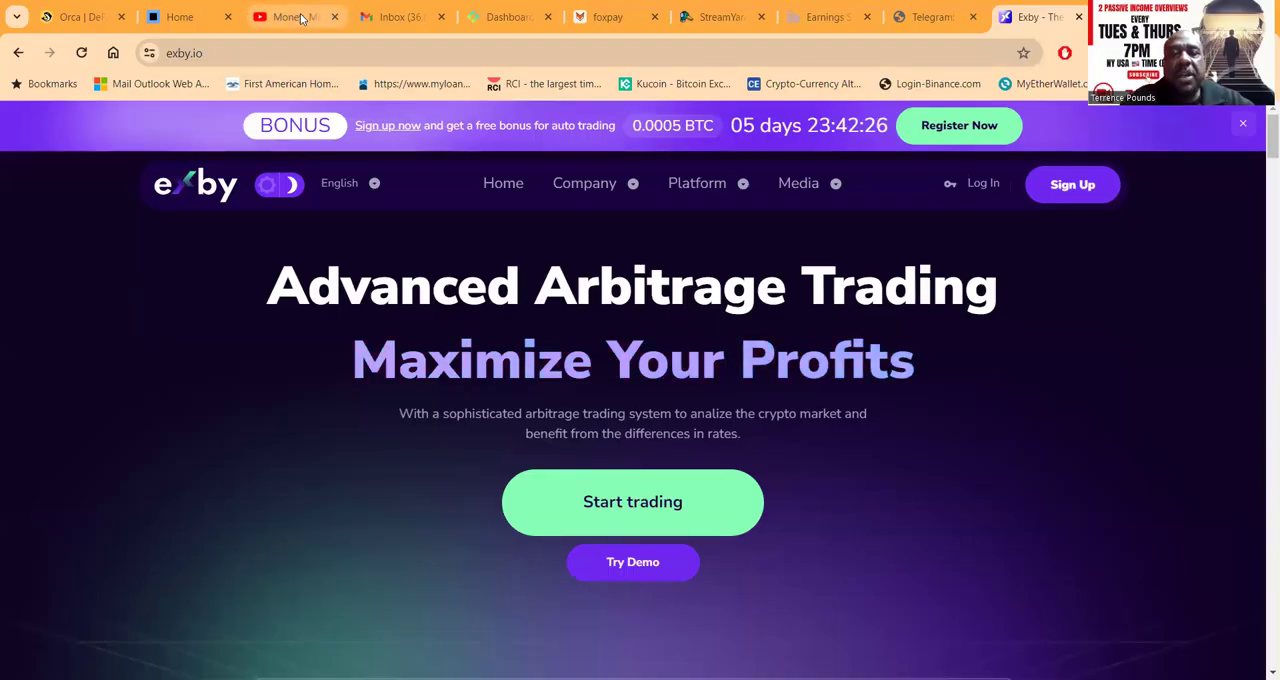
# - Switch the browser to the Money, Ministry and Motivation YouTube channel tab
pyautogui.click(288, 16)
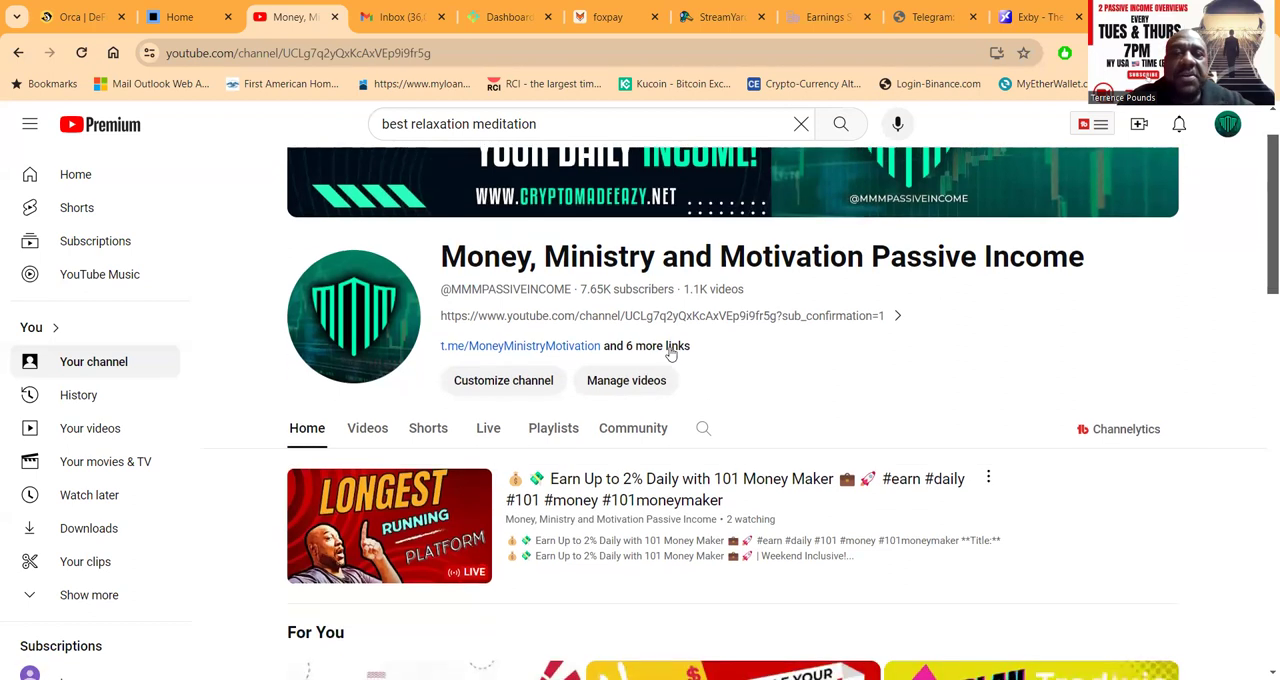
pyautogui.click(670, 344)
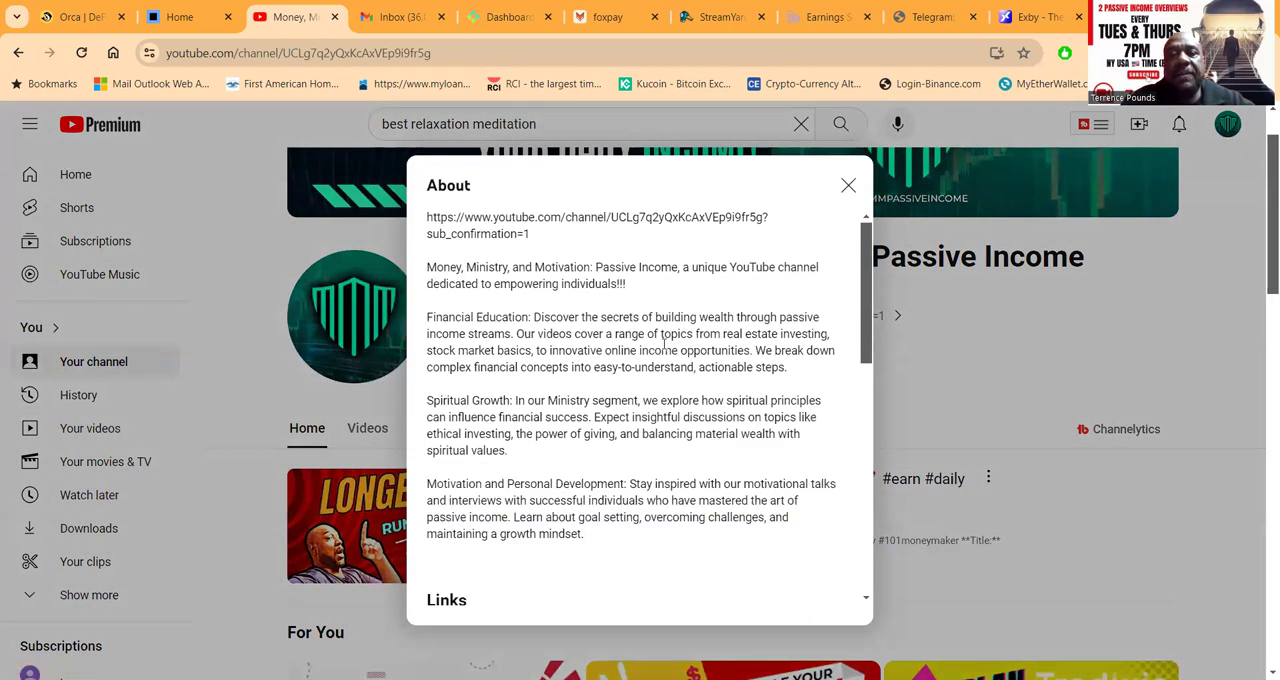
pyautogui.scroll(-3)
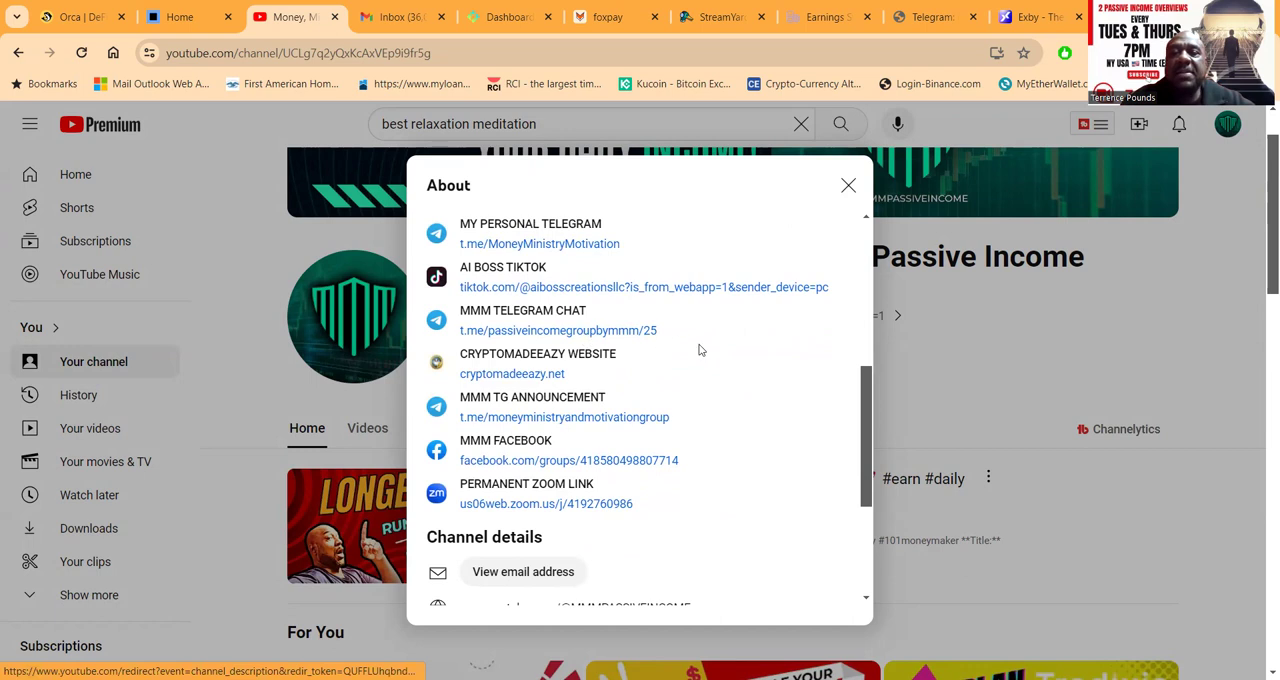
pyautogui.moveTo(866, 392)
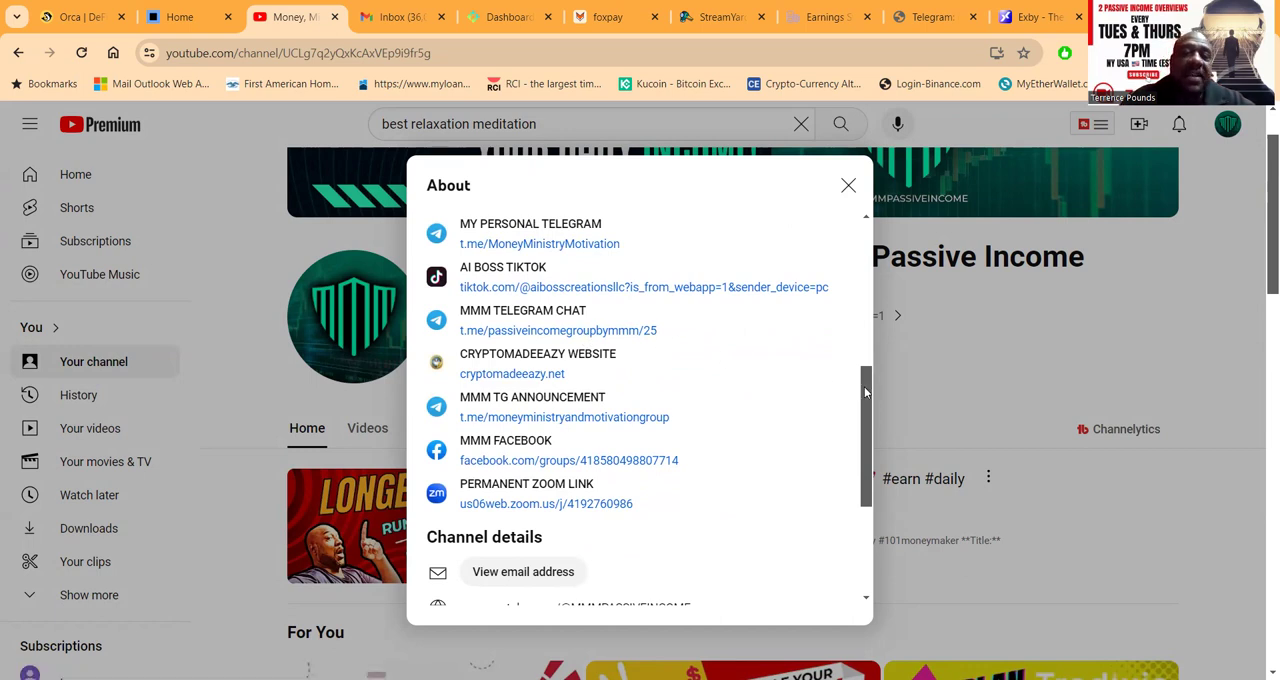
pyautogui.scroll(-3)
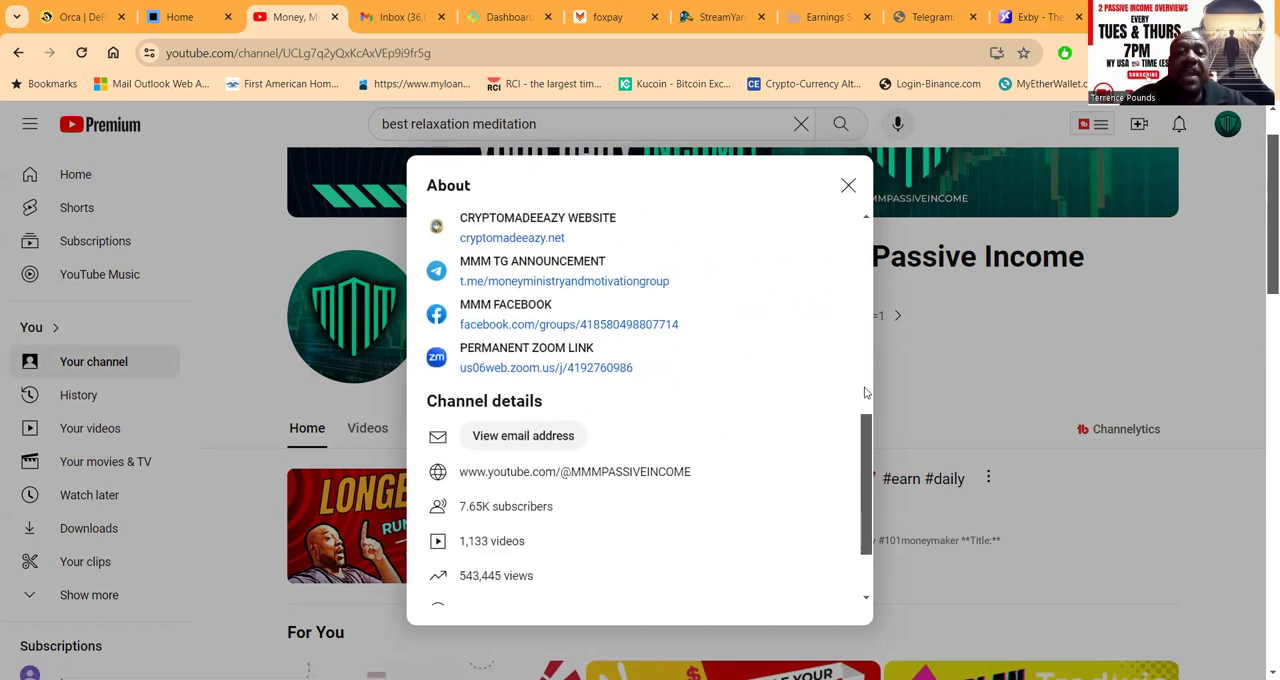
pyautogui.moveTo(612, 368)
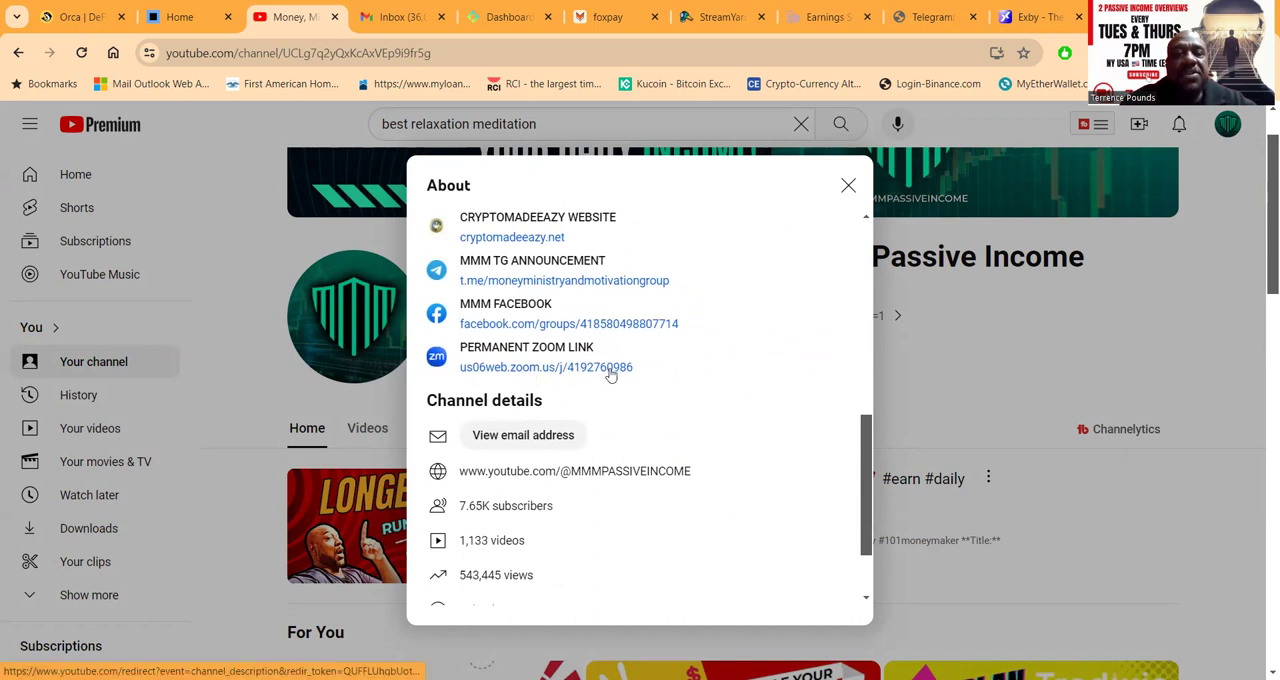
pyautogui.moveTo(552, 376)
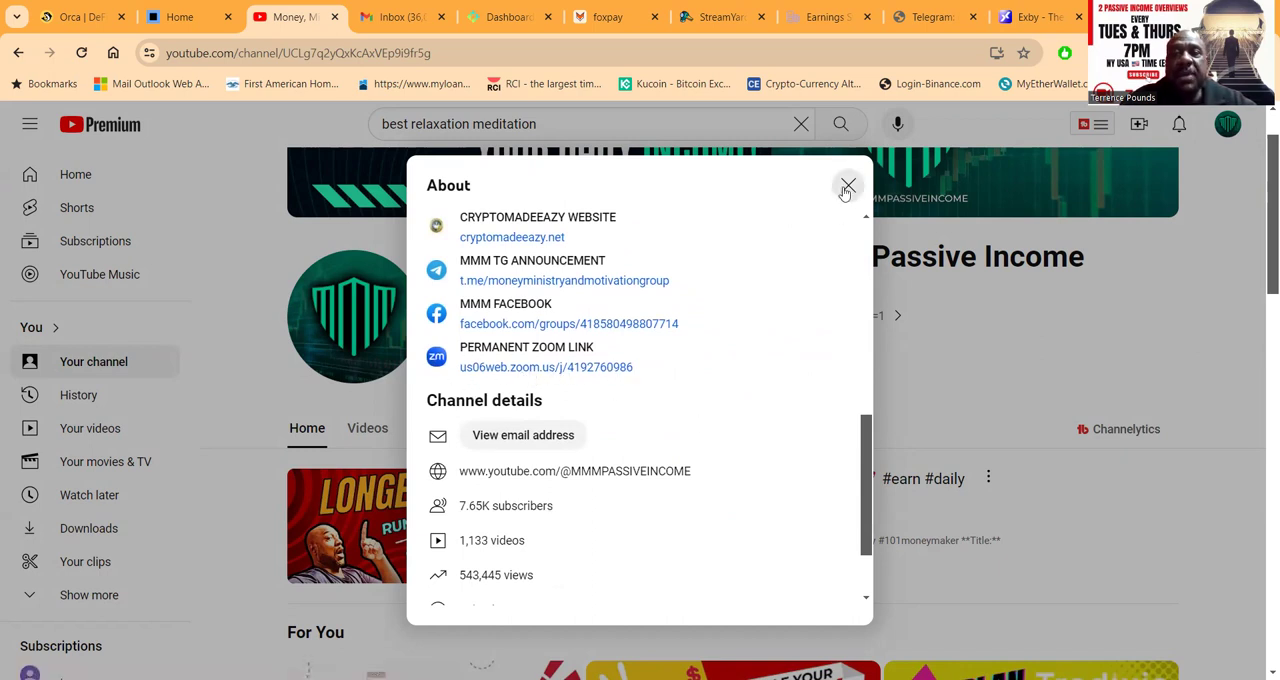
pyautogui.click(848, 188)
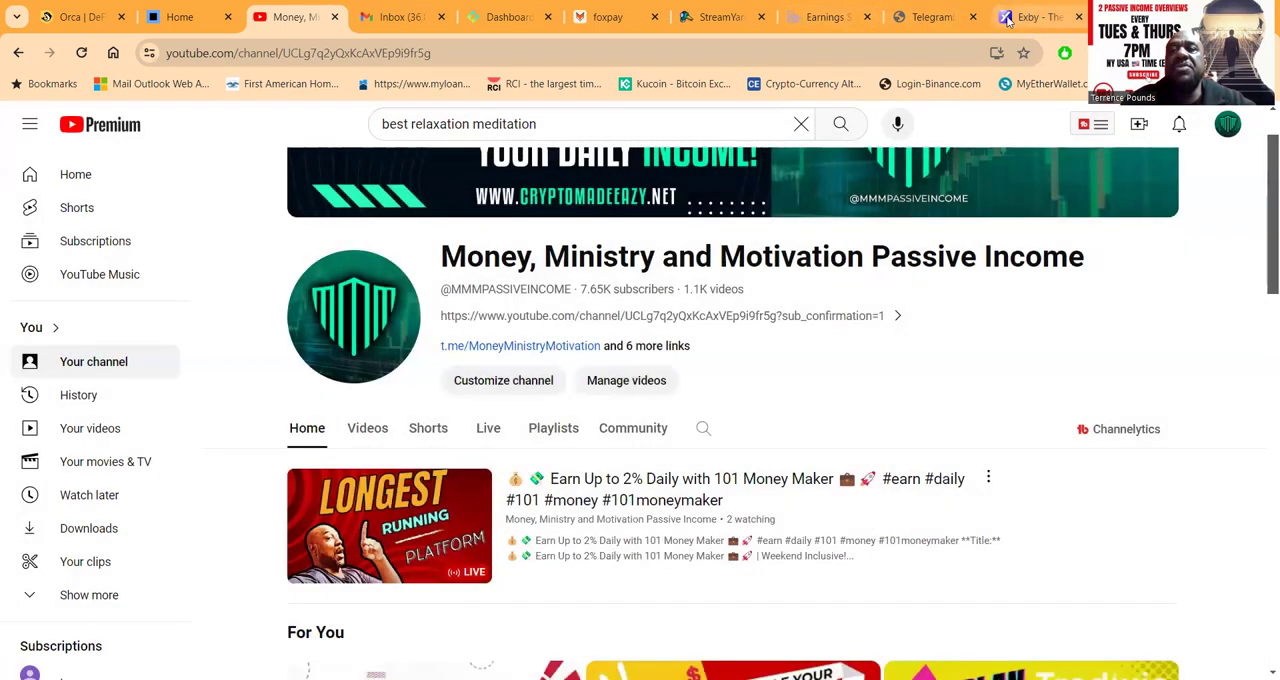
# - Return to the Exby home page tab from the YouTube channel
pyautogui.click(1036, 16)
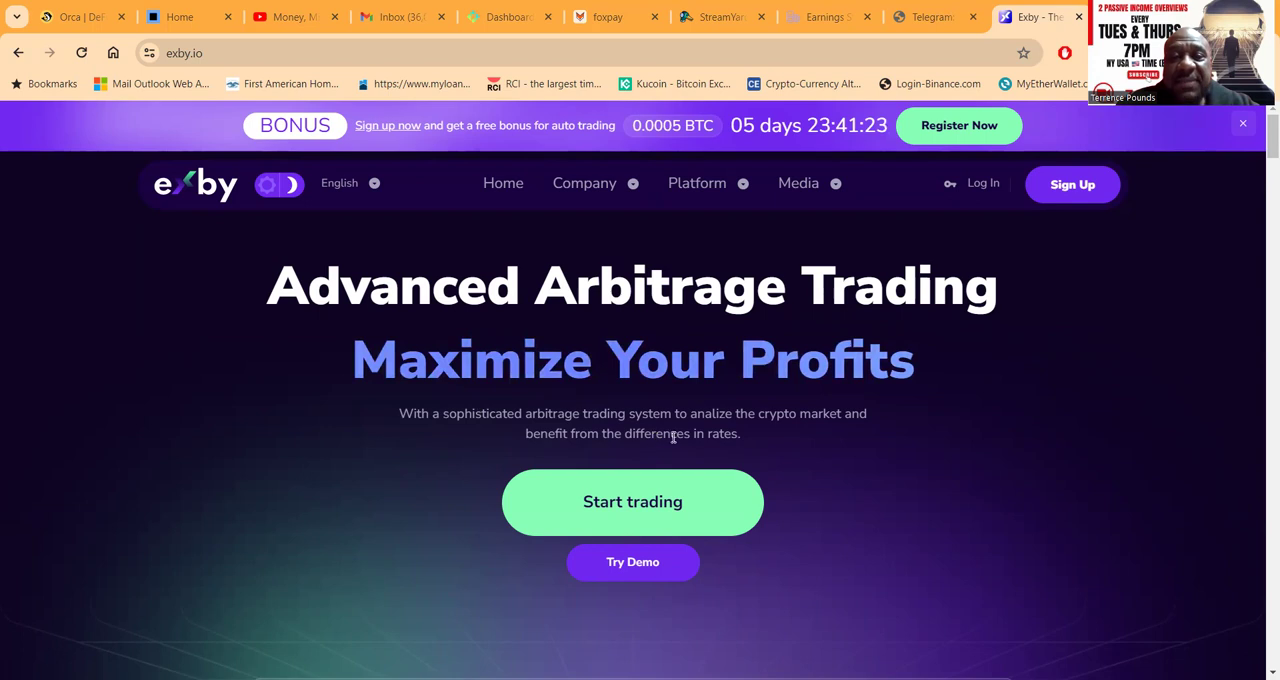
pyautogui.moveTo(770, 454)
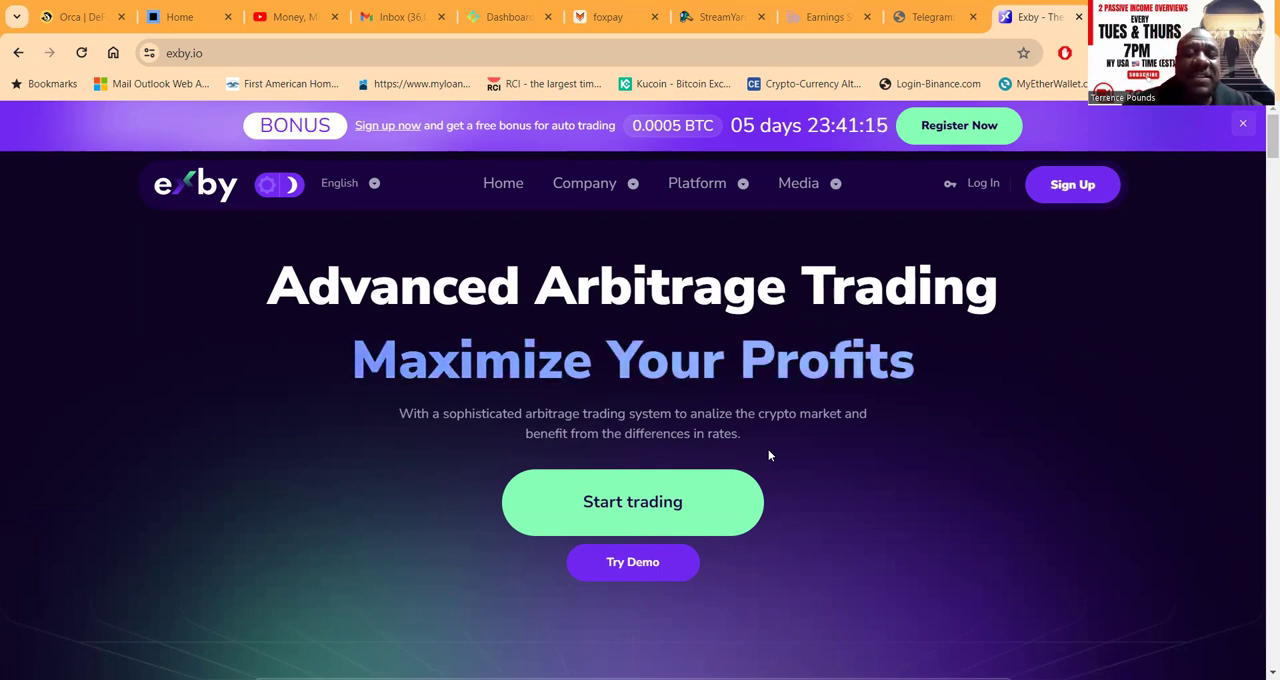
# - Scroll the home page past the dashboard preview and partner exchanges to the four Webinars cards
pyautogui.scroll(-3)
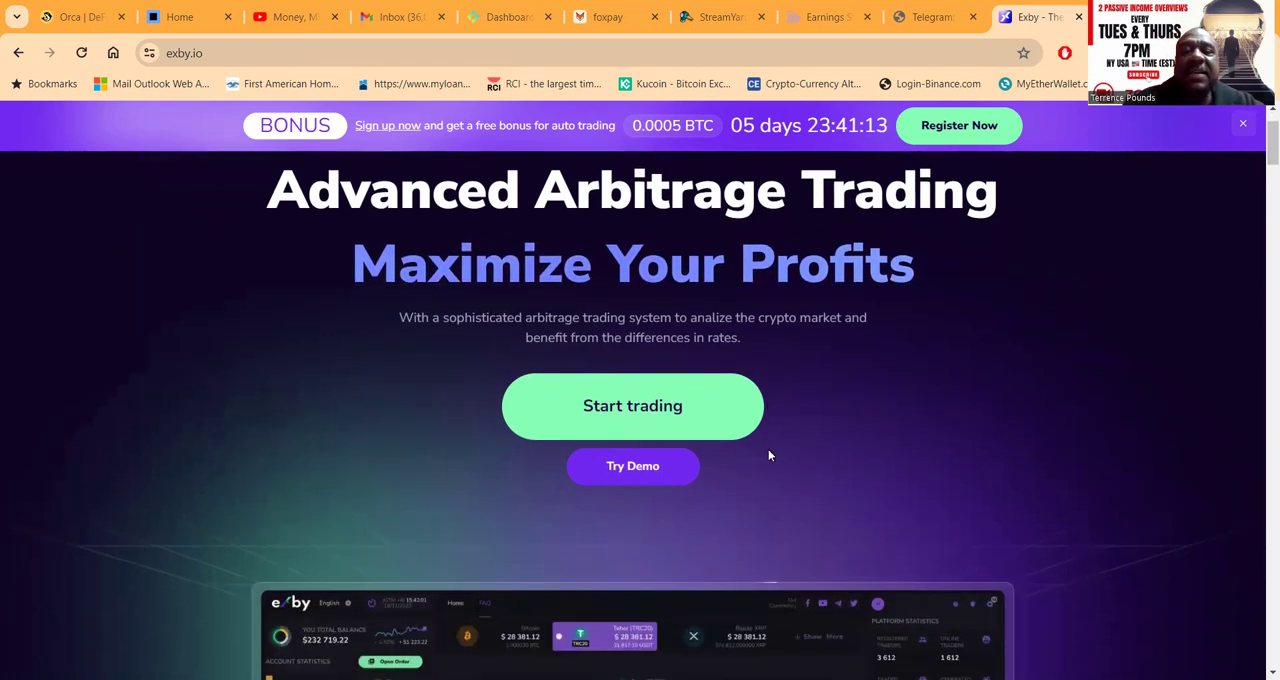
pyautogui.scroll(-3)
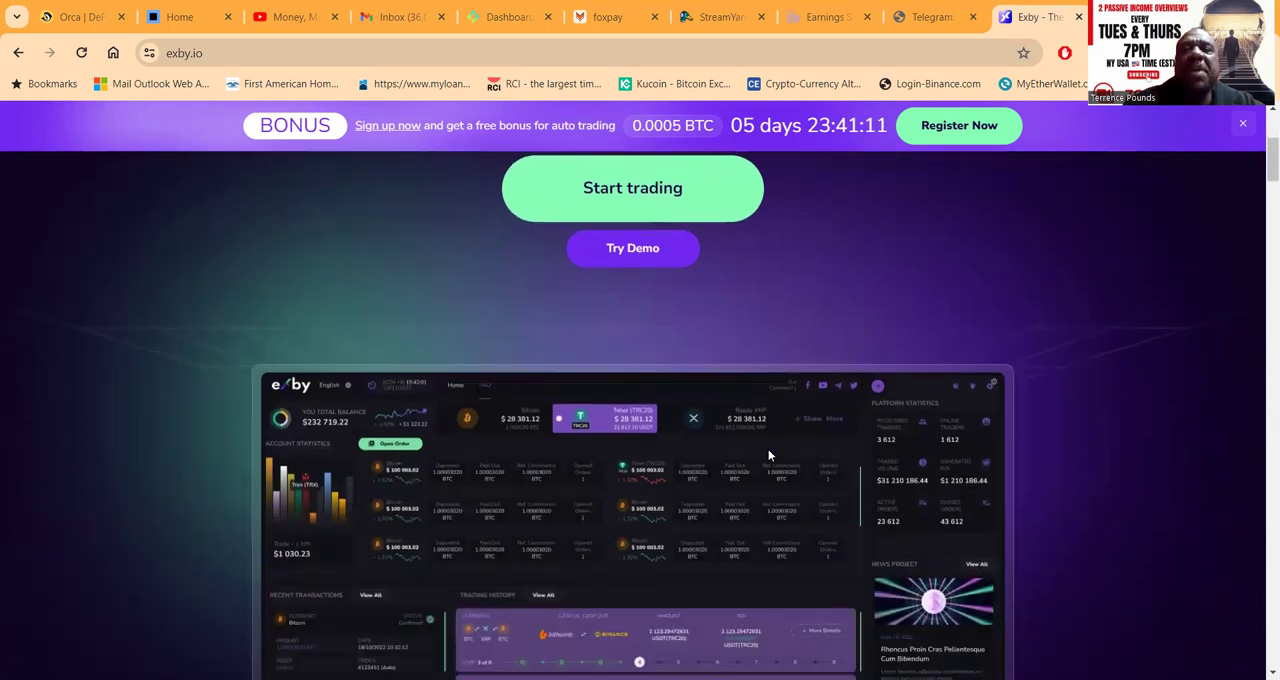
pyautogui.scroll(-3)
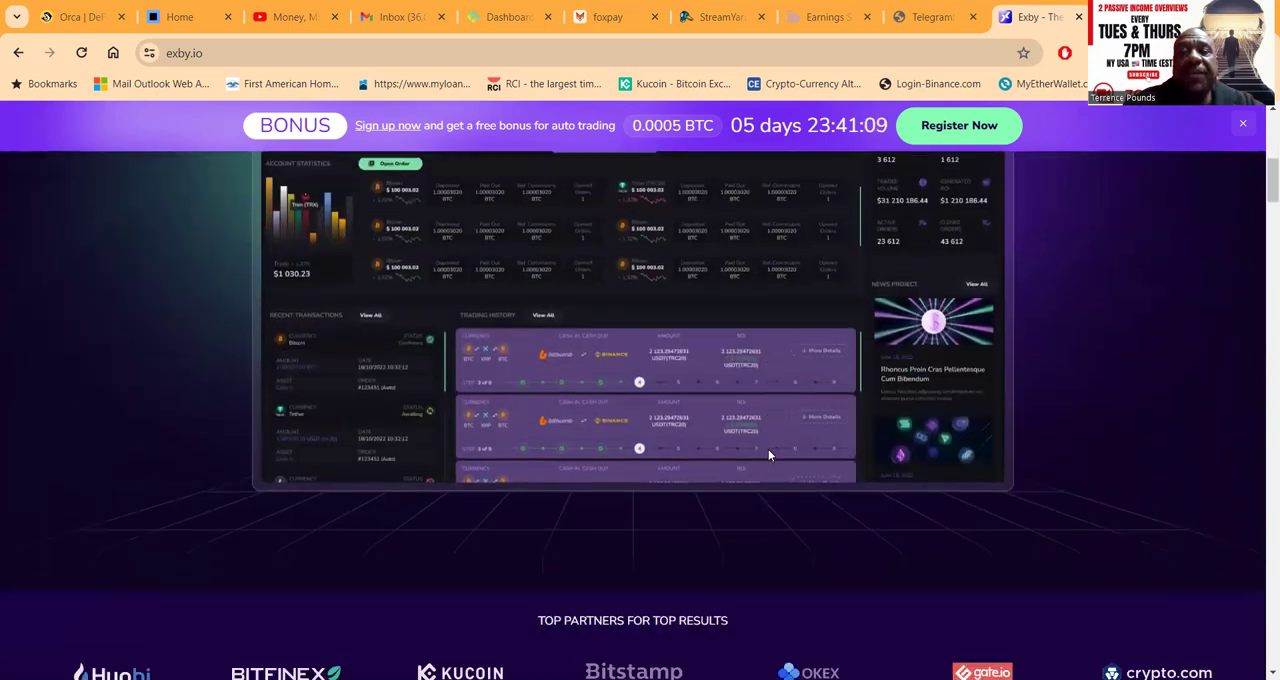
pyautogui.scroll(-3)
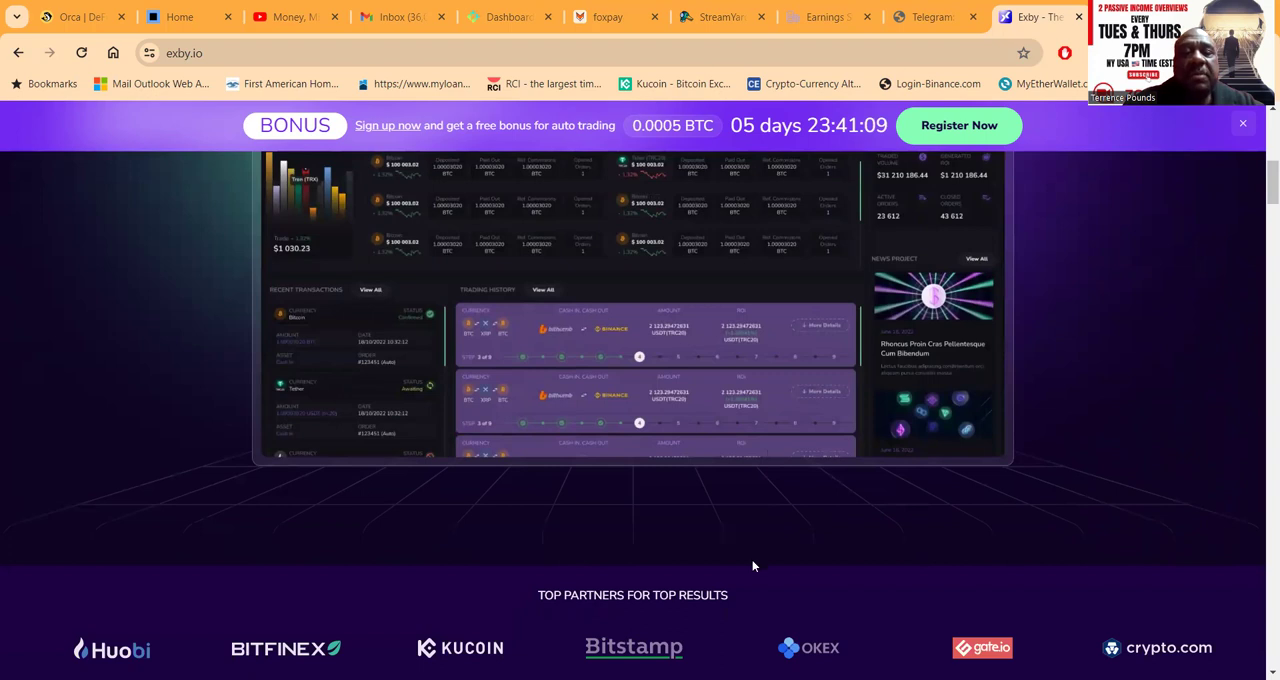
pyautogui.scroll(-3)
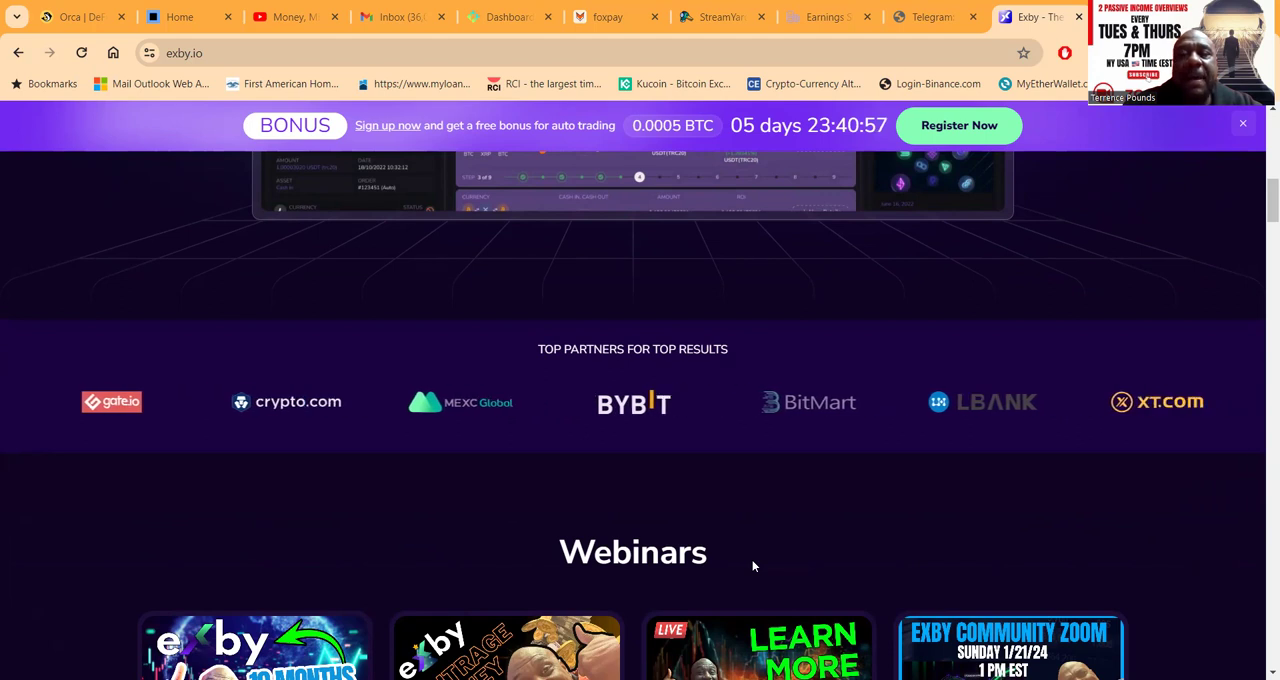
pyautogui.scroll(-3)
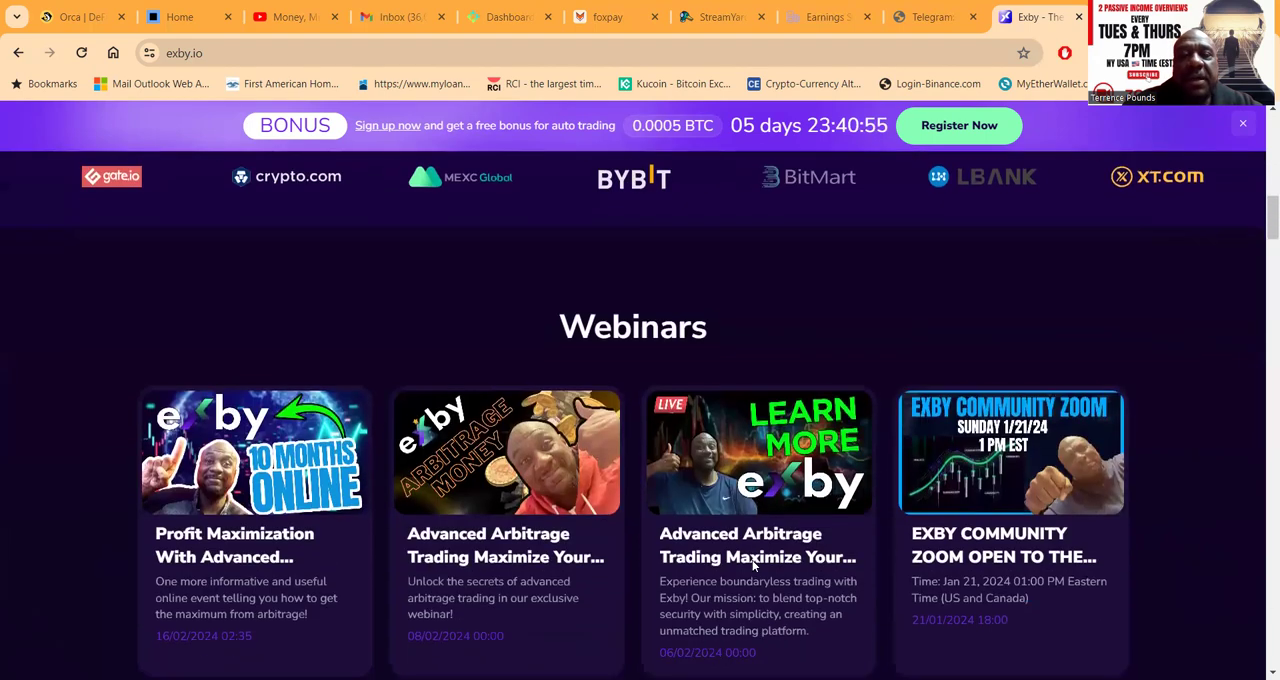
pyautogui.scroll(-3)
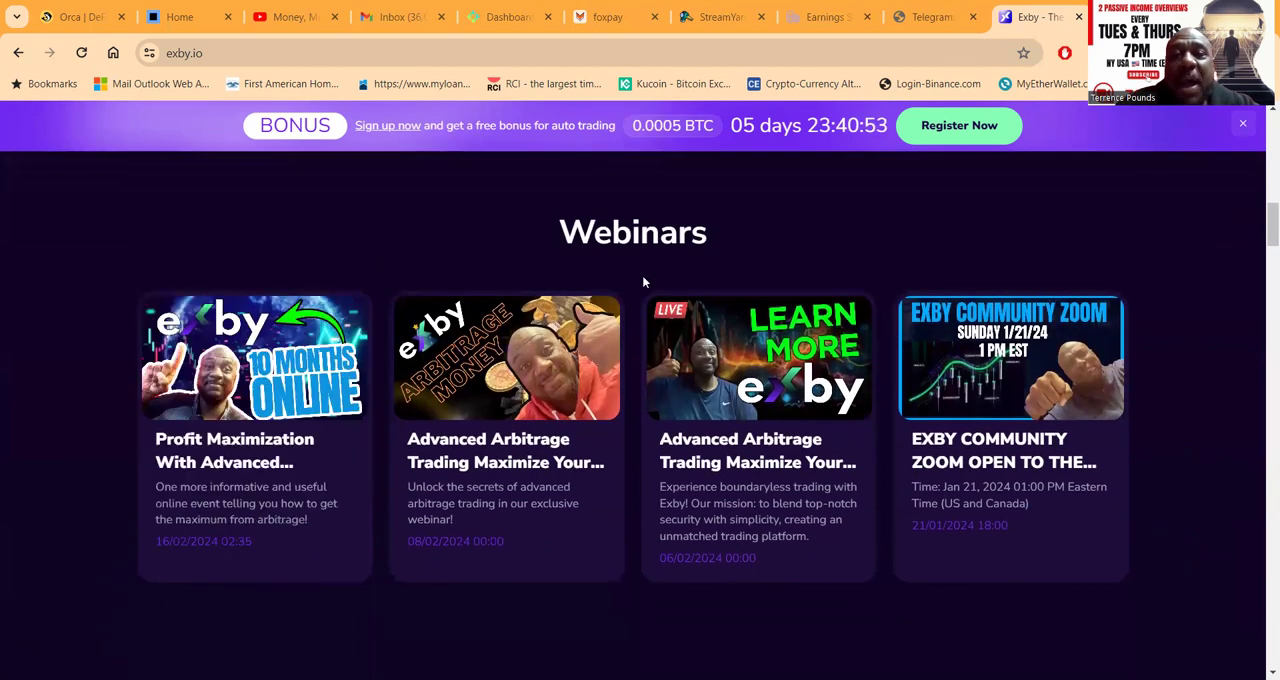
pyautogui.moveTo(936, 252)
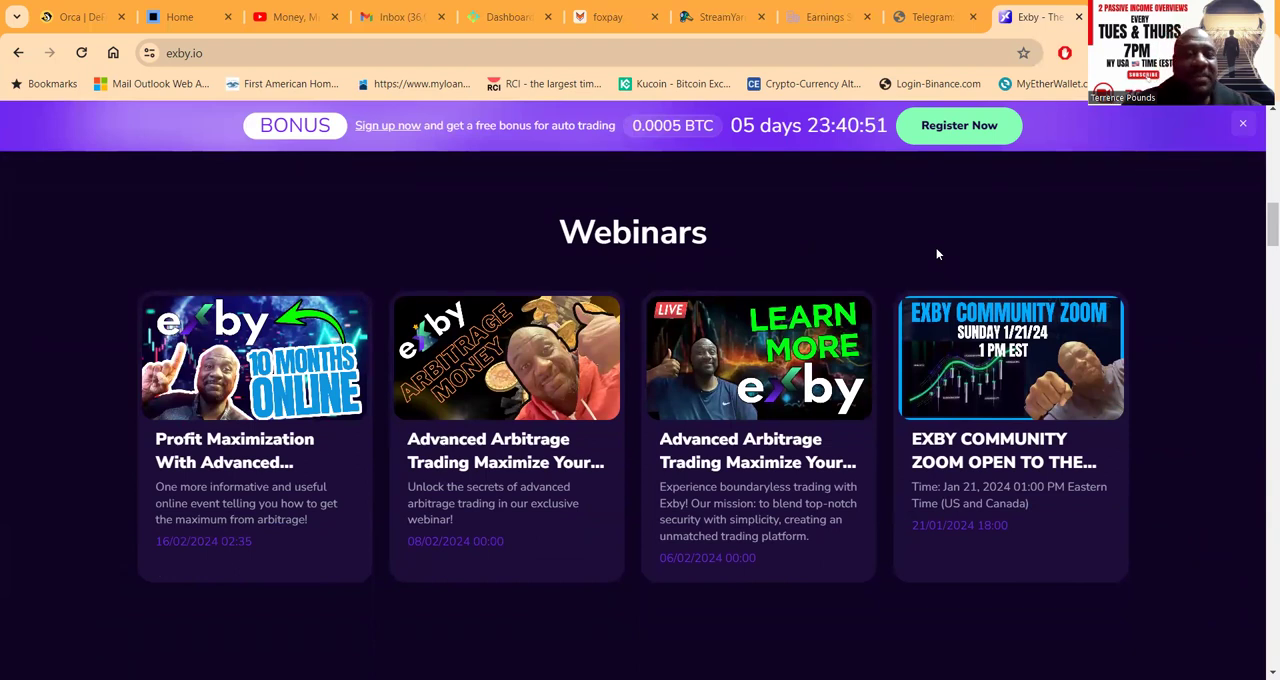
pyautogui.moveTo(500, 204)
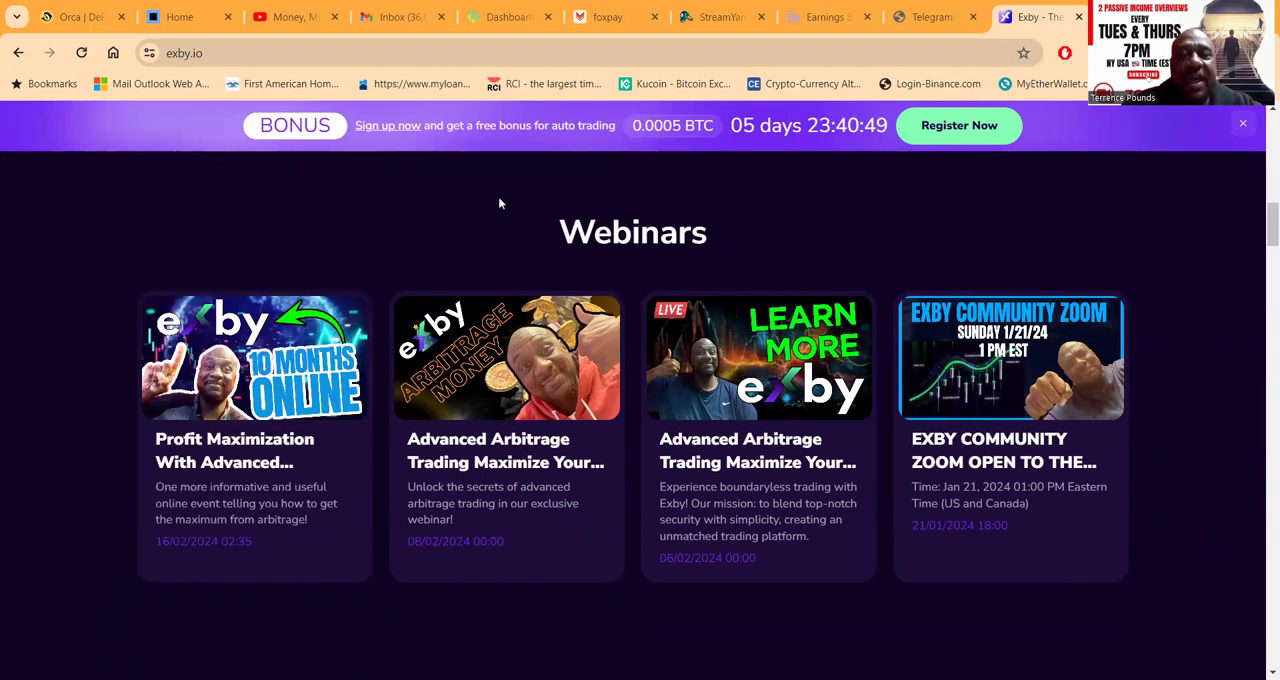
pyautogui.moveTo(1192, 538)
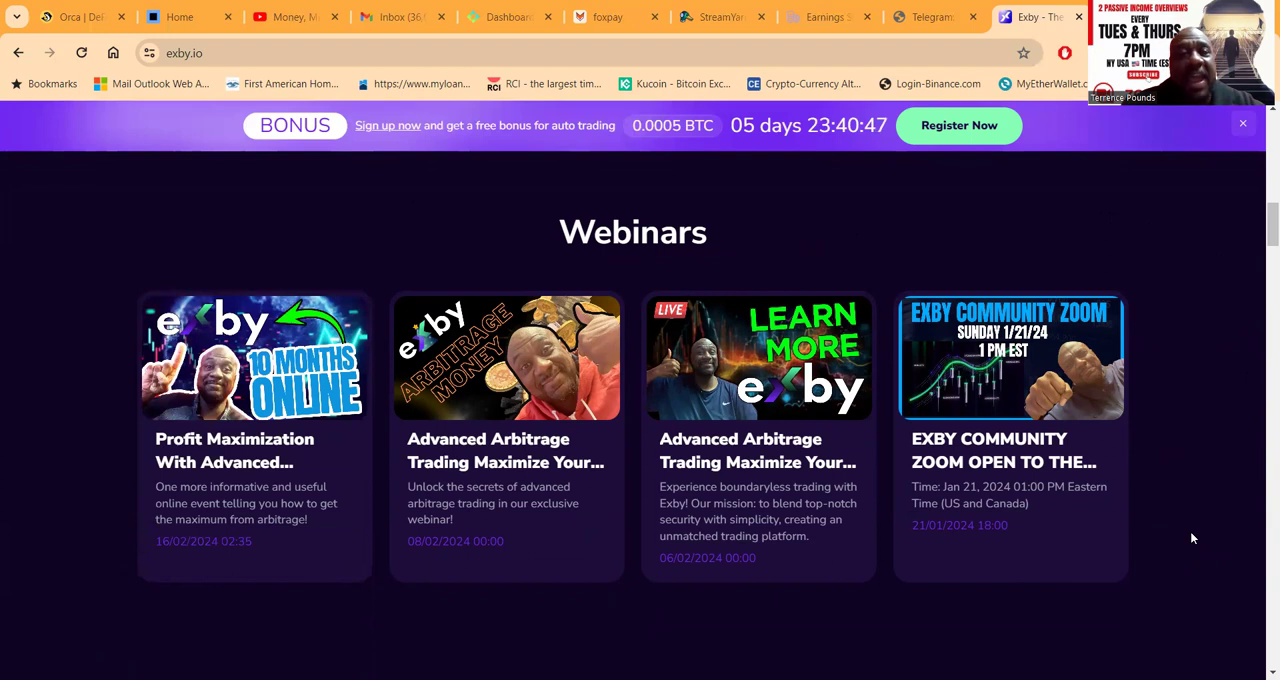
# - Scroll through Latest News and Maximize Your Profit to the Comprehensive Trading Solution section
pyautogui.scroll(-3)
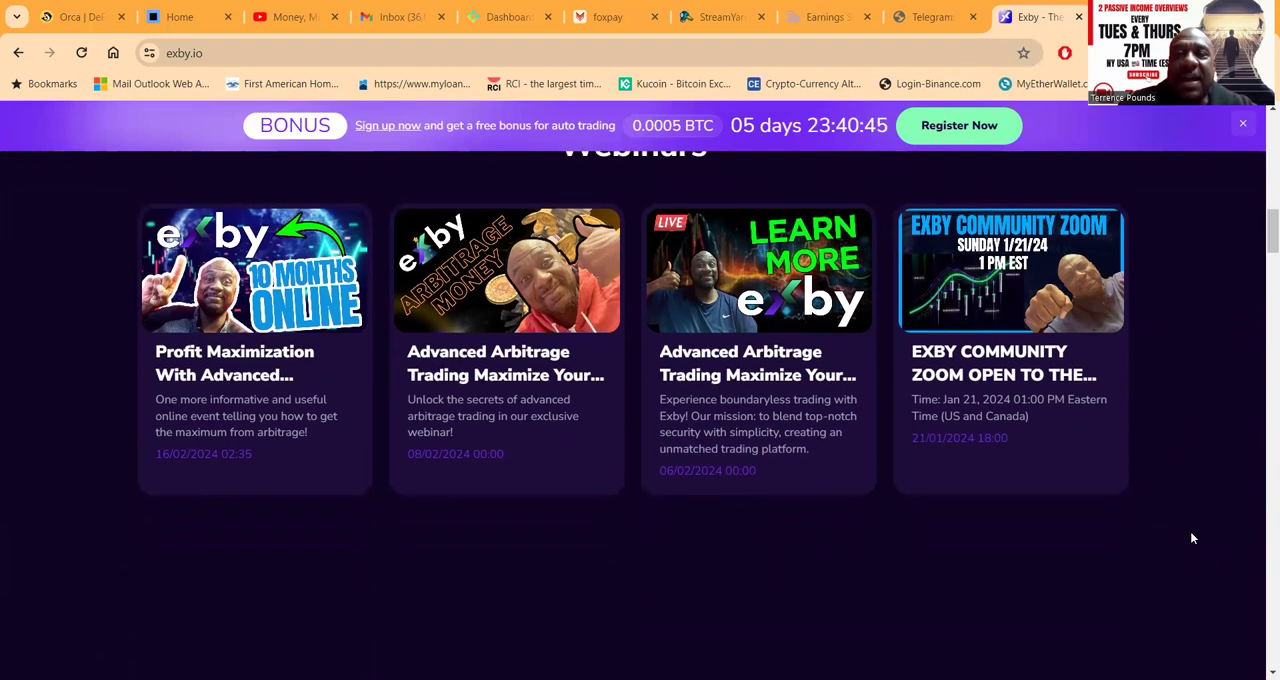
pyautogui.scroll(-3)
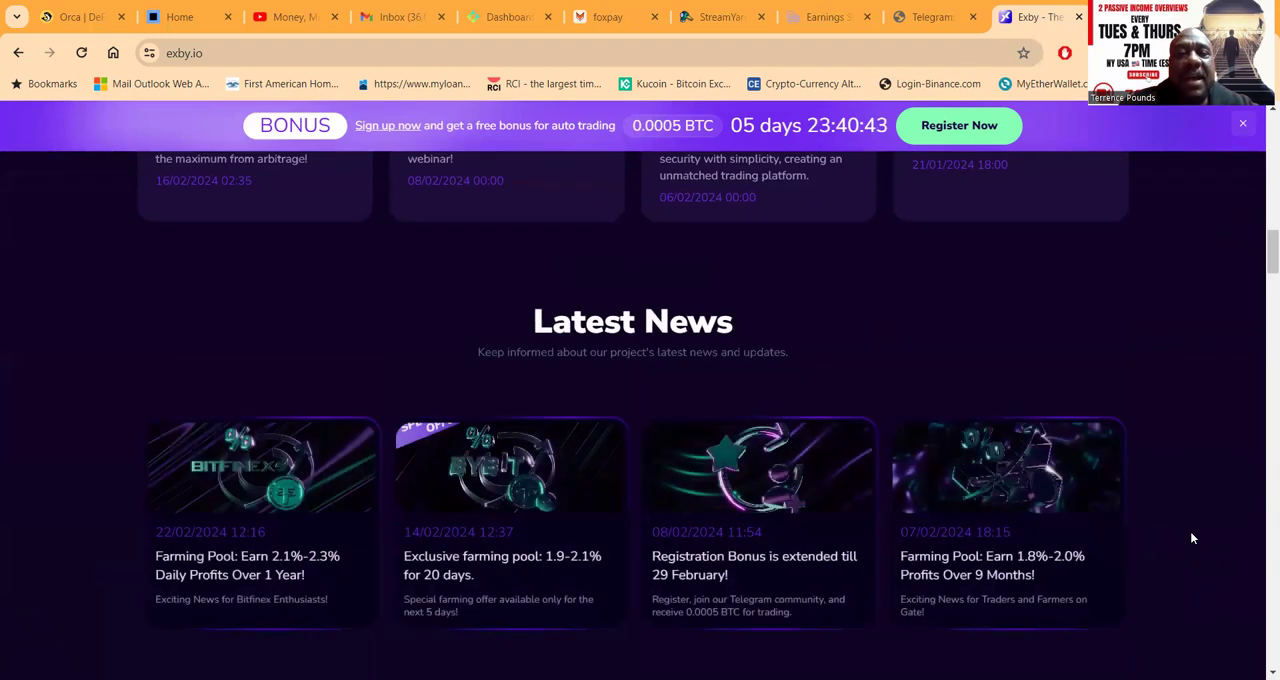
pyautogui.scroll(-3)
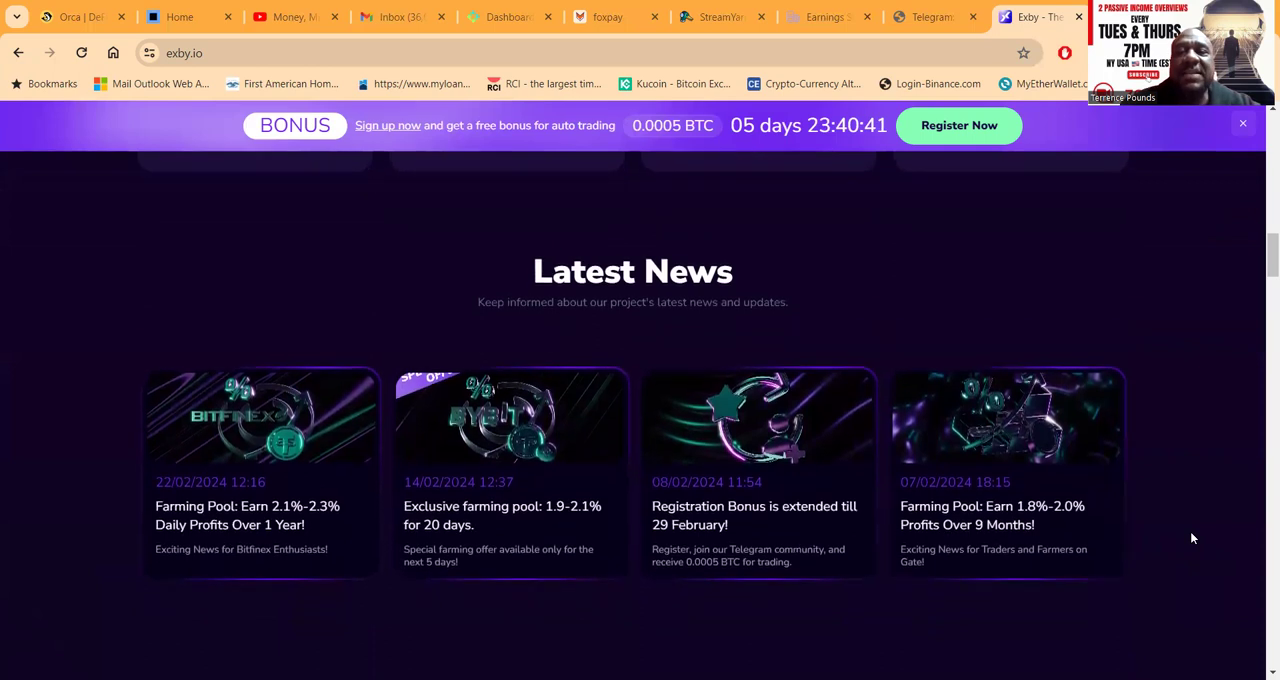
pyautogui.scroll(-3)
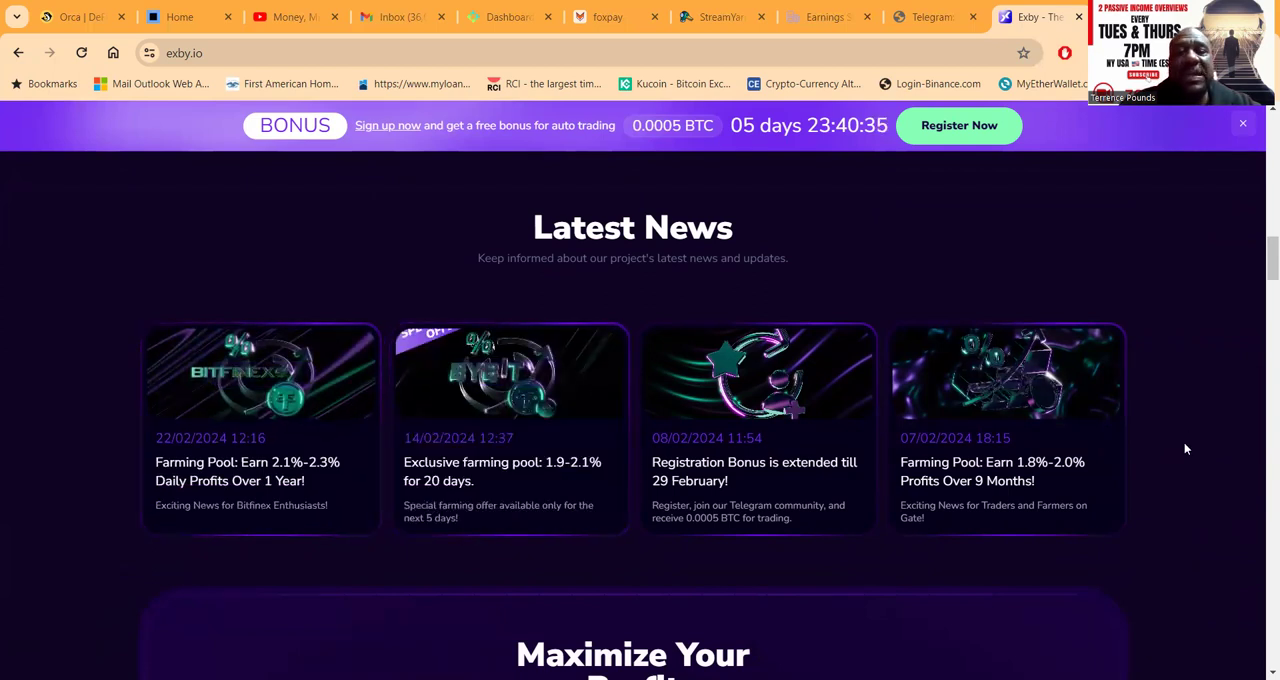
pyautogui.scroll(-3)
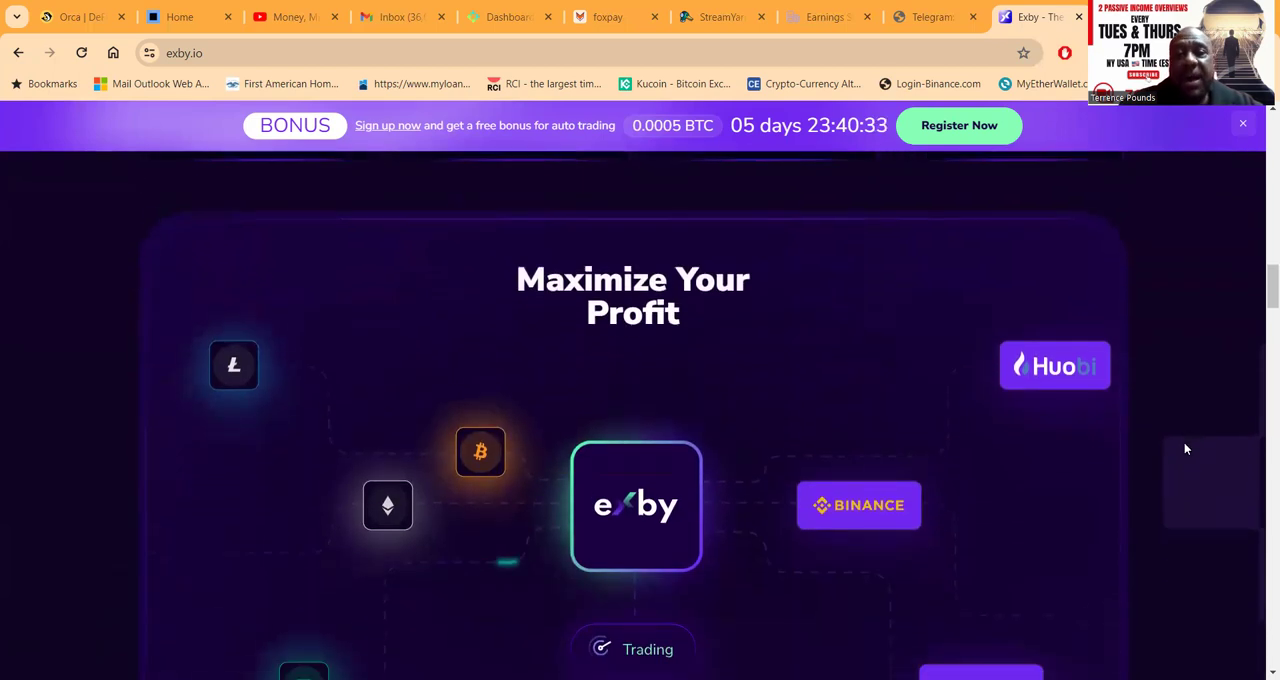
pyautogui.scroll(-3)
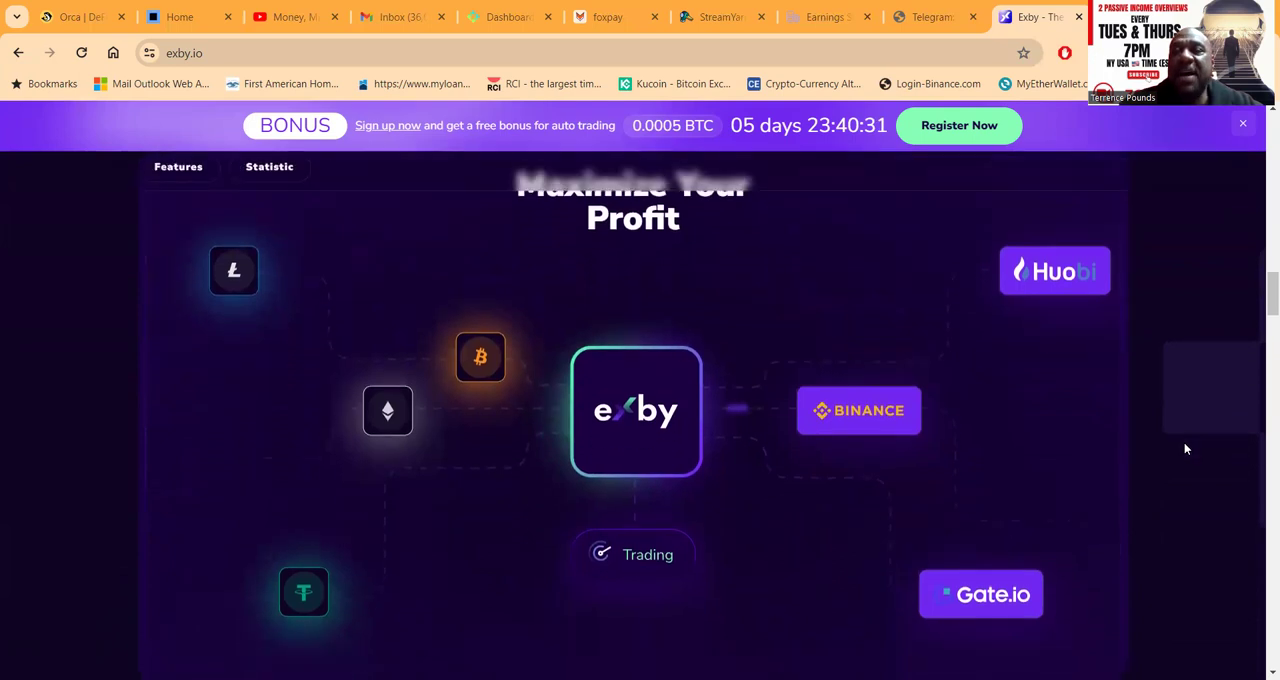
pyautogui.scroll(-3)
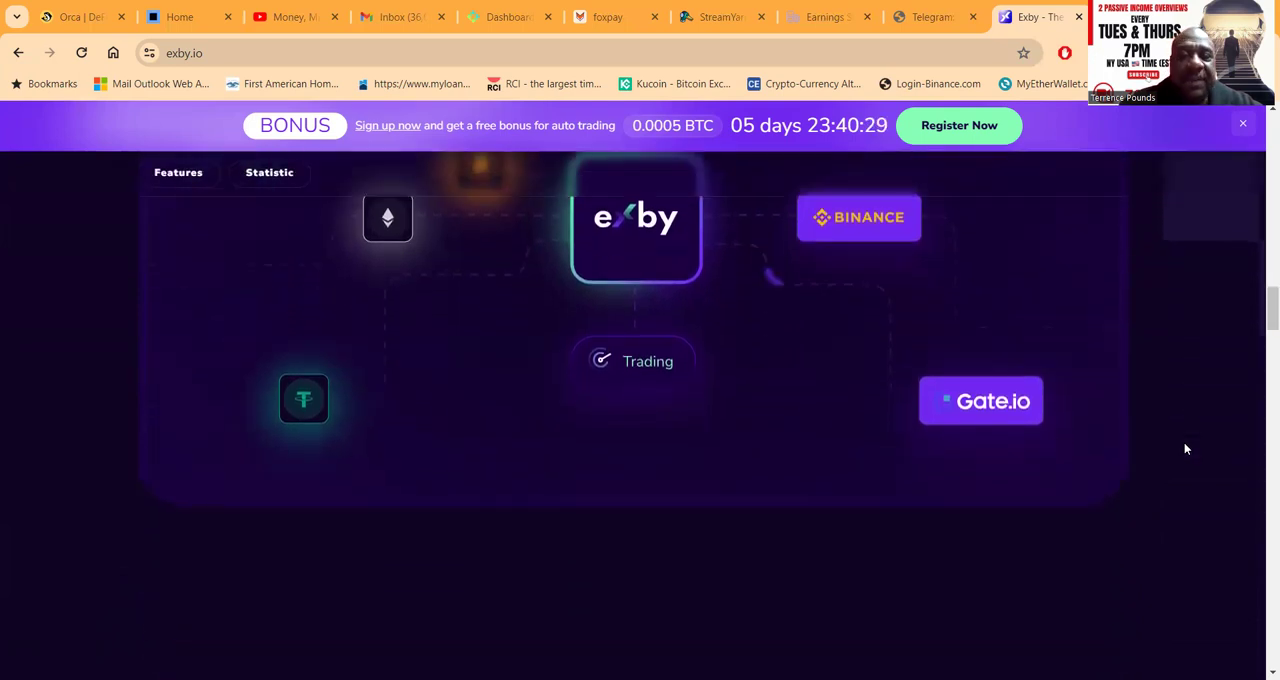
pyautogui.scroll(-3)
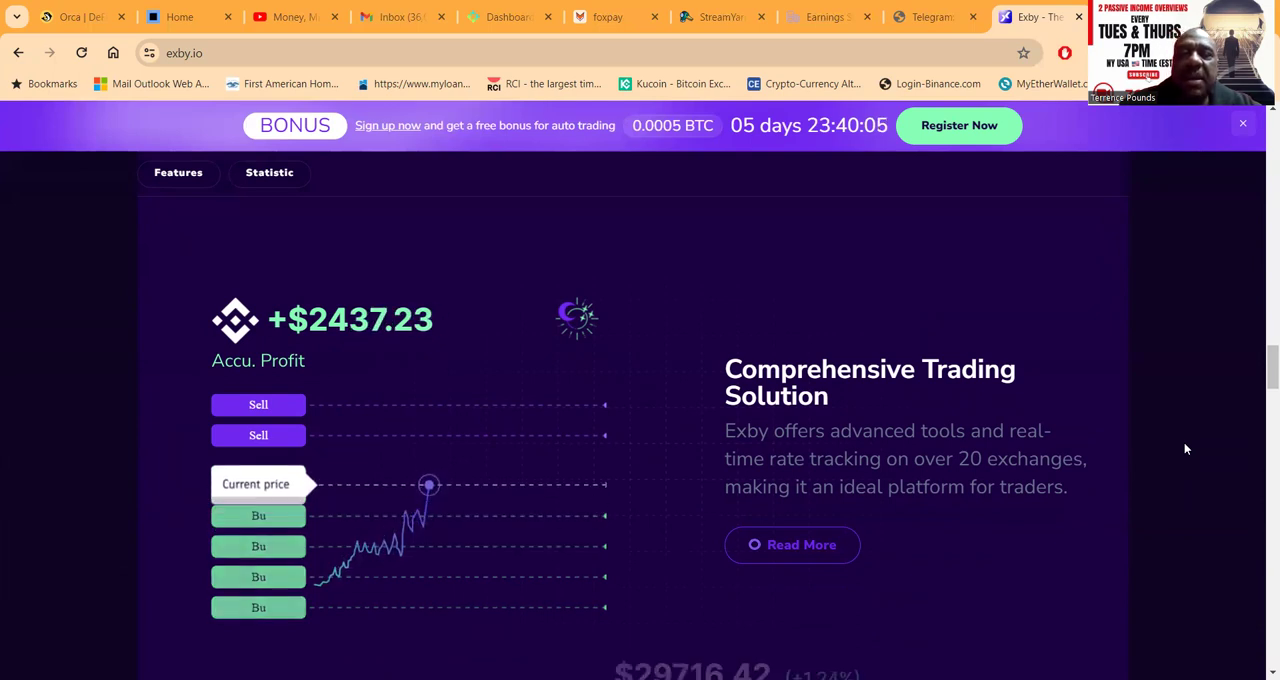
# - Scroll past Automated Trading Tools to the free Standard vs $200 Premium account cards
pyautogui.scroll(-3)
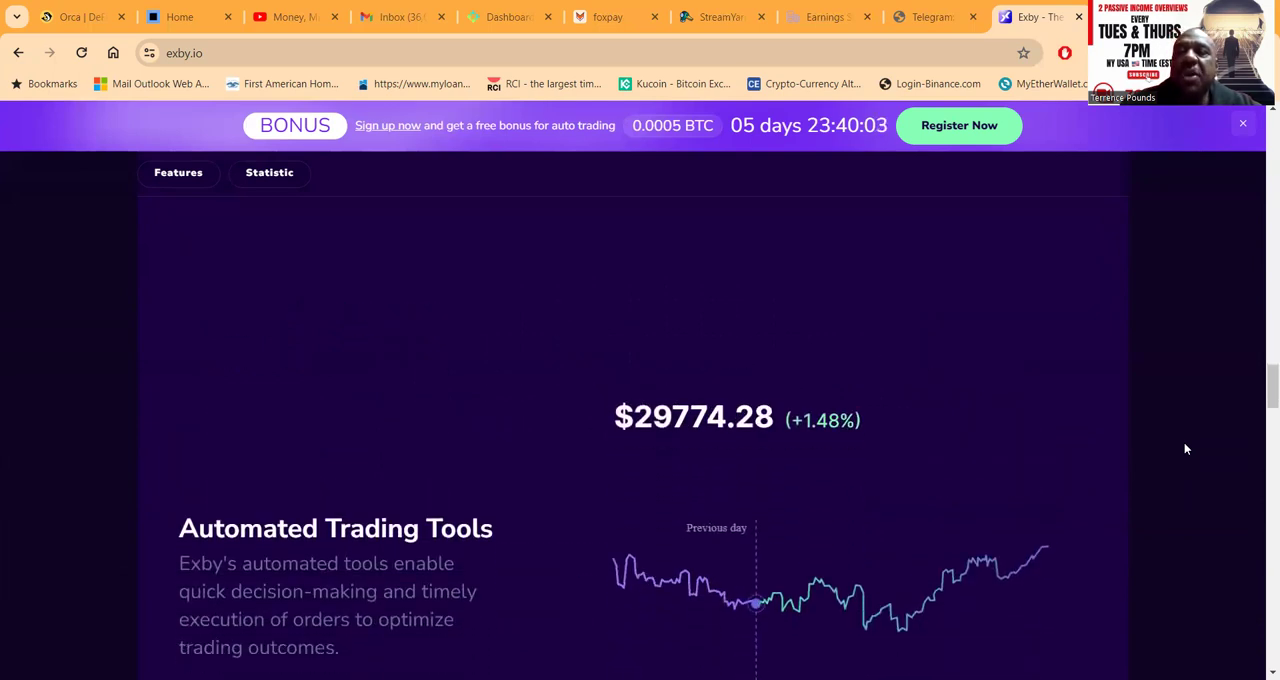
pyautogui.scroll(-3)
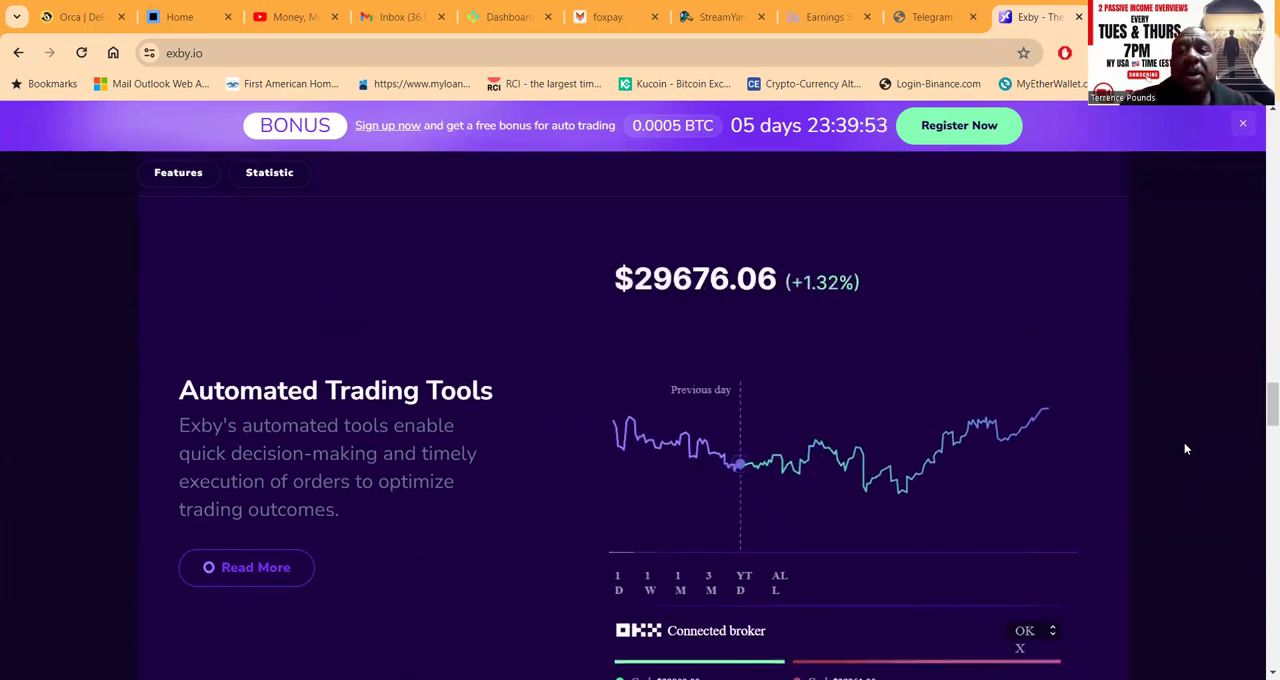
pyautogui.scroll(-3)
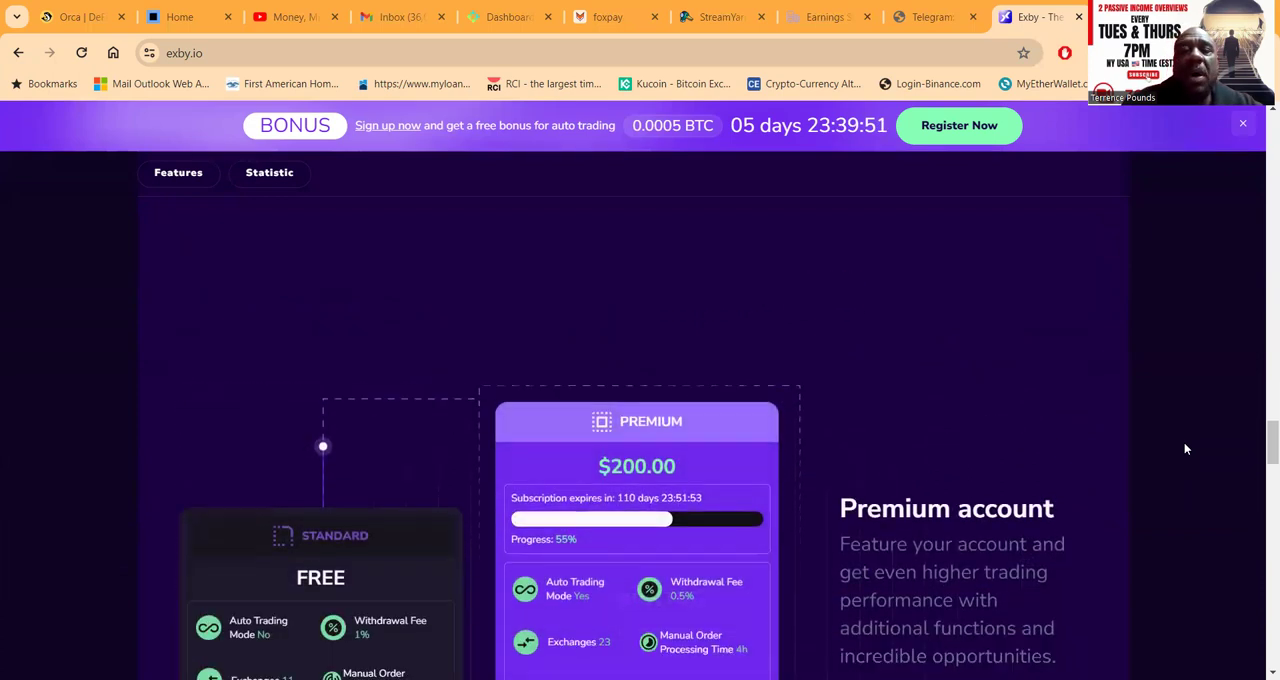
pyautogui.scroll(-3)
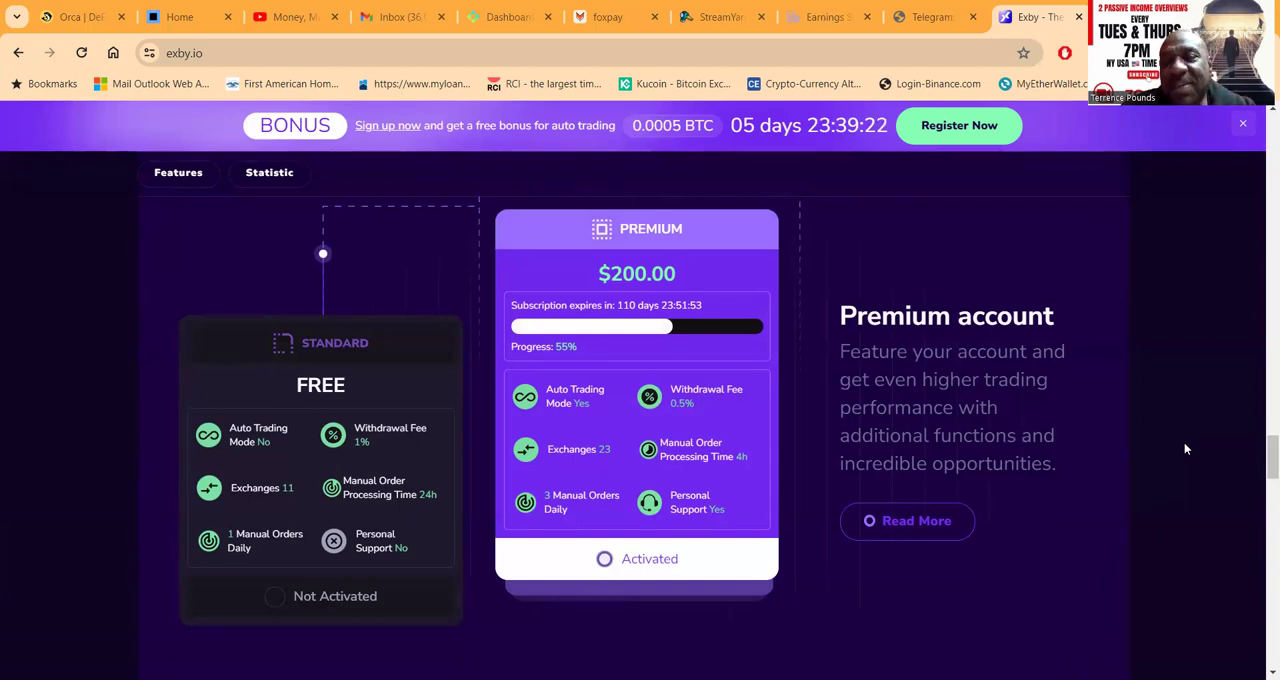
pyautogui.moveTo(676, 84)
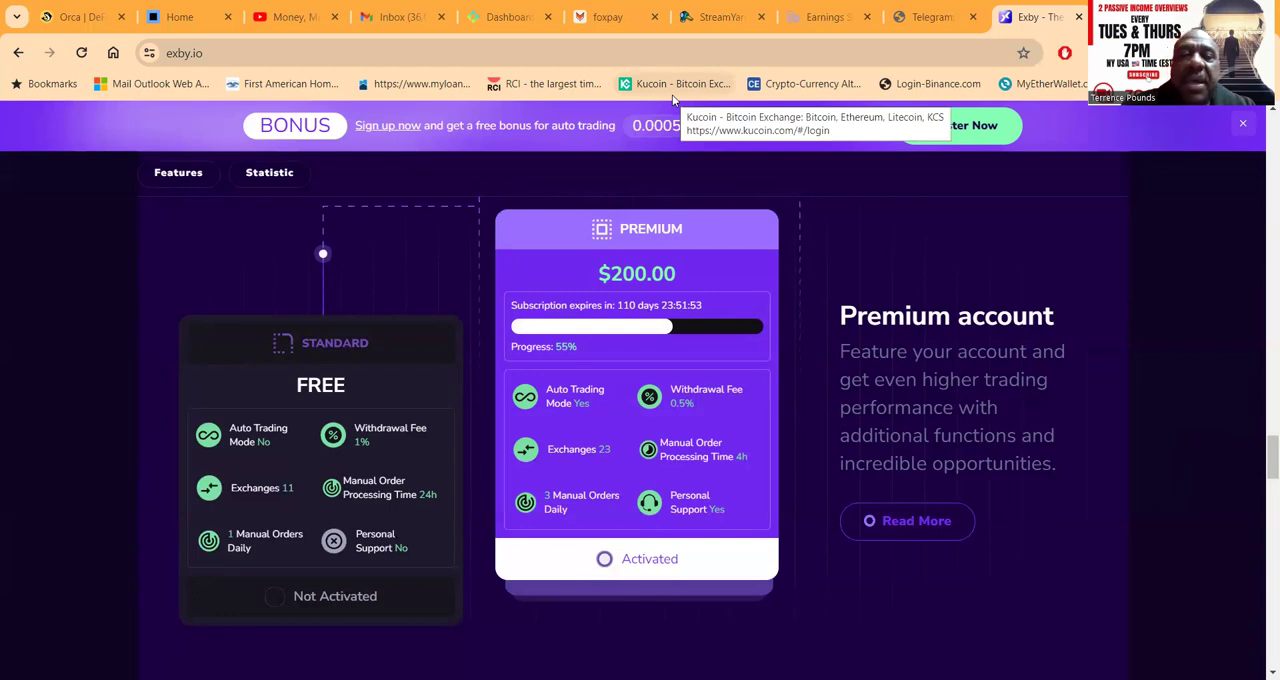
pyautogui.moveTo(388, 348)
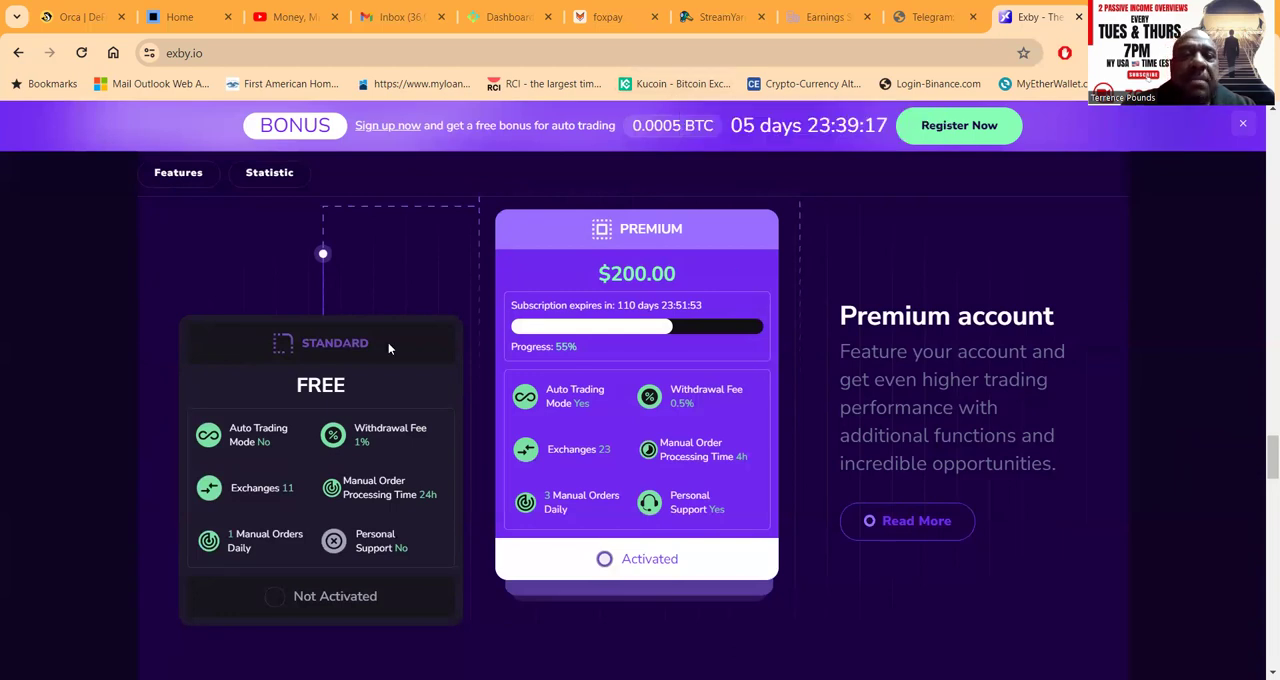
pyautogui.moveTo(344, 454)
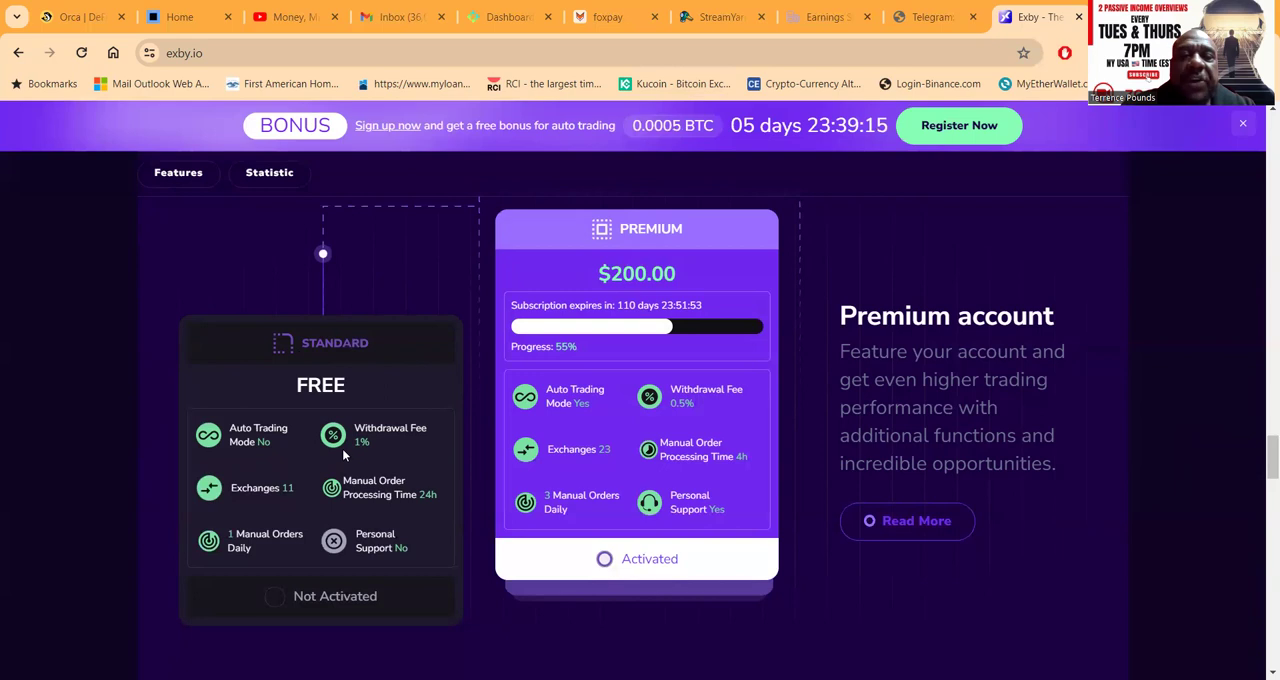
pyautogui.moveTo(1148, 524)
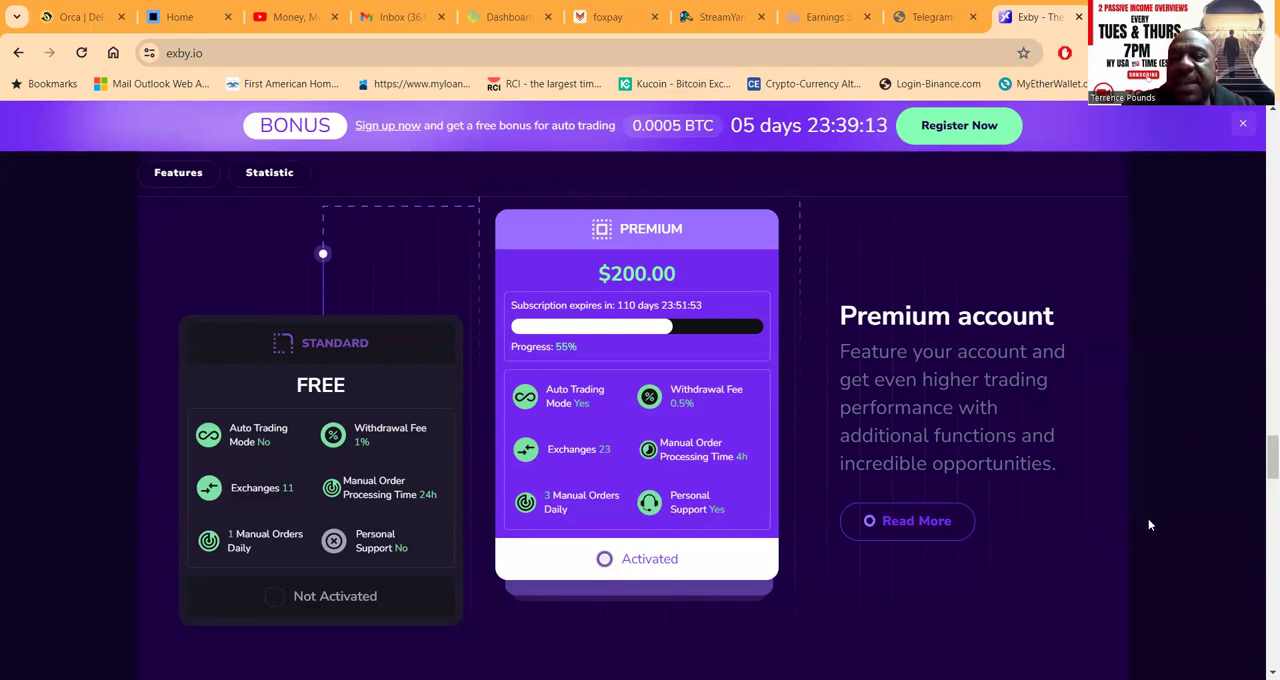
# - Scroll through user statistics, Discover Our Features and the mobile app preview to the Exby Community footer
pyautogui.scroll(-3)
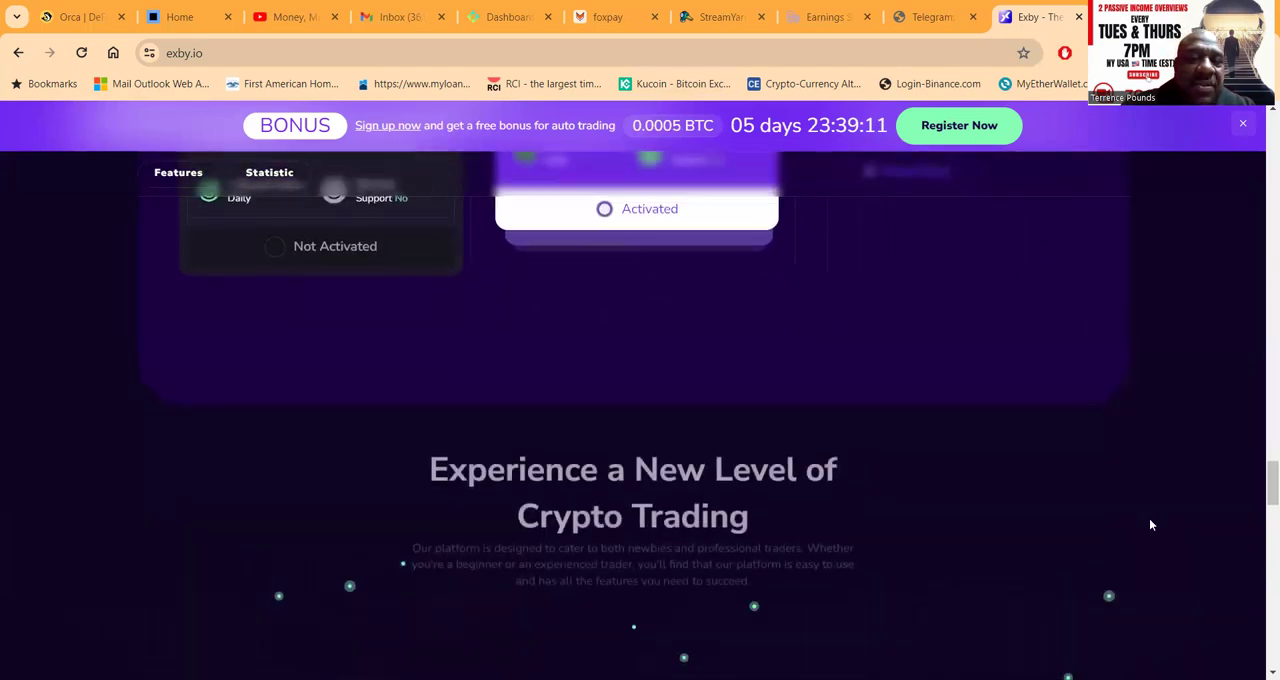
pyautogui.scroll(-3)
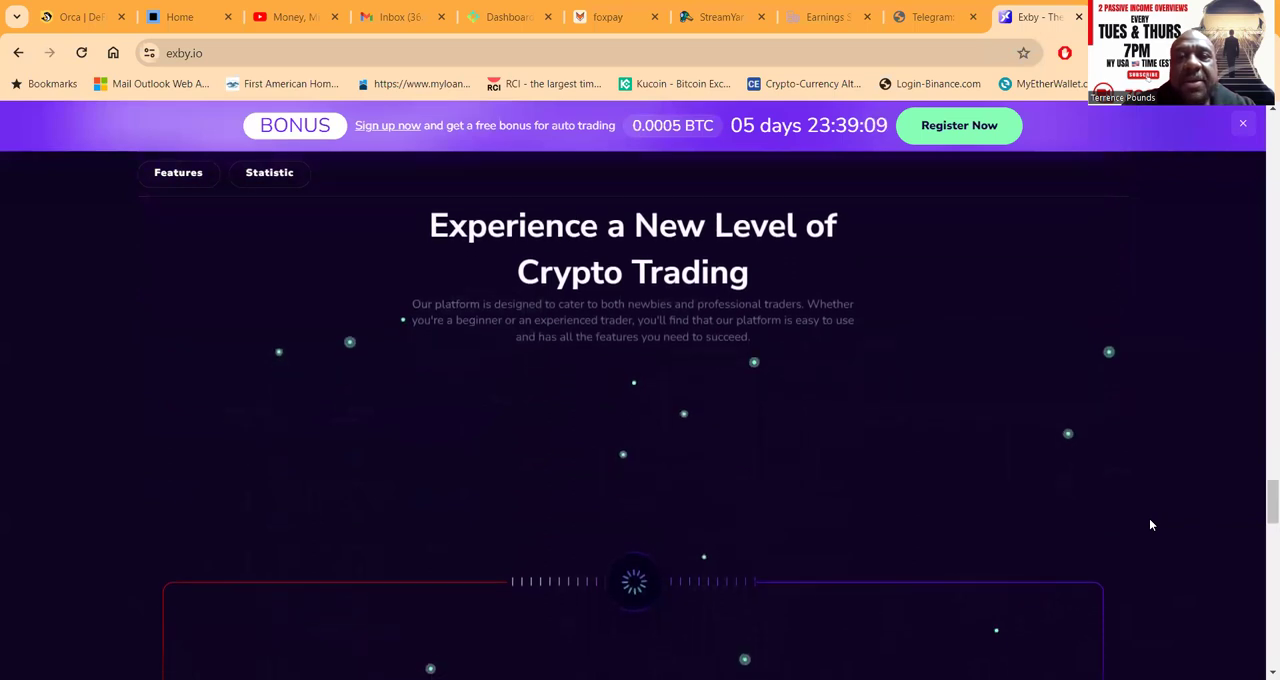
pyautogui.scroll(-3)
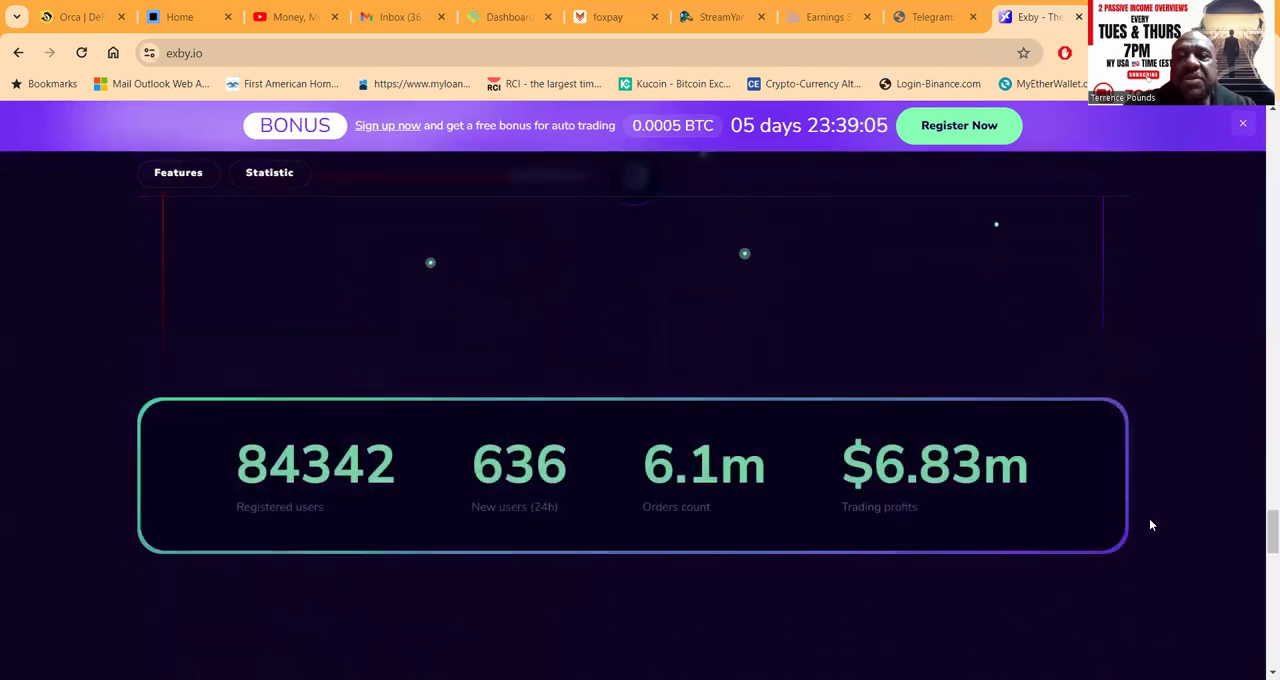
pyautogui.scroll(-3)
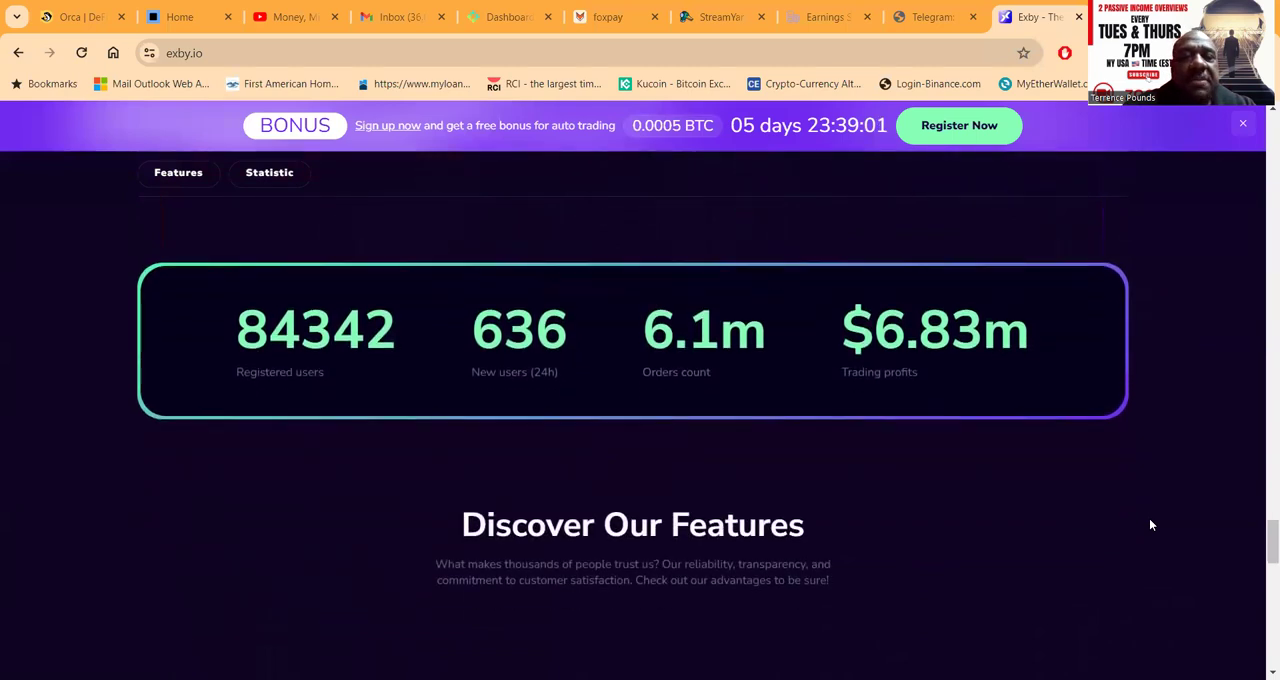
pyautogui.moveTo(398, 420)
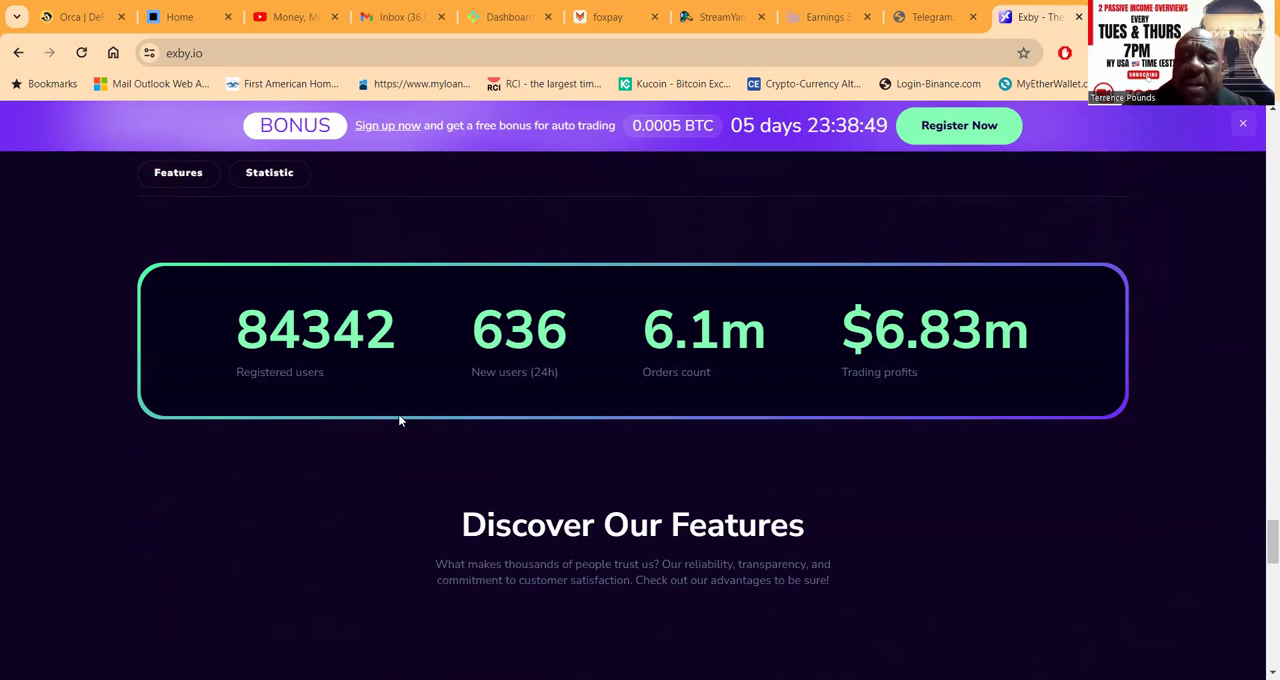
pyautogui.moveTo(852, 498)
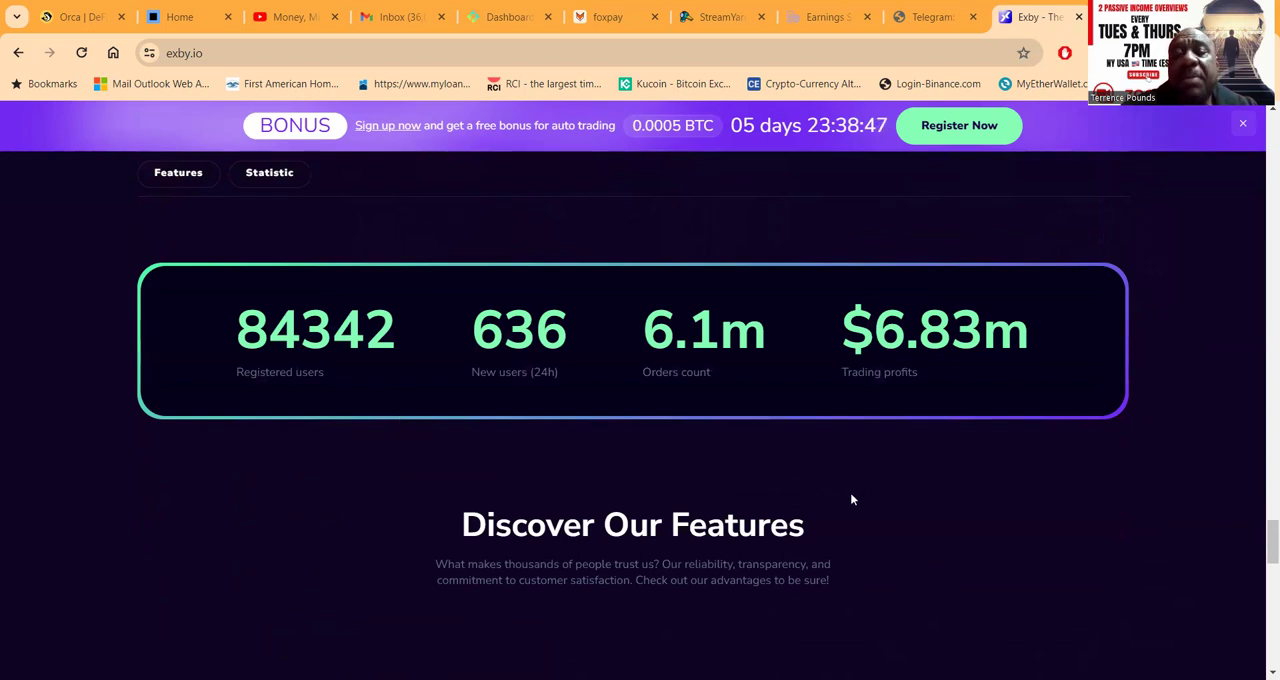
pyautogui.scroll(-3)
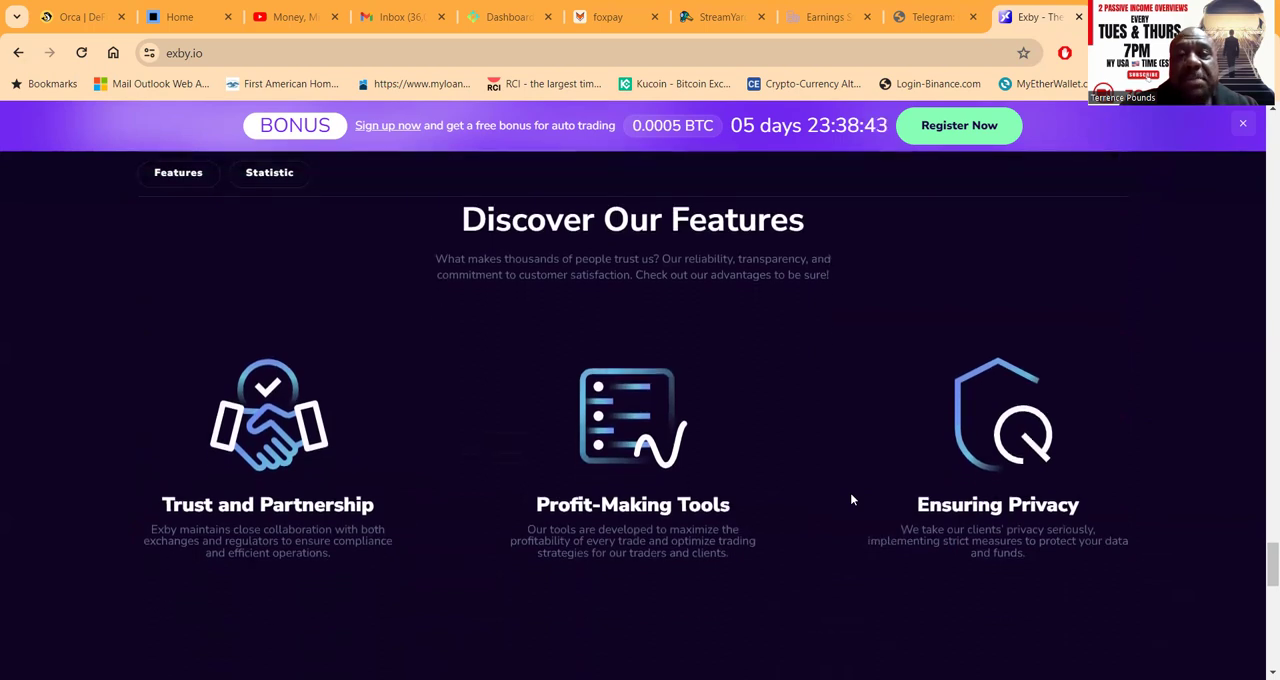
pyautogui.scroll(-3)
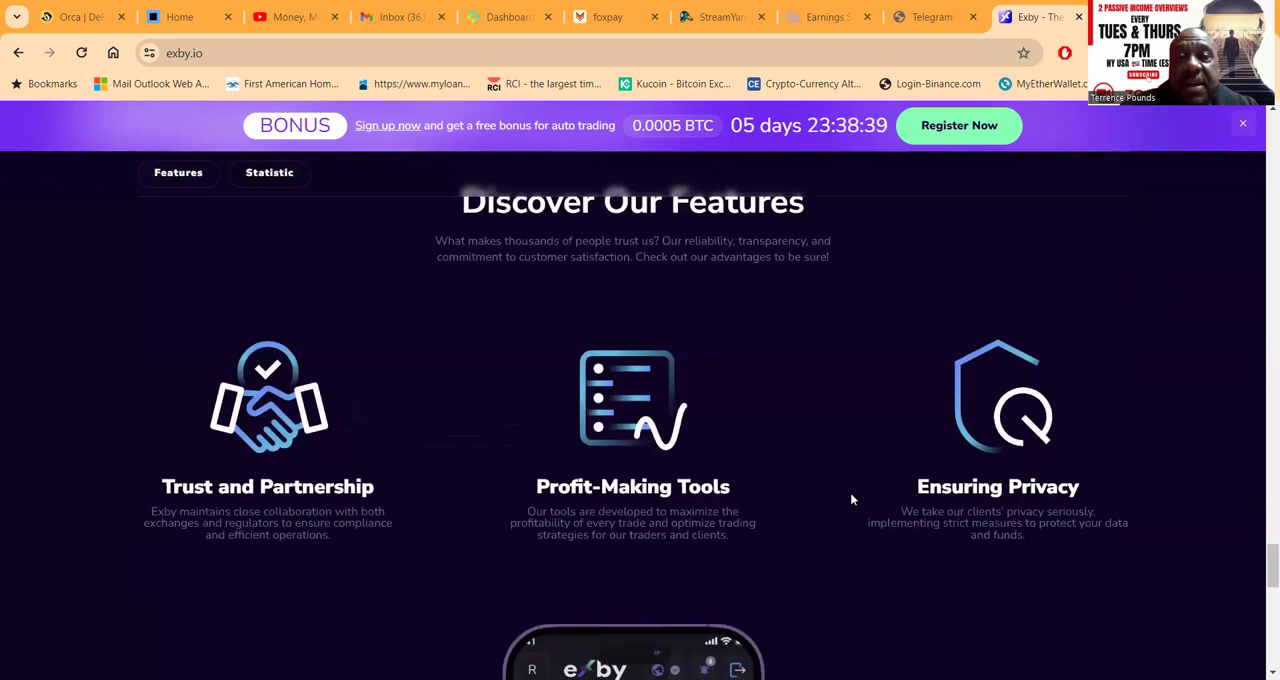
pyautogui.scroll(-3)
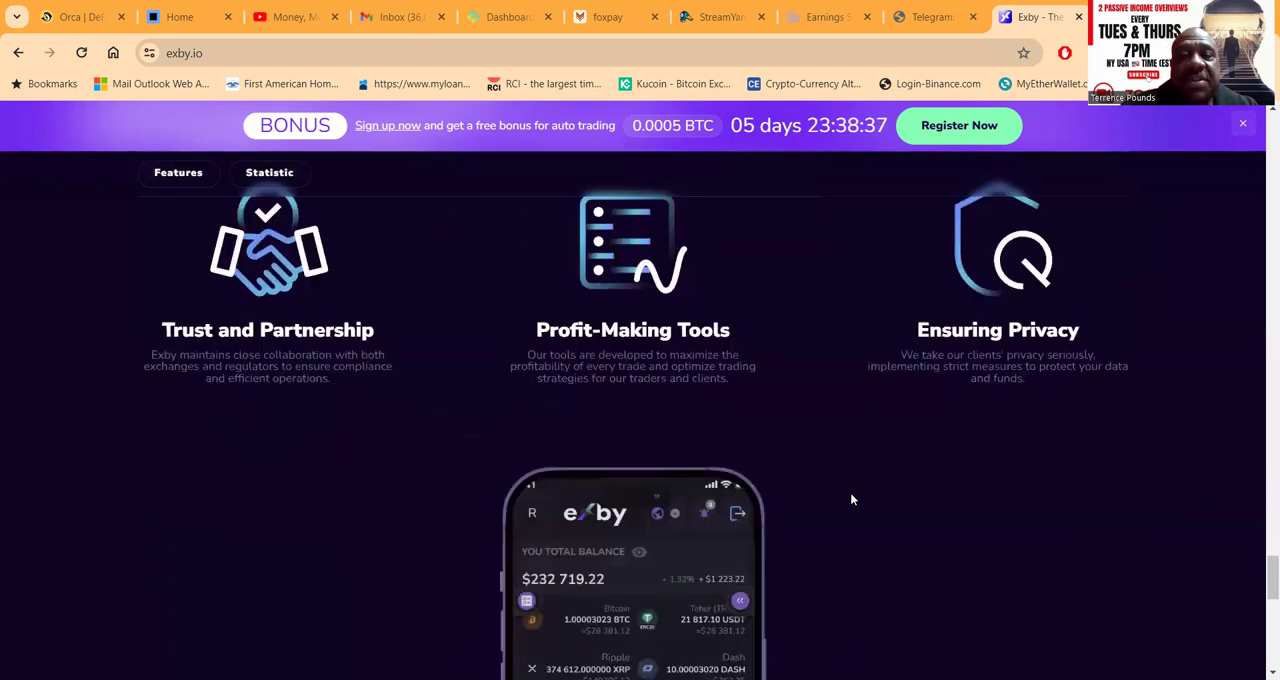
pyautogui.scroll(-3)
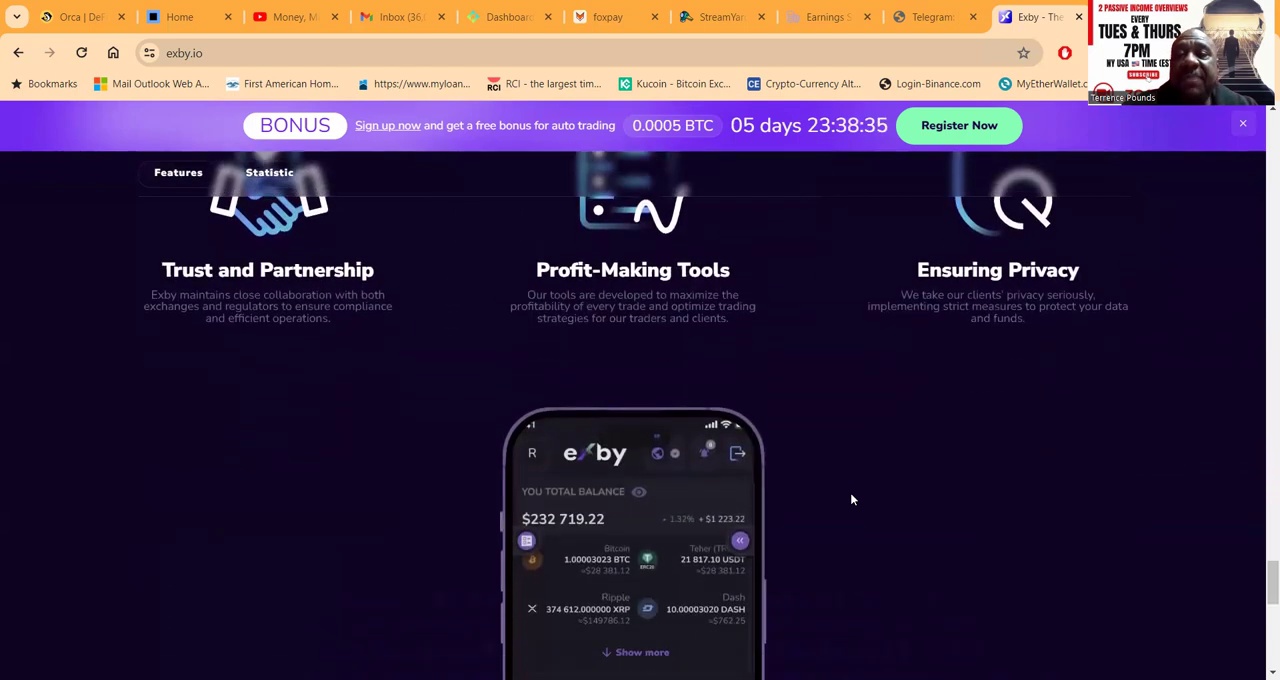
pyautogui.scroll(-3)
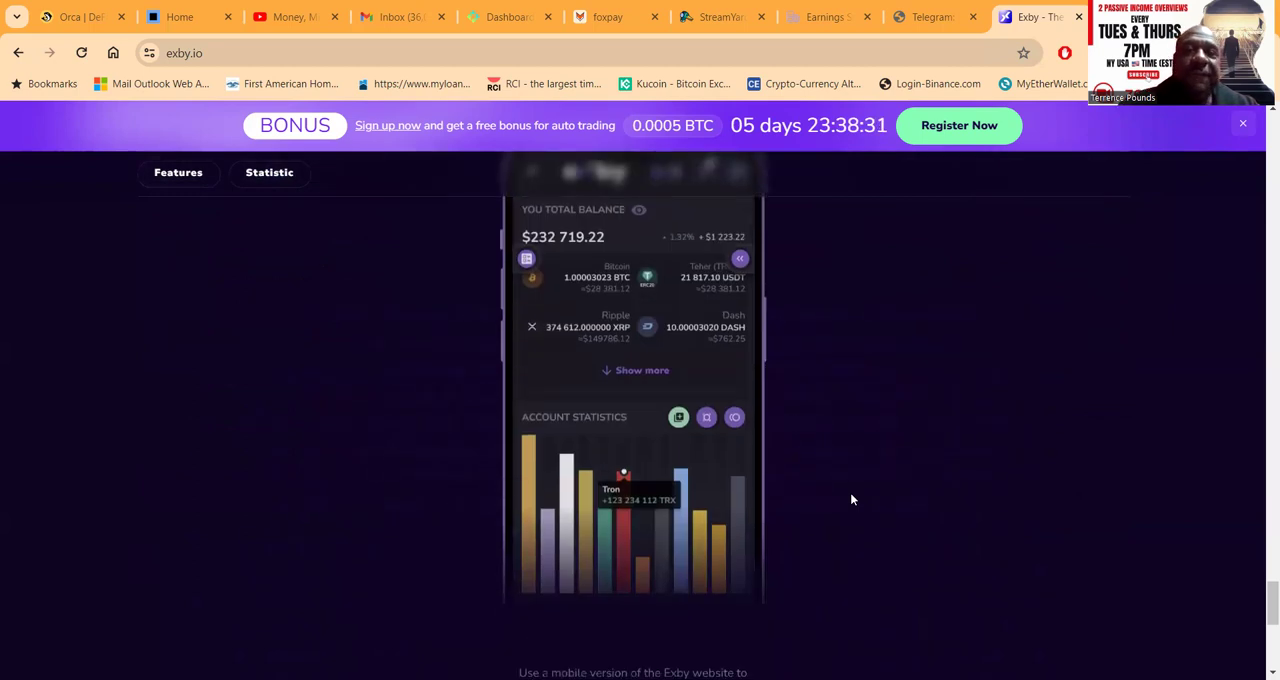
pyautogui.scroll(-3)
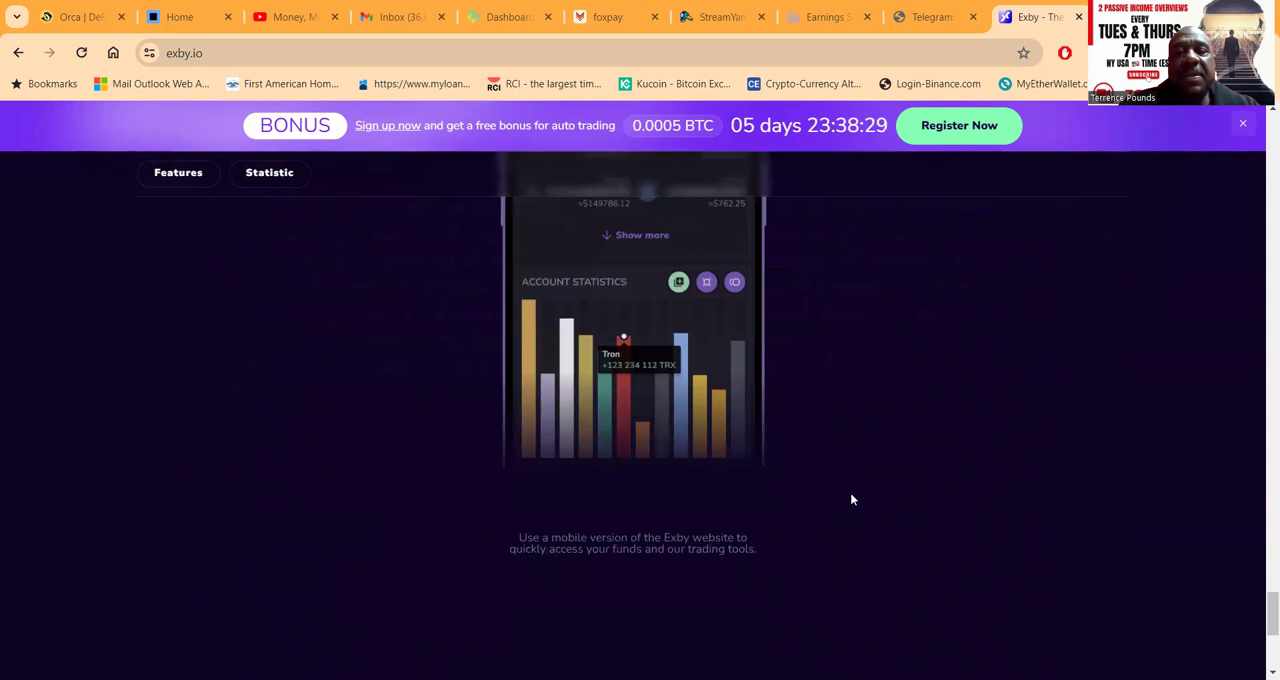
pyautogui.scroll(-3)
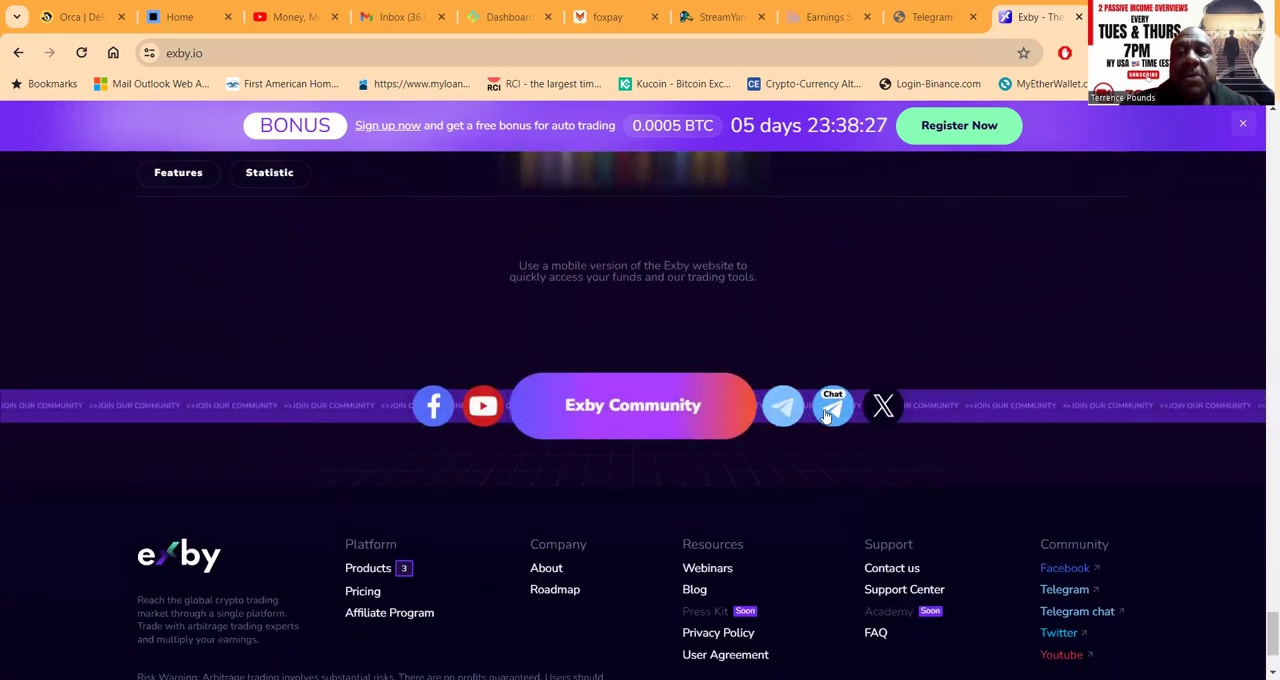
# - Open the Exby Official Chat and Announcements Telegram pages, declining the desktop app prompt each time, then view the footer risk warning
pyautogui.click(832, 404)
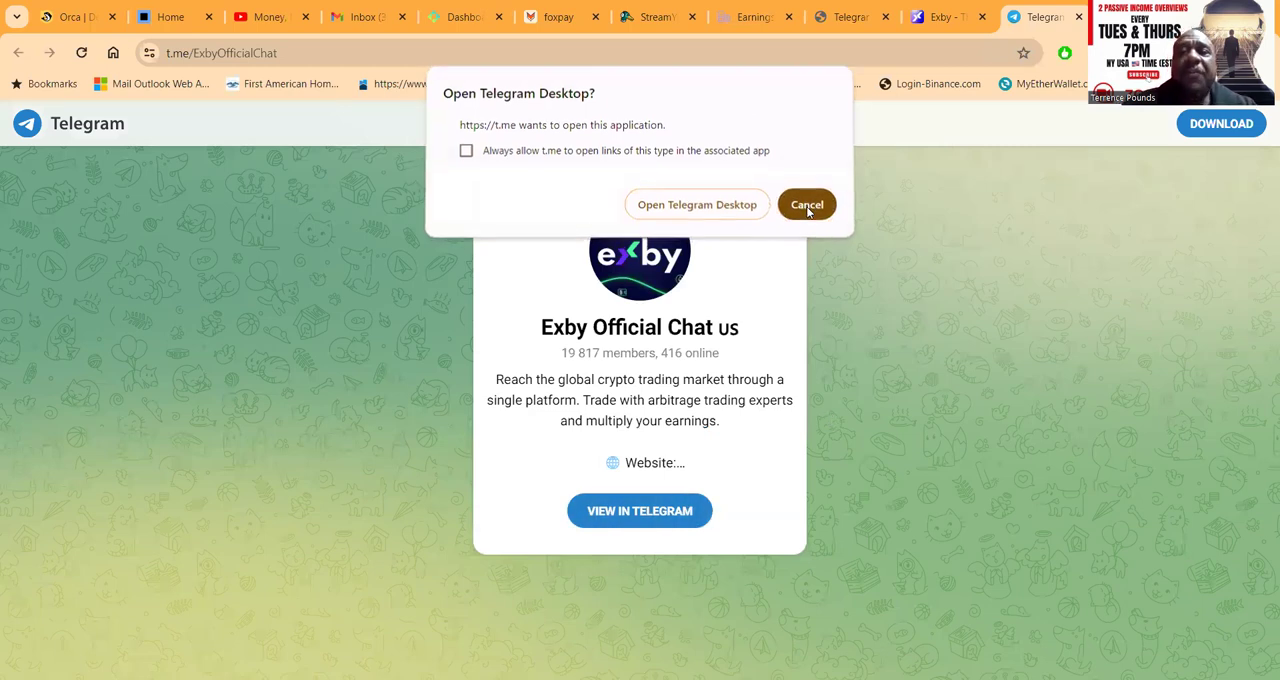
pyautogui.click(806, 204)
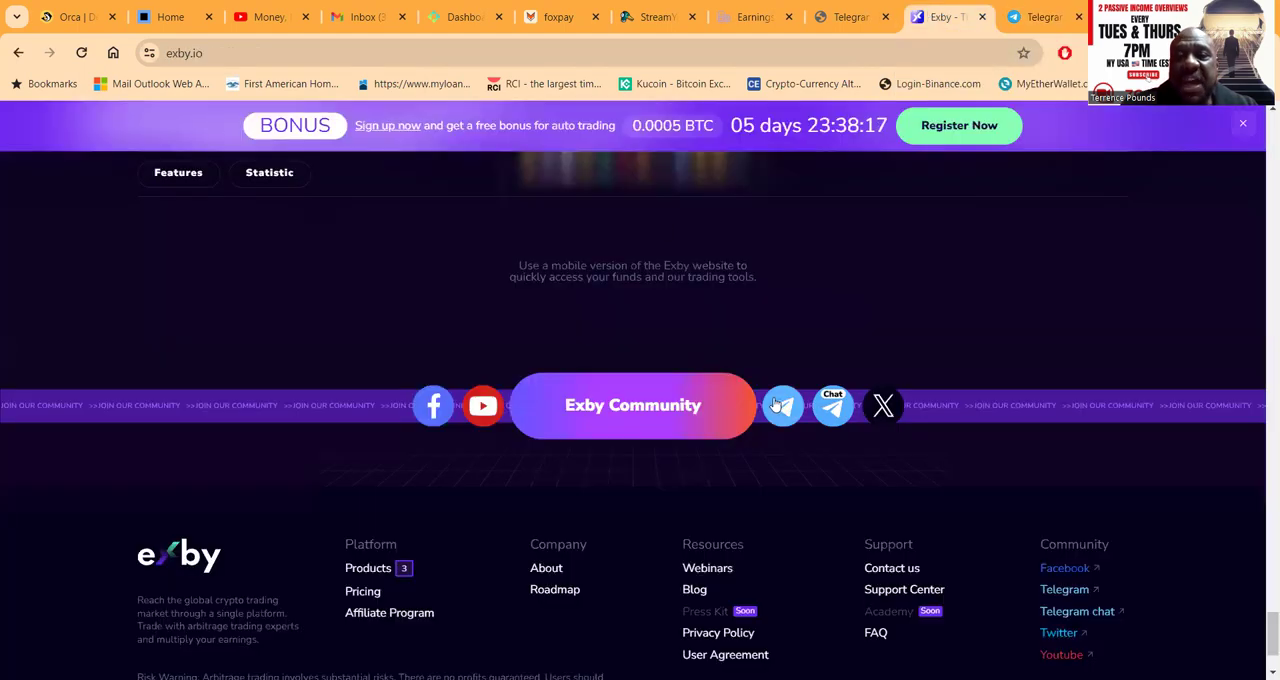
pyautogui.click(784, 404)
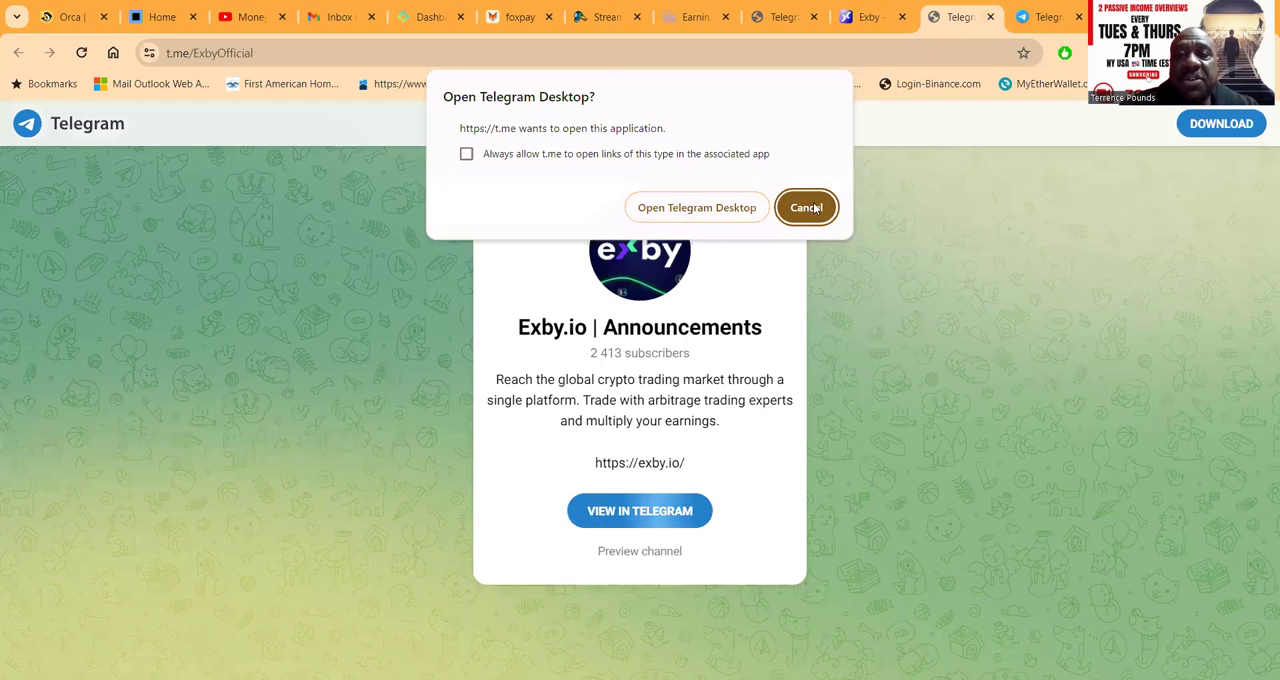
pyautogui.click(806, 206)
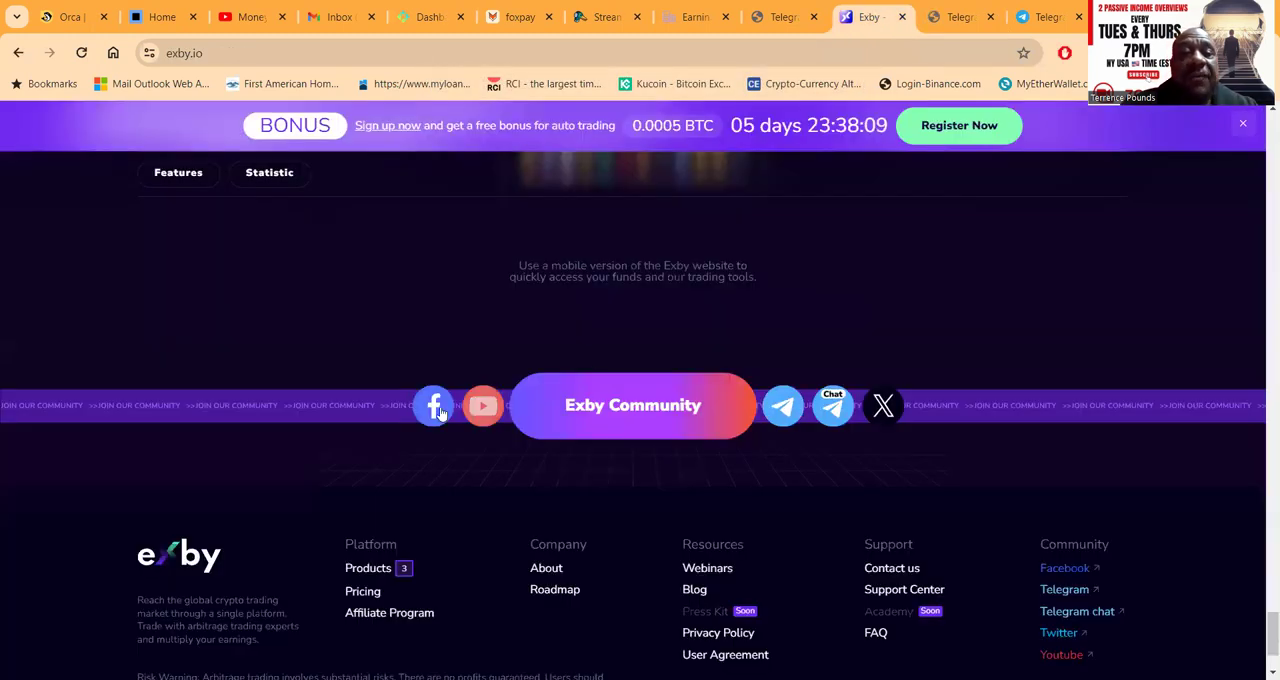
pyautogui.moveTo(904, 400)
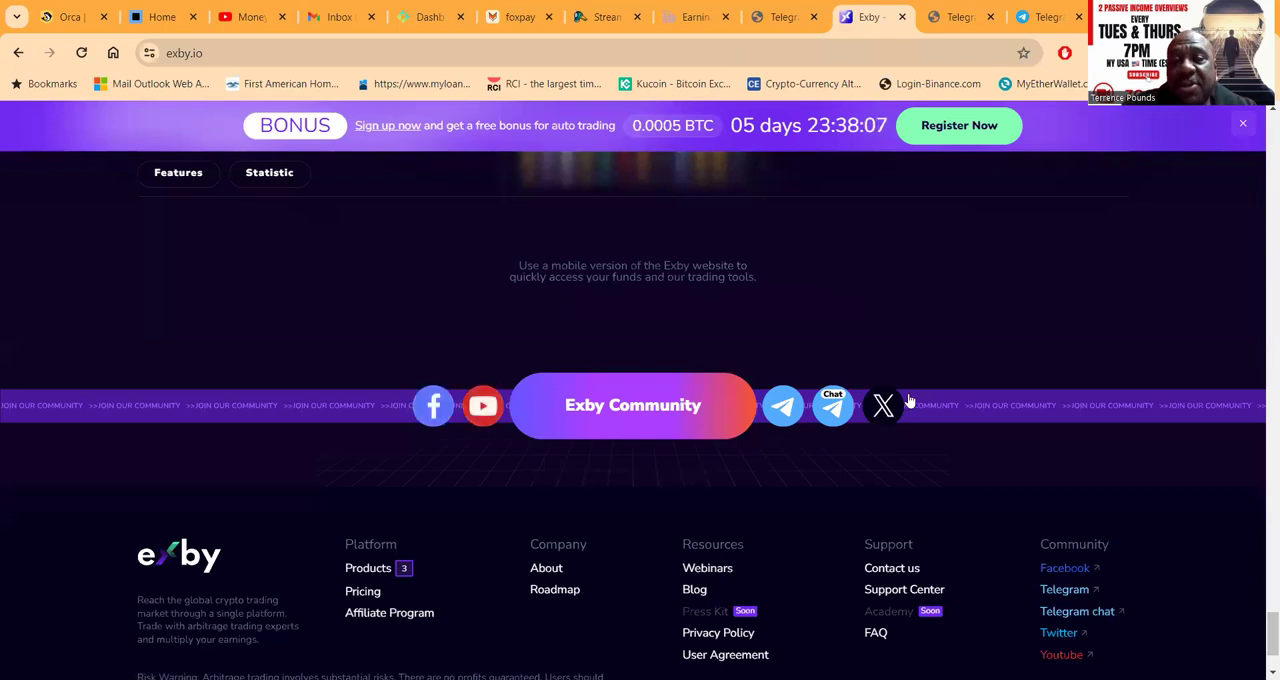
pyautogui.moveTo(840, 508)
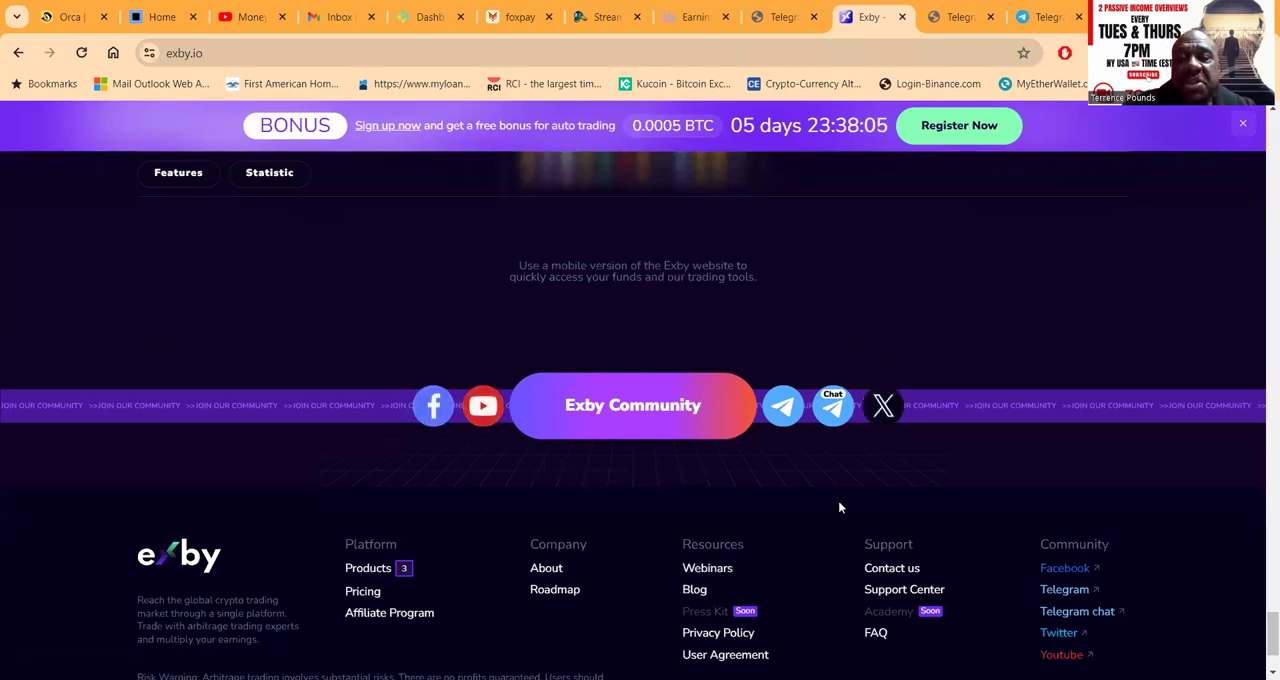
pyautogui.scroll(-3)
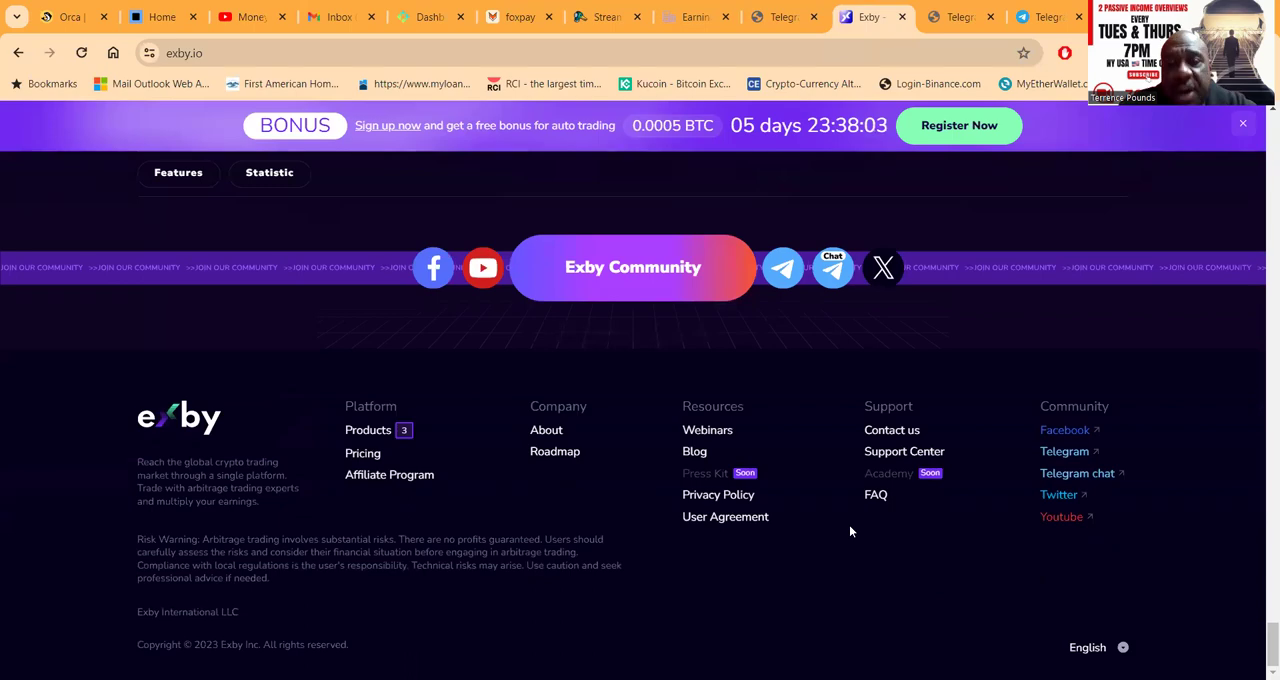
# - Navigate from the home page to the company About page
pyautogui.scroll(3)
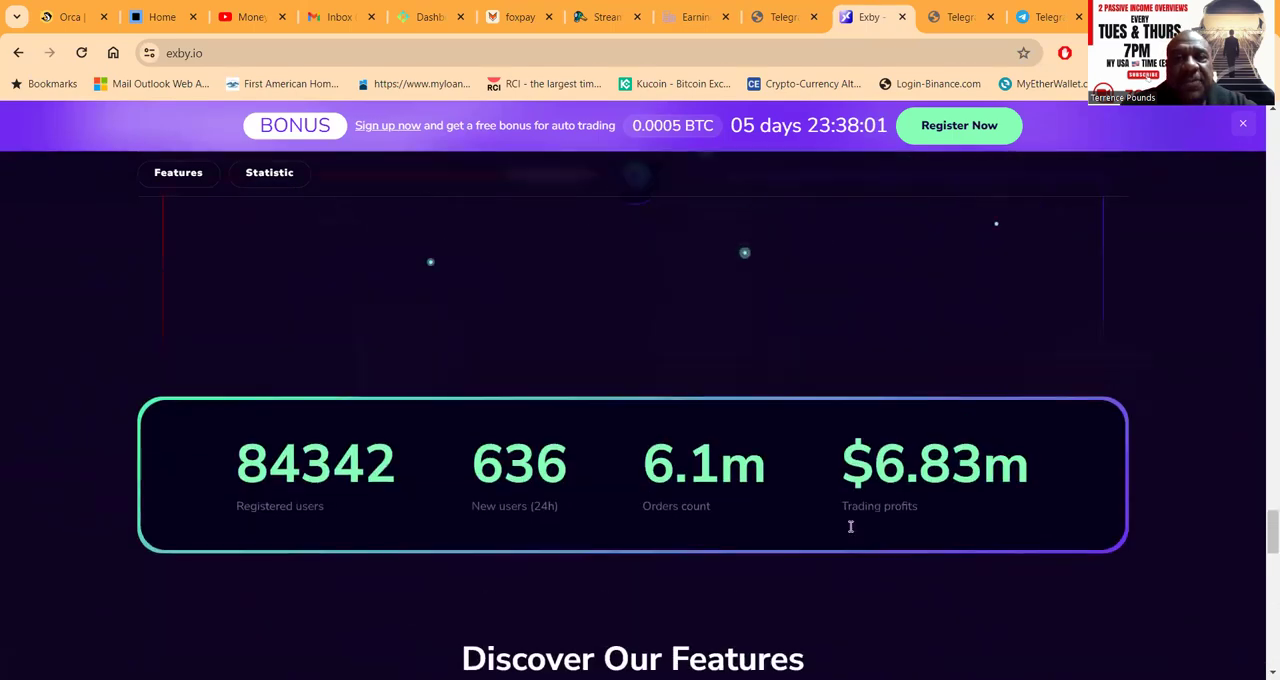
pyautogui.scroll(-3)
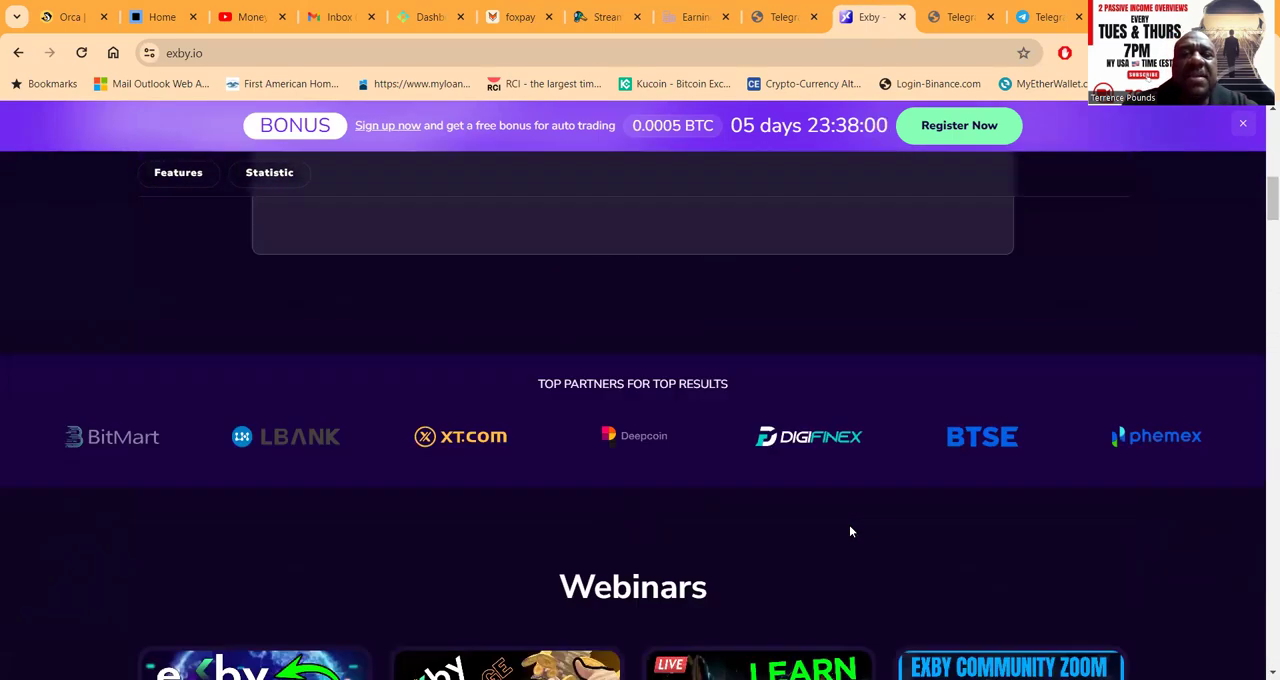
pyautogui.scroll(3)
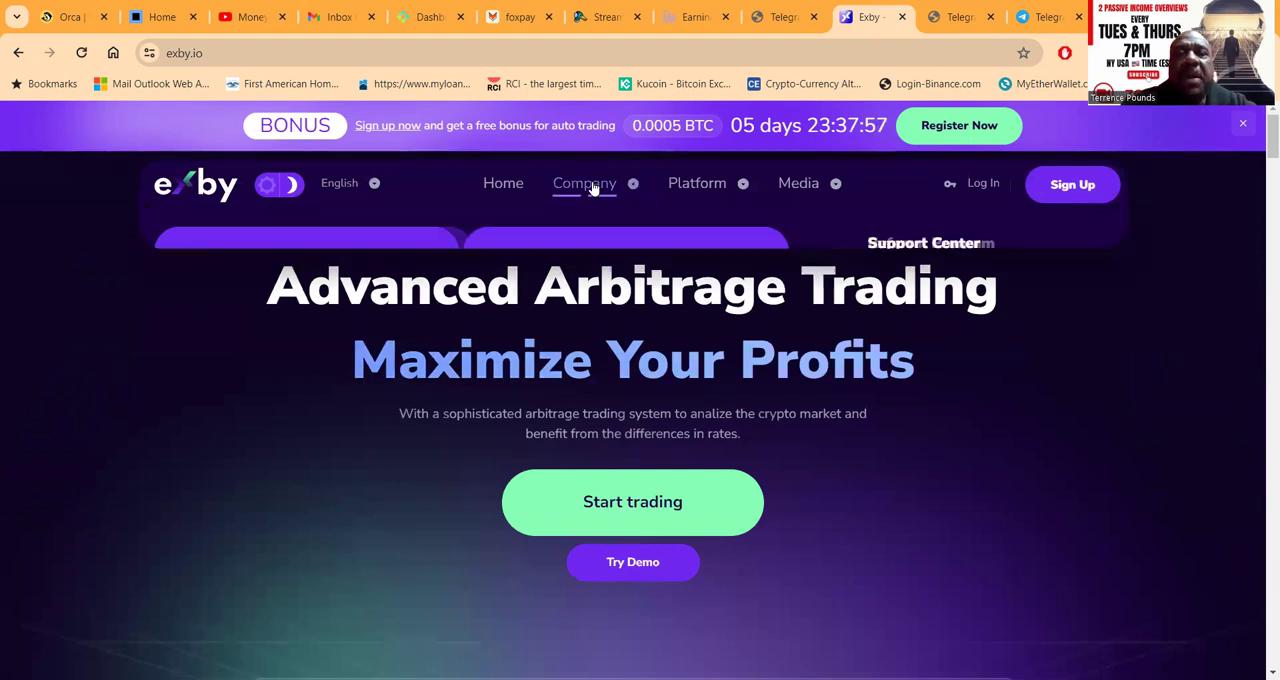
pyautogui.click(584, 184)
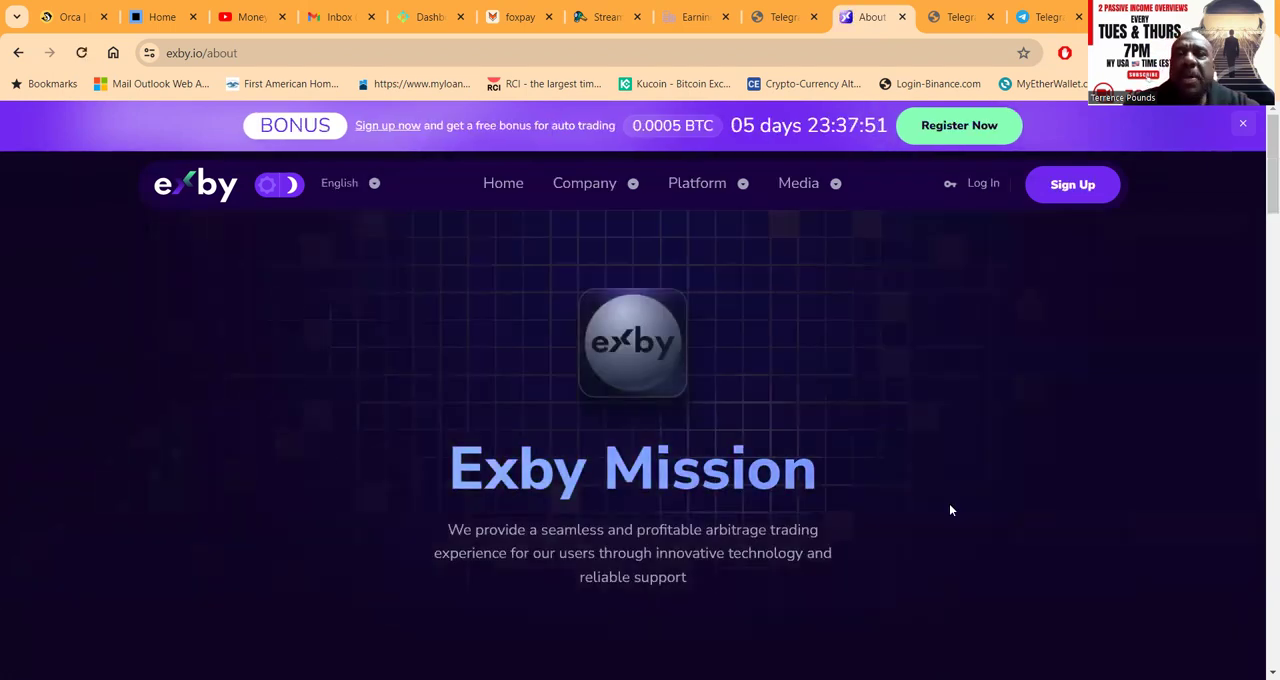
# - Scroll through the About page's Mission, About Exby and Products sections to the footer and back up
pyautogui.scroll(-3)
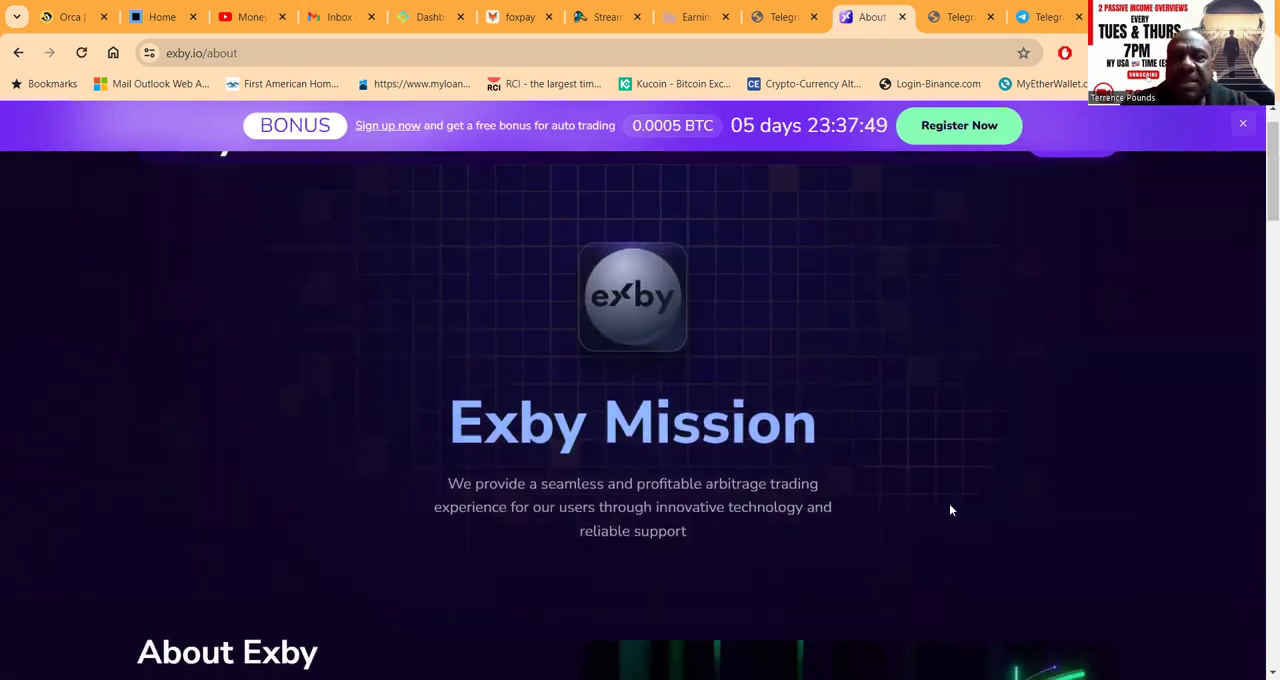
pyautogui.scroll(-3)
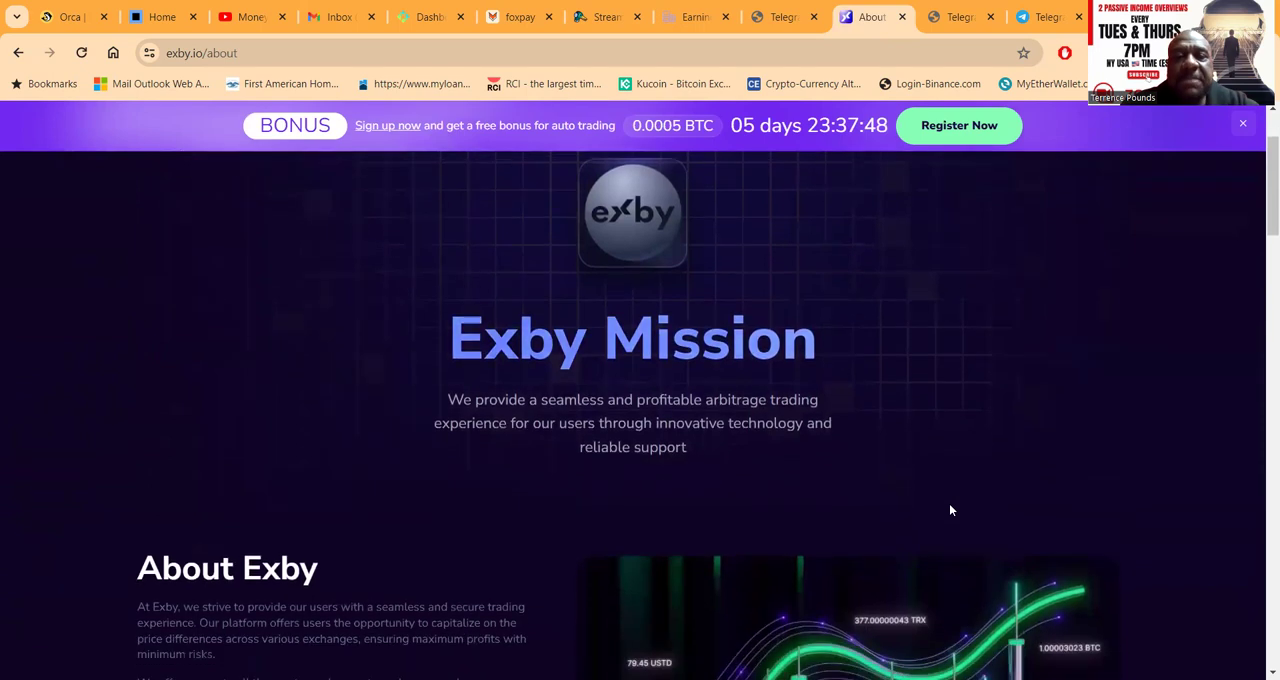
pyautogui.scroll(-3)
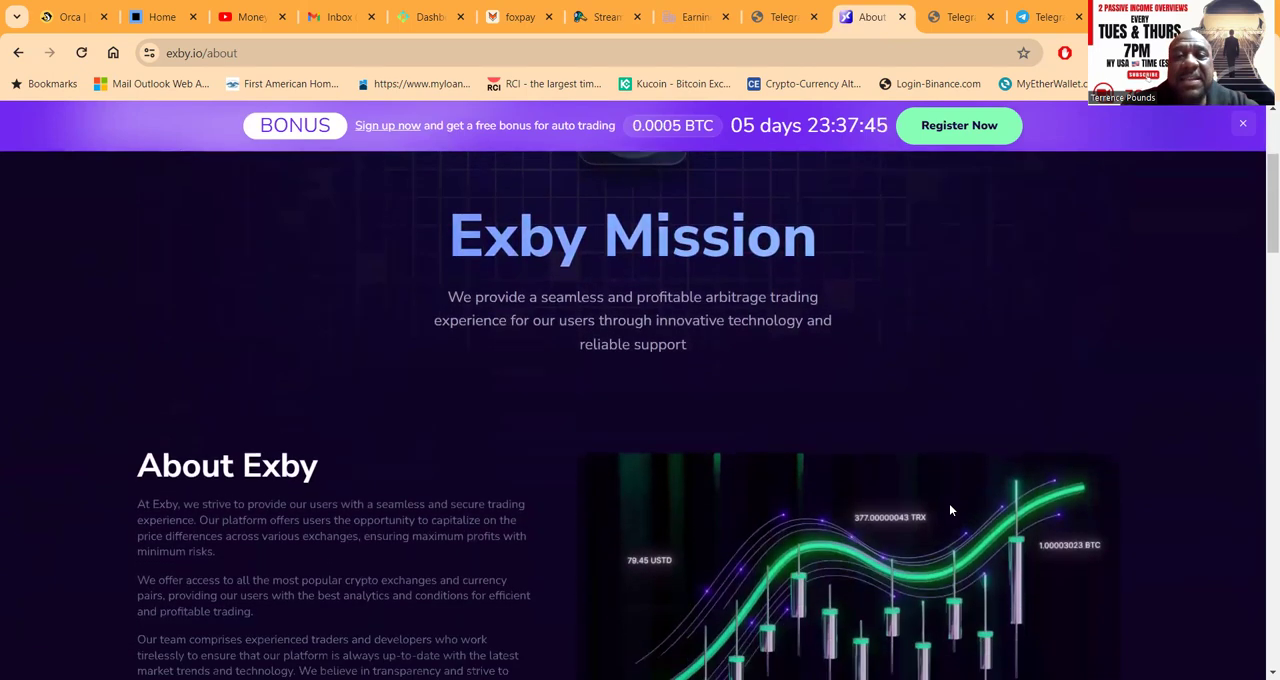
pyautogui.scroll(-3)
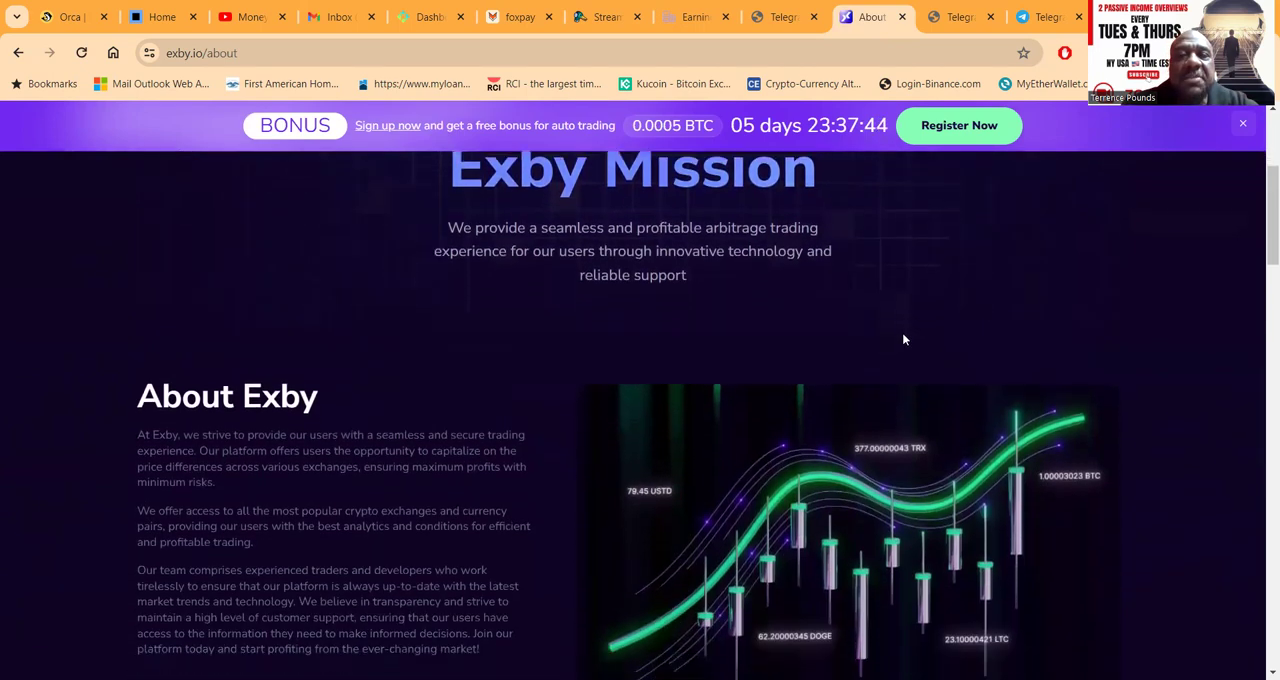
pyautogui.scroll(-3)
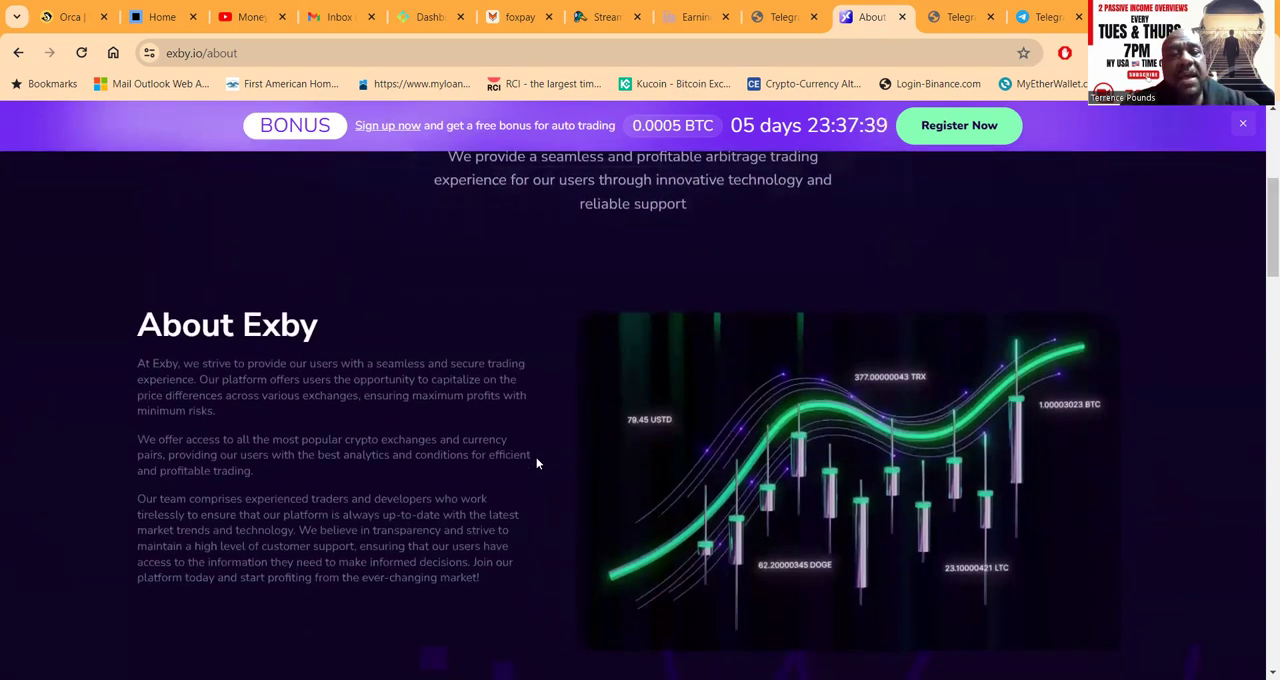
pyautogui.scroll(-3)
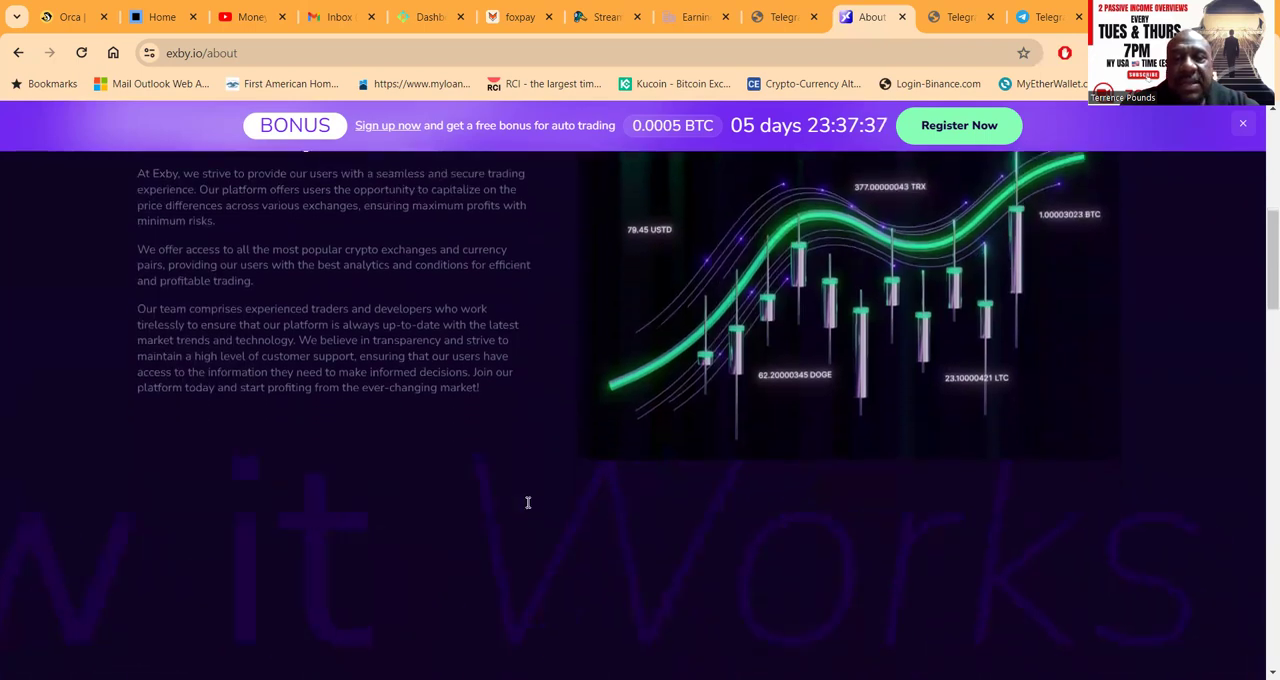
pyautogui.scroll(-3)
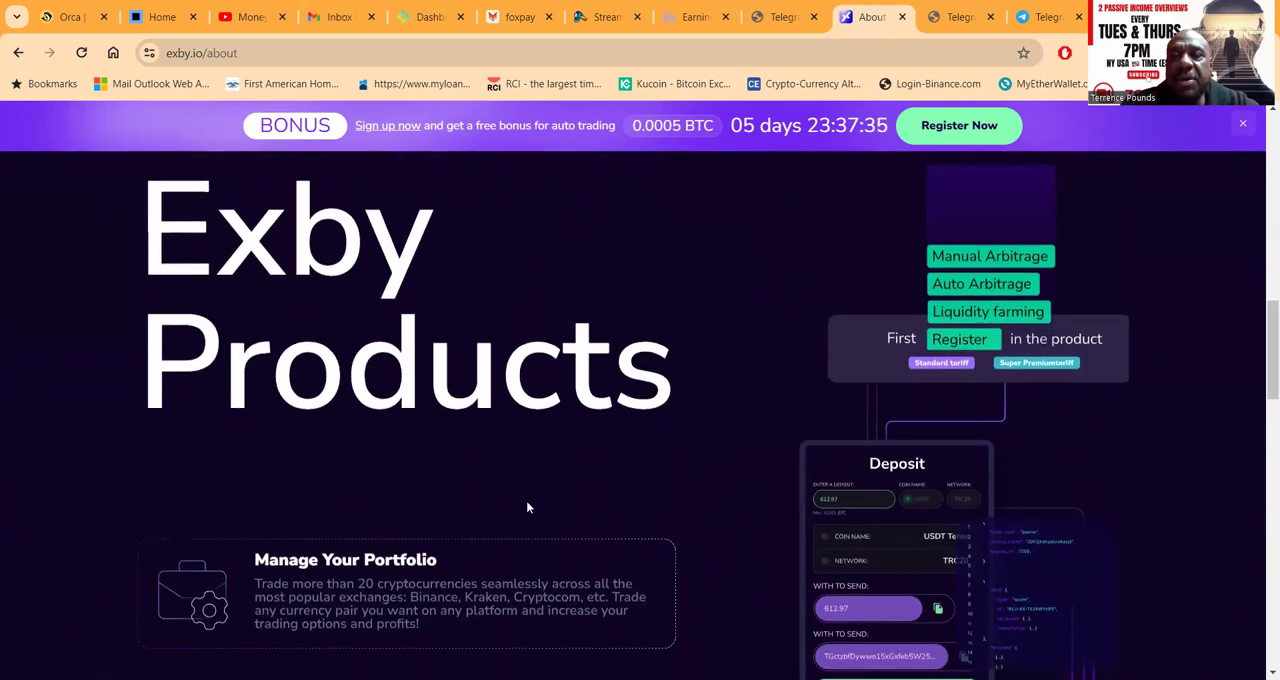
pyautogui.scroll(-3)
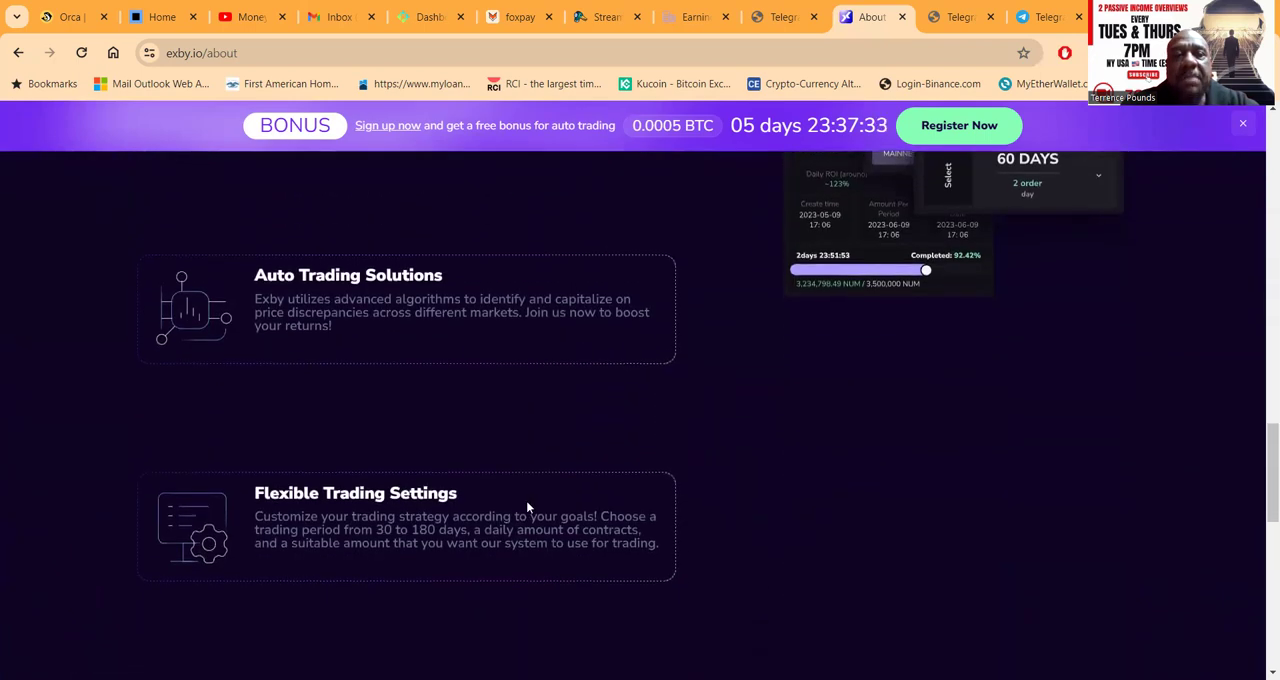
pyautogui.scroll(-3)
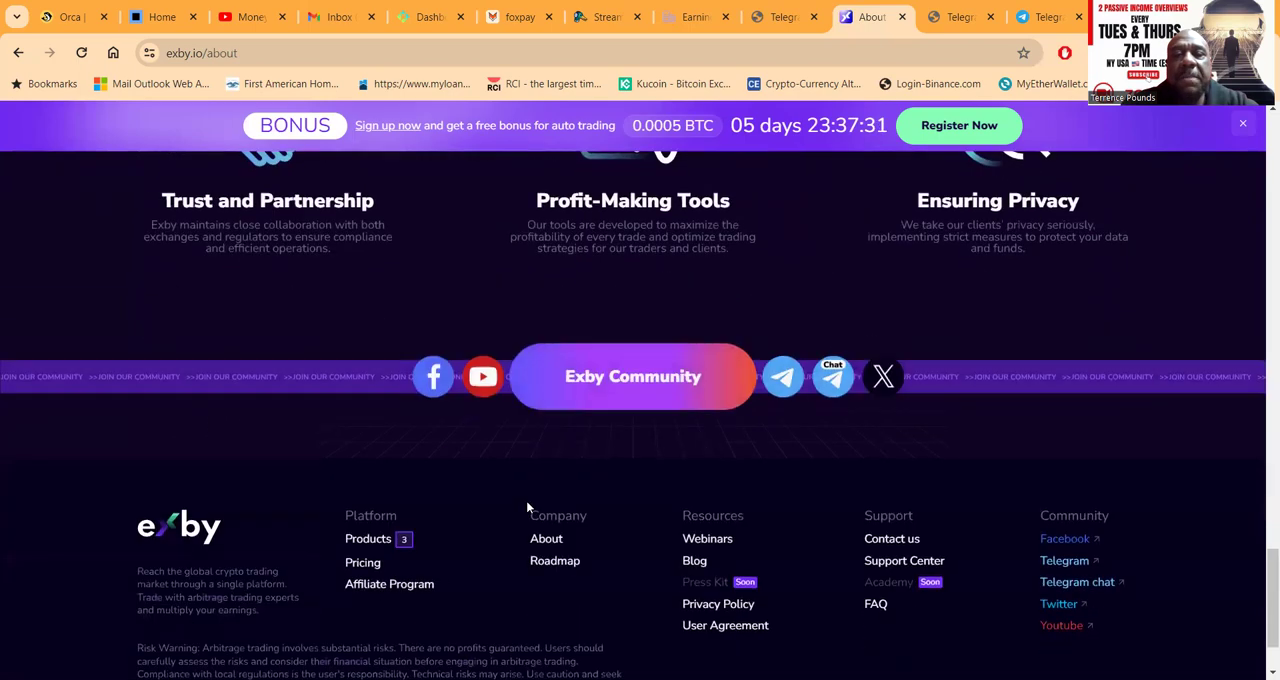
pyautogui.scroll(-3)
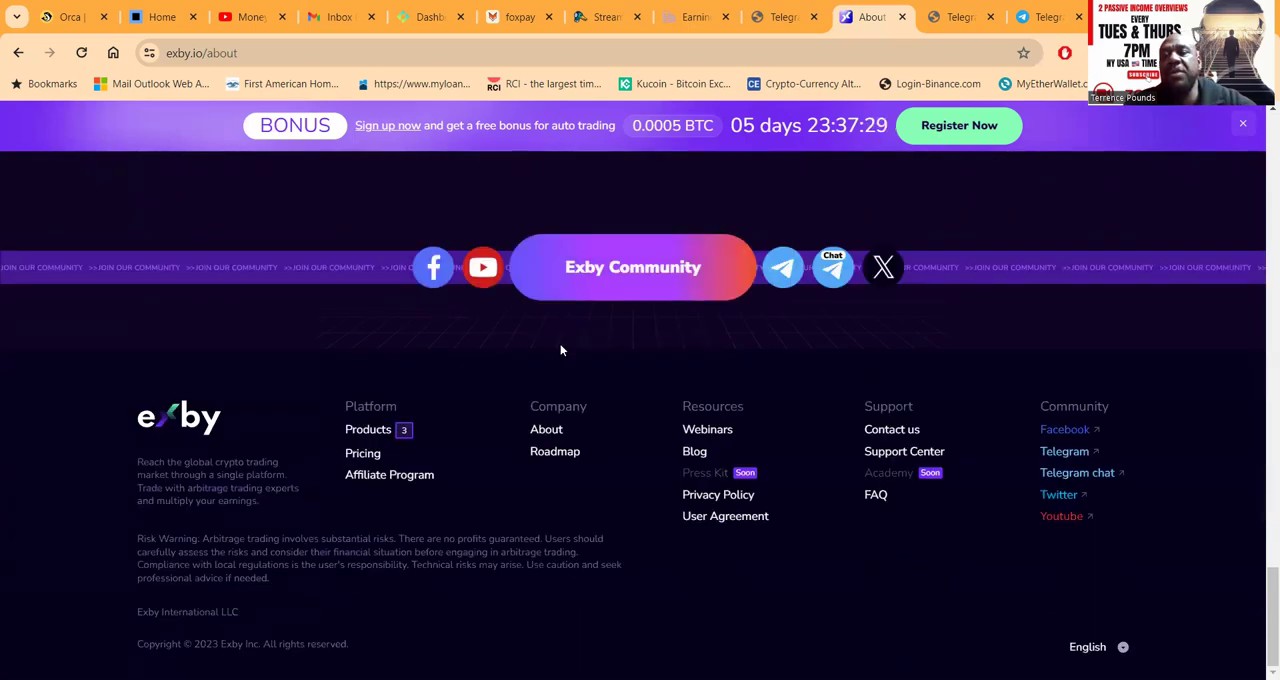
pyautogui.scroll(3)
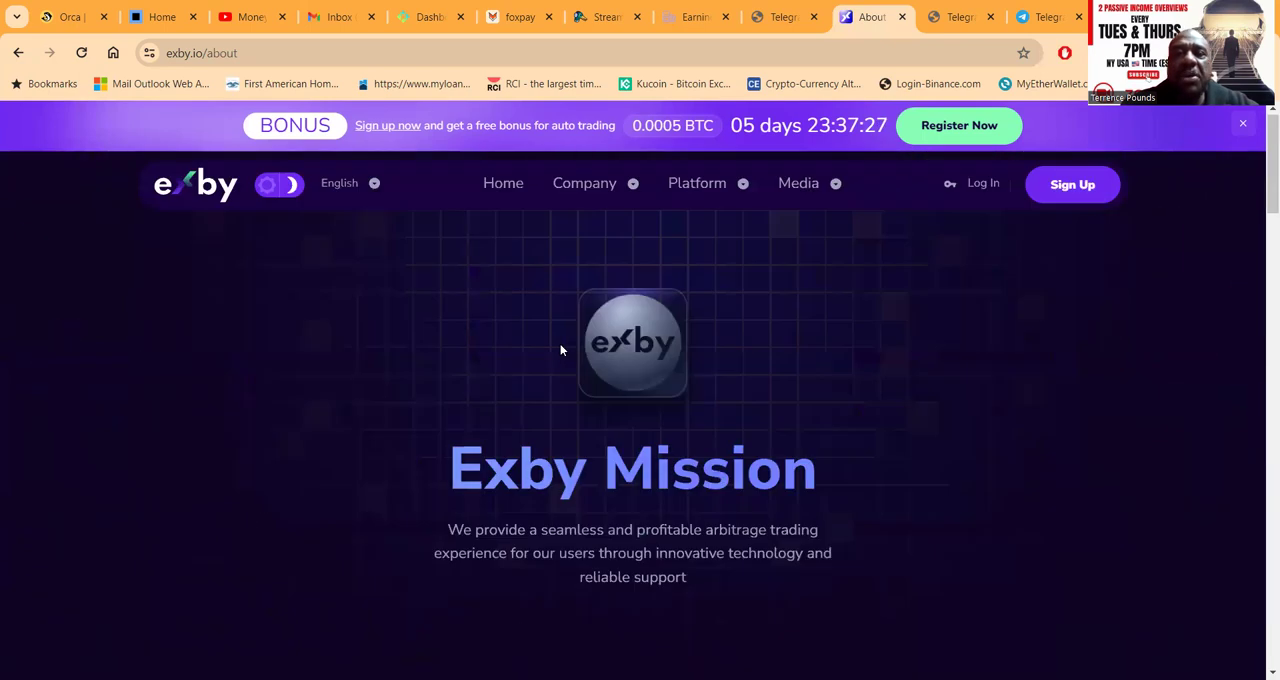
# - Go to Log in and sign into the Exby account to reach the dashboard
pyautogui.click(798, 184)
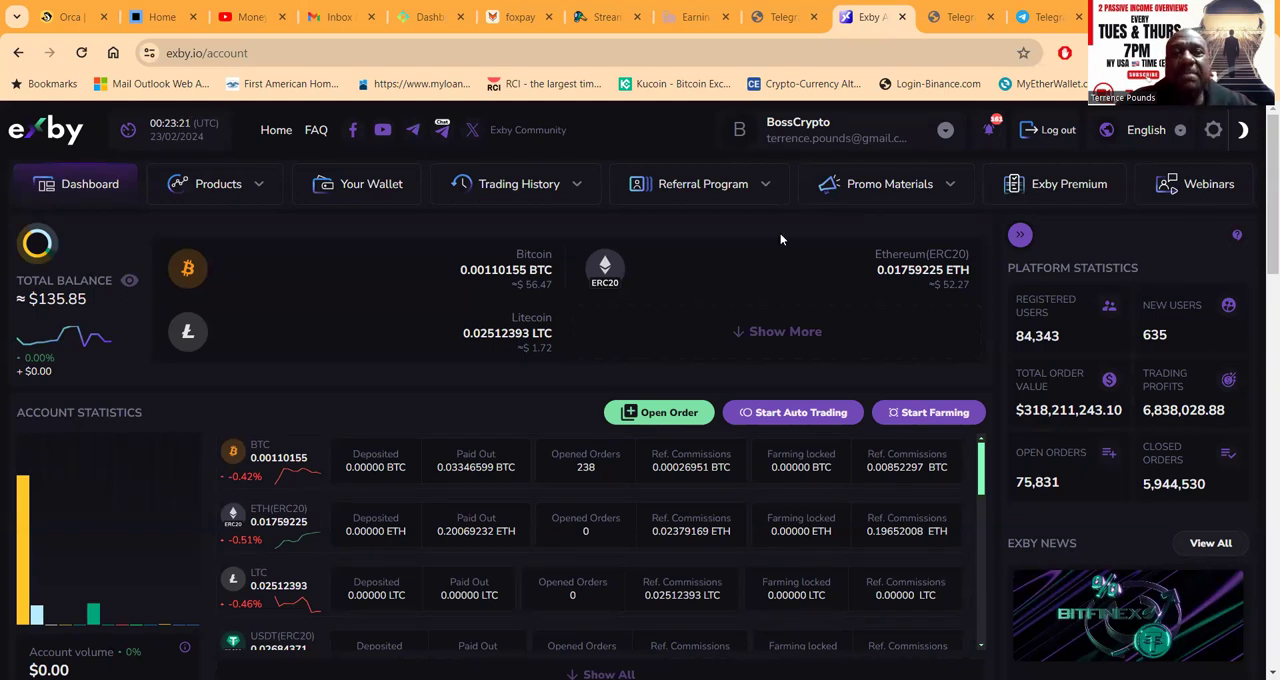
pyautogui.click(216, 184)
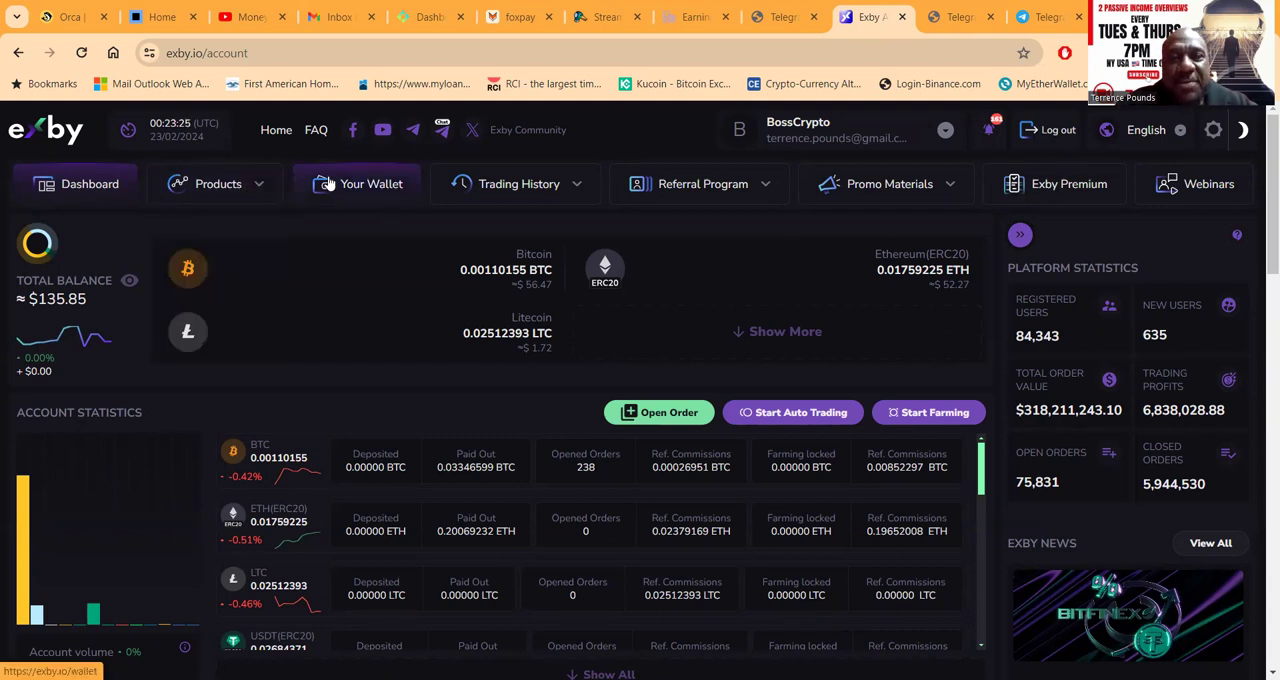
pyautogui.click(216, 184)
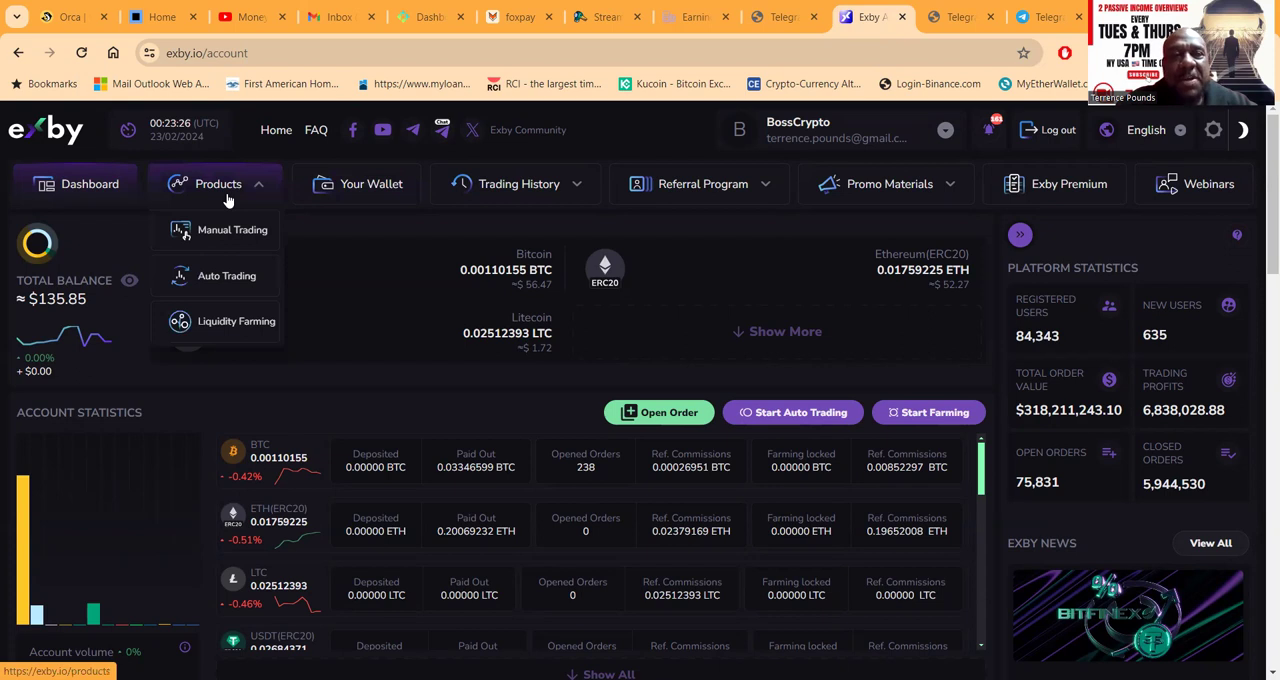
pyautogui.moveTo(292, 188)
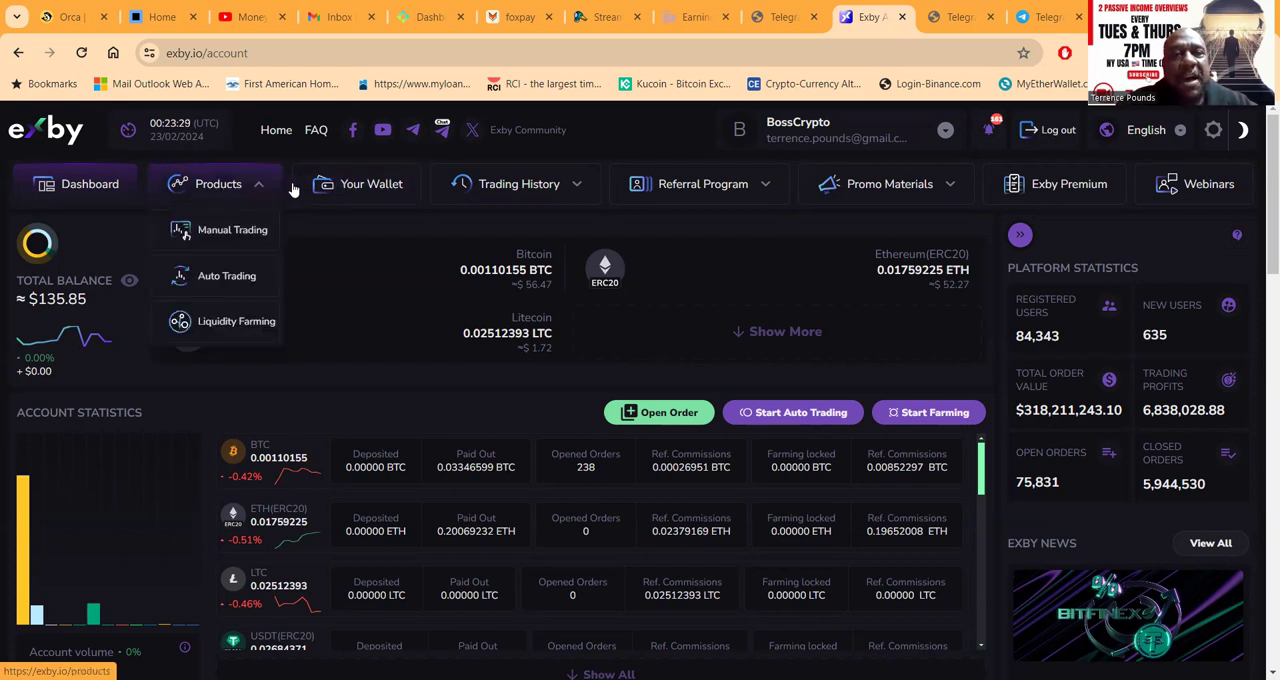
pyautogui.moveTo(358, 184)
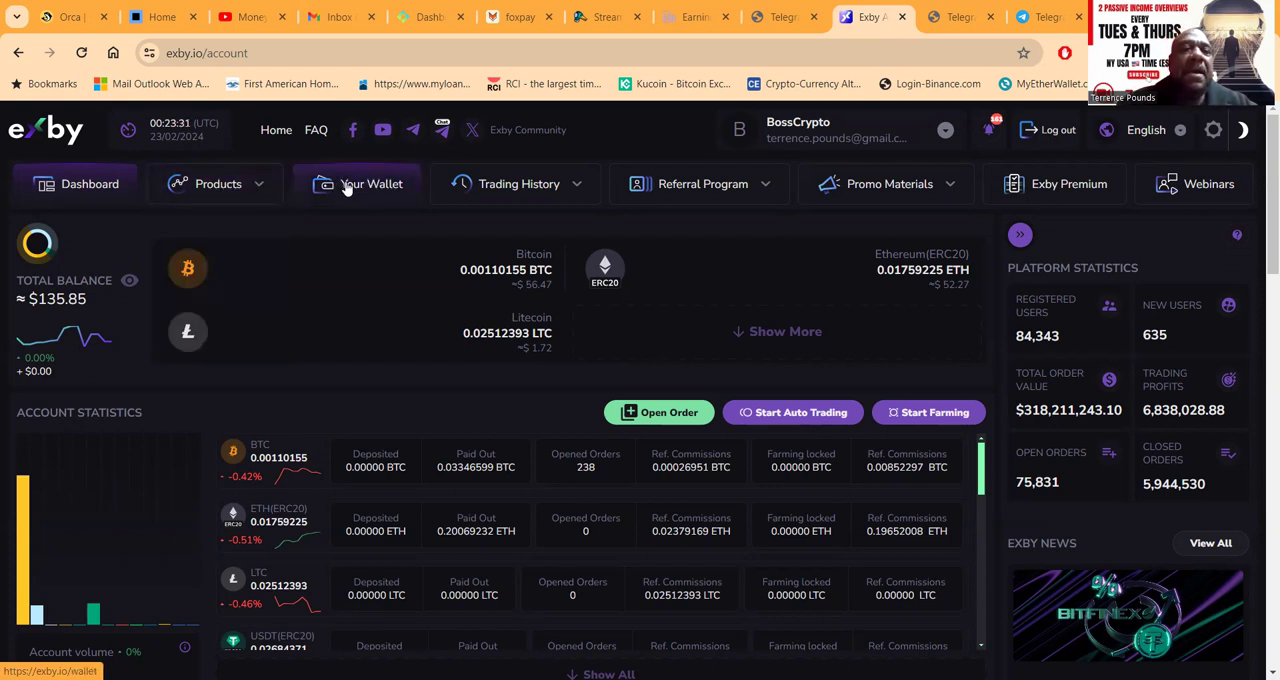
pyautogui.click(372, 184)
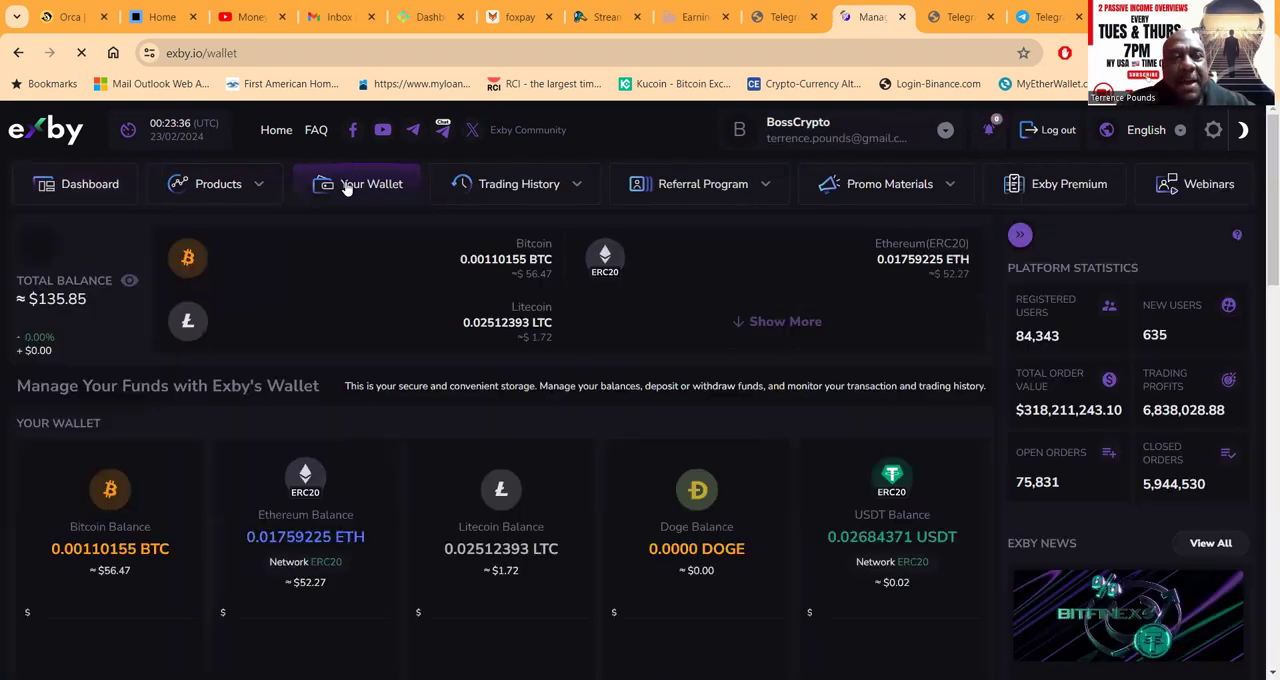
pyautogui.scroll(-3)
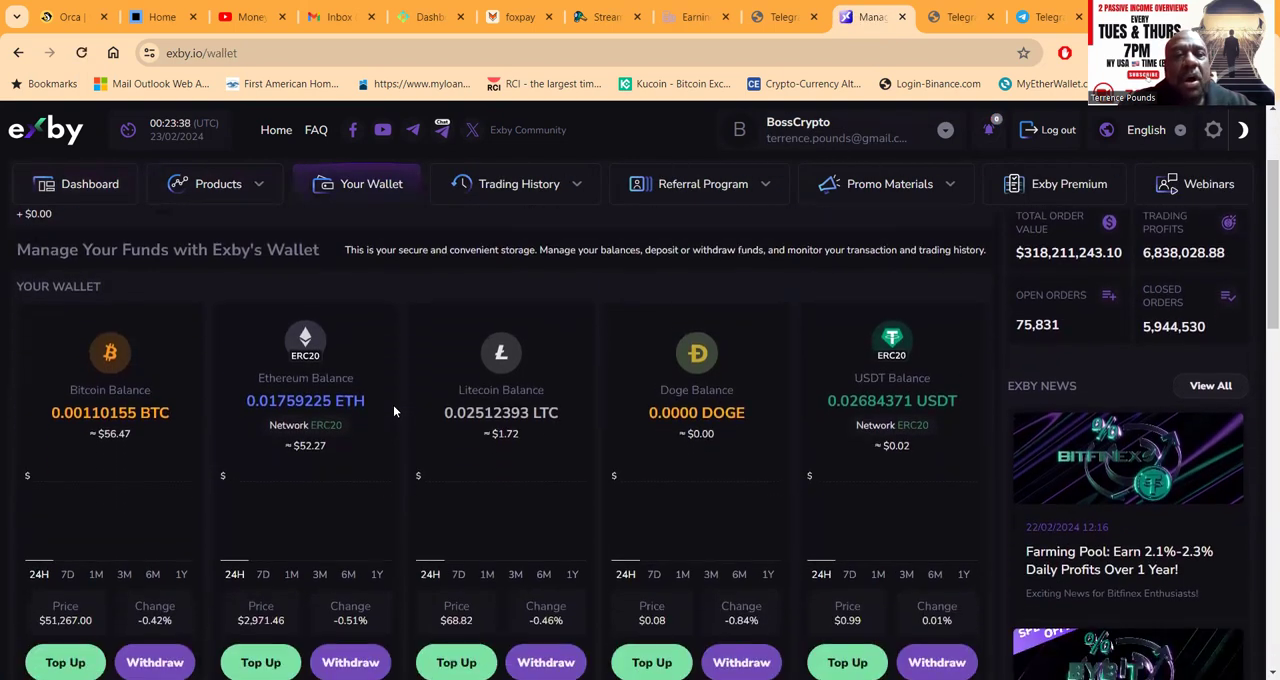
pyautogui.scroll(-3)
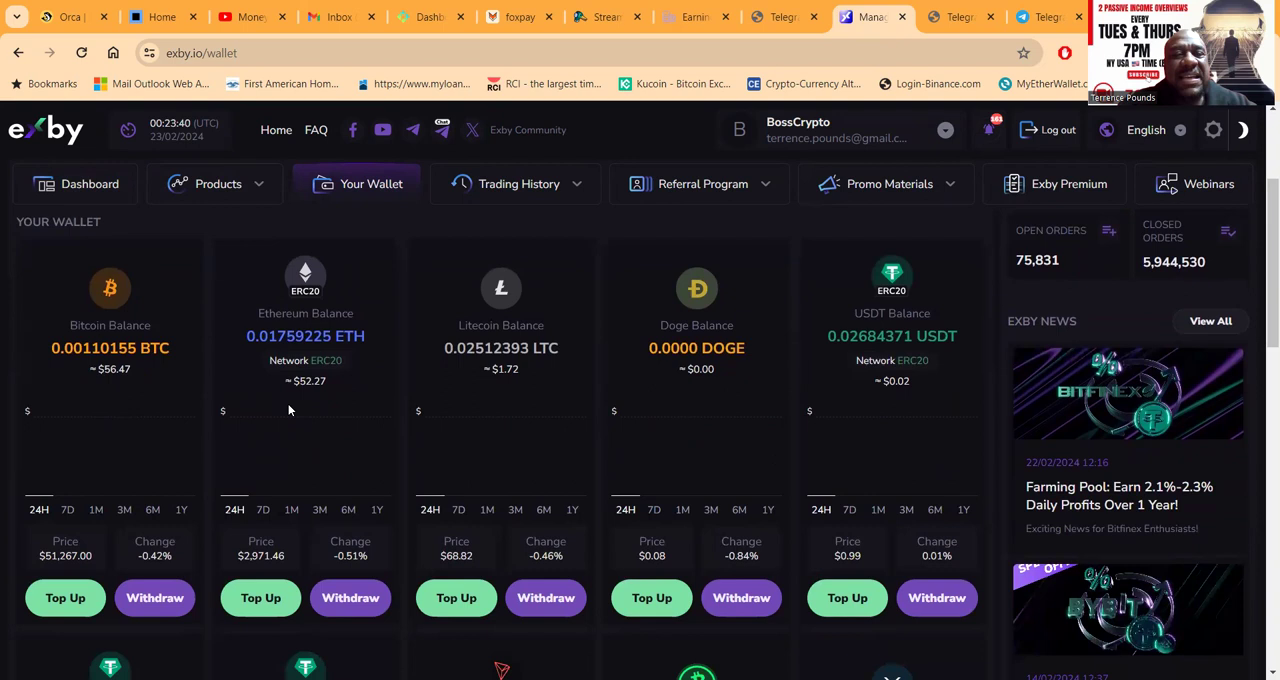
pyautogui.scroll(-3)
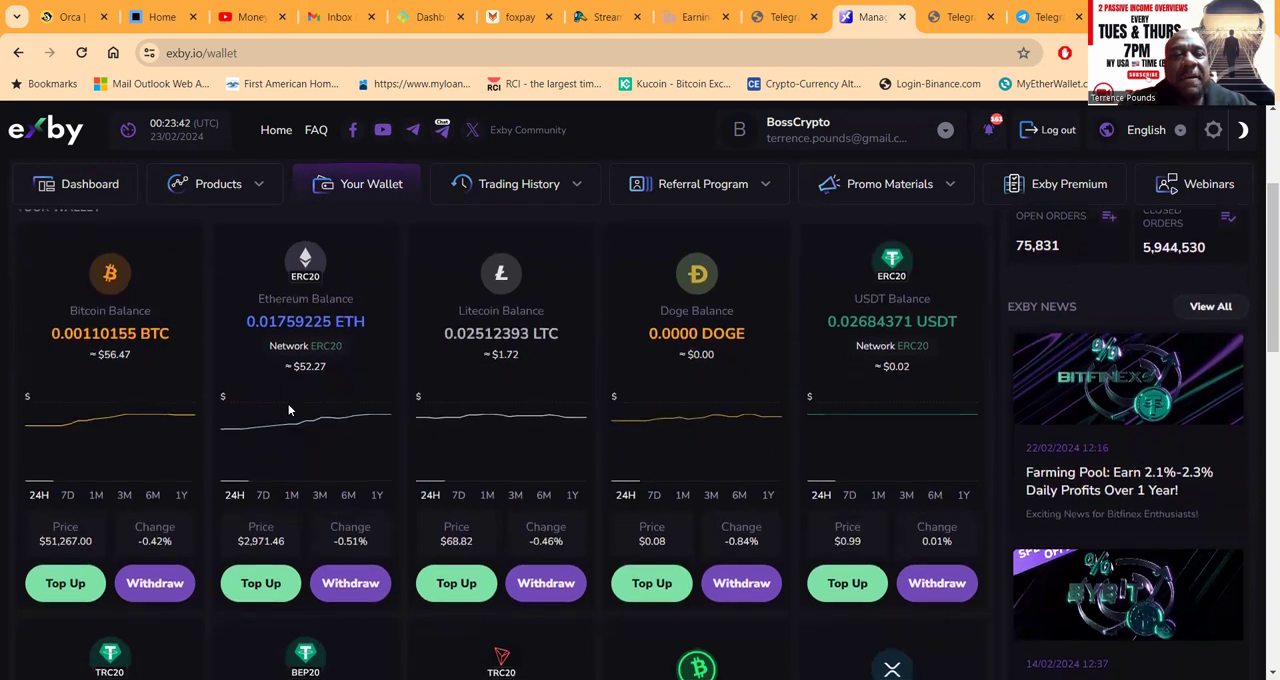
pyautogui.scroll(3)
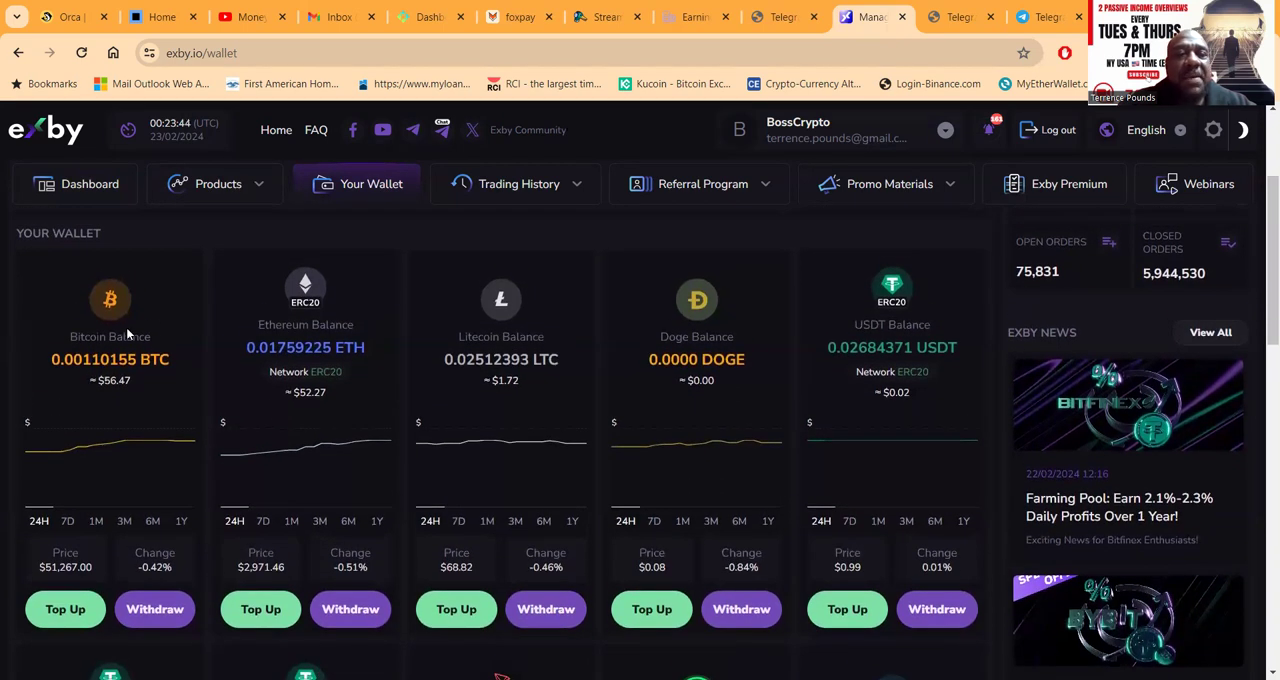
pyautogui.moveTo(866, 404)
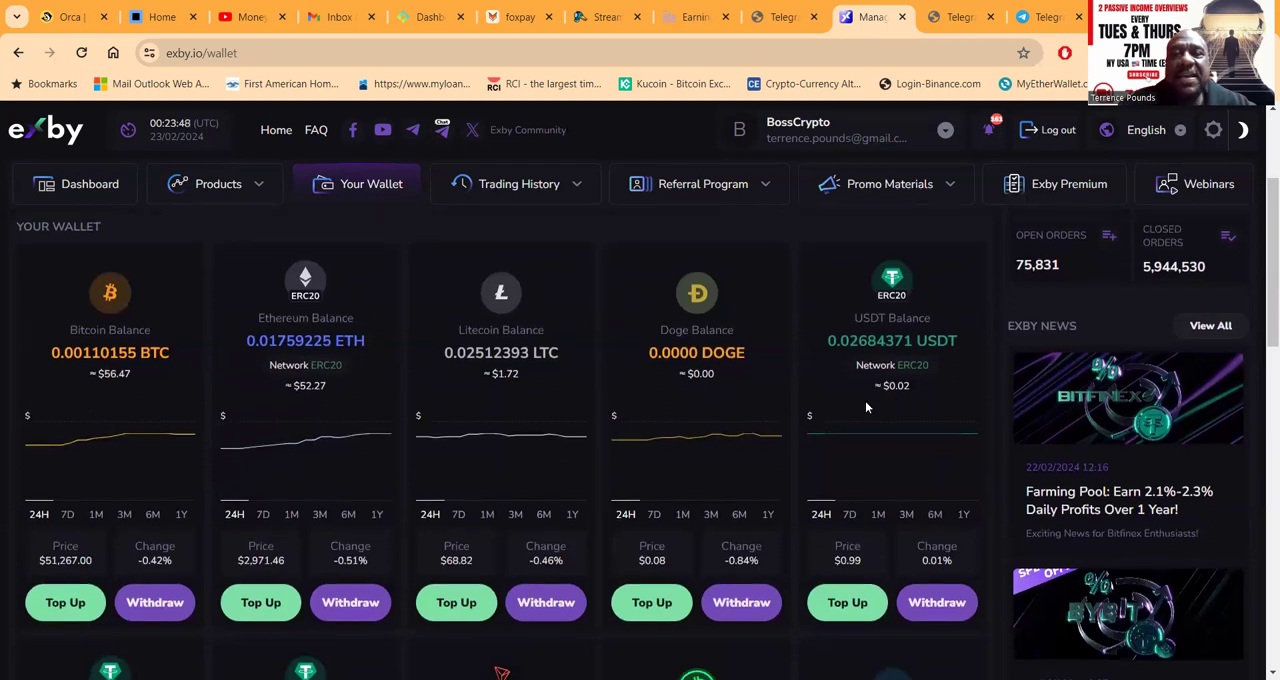
pyautogui.scroll(-3)
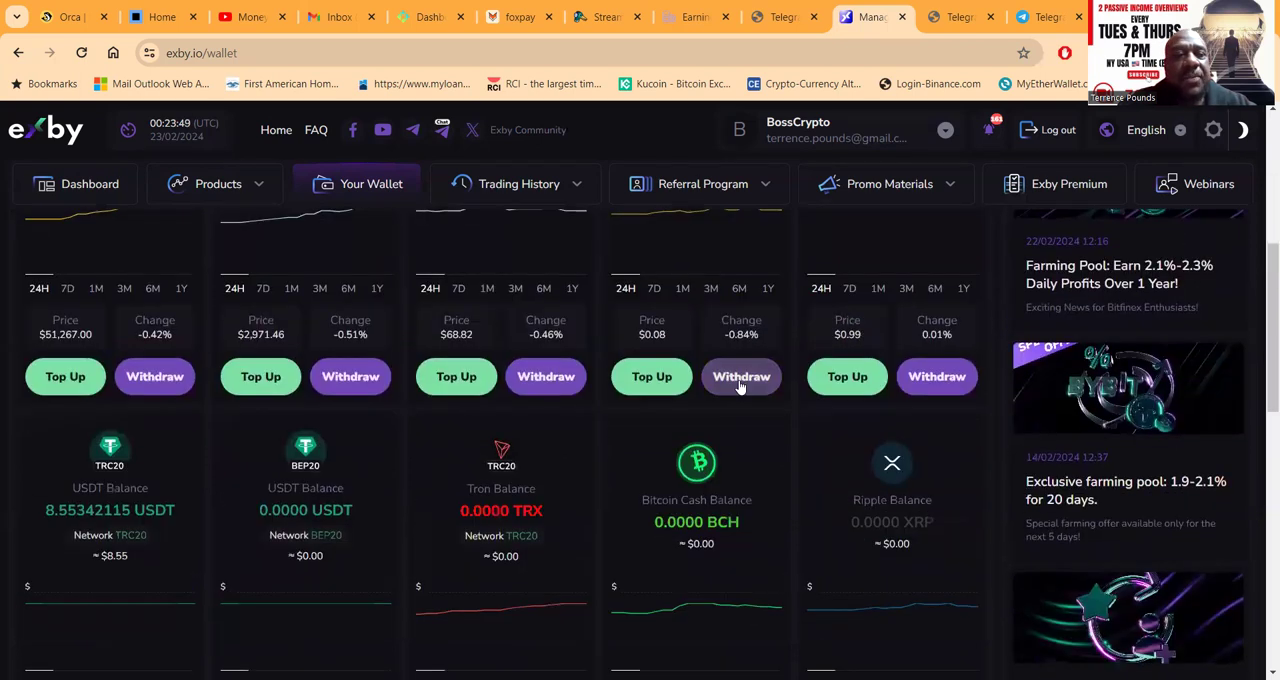
pyautogui.moveTo(124, 480)
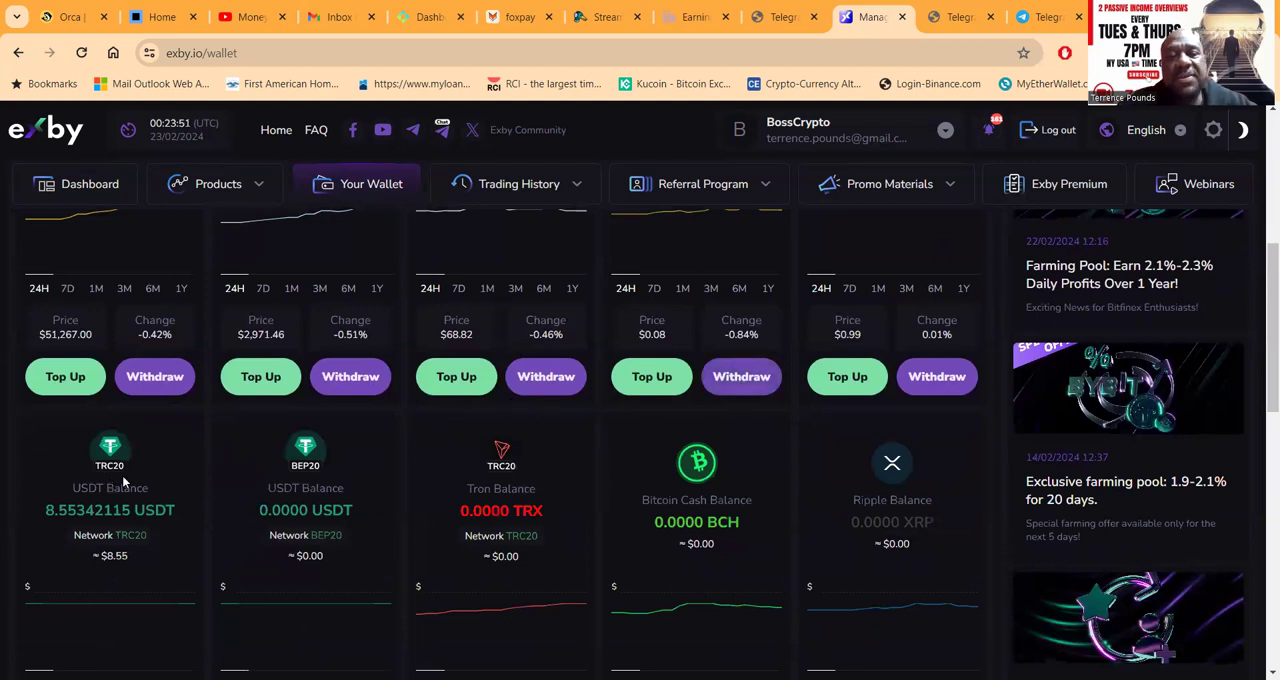
pyautogui.scroll(-3)
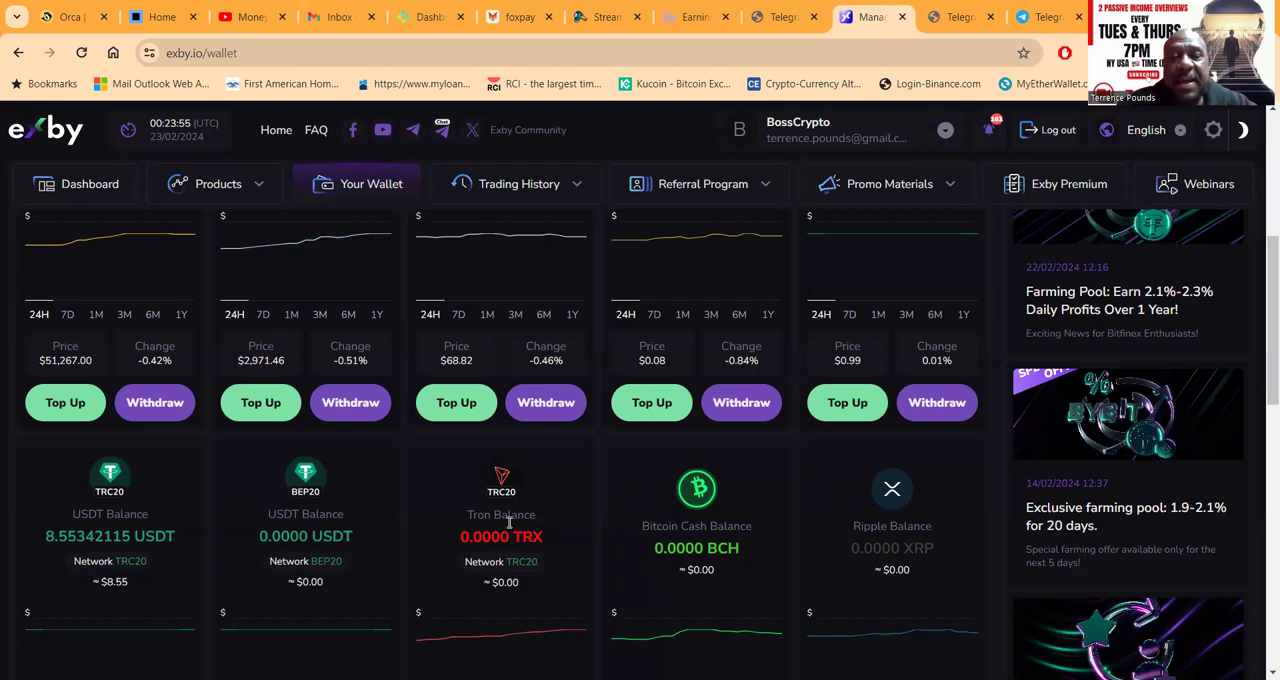
pyautogui.scroll(-3)
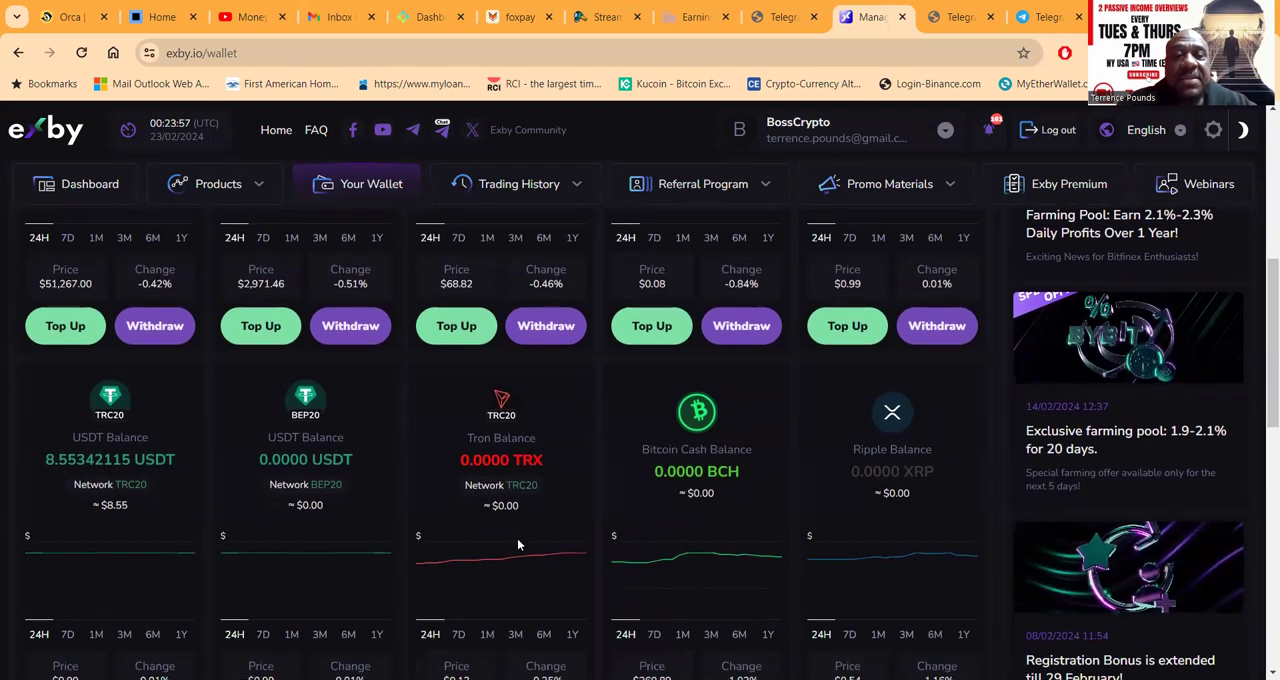
pyautogui.scroll(-3)
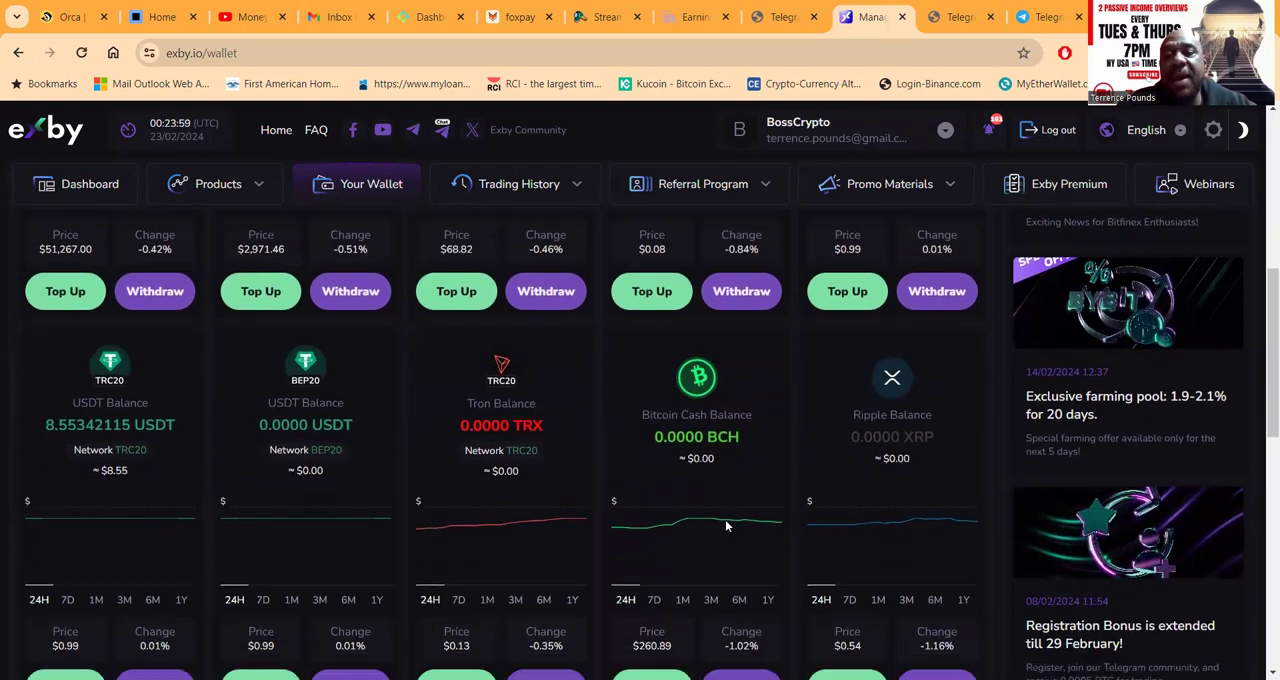
pyautogui.scroll(-3)
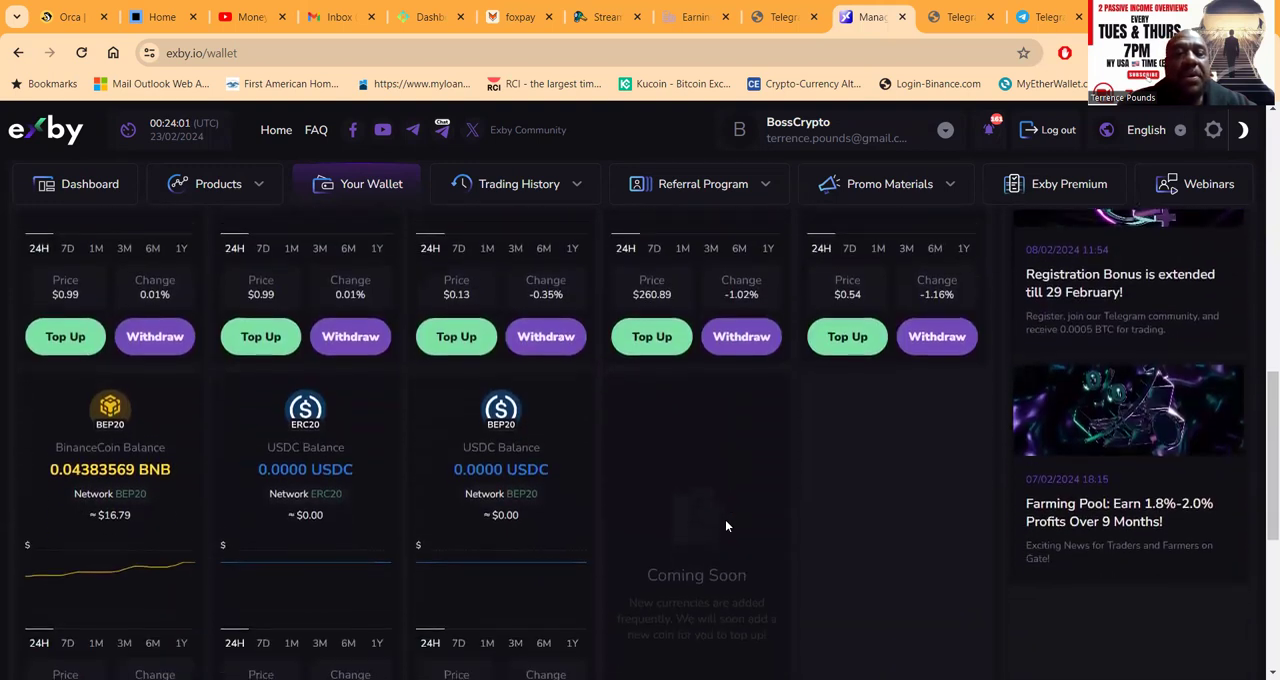
pyautogui.scroll(-3)
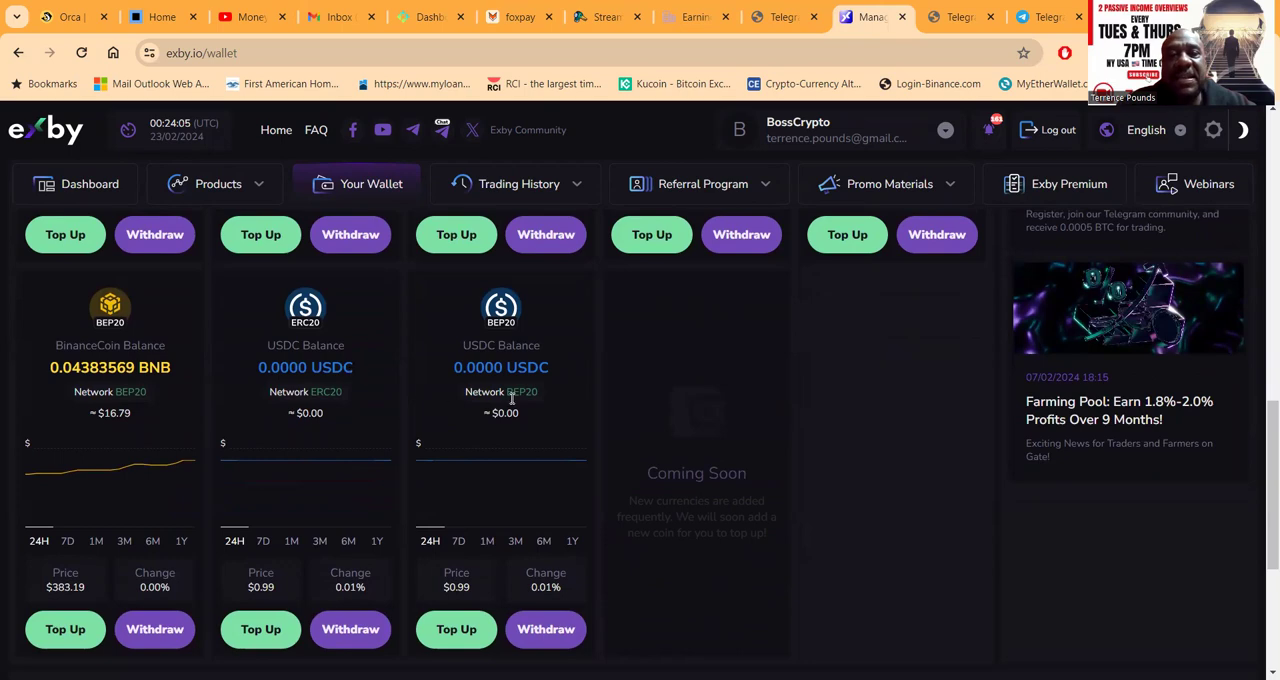
pyautogui.scroll(3)
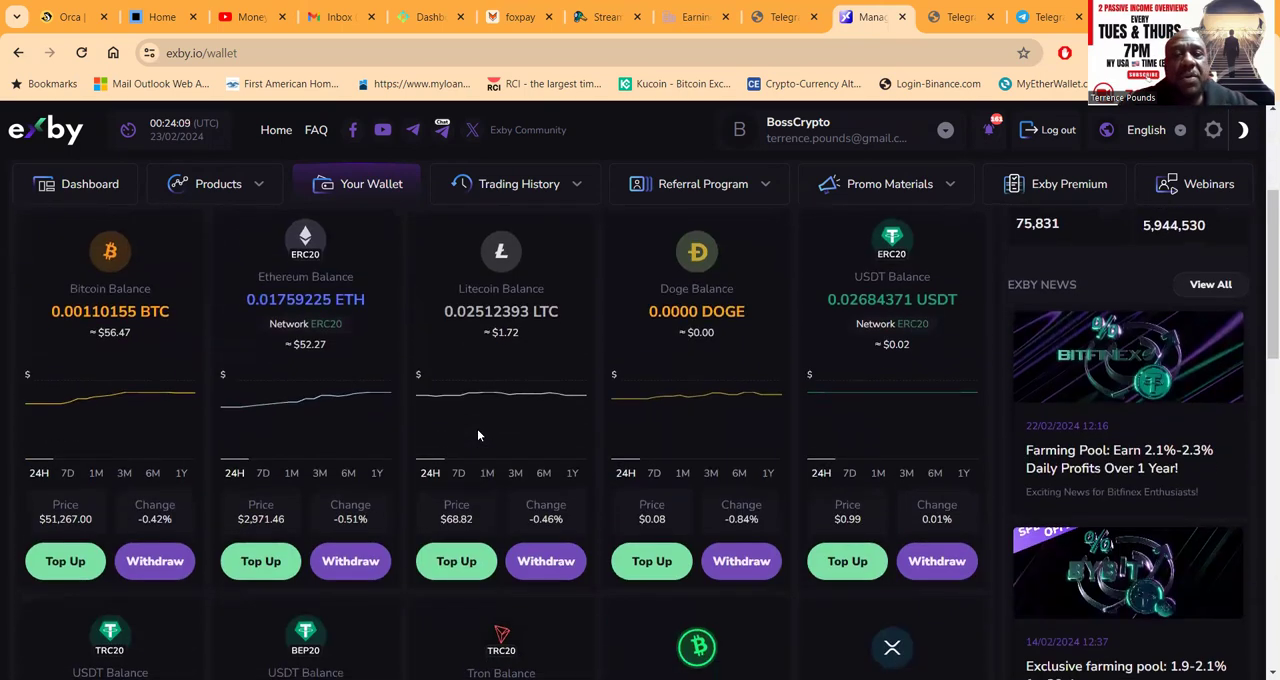
pyautogui.scroll(-3)
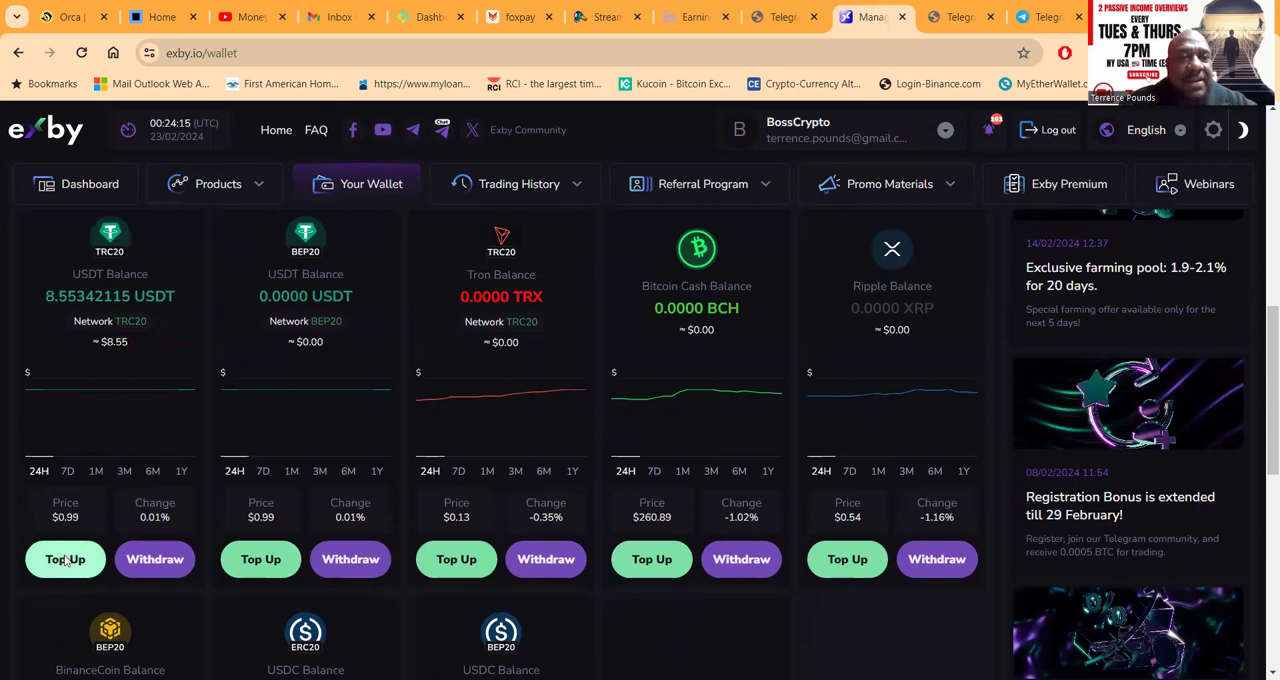
# - Start a USDT TRC20 top-up of 2500, continue and confirm sending over the TRC20 network
pyautogui.click(64, 560)
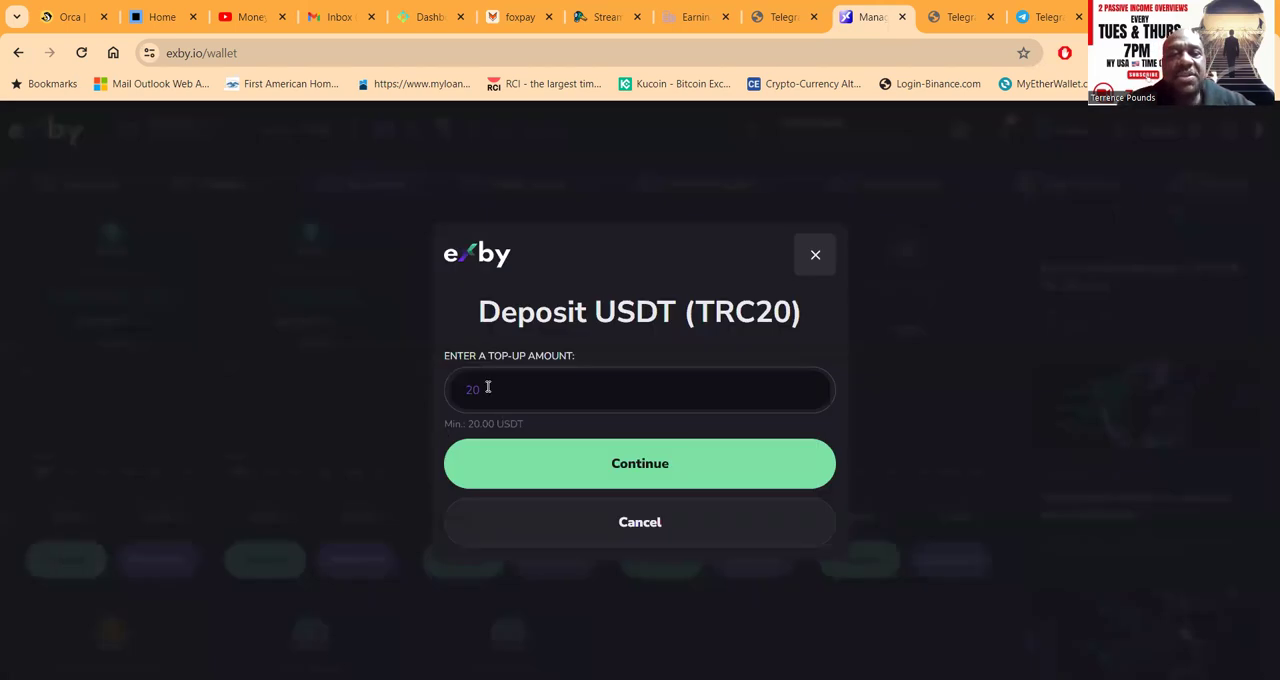
pyautogui.write('25')
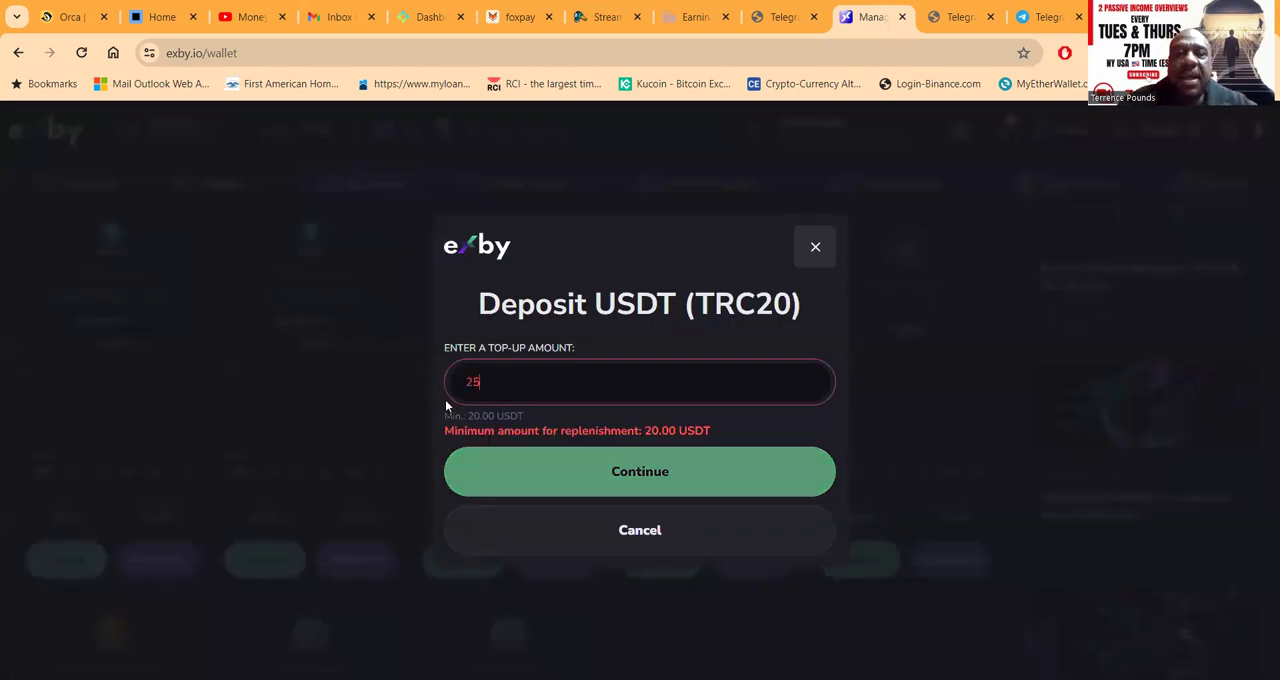
pyautogui.click(640, 472)
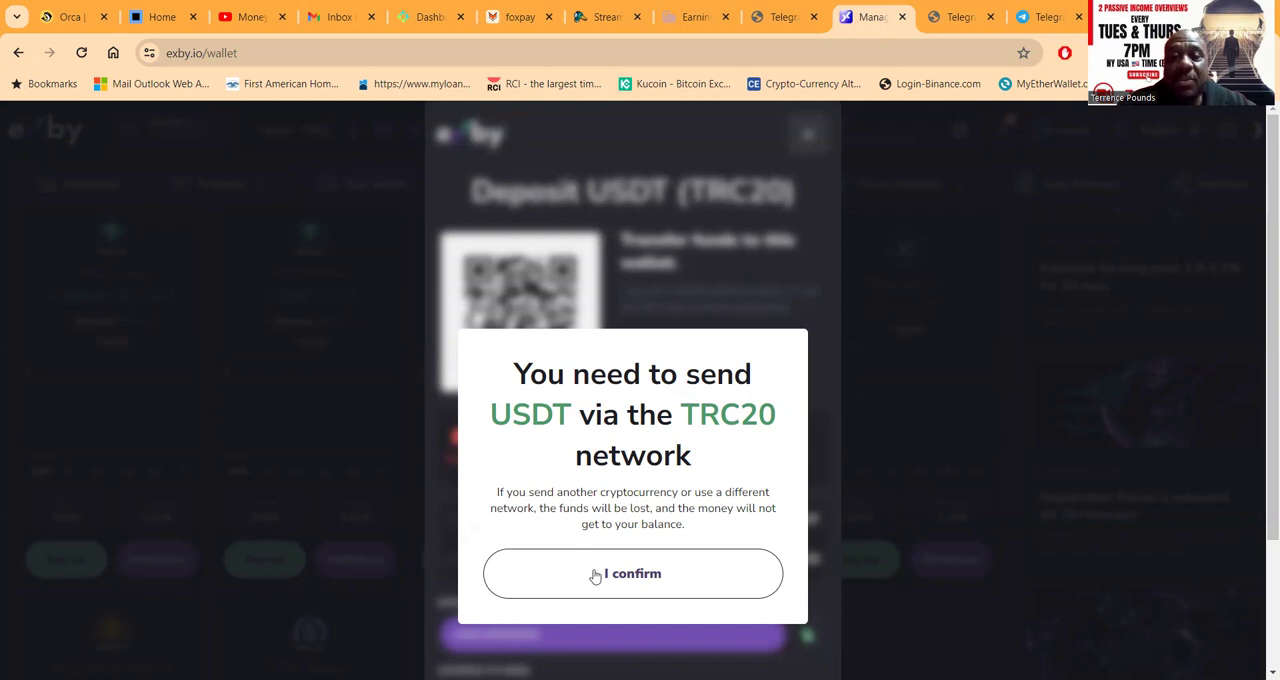
pyautogui.click(632, 572)
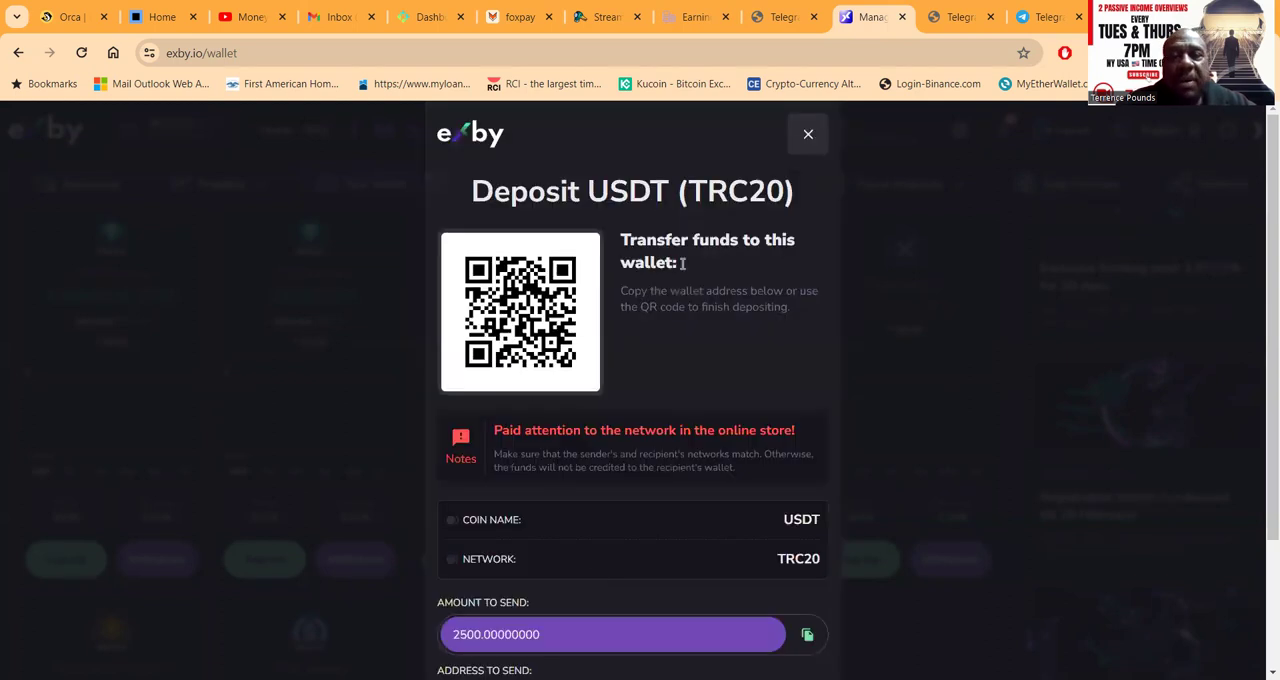
# - Mark the 2500 USDT deposit as Paid and acknowledge the success notice, returning to the wallet
pyautogui.scroll(-3)
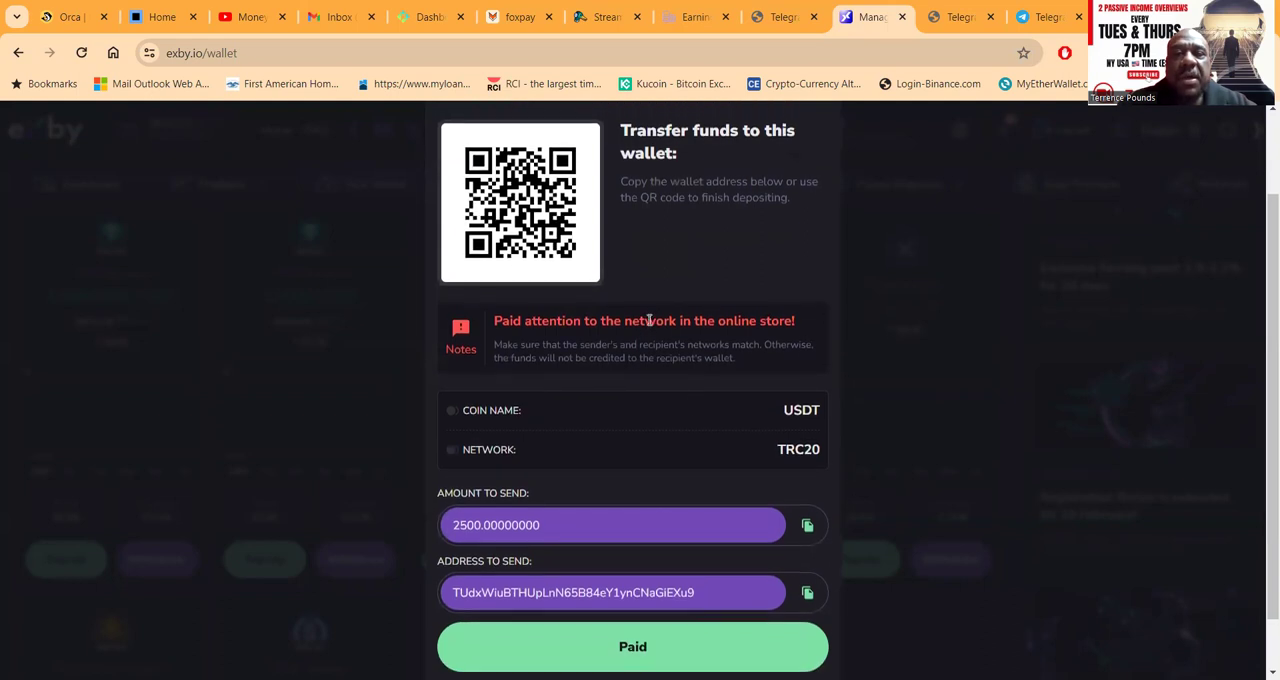
pyautogui.scroll(-3)
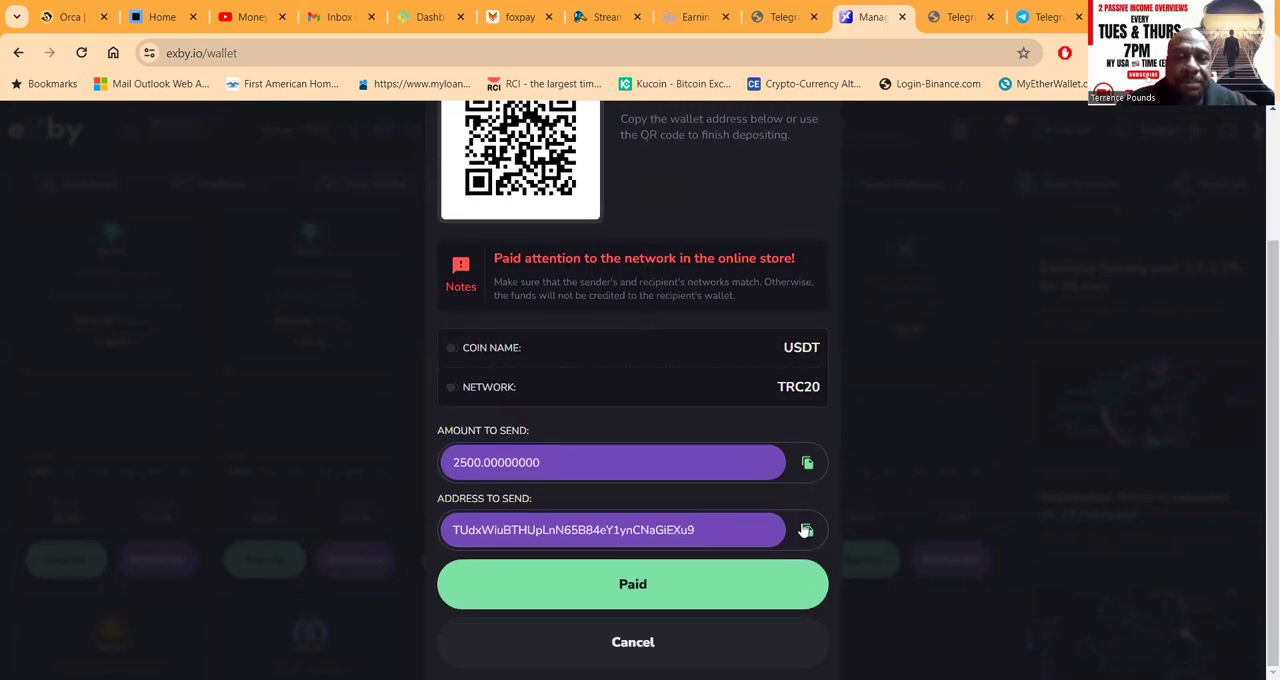
pyautogui.moveTo(676, 280)
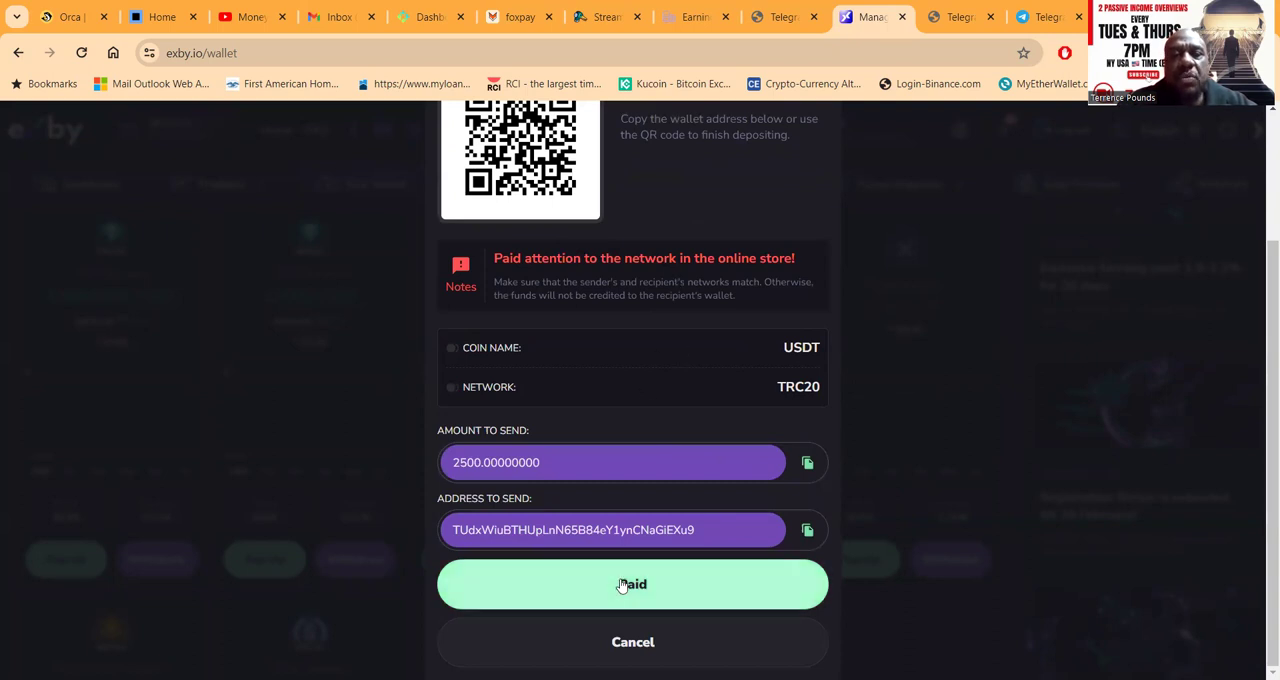
pyautogui.click(632, 584)
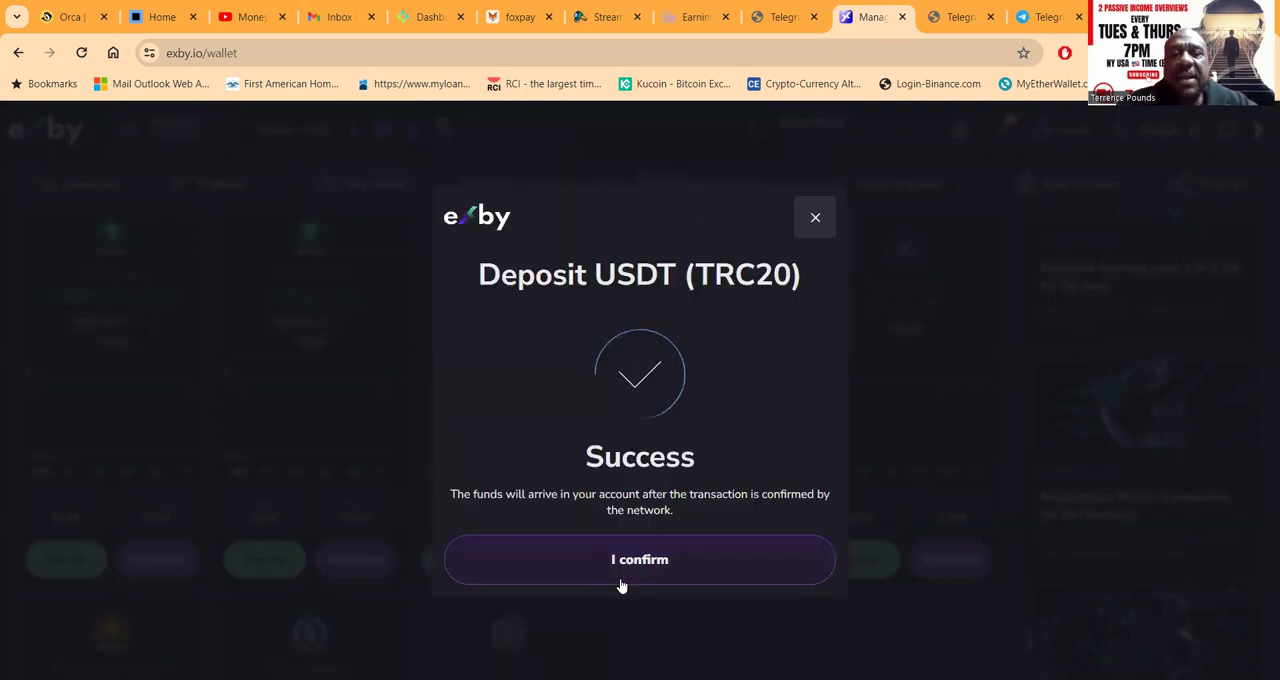
pyautogui.click(640, 560)
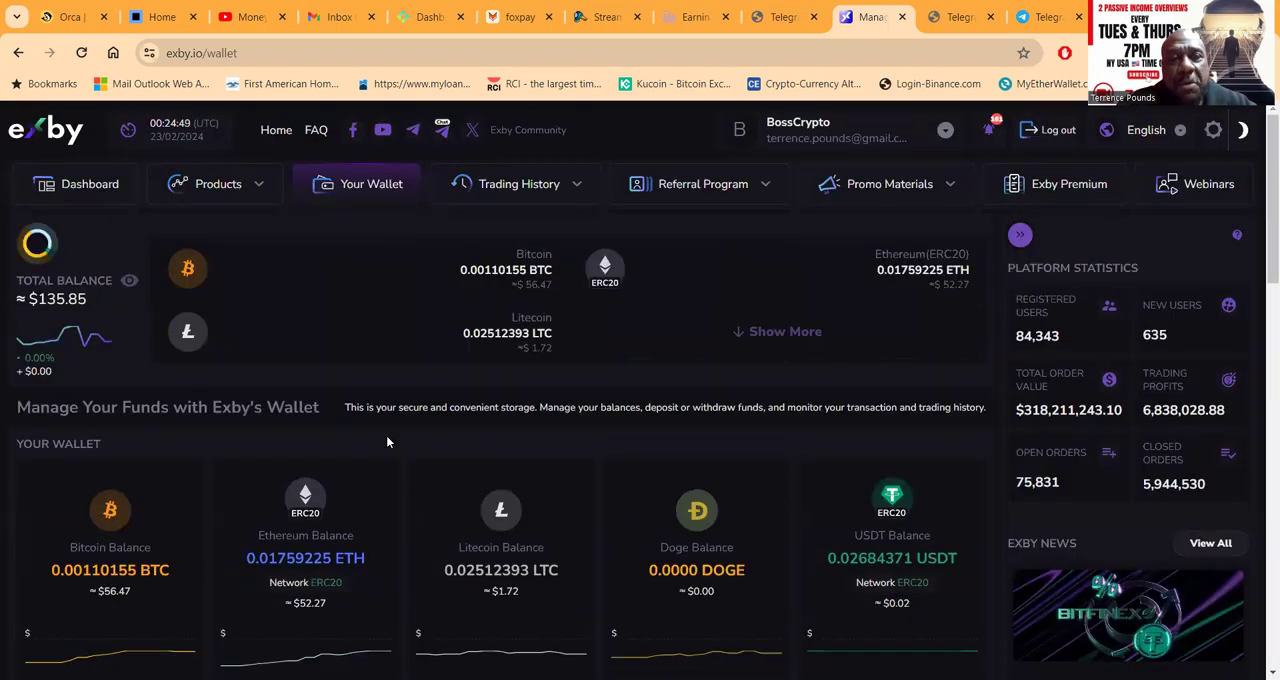
# - Go to Products > Manual Trading and review the trading pairs and exchange selection
pyautogui.click(216, 184)
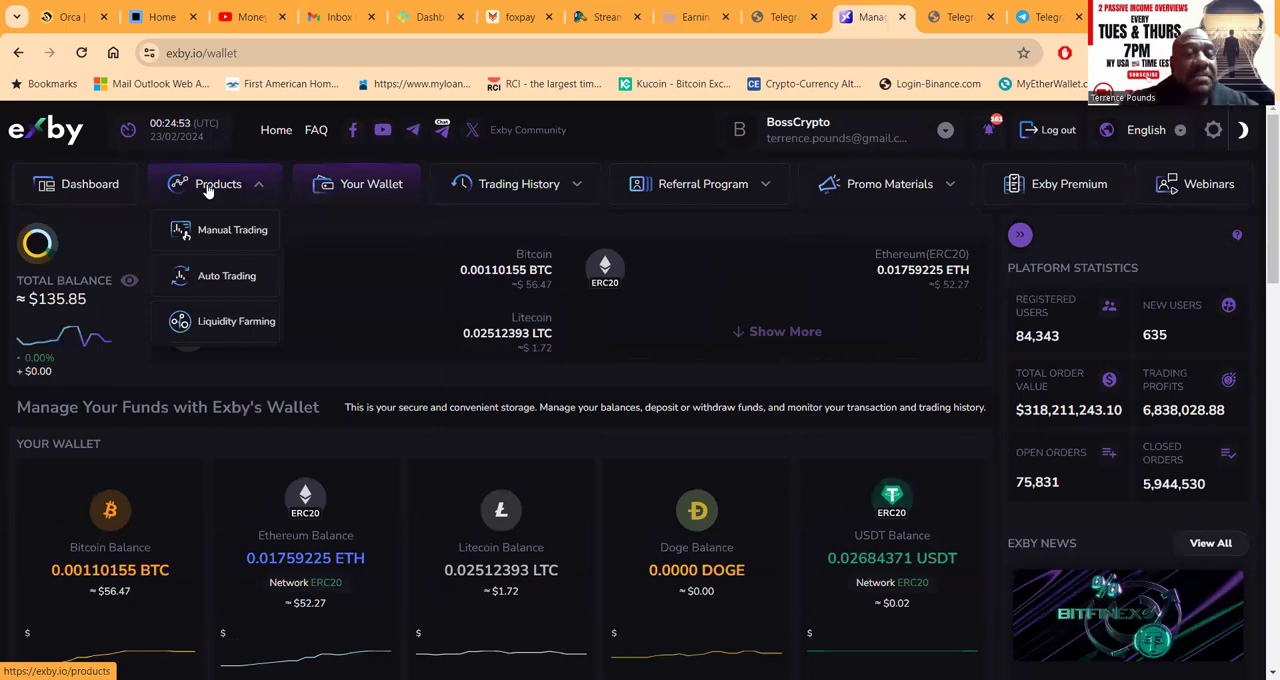
pyautogui.click(232, 230)
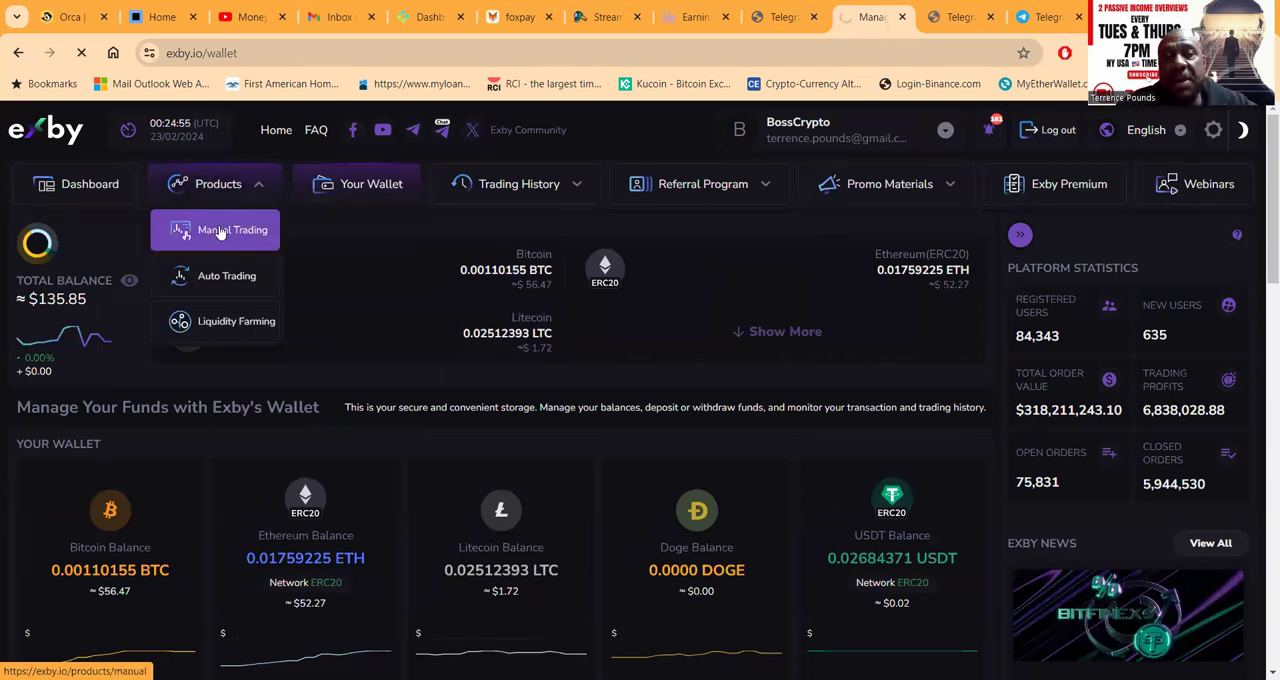
pyautogui.click(232, 230)
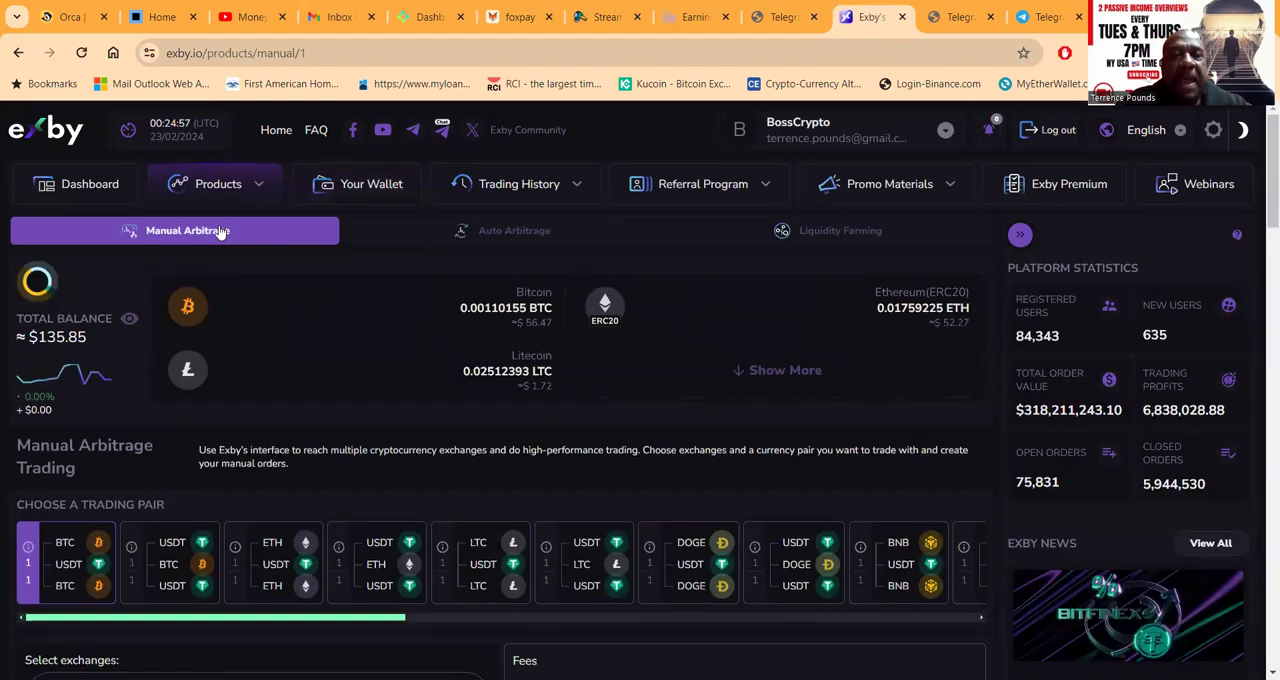
pyautogui.moveTo(396, 200)
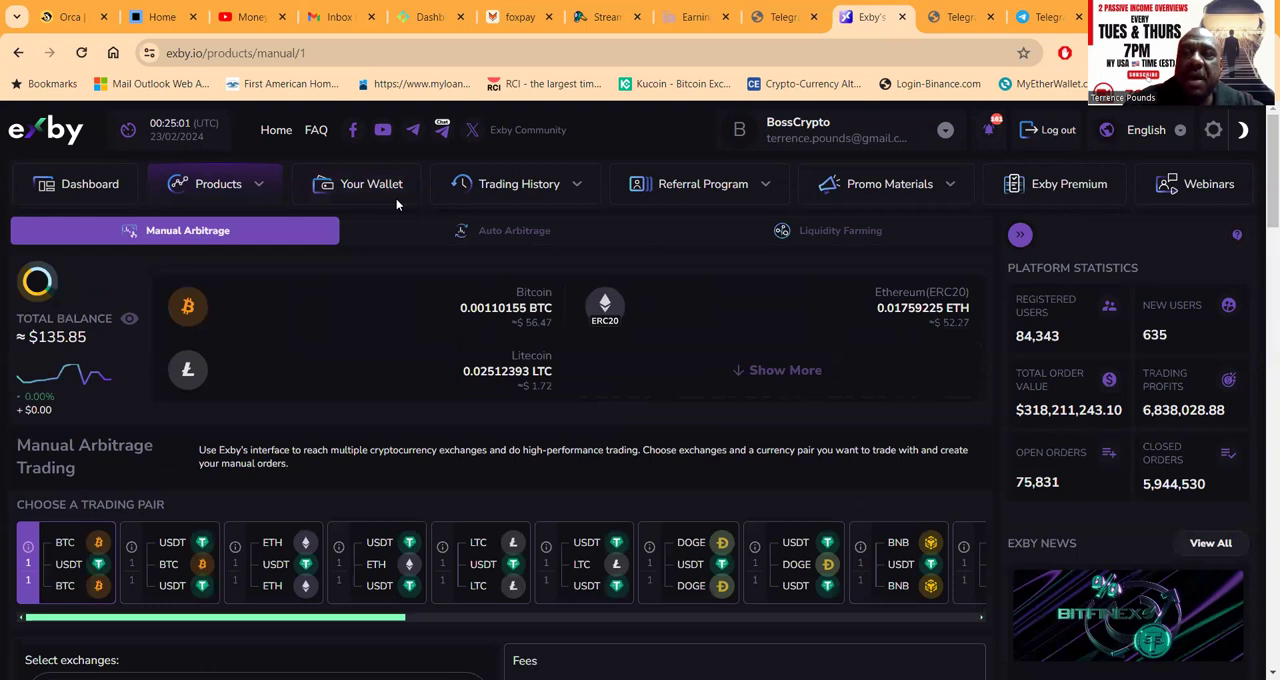
pyautogui.scroll(-3)
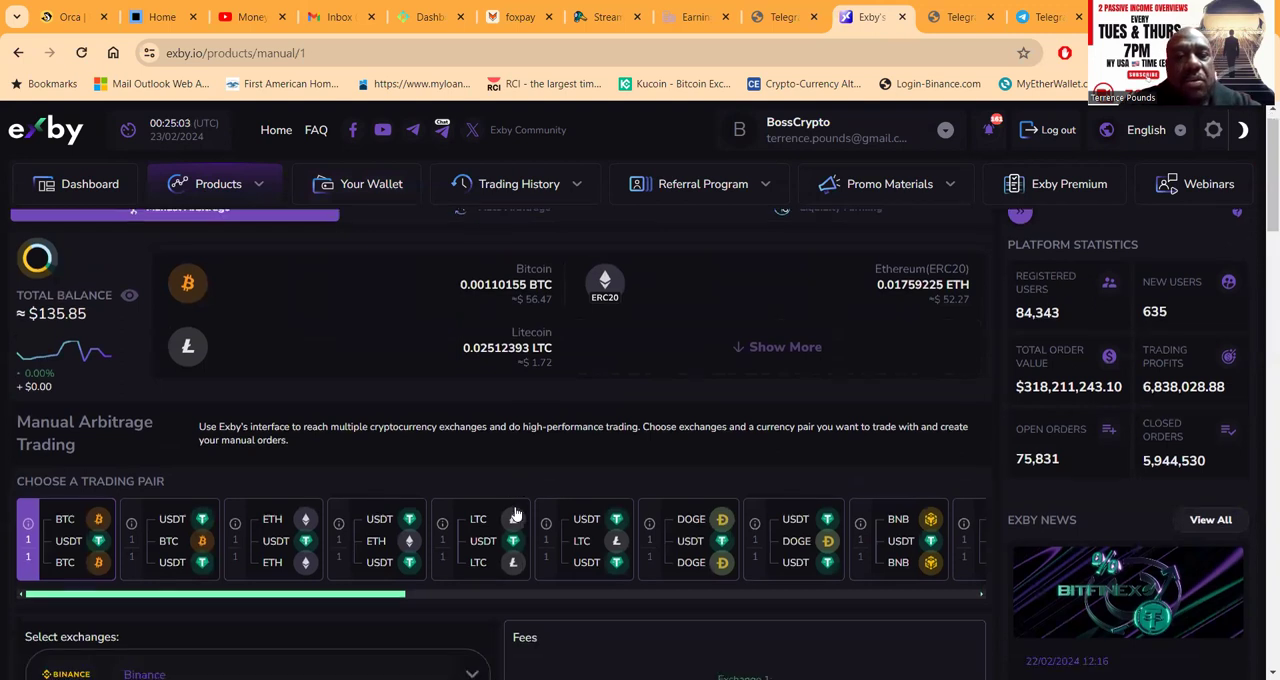
pyautogui.scroll(-3)
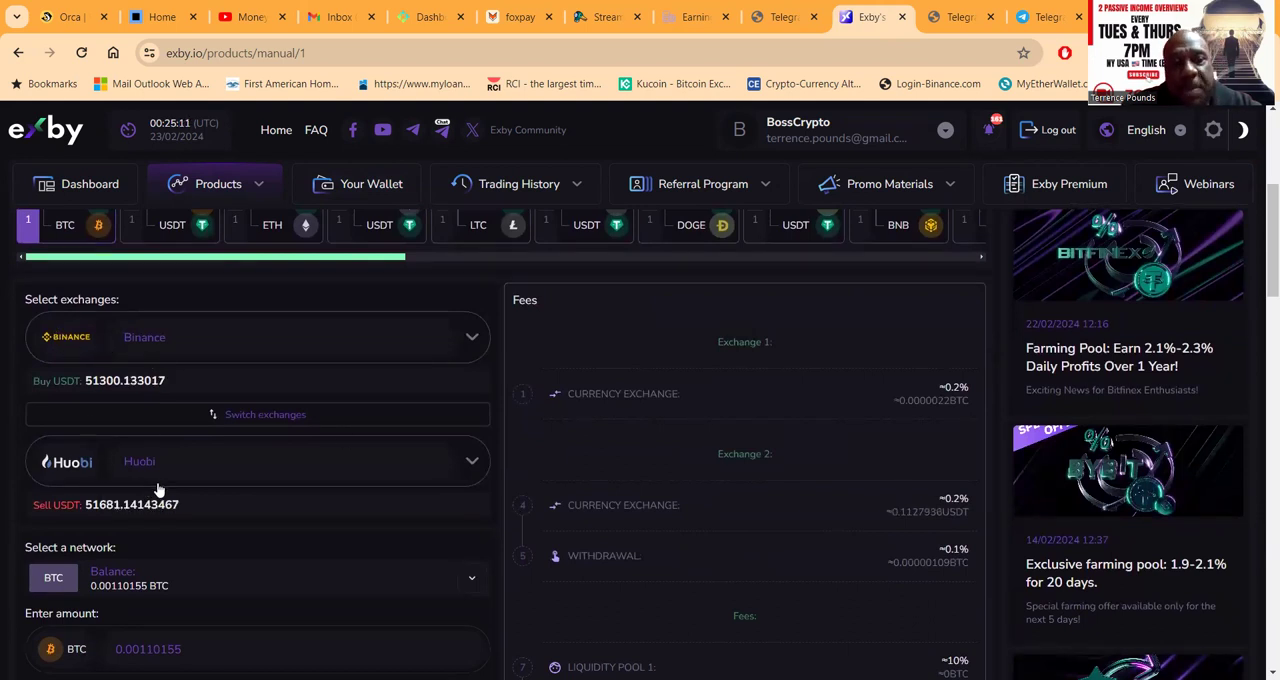
# - Review the fees, Create Order form and Available Exchanges rates, then reload the page
pyautogui.scroll(-3)
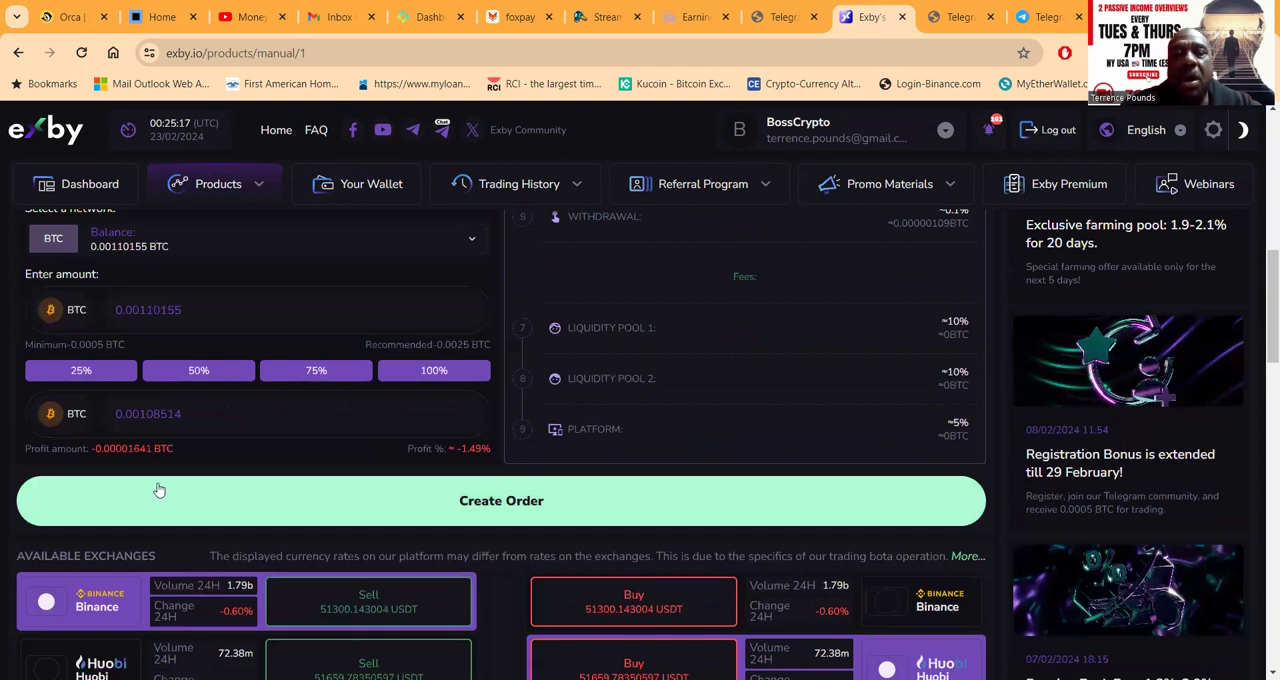
pyautogui.scroll(-3)
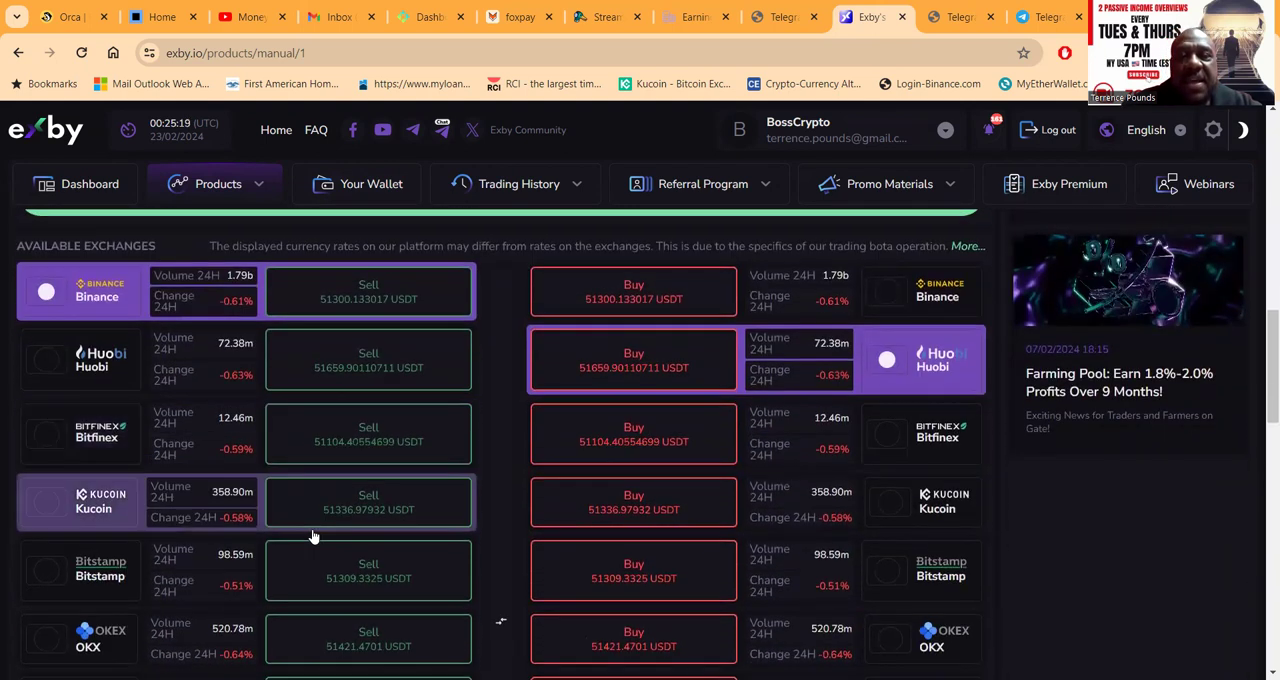
pyautogui.scroll(-3)
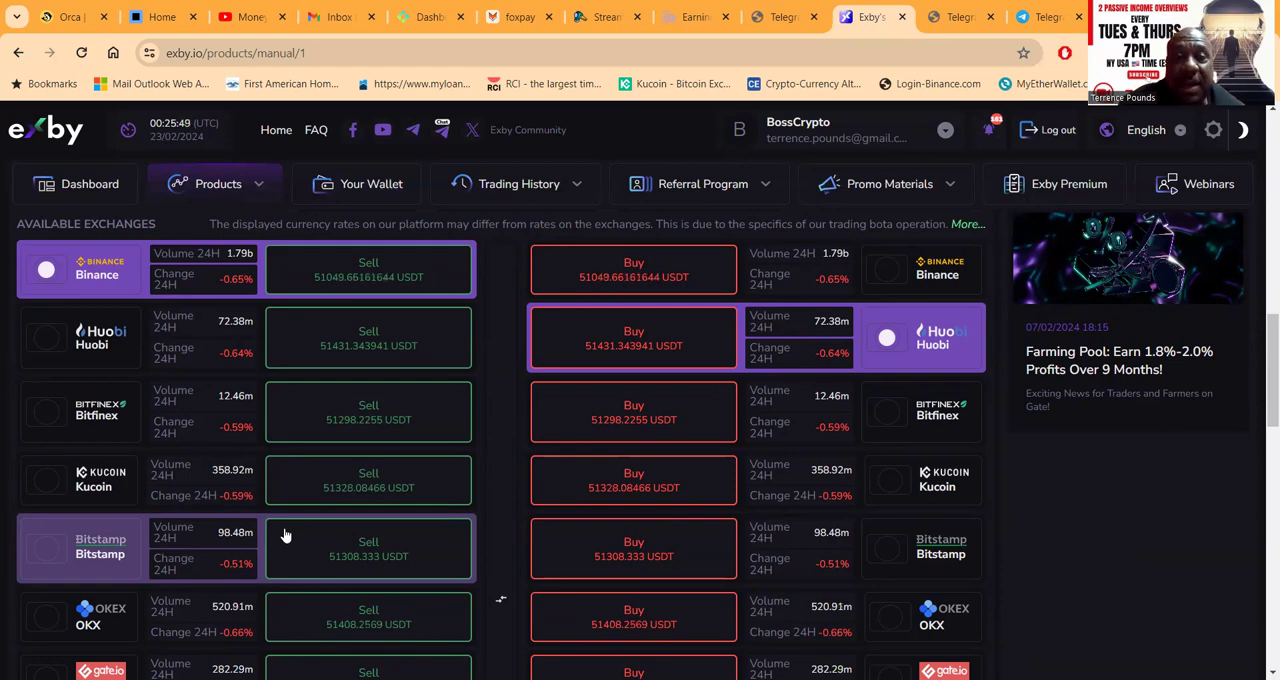
pyautogui.scroll(-3)
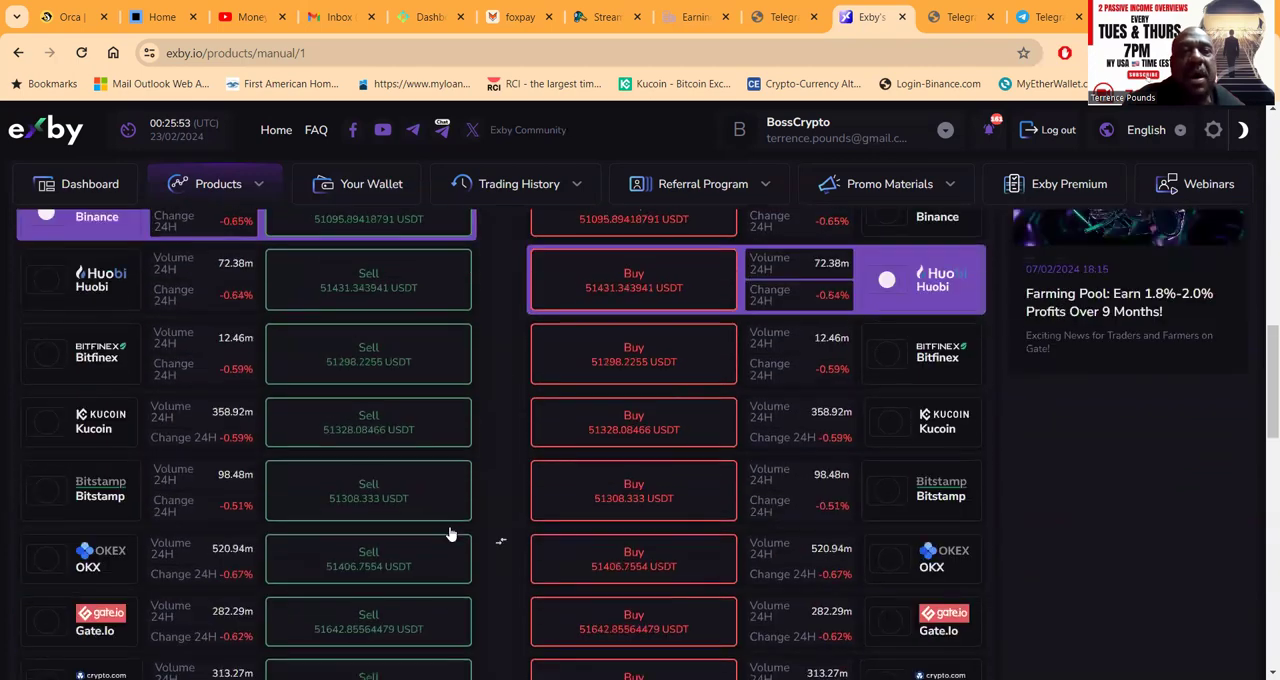
pyautogui.click(188, 230)
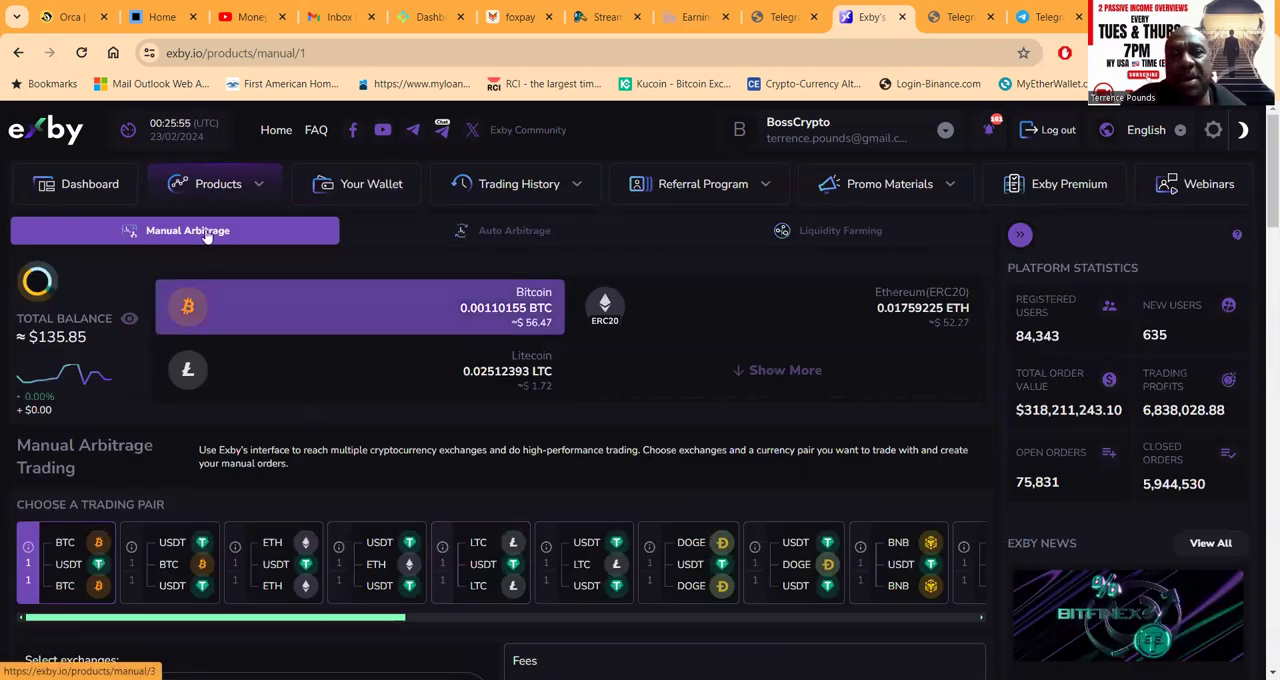
pyautogui.click(218, 184)
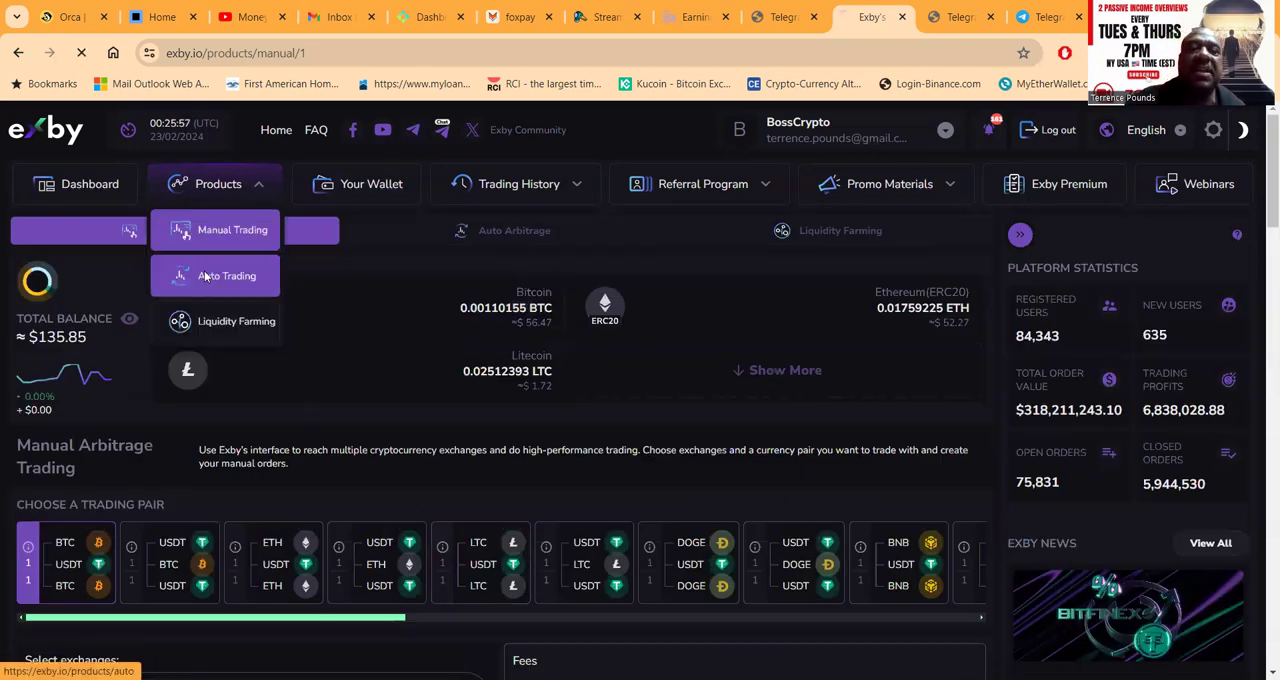
pyautogui.click(228, 276)
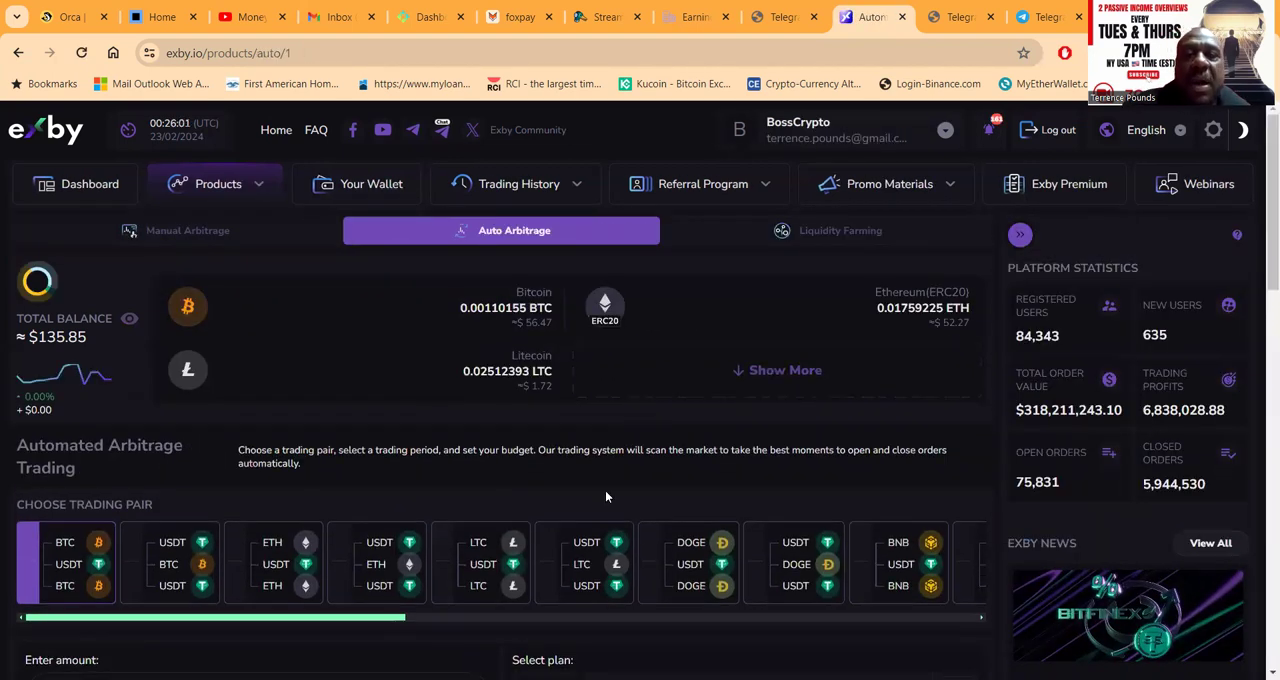
pyautogui.scroll(-3)
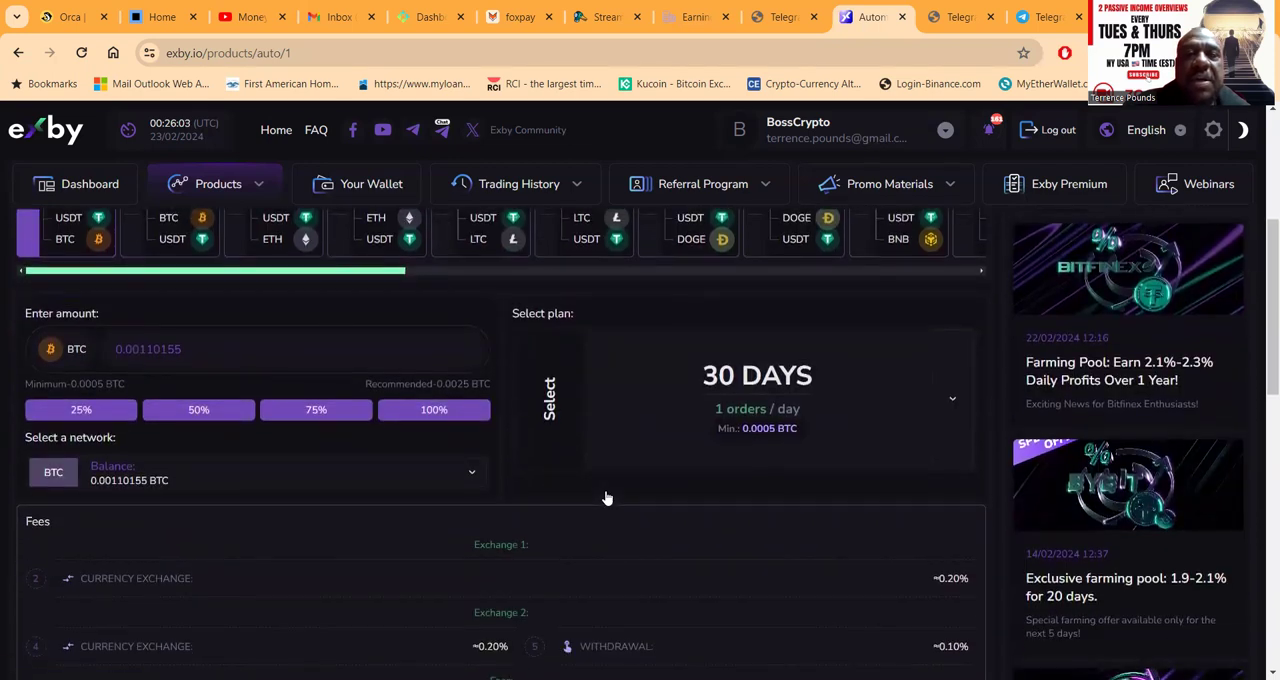
pyautogui.scroll(-3)
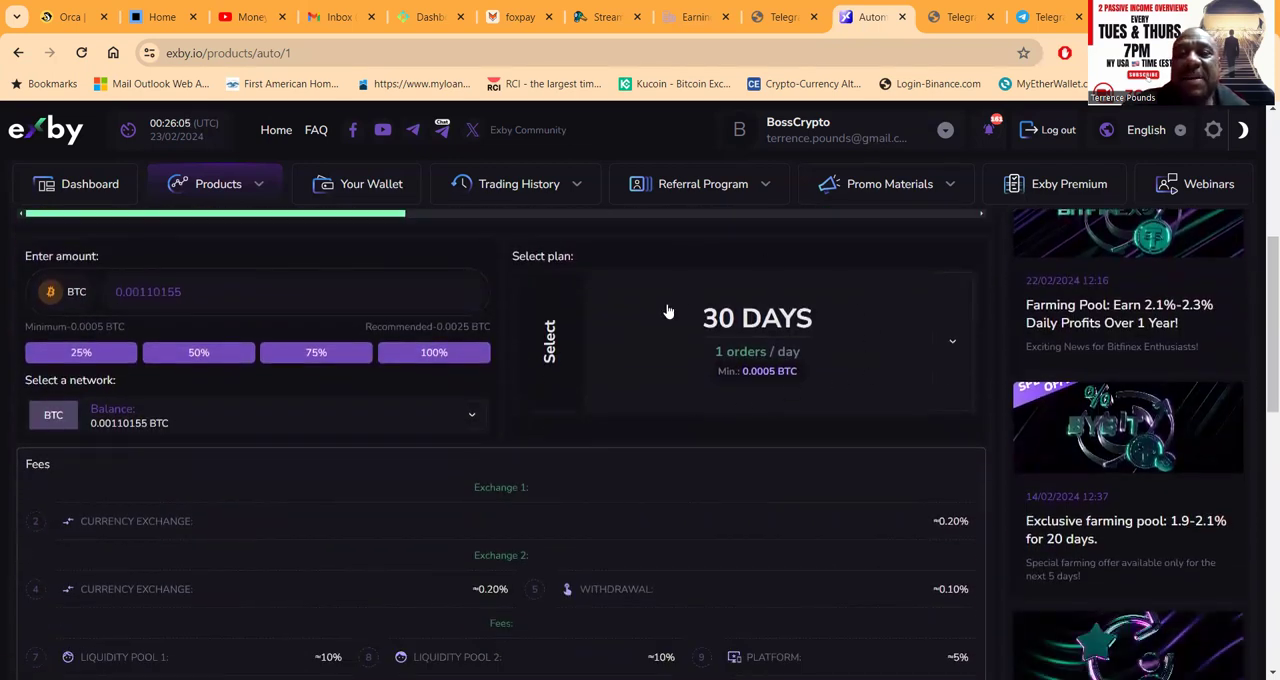
pyautogui.moveTo(752, 340)
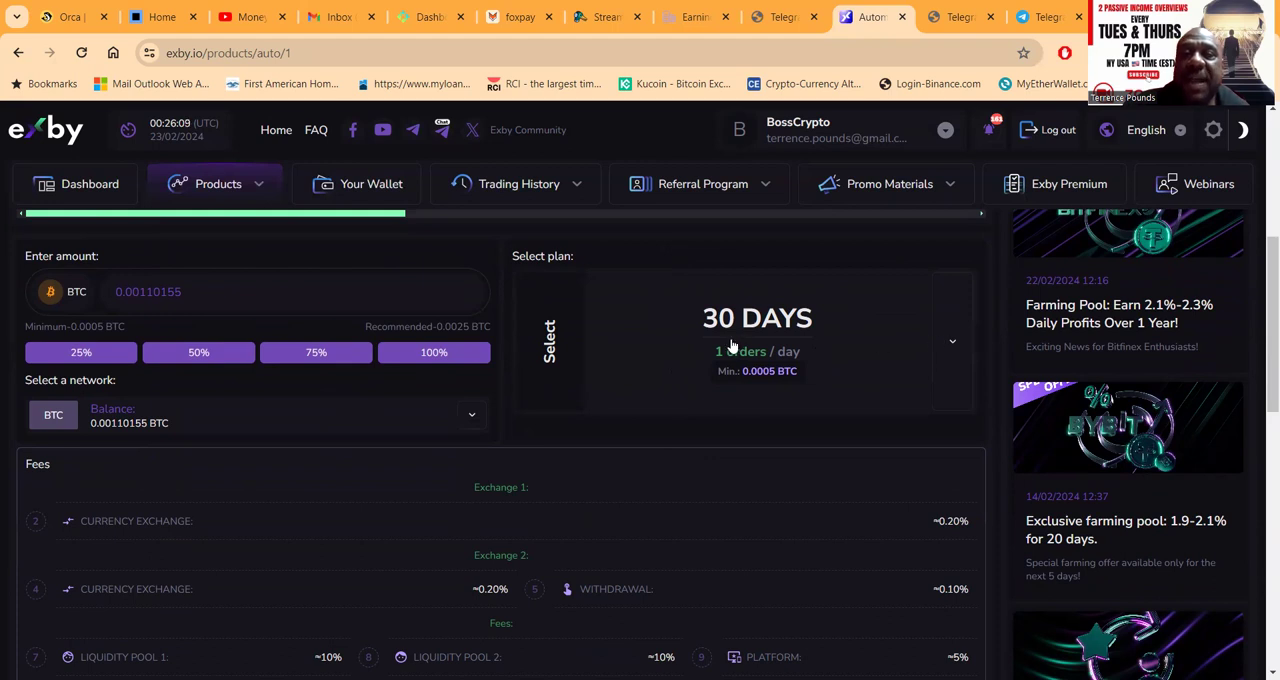
pyautogui.moveTo(798, 382)
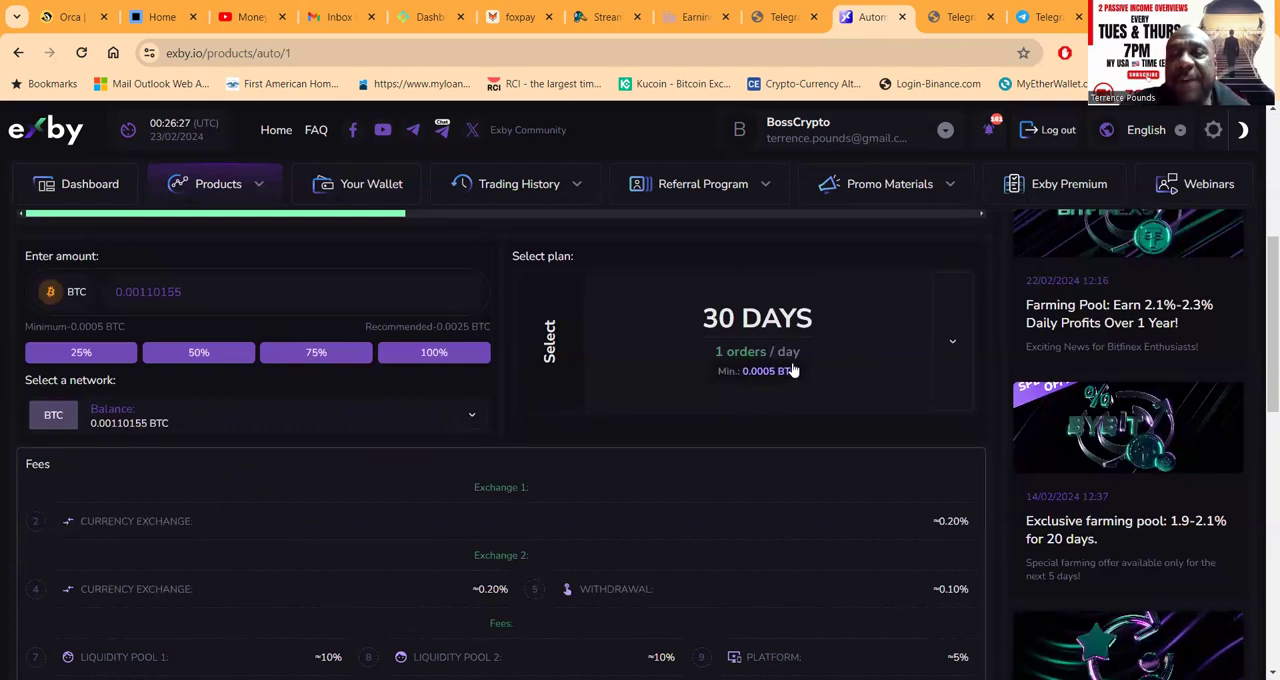
pyautogui.moveTo(702, 366)
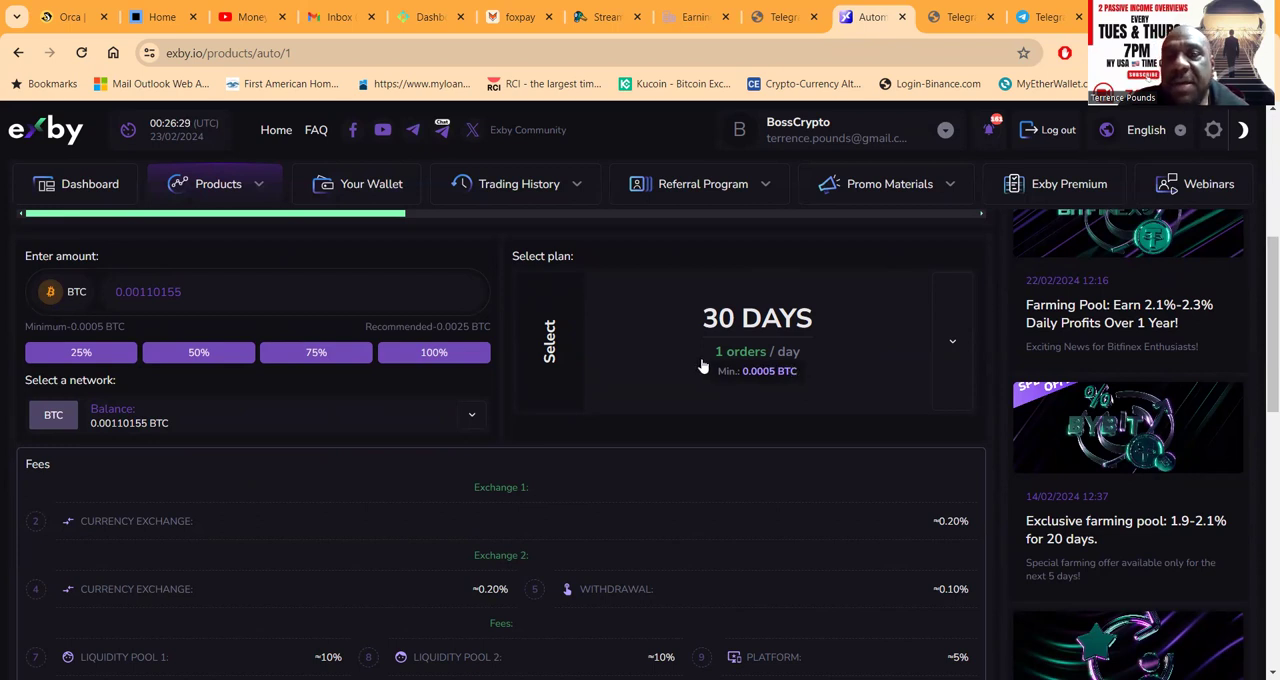
pyautogui.moveTo(952, 348)
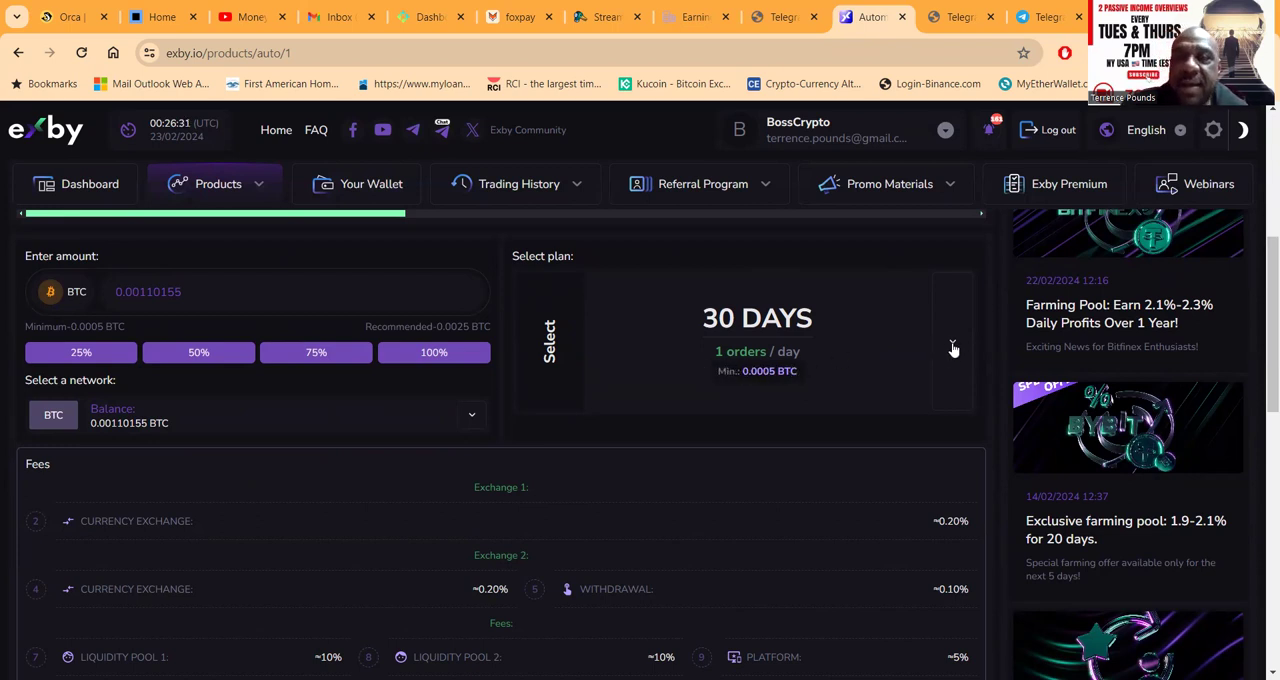
pyautogui.click(548, 340)
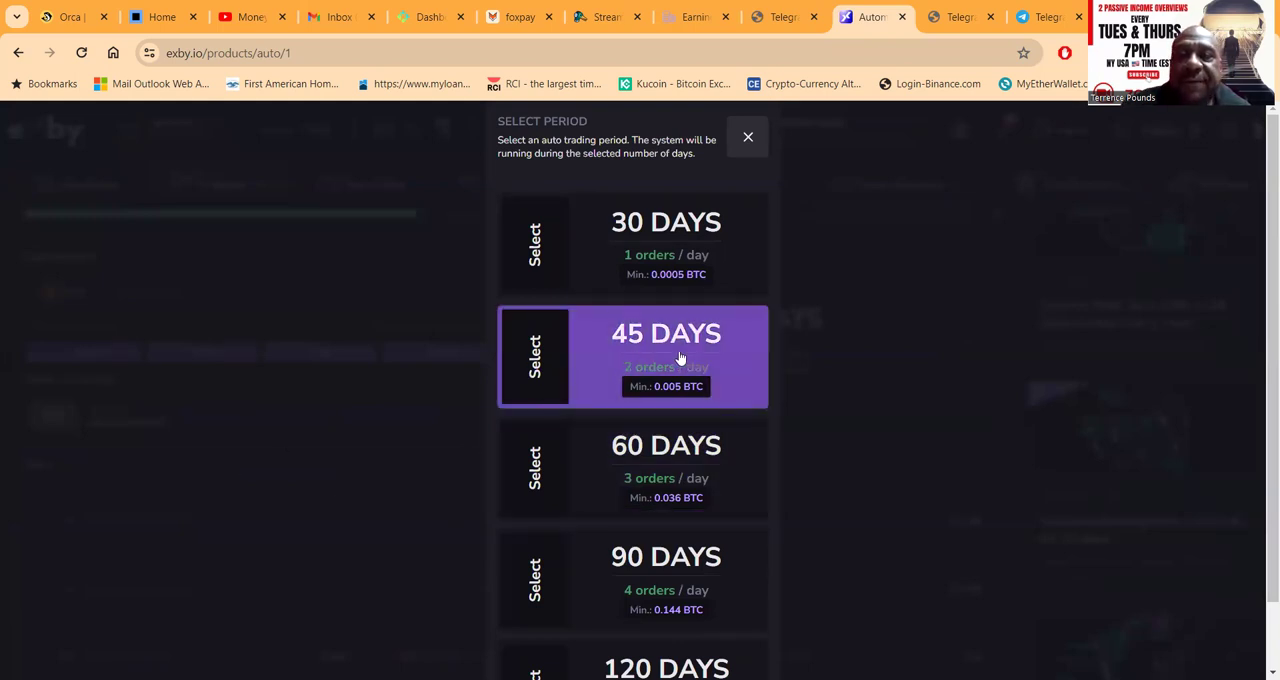
pyautogui.moveTo(780, 396)
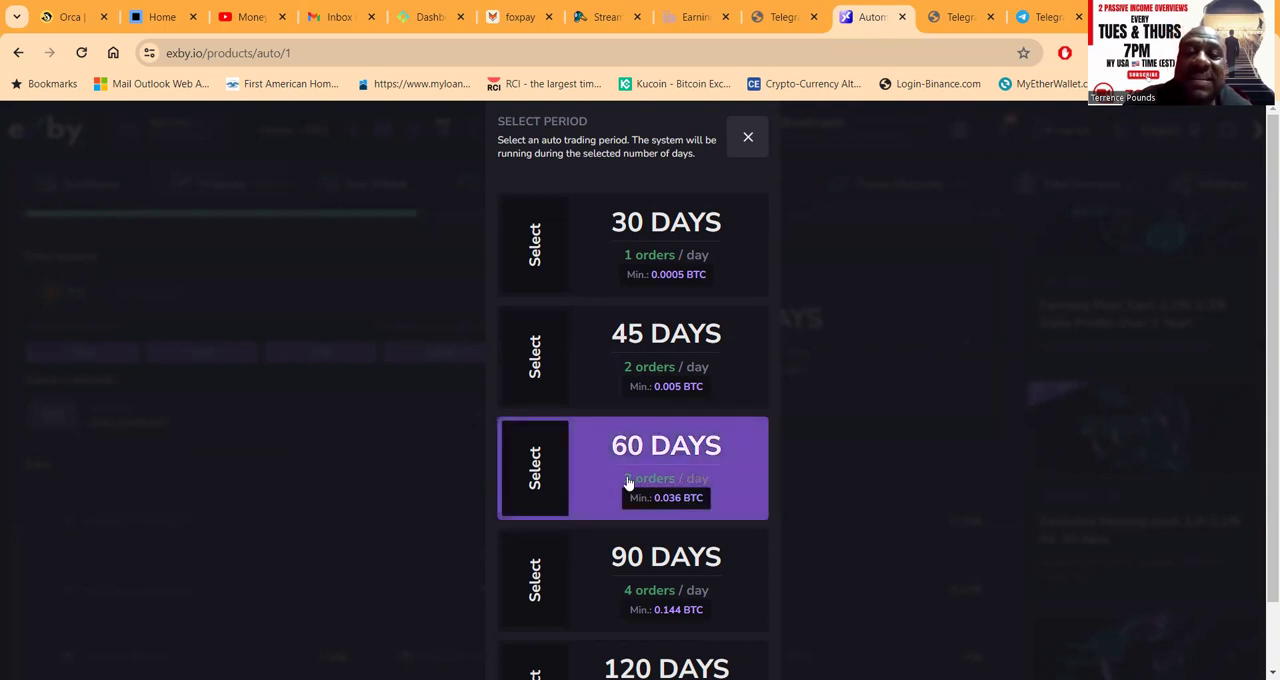
pyautogui.moveTo(834, 464)
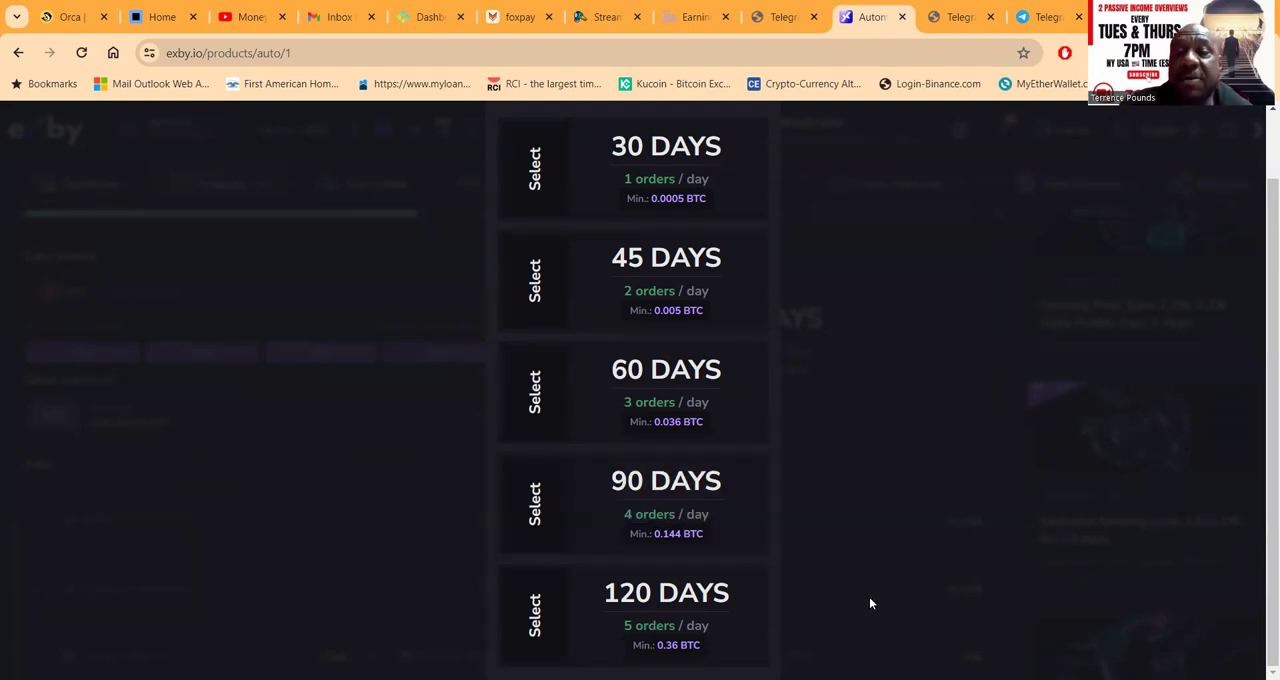
pyautogui.moveTo(844, 644)
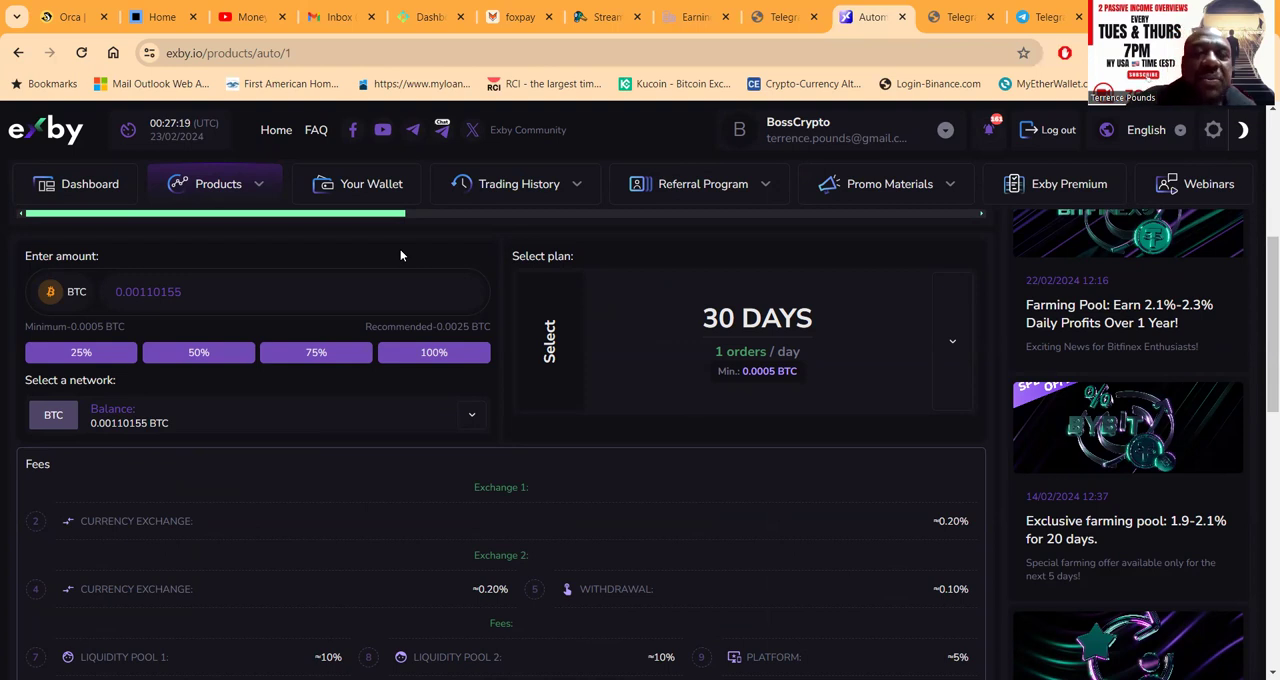
# - Go to Products > Liquidity Farming and reach the Pools Available table
pyautogui.click(216, 184)
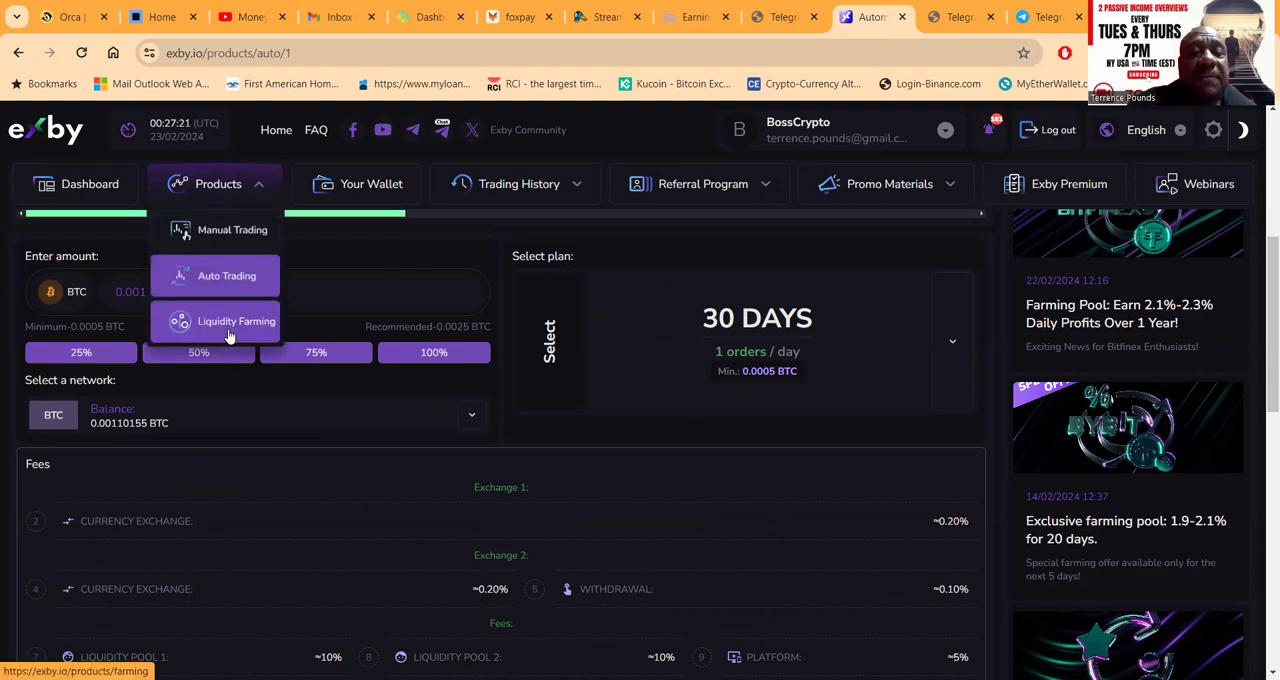
pyautogui.click(236, 320)
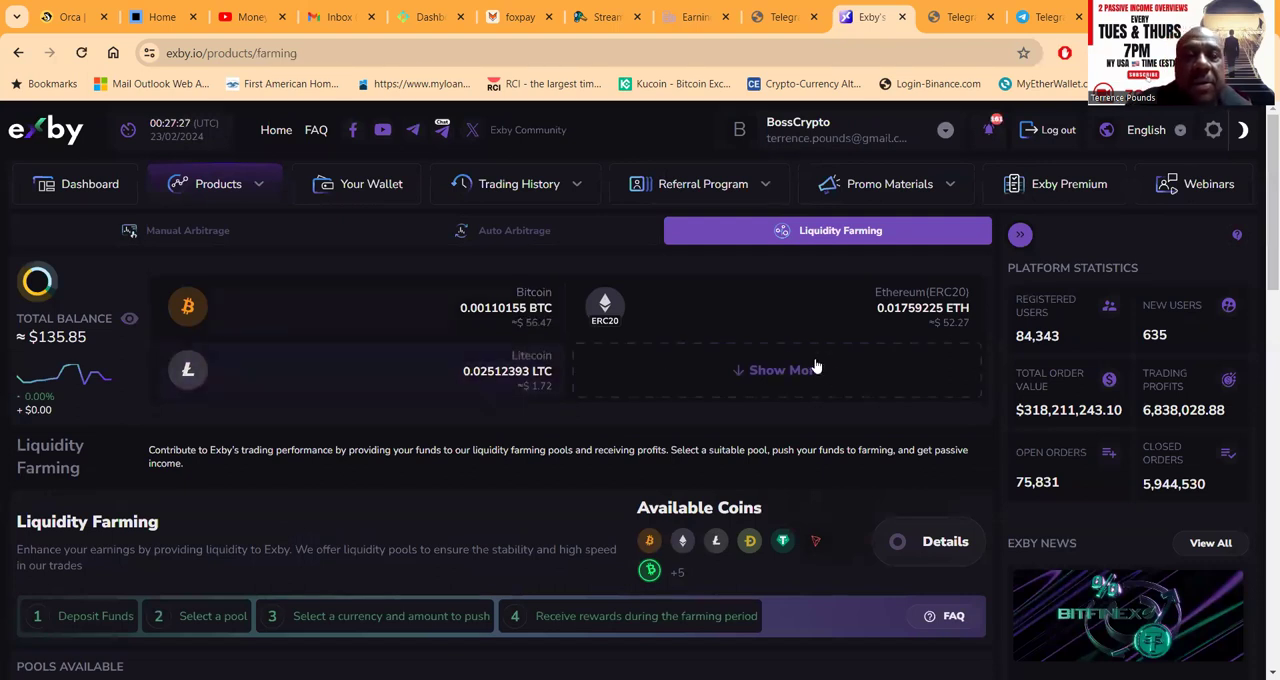
pyautogui.scroll(-3)
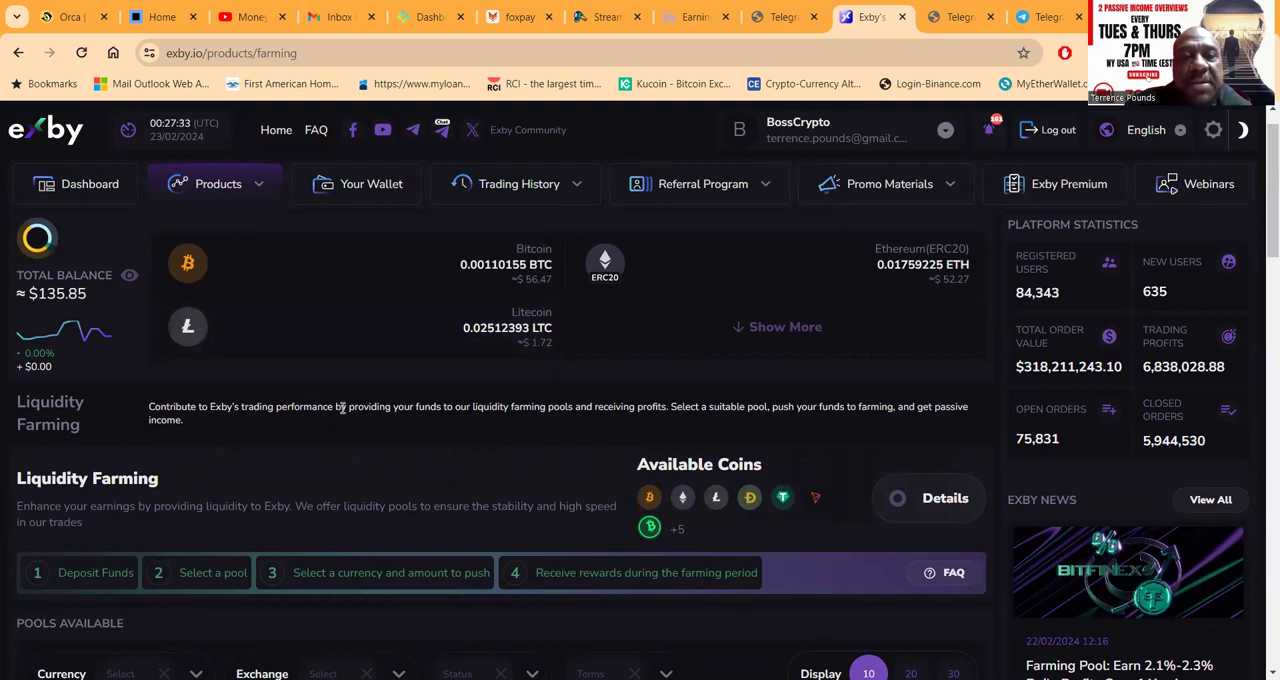
pyautogui.moveTo(480, 424)
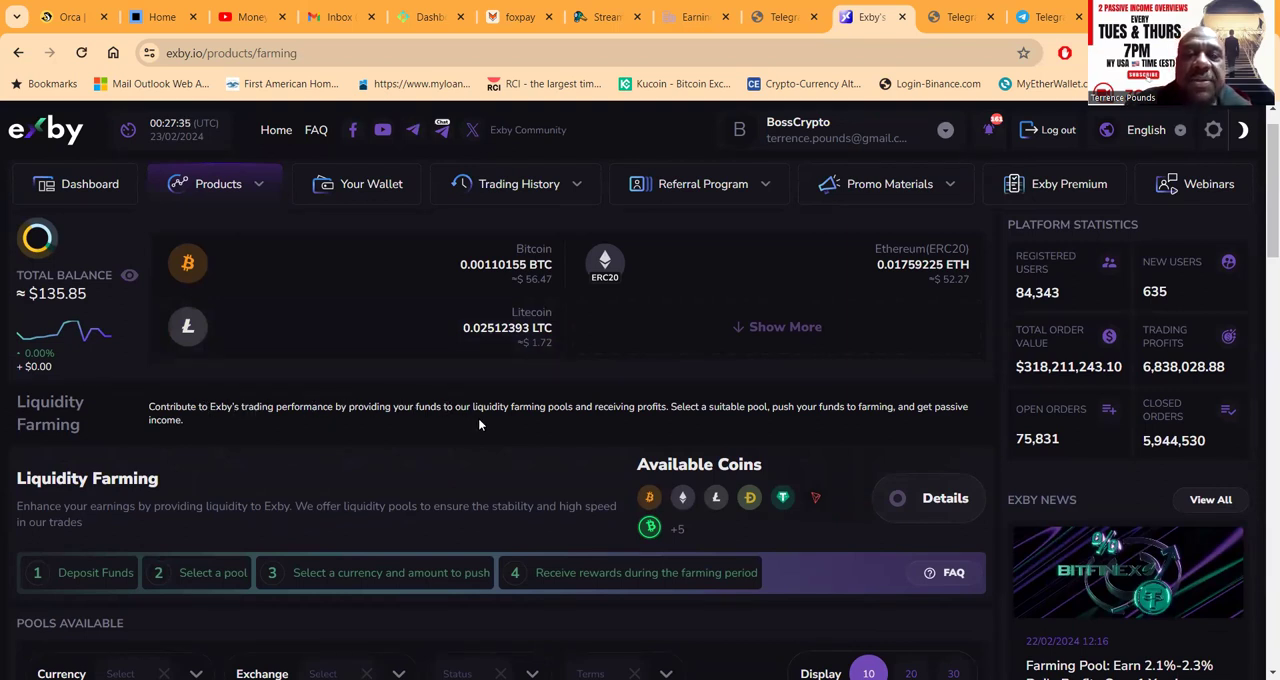
pyautogui.moveTo(608, 428)
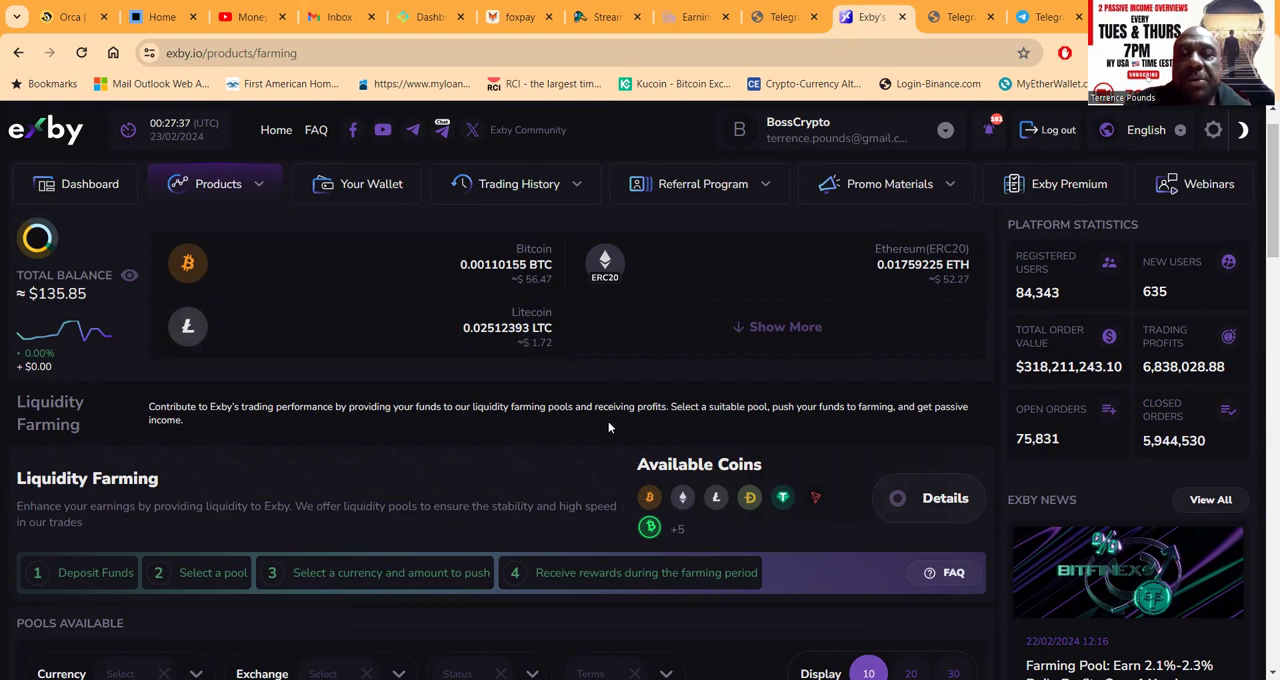
pyautogui.moveTo(660, 420)
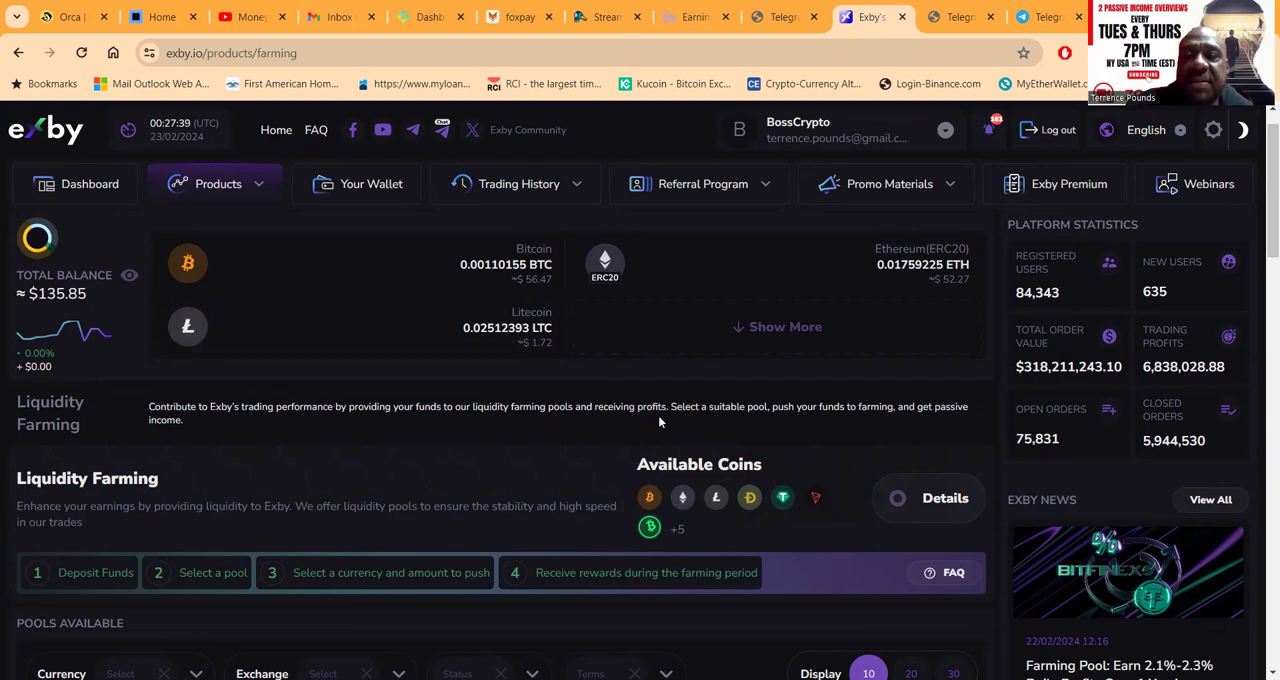
pyautogui.moveTo(784, 424)
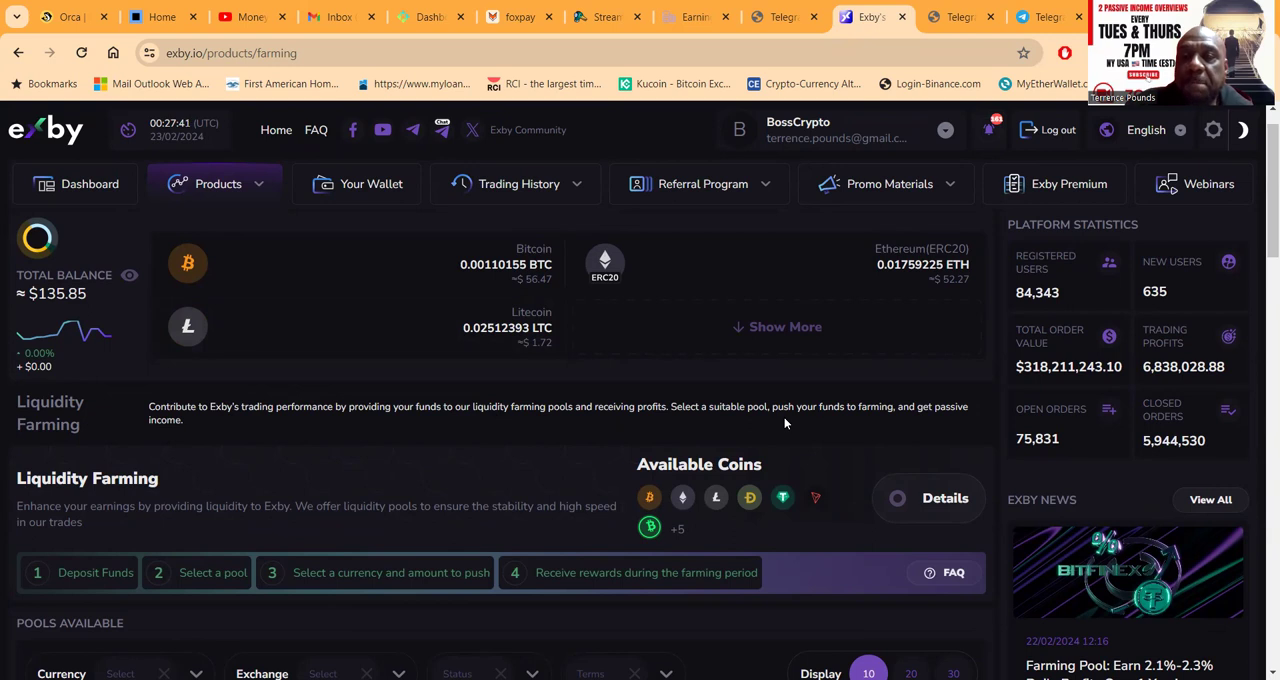
pyautogui.moveTo(720, 470)
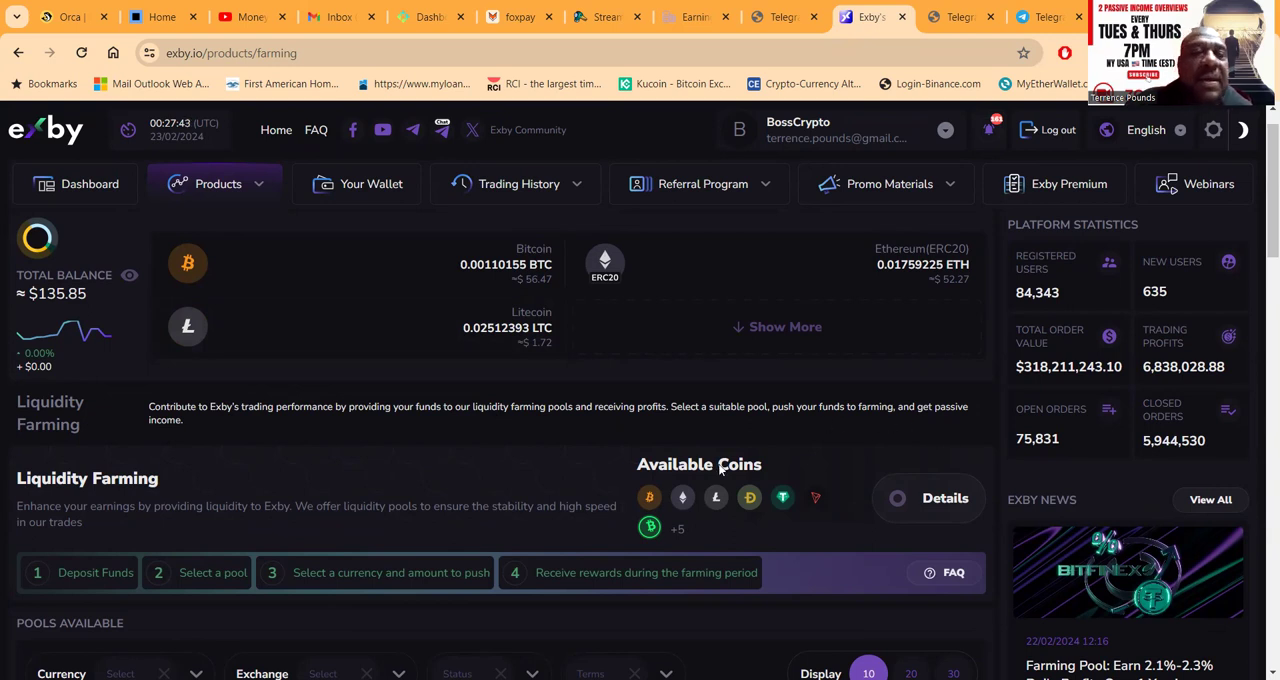
pyautogui.scroll(-3)
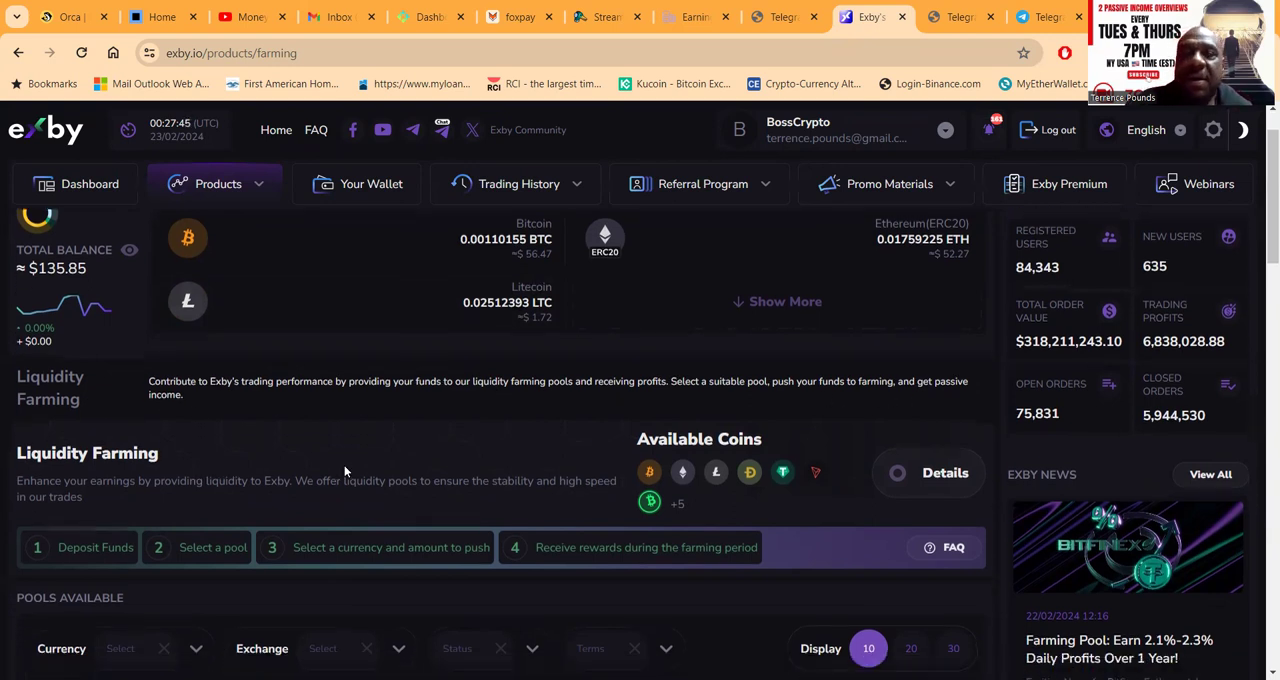
pyautogui.scroll(-3)
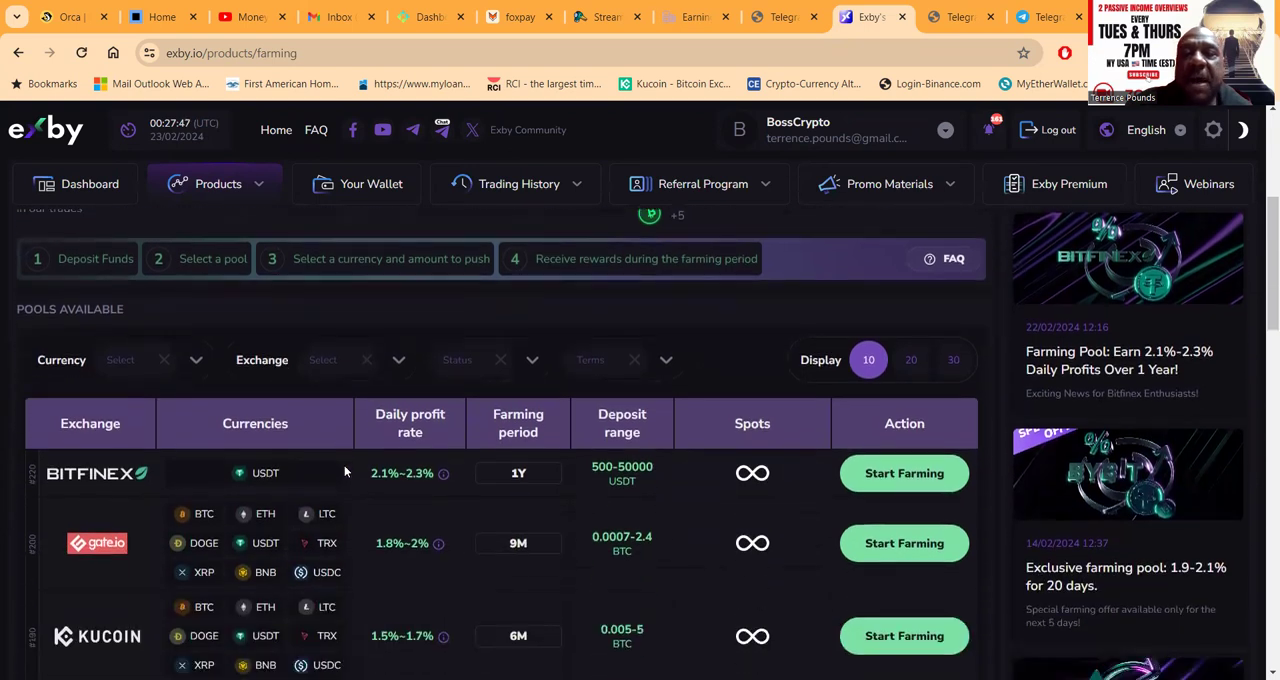
# - Review the pools' exchanges, daily profit rates, periods and deposit ranges
pyautogui.scroll(-3)
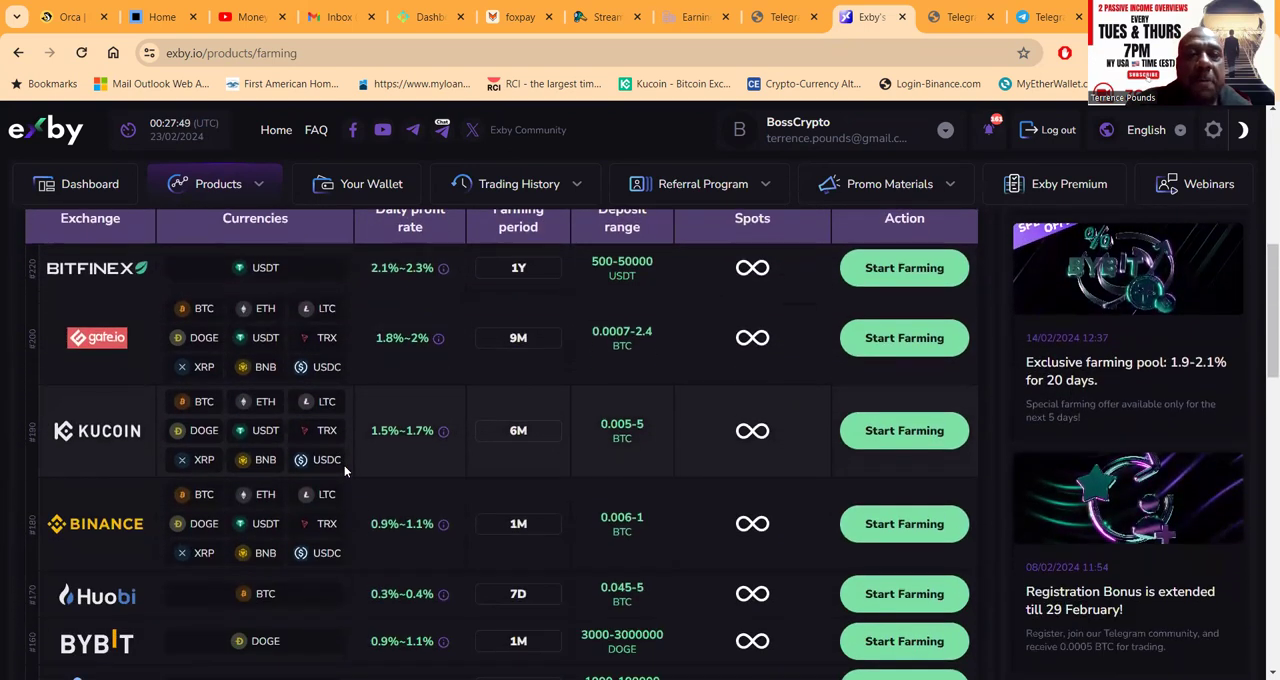
pyautogui.scroll(-3)
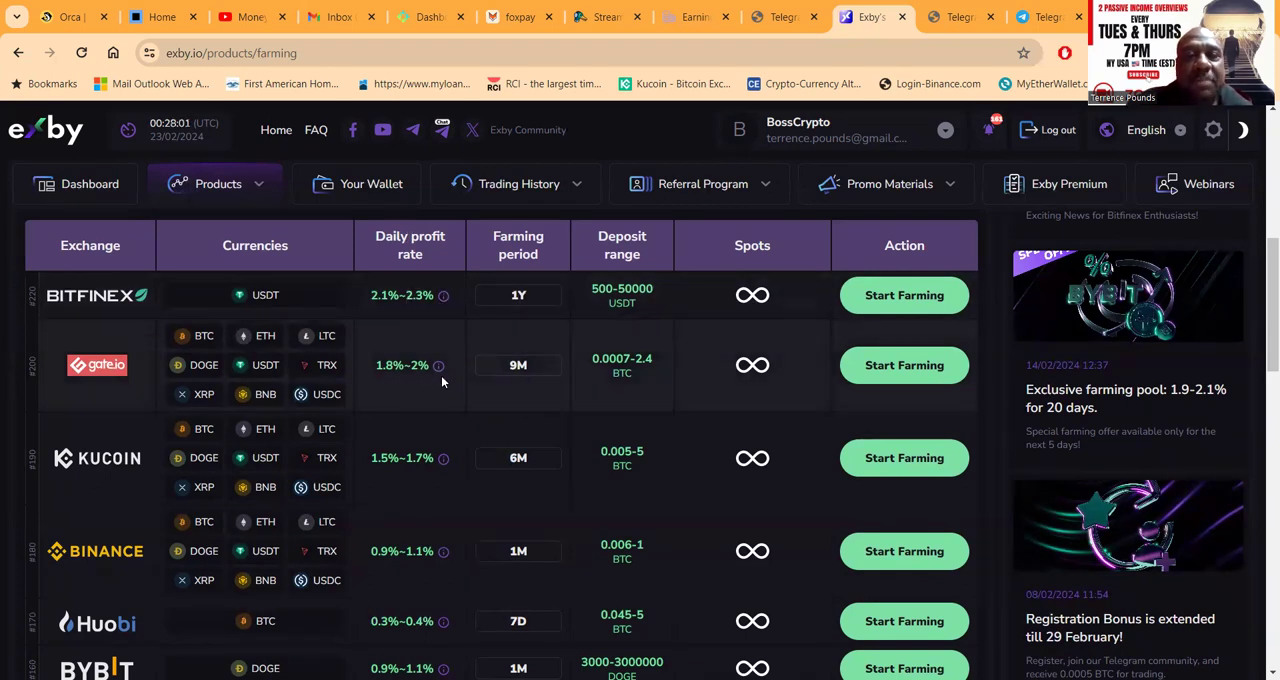
pyautogui.scroll(-3)
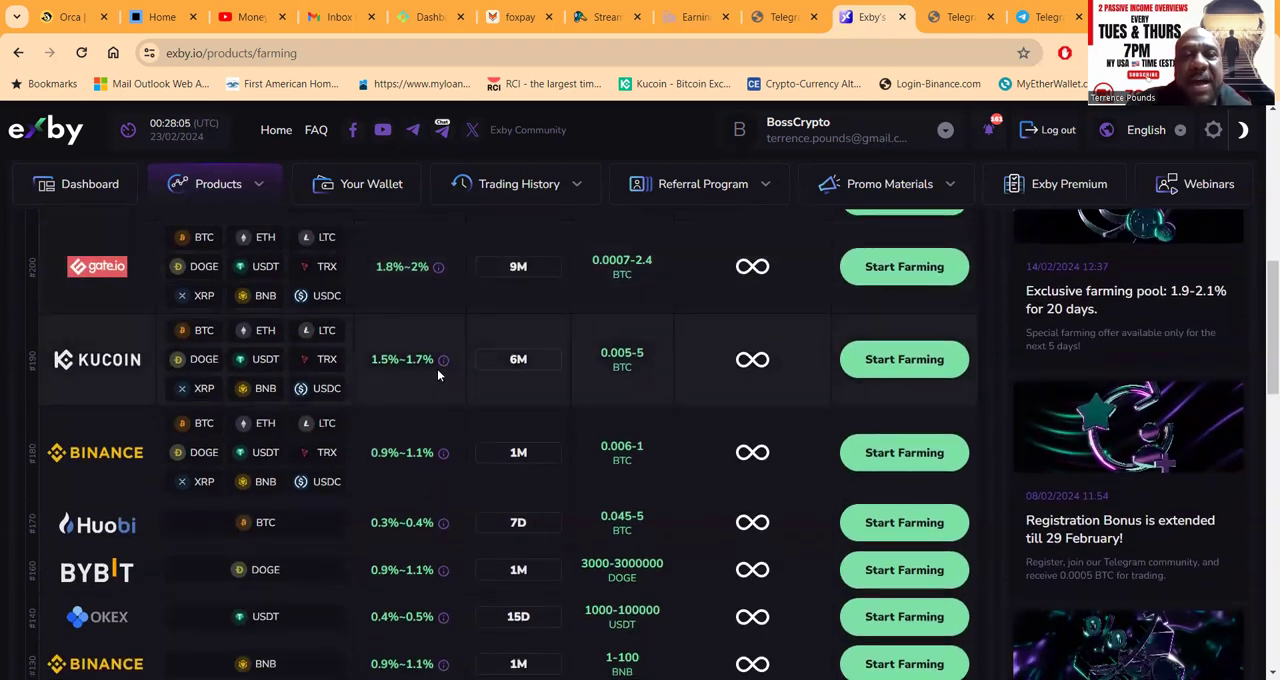
pyautogui.scroll(-3)
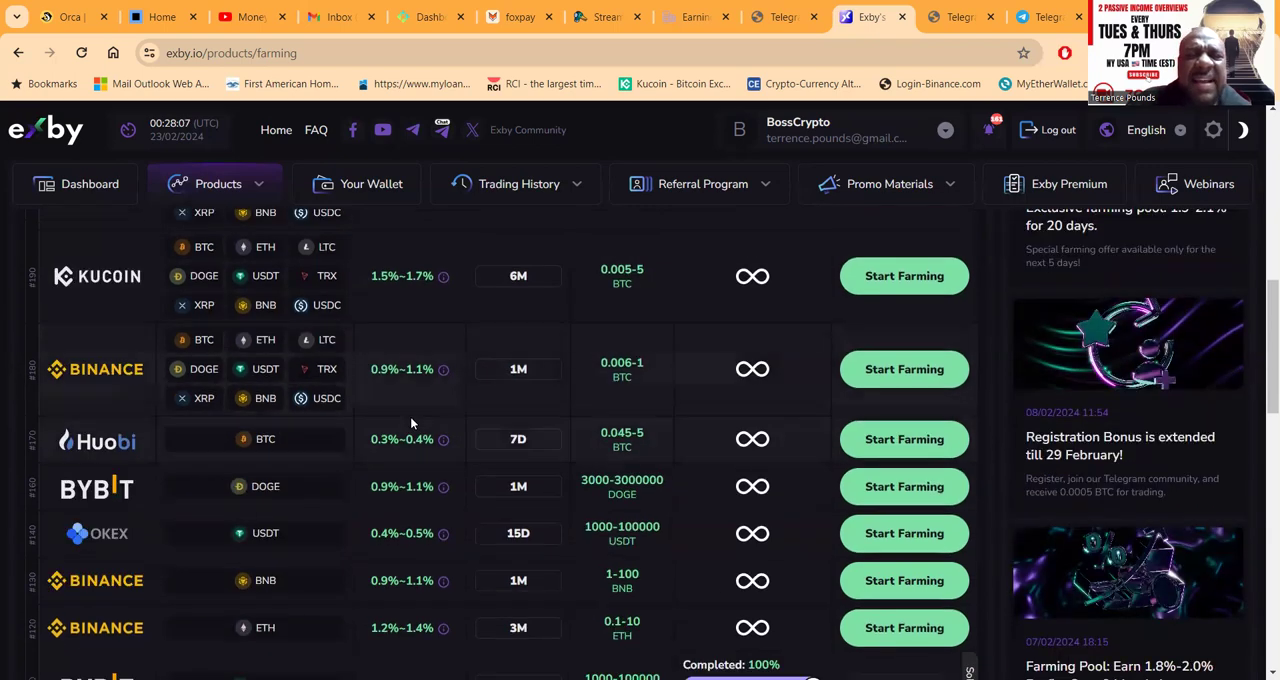
pyautogui.scroll(-3)
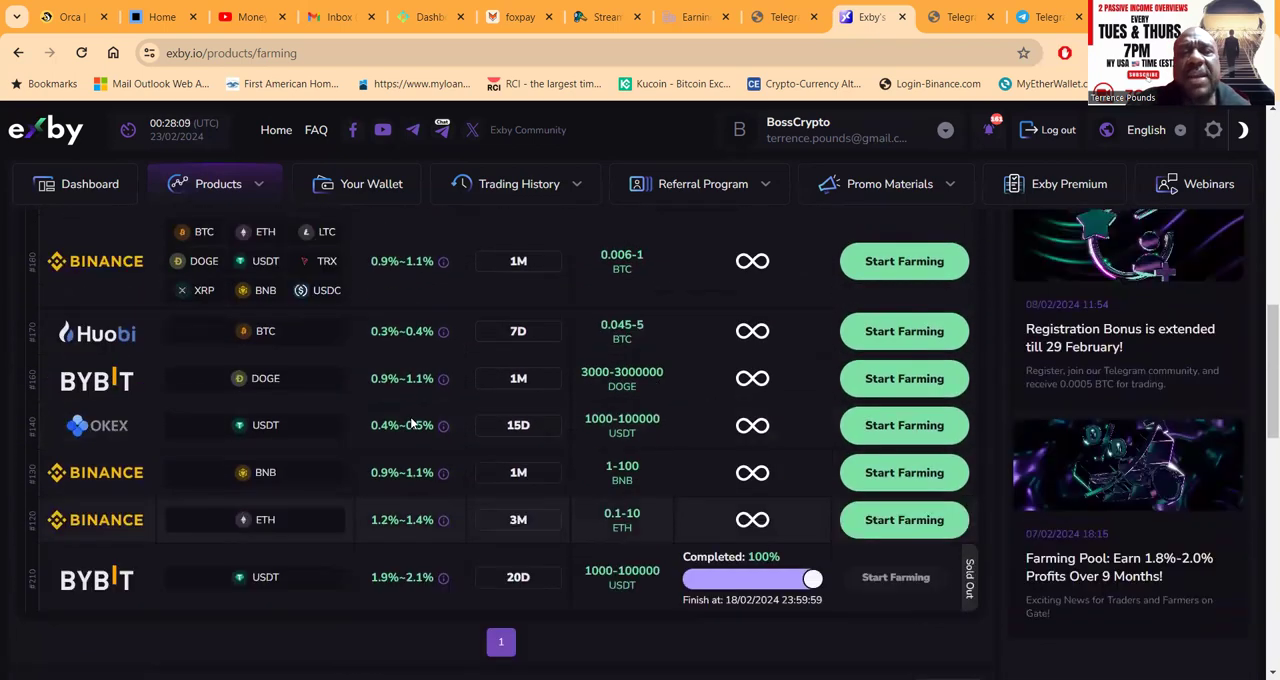
pyautogui.scroll(3)
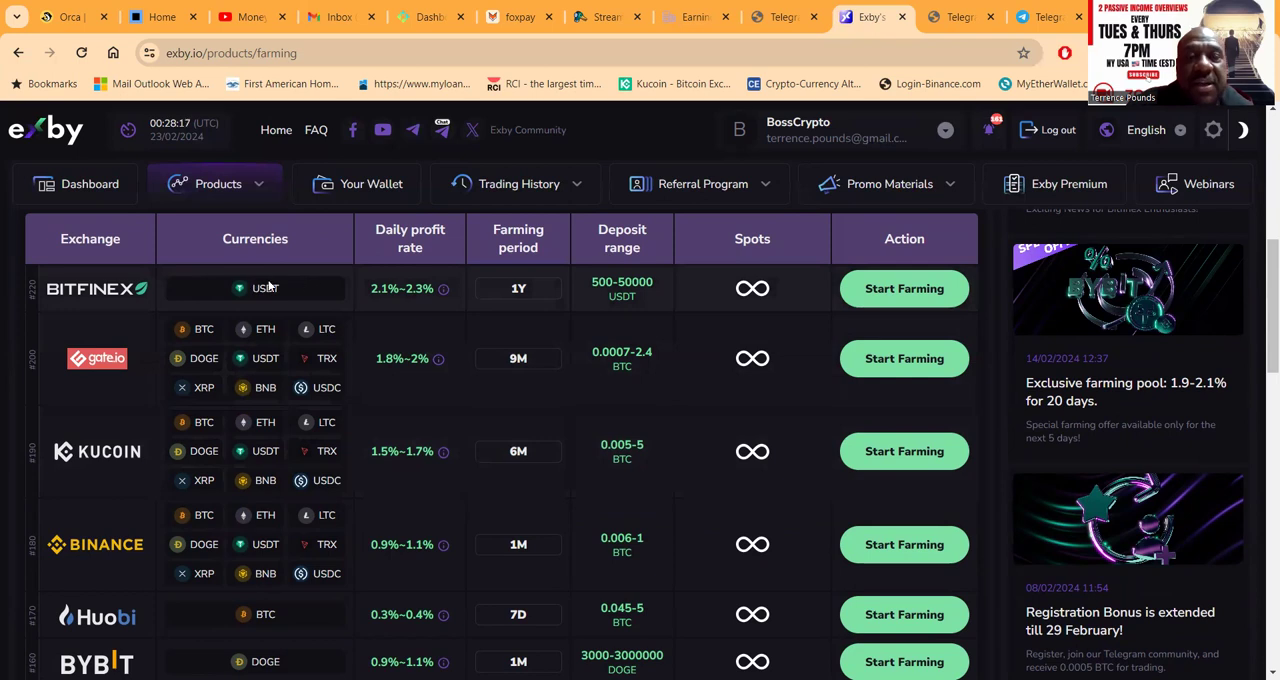
pyautogui.moveTo(308, 300)
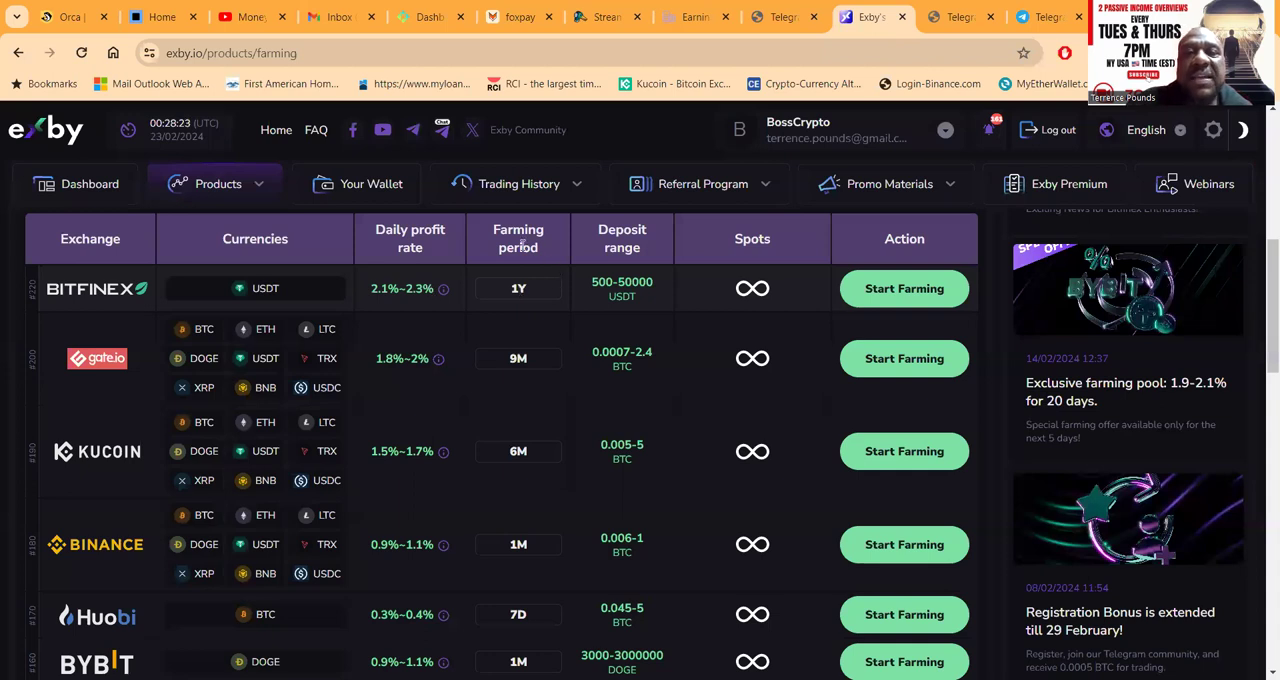
pyautogui.moveTo(492, 296)
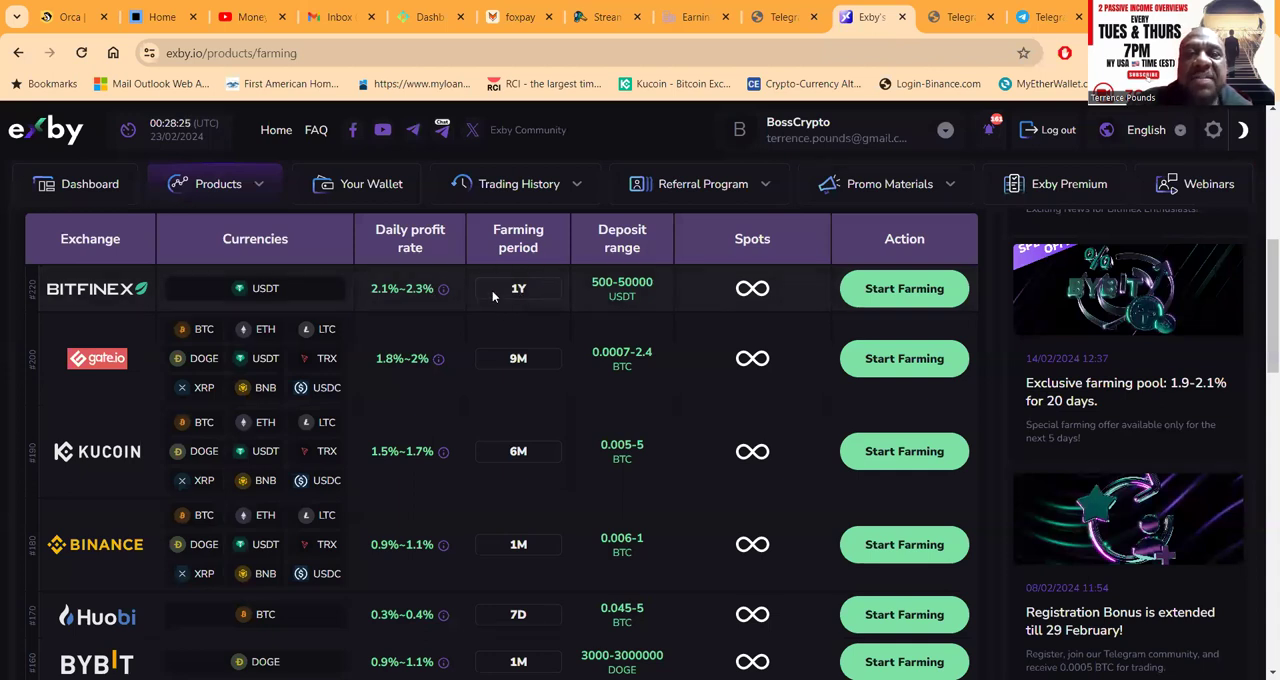
pyautogui.moveTo(372, 308)
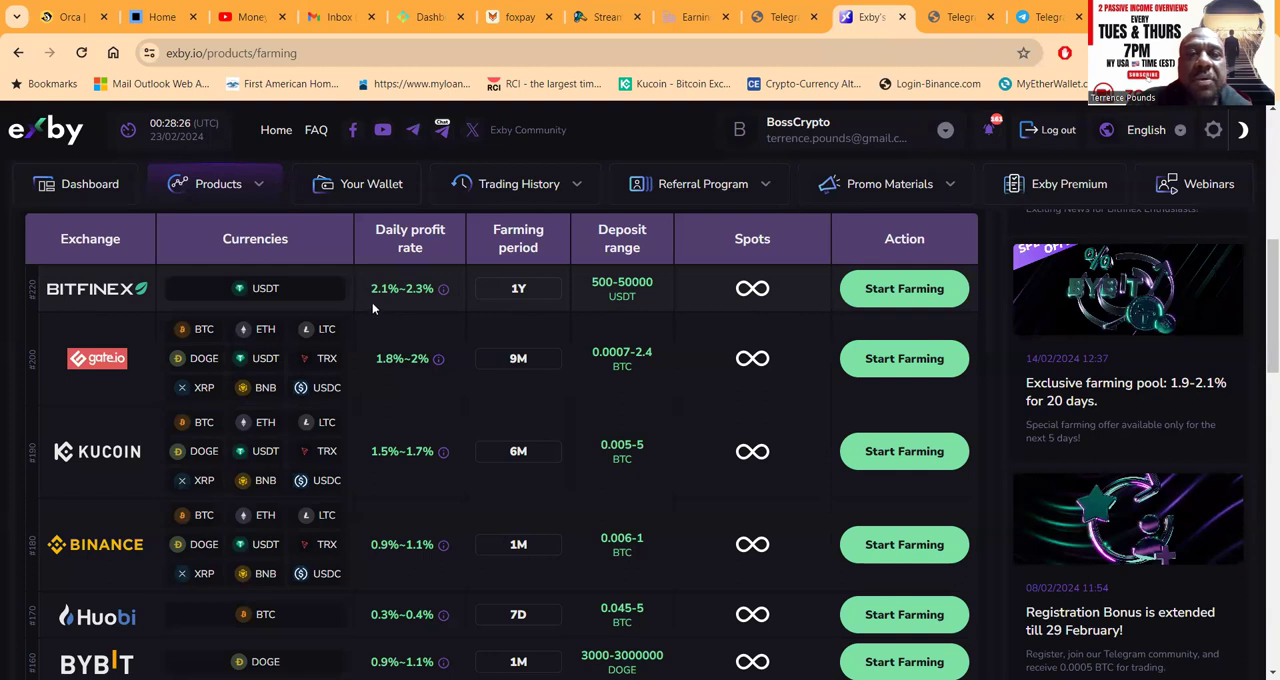
pyautogui.moveTo(444, 290)
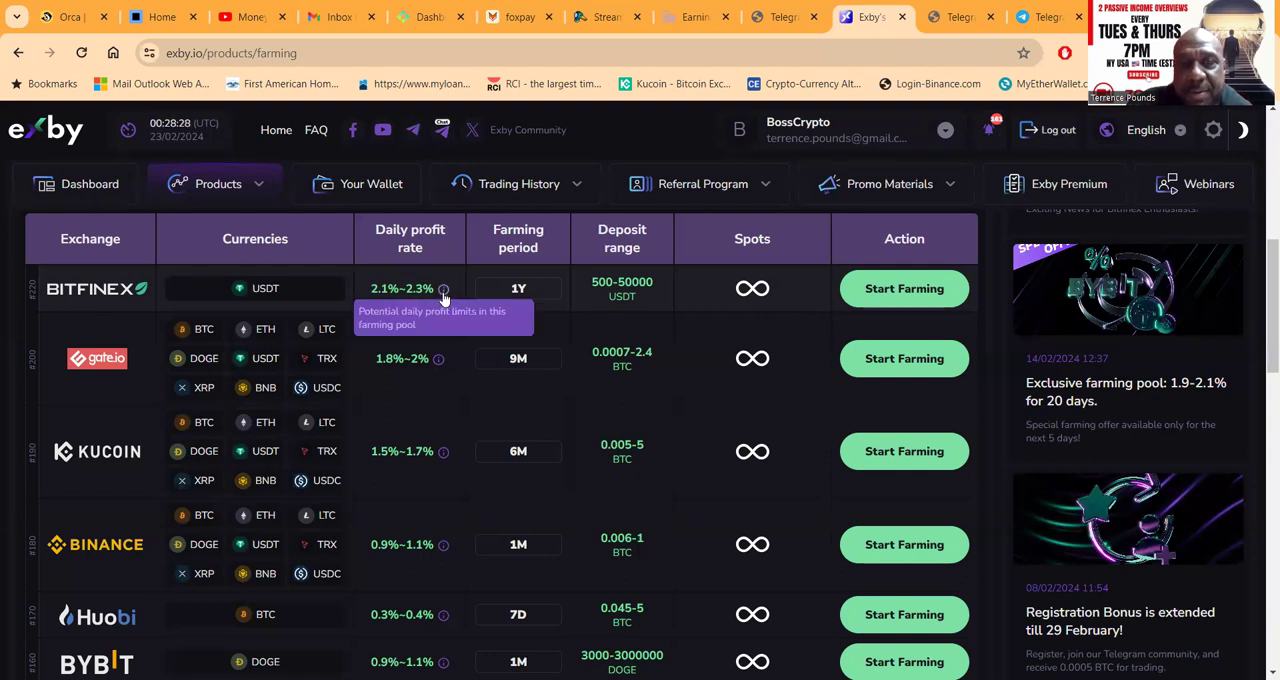
pyautogui.moveTo(688, 284)
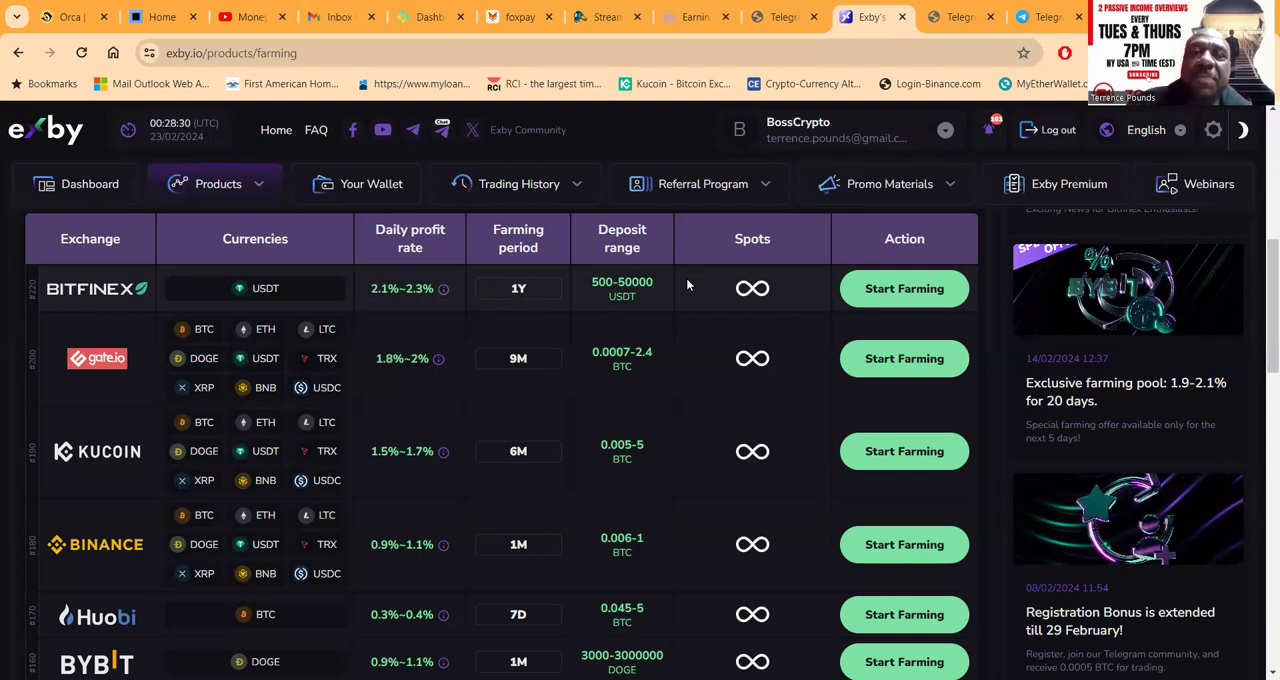
pyautogui.moveTo(568, 298)
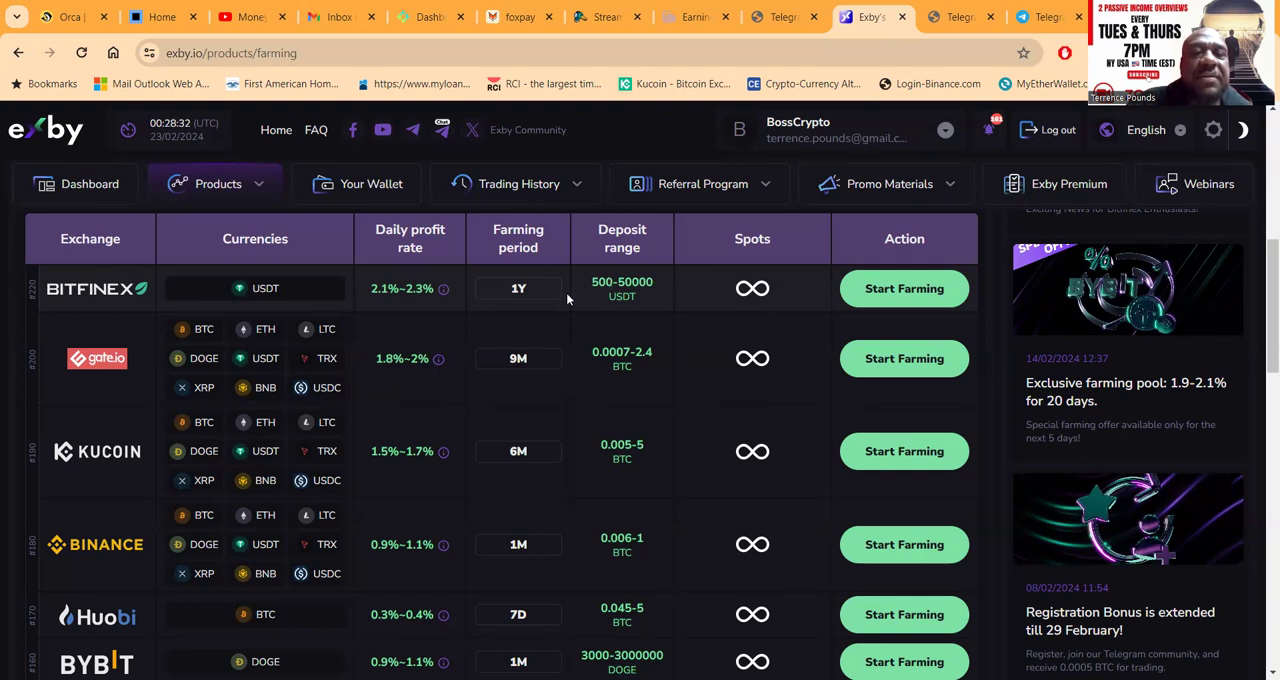
pyautogui.moveTo(440, 298)
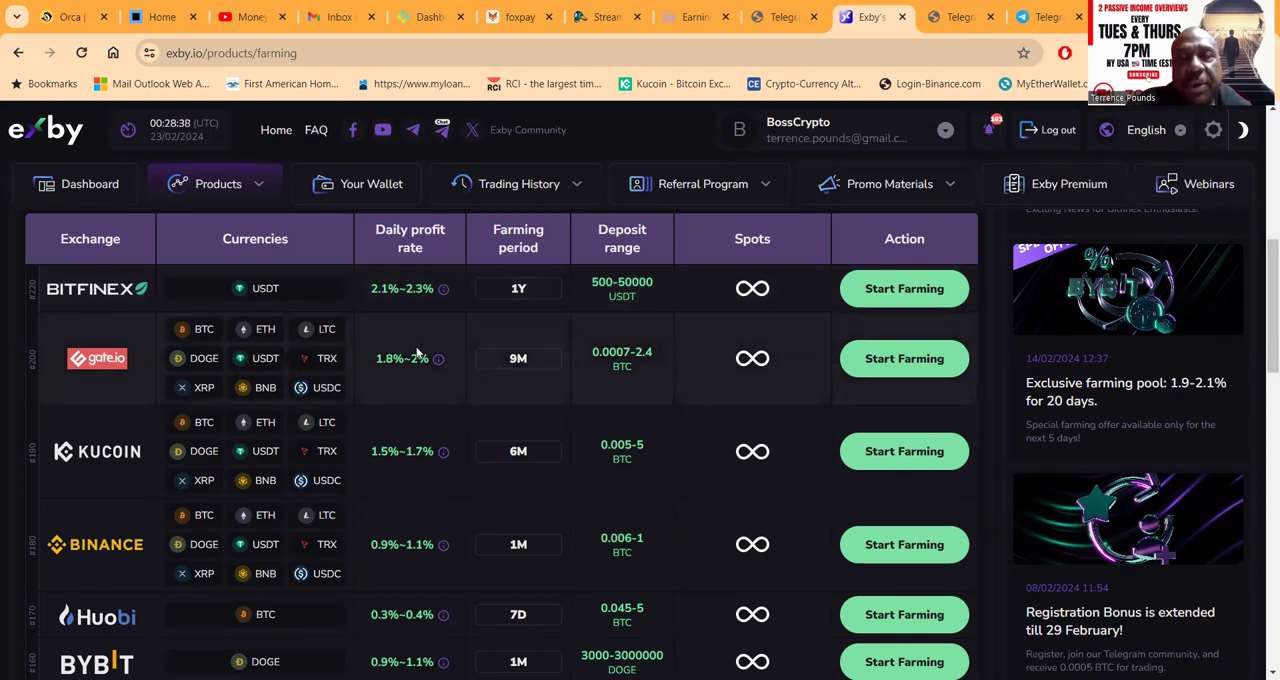
pyautogui.moveTo(544, 380)
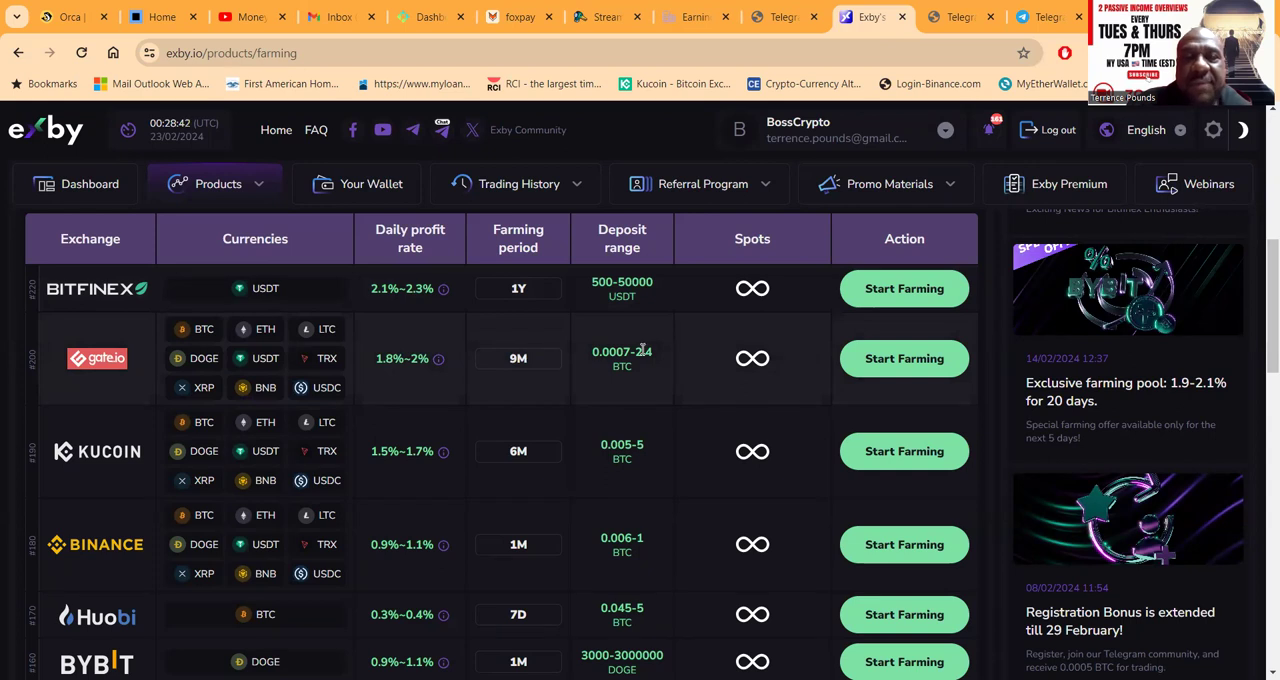
pyautogui.scroll(-3)
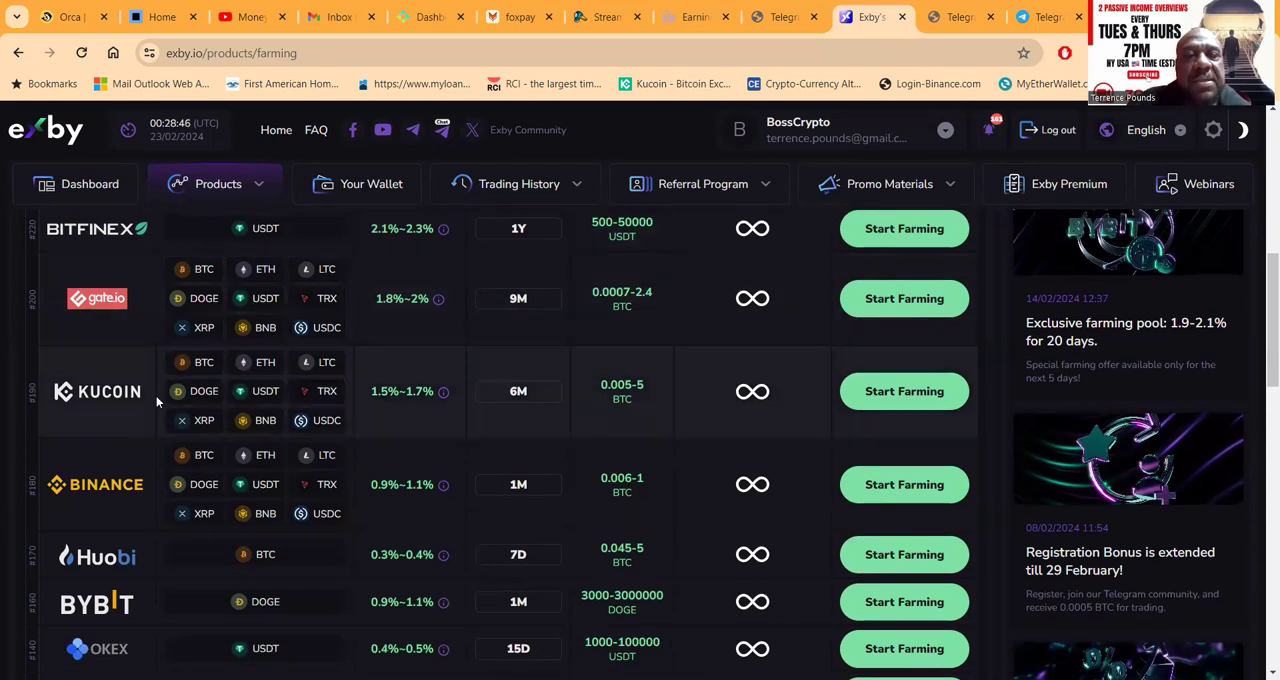
pyautogui.scroll(-3)
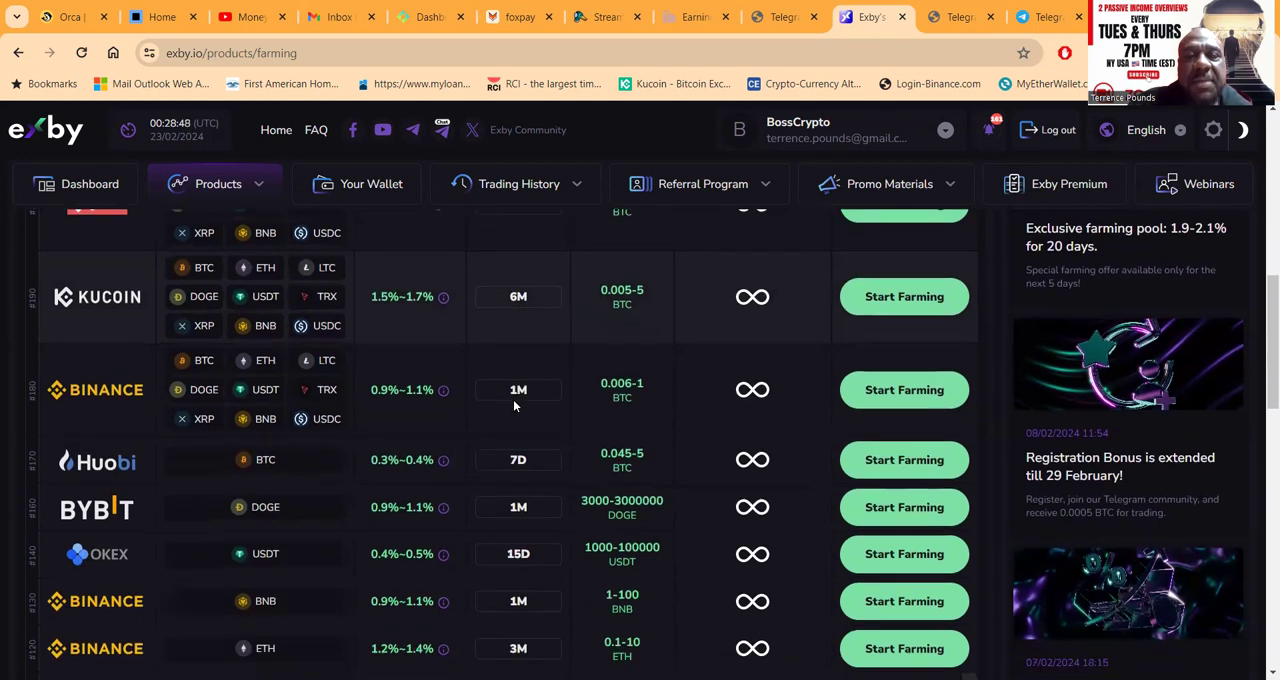
pyautogui.scroll(-3)
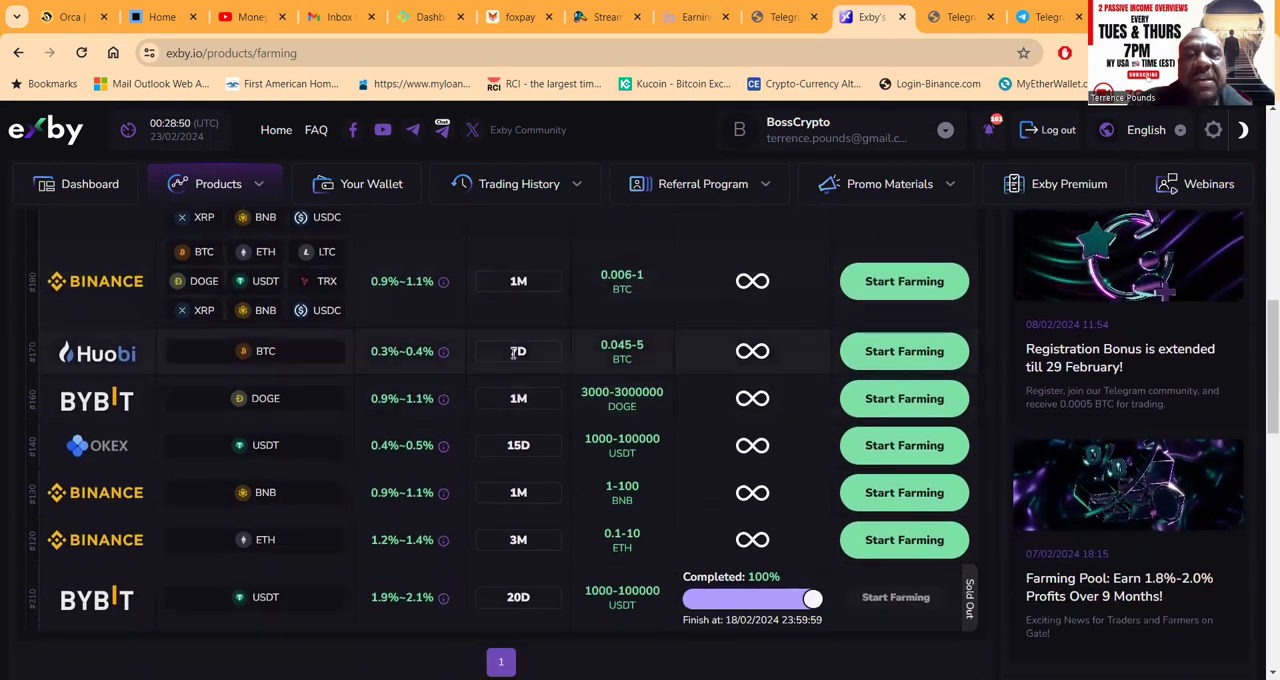
pyautogui.scroll(-3)
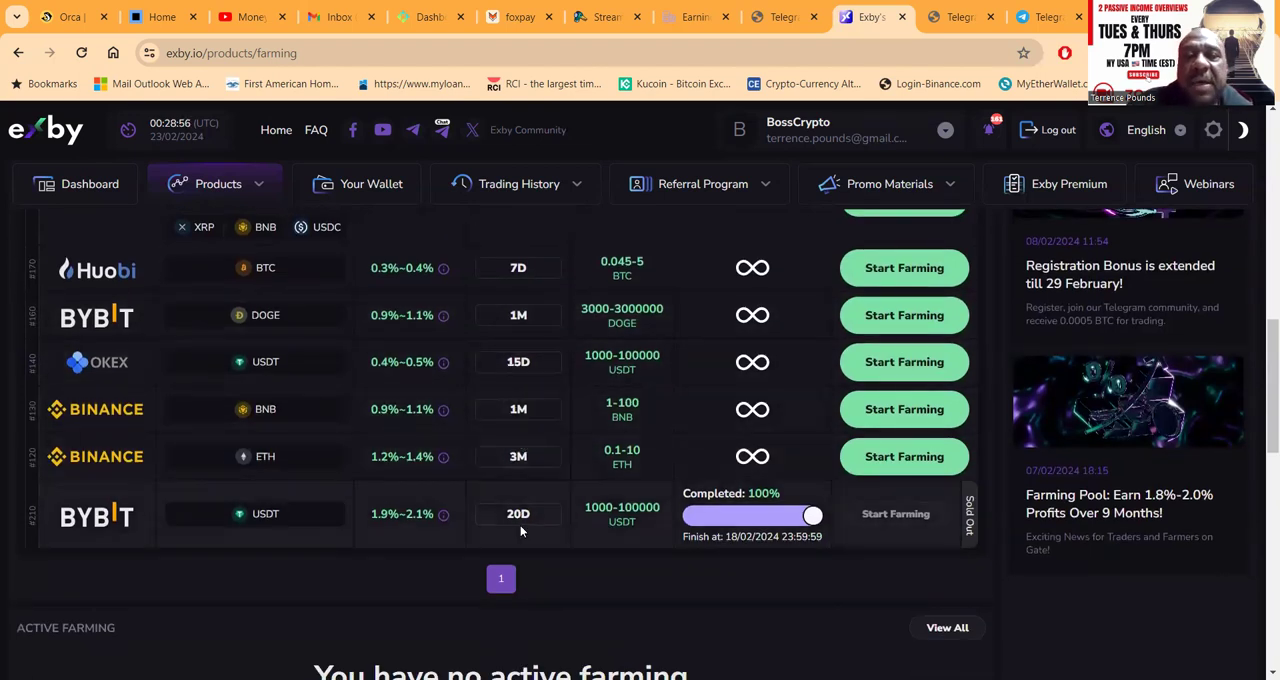
pyautogui.scroll(-3)
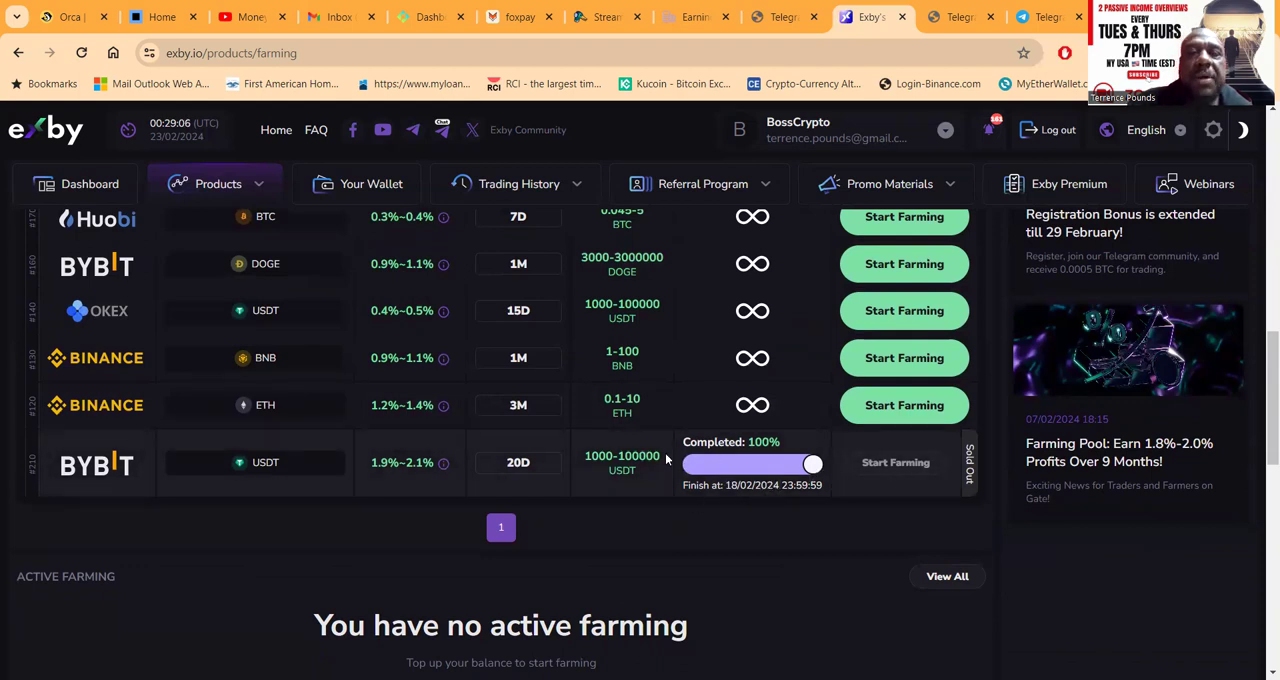
pyautogui.scroll(3)
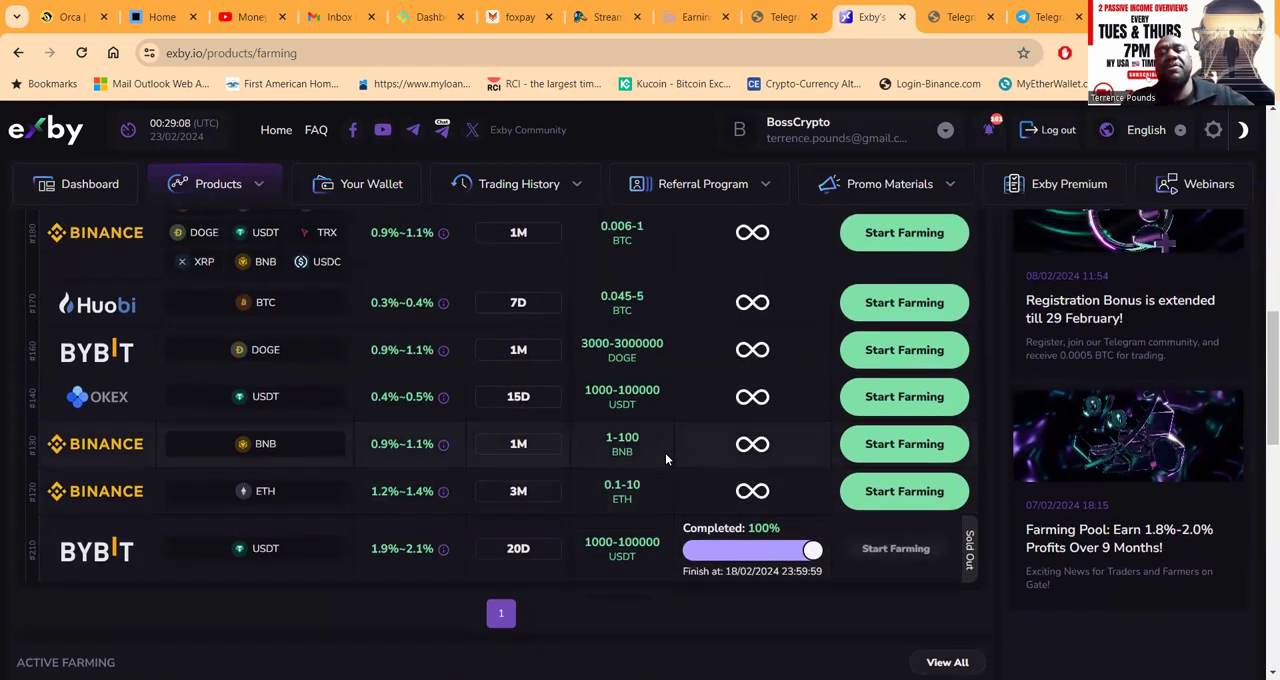
pyautogui.scroll(3)
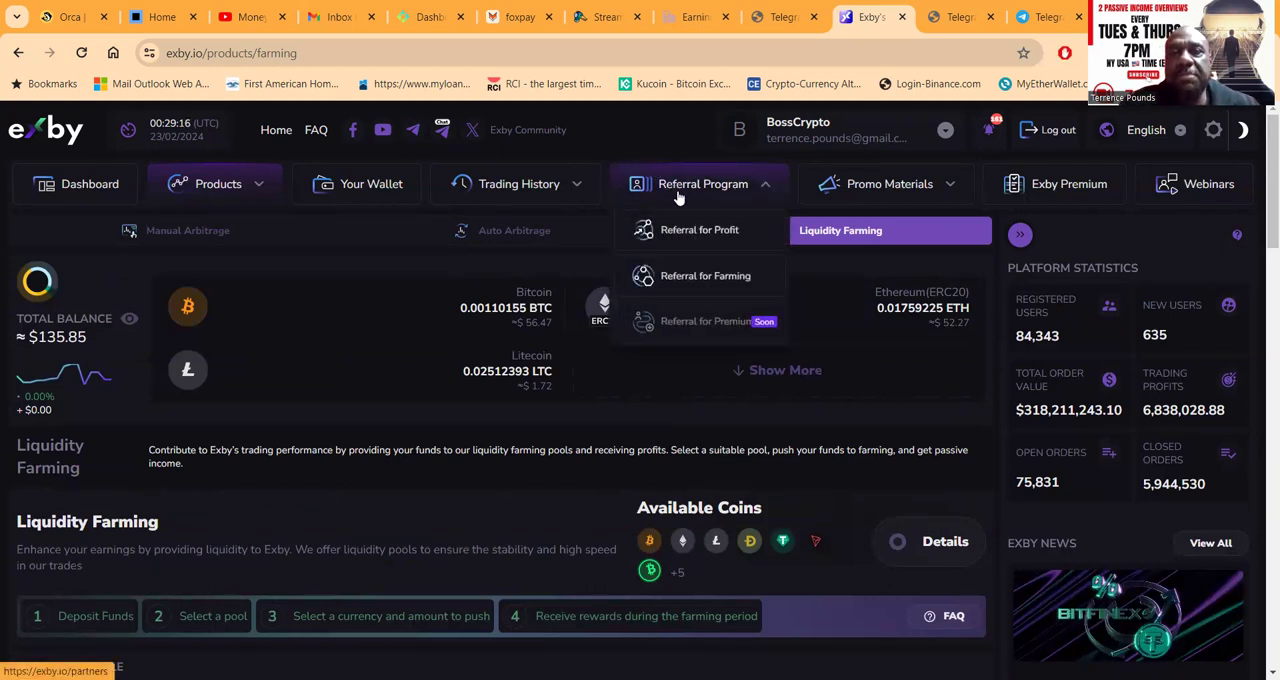
pyautogui.moveTo(700, 230)
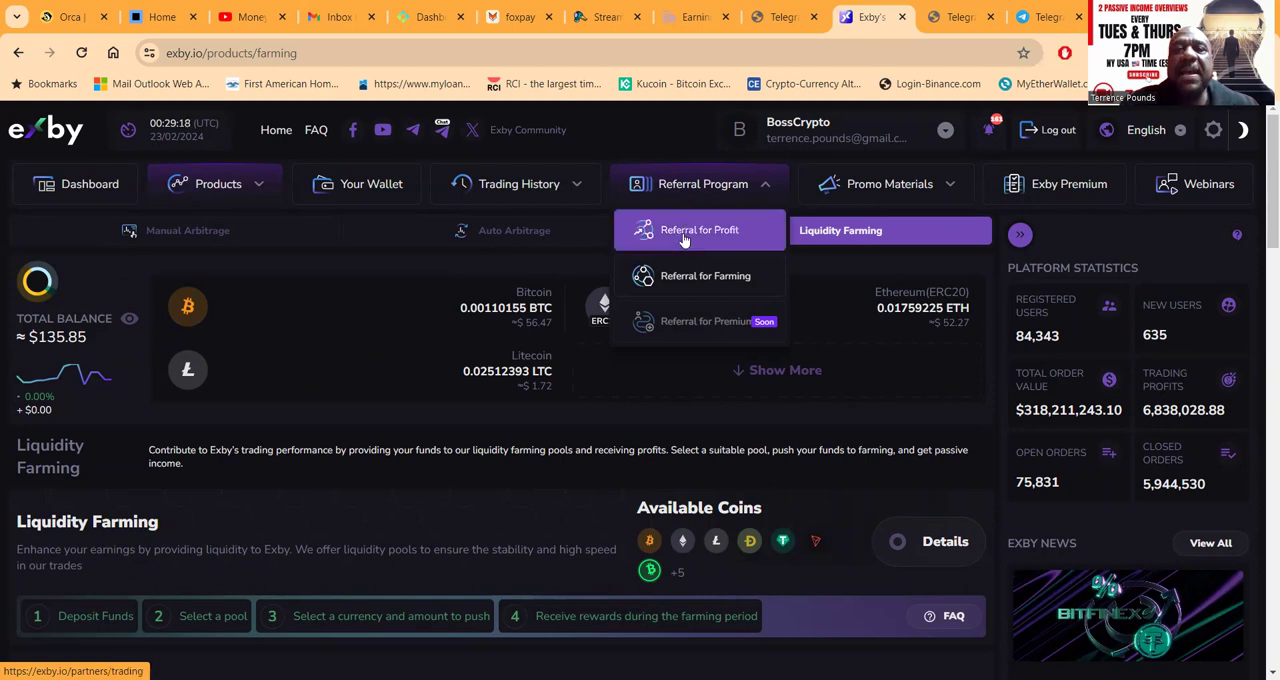
# - Go to Referral for Profit and review the referral link, QR code and activity-by-levels stats
pyautogui.click(700, 230)
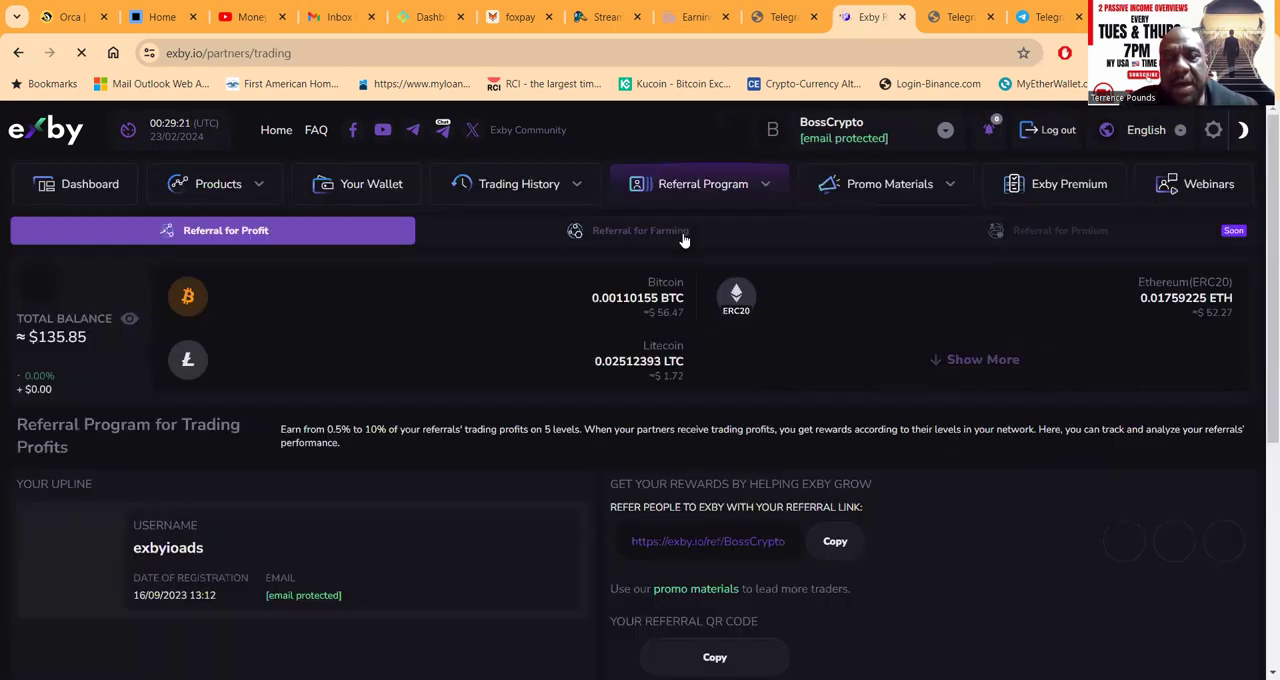
pyautogui.scroll(-3)
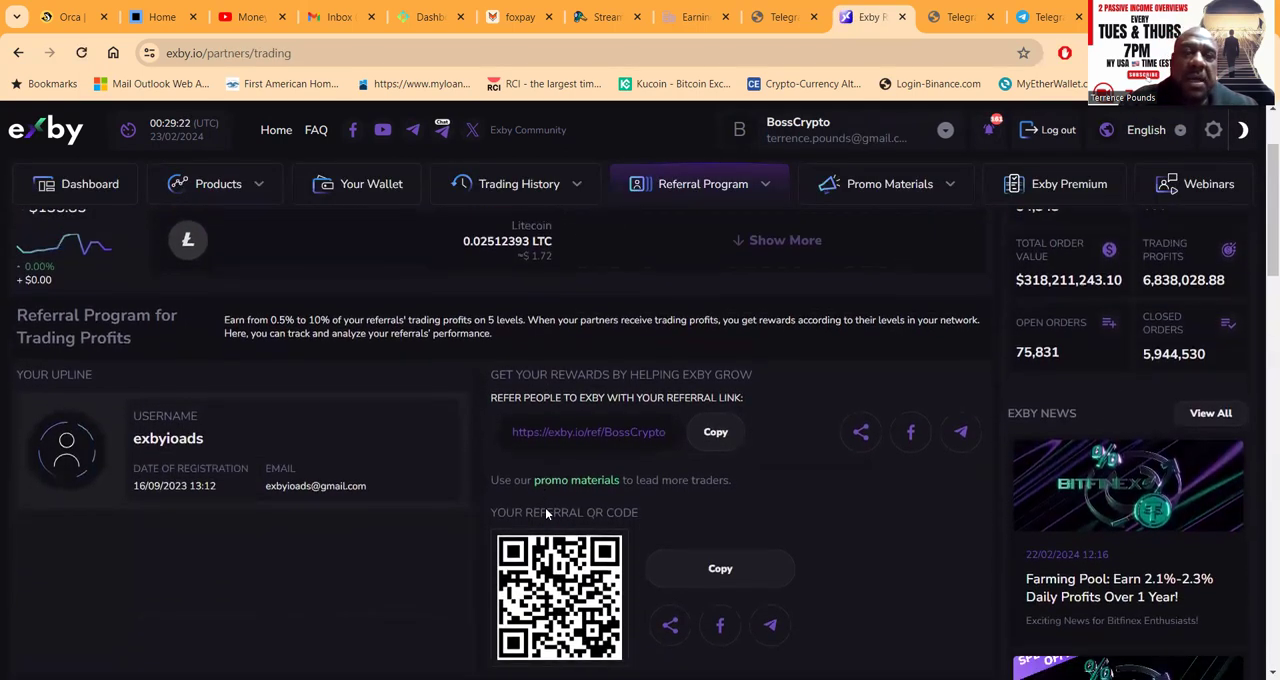
pyautogui.scroll(-3)
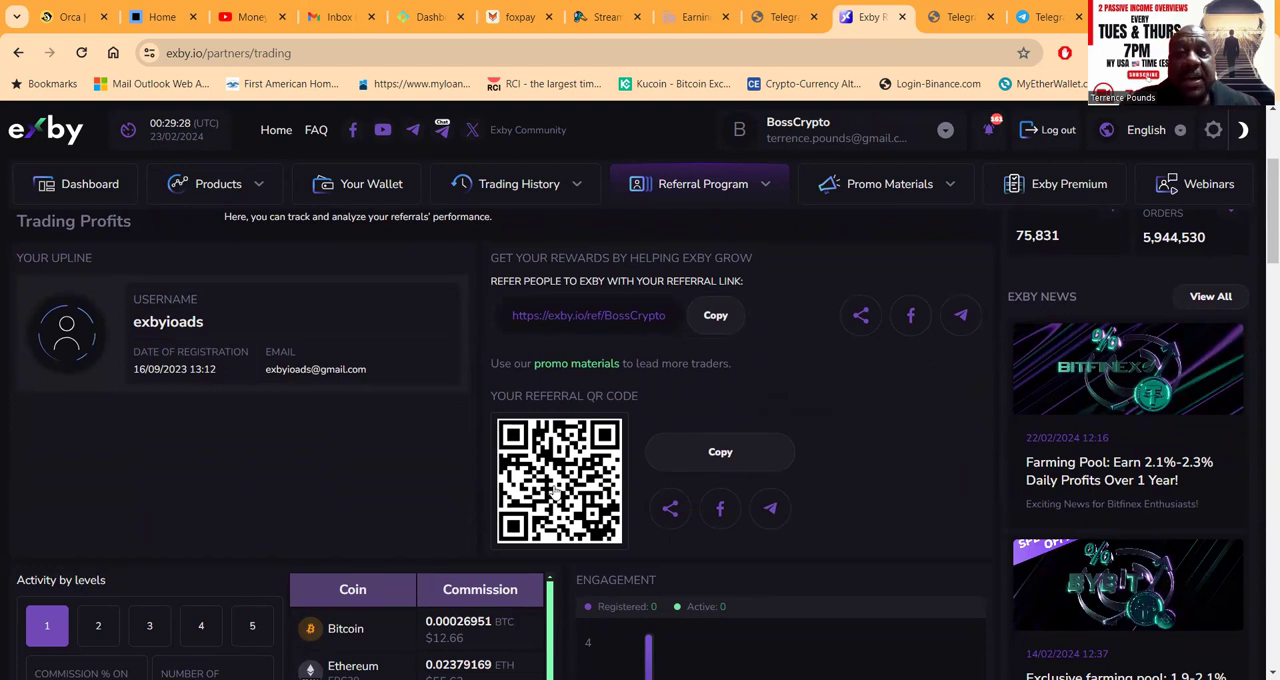
pyautogui.scroll(-3)
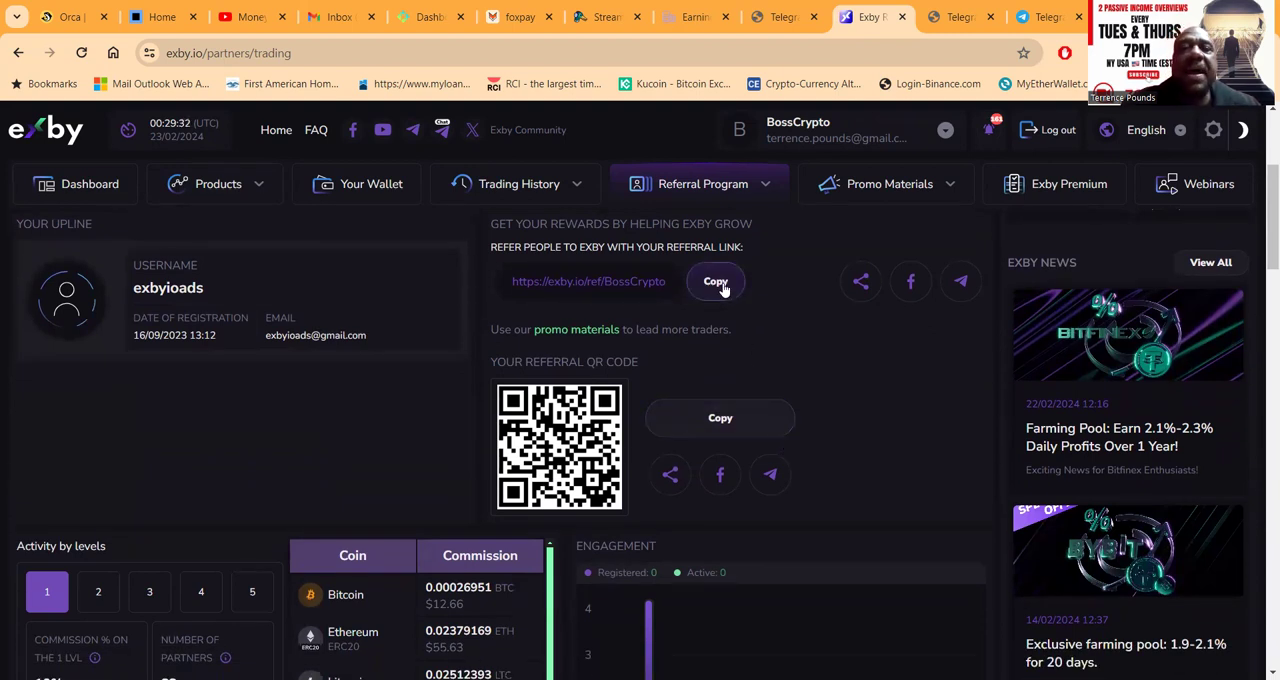
pyautogui.scroll(-3)
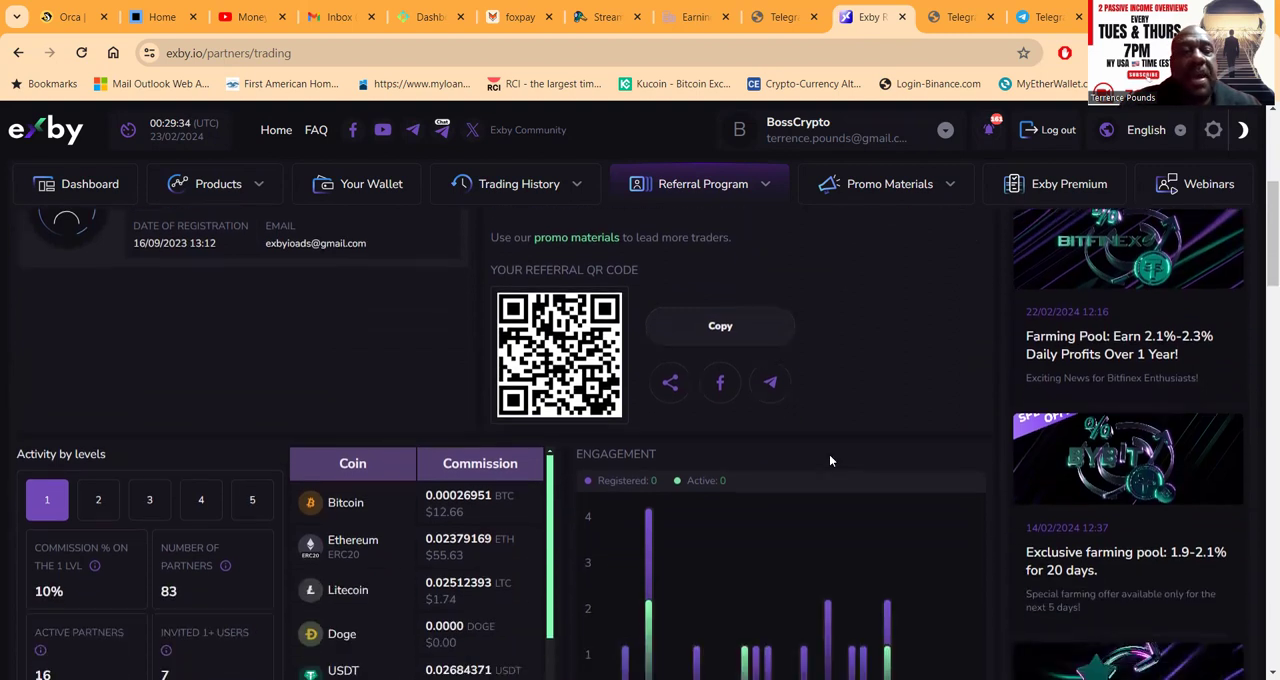
pyautogui.scroll(-3)
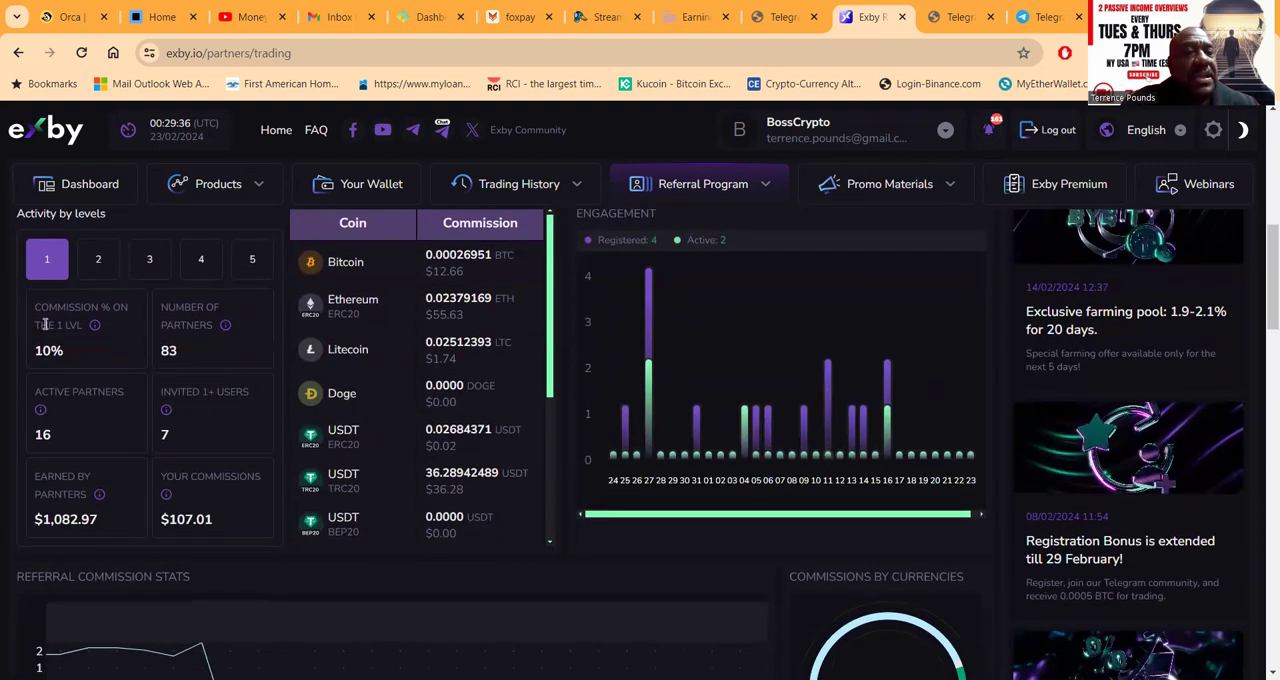
pyautogui.moveTo(94, 324)
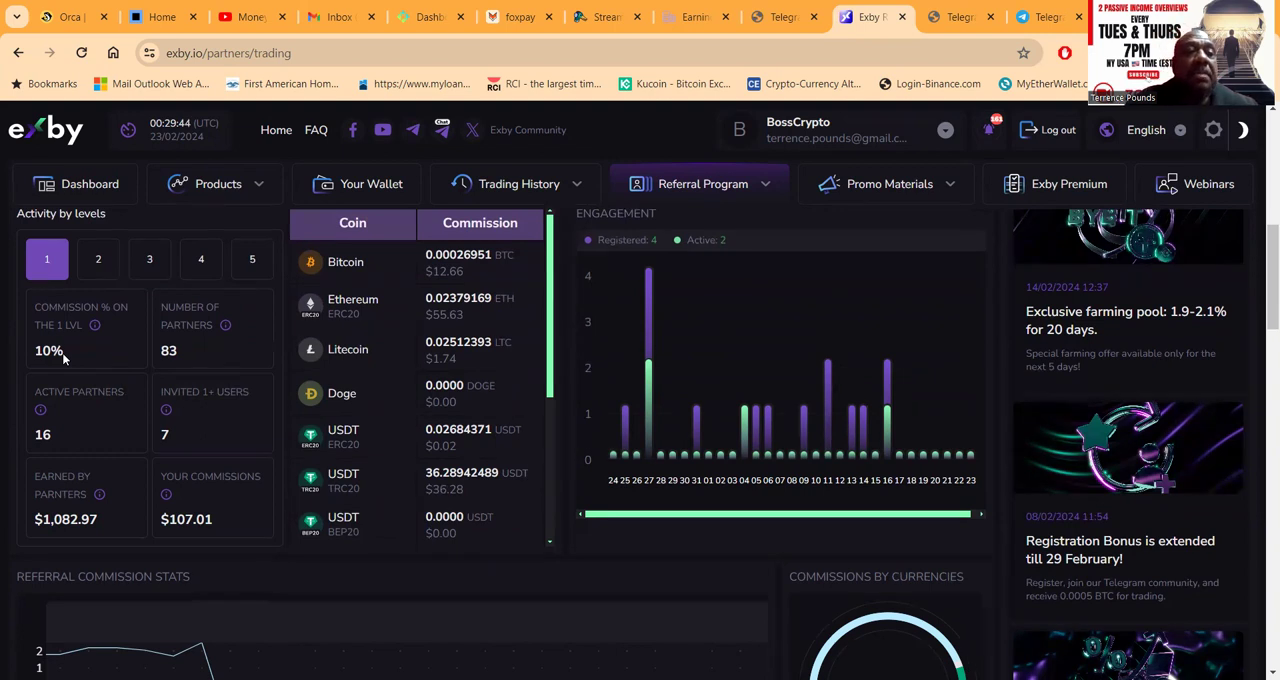
pyautogui.moveTo(56, 344)
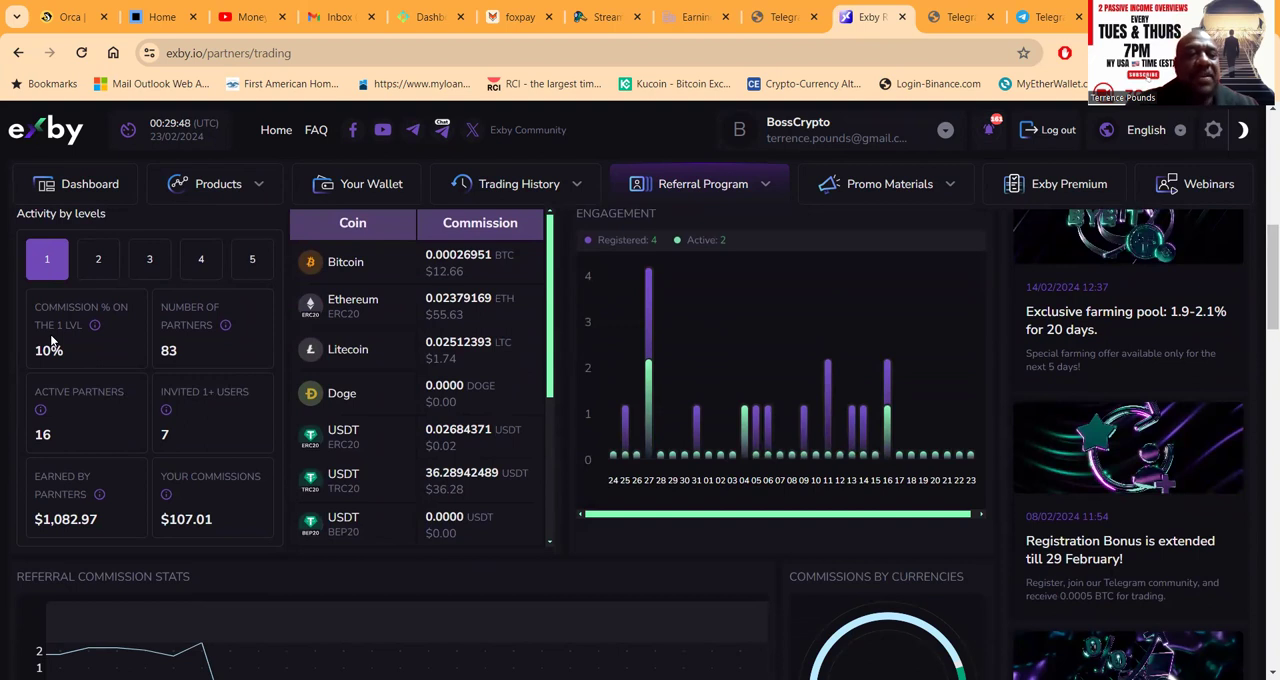
pyautogui.moveTo(236, 424)
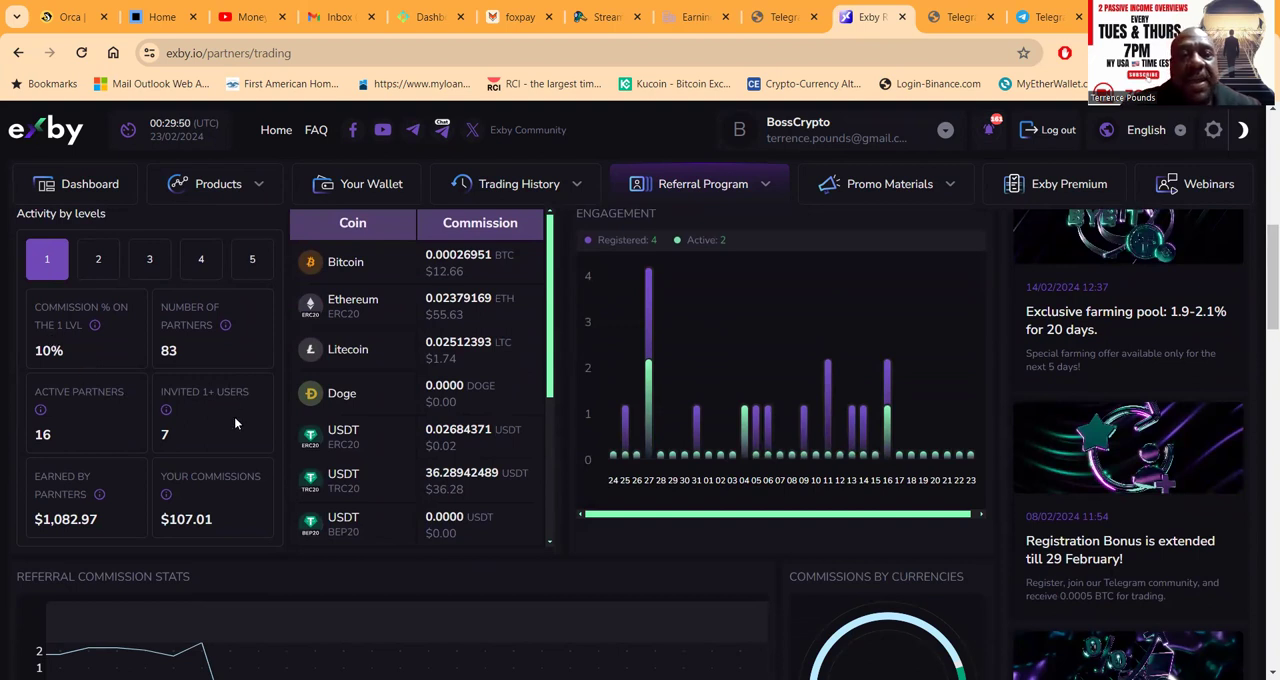
# - Review the top partners and commission stats, then return to the Exby home page via the logo
pyautogui.scroll(-3)
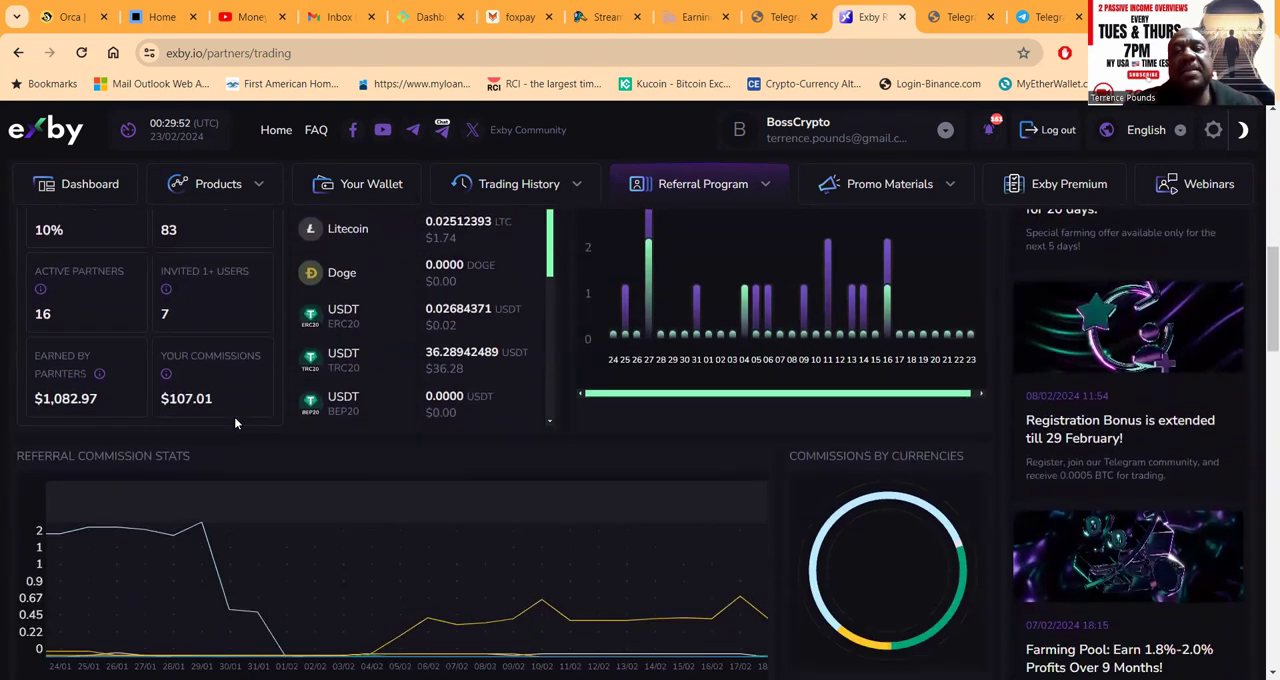
pyautogui.scroll(-3)
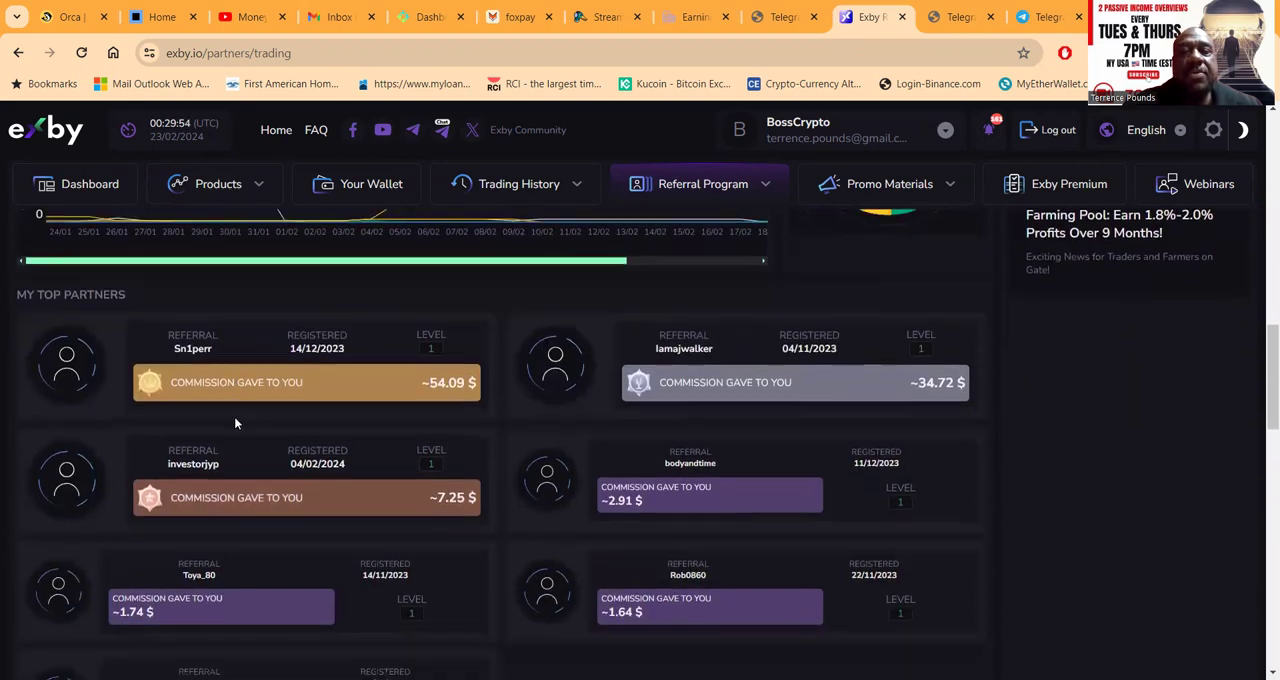
pyautogui.scroll(3)
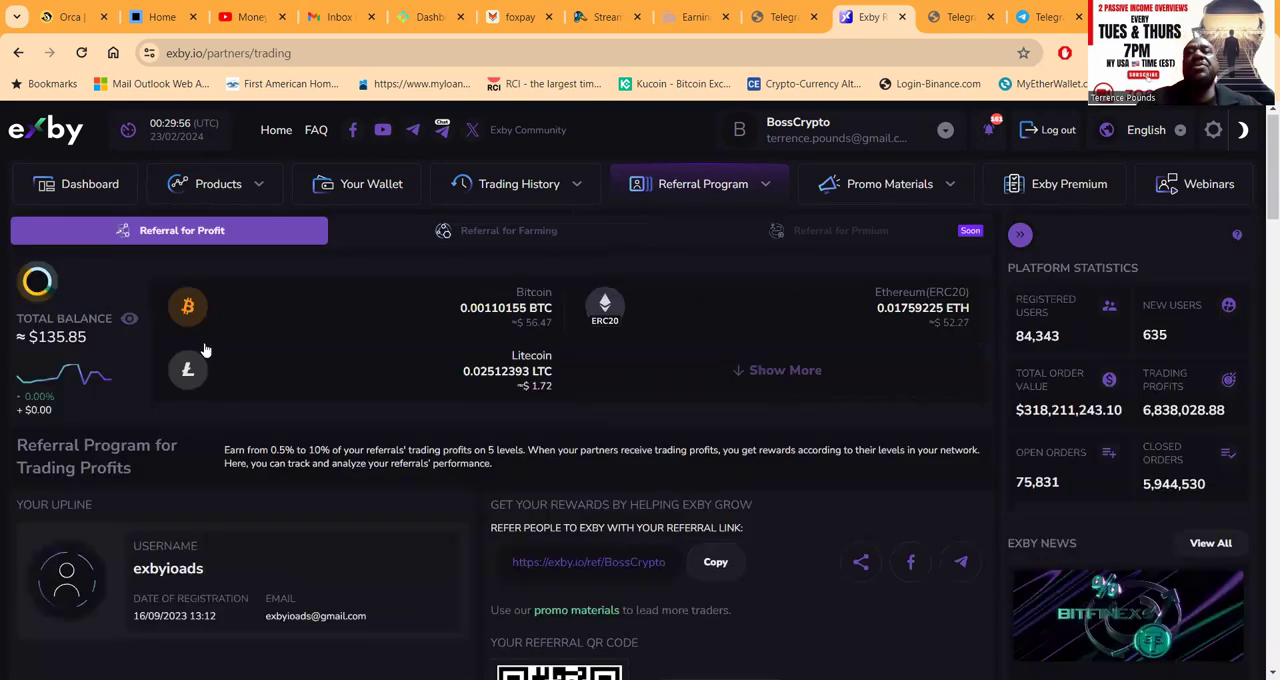
pyautogui.click(704, 184)
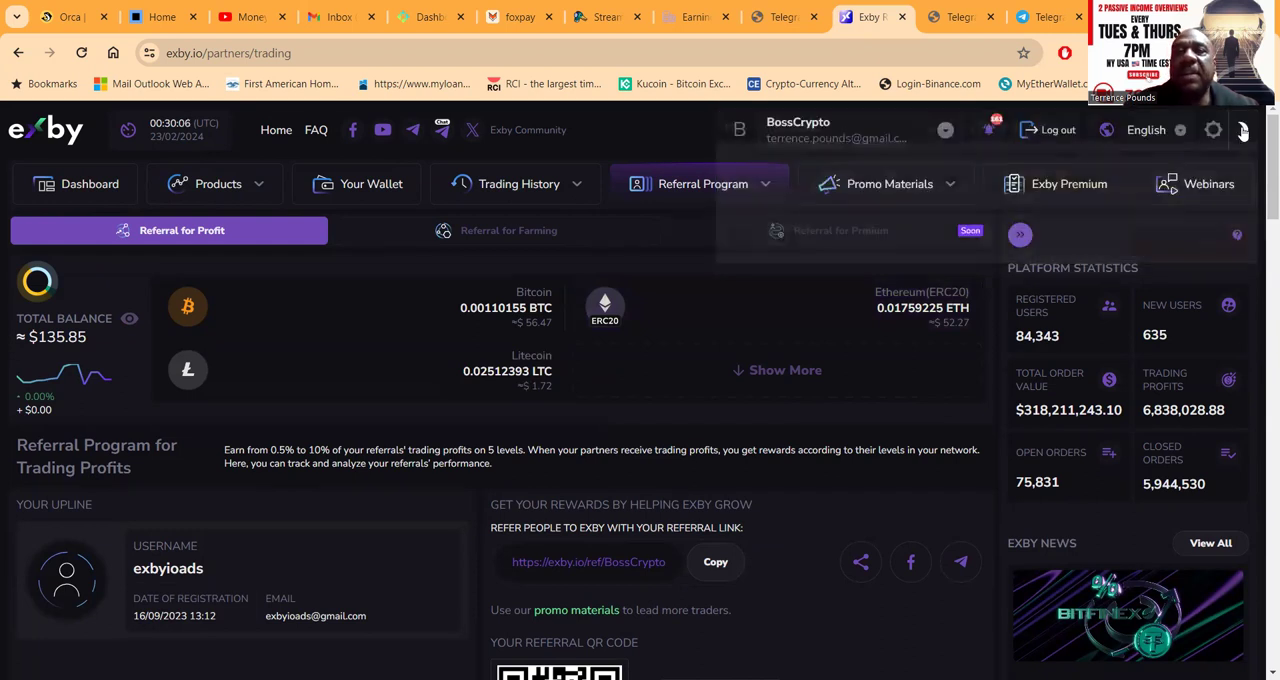
pyautogui.moveTo(508, 230)
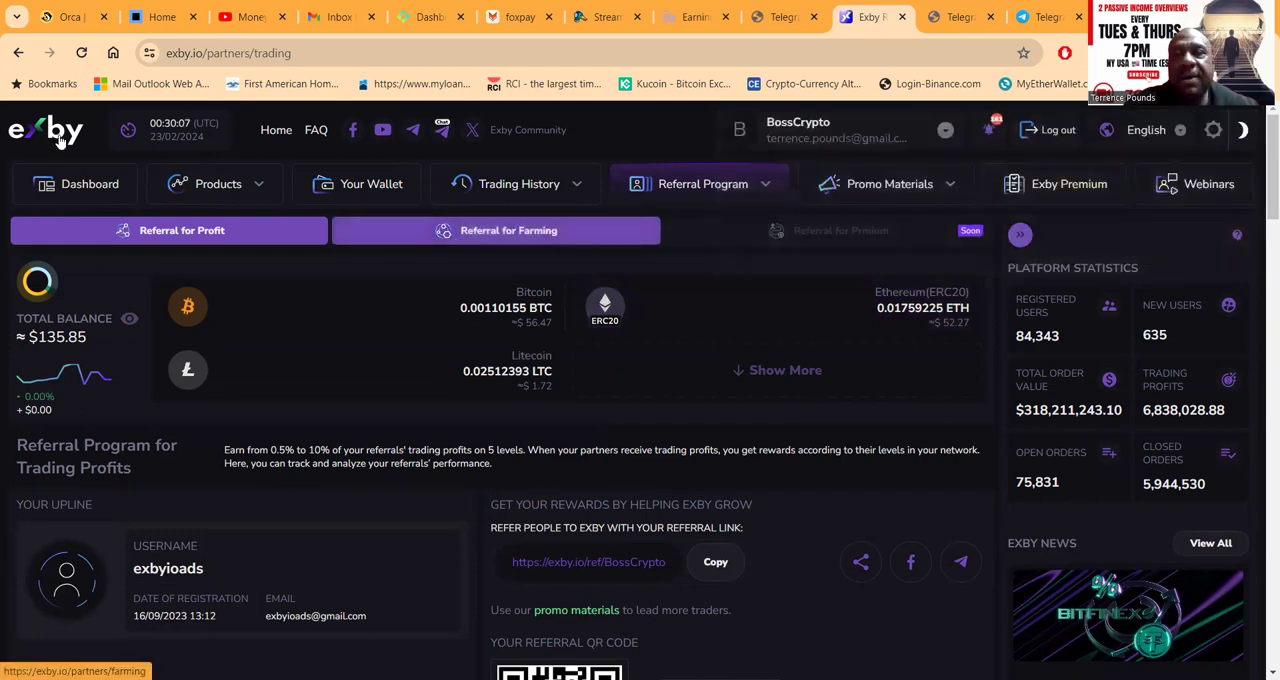
pyautogui.click(44, 130)
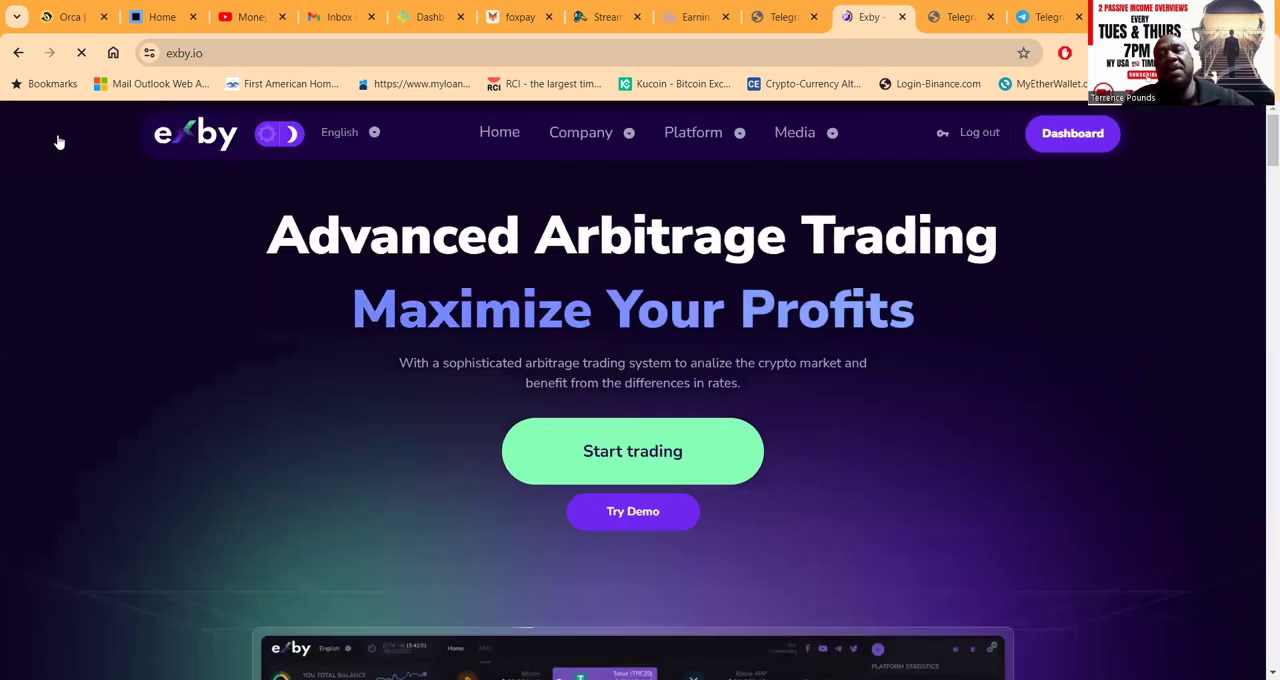